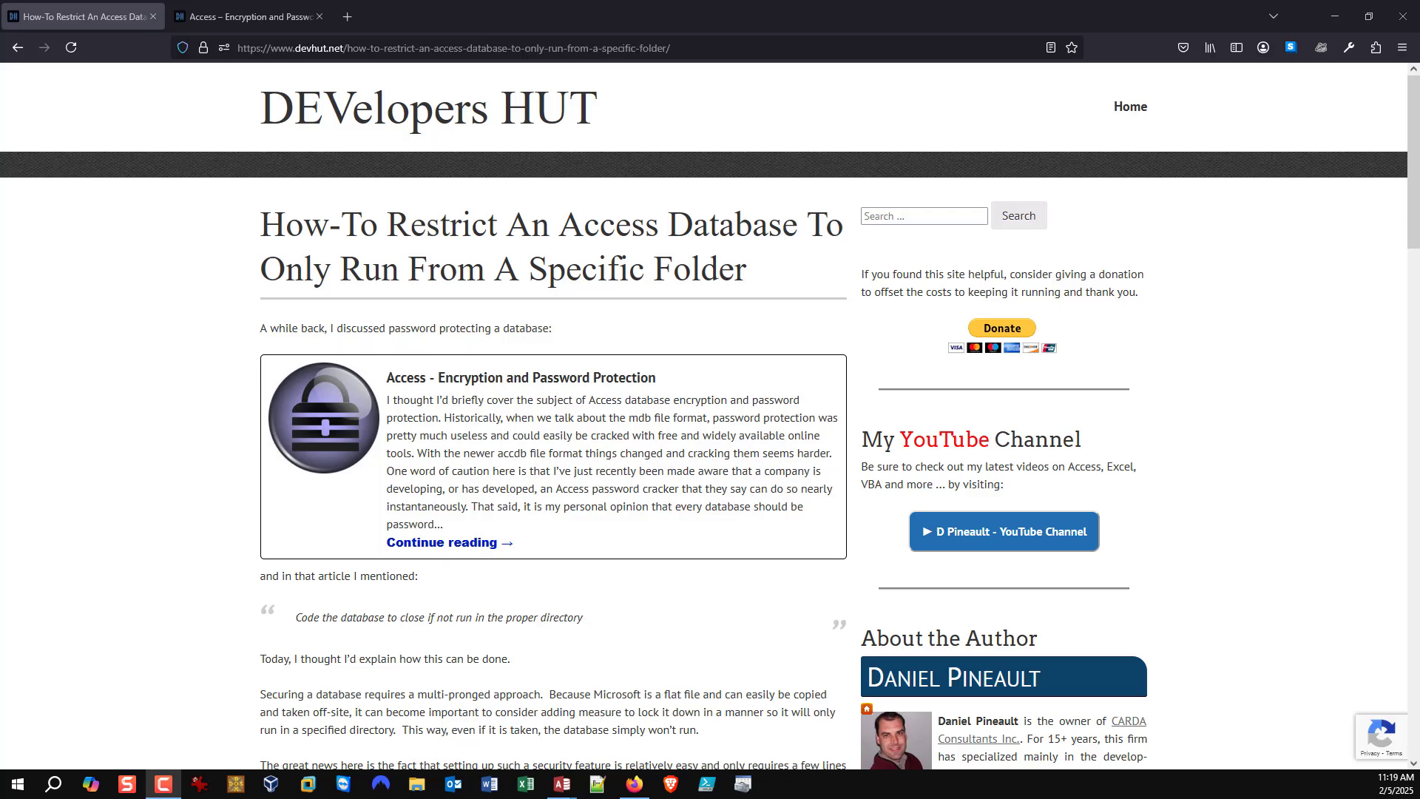
mouse_move(365, 485)
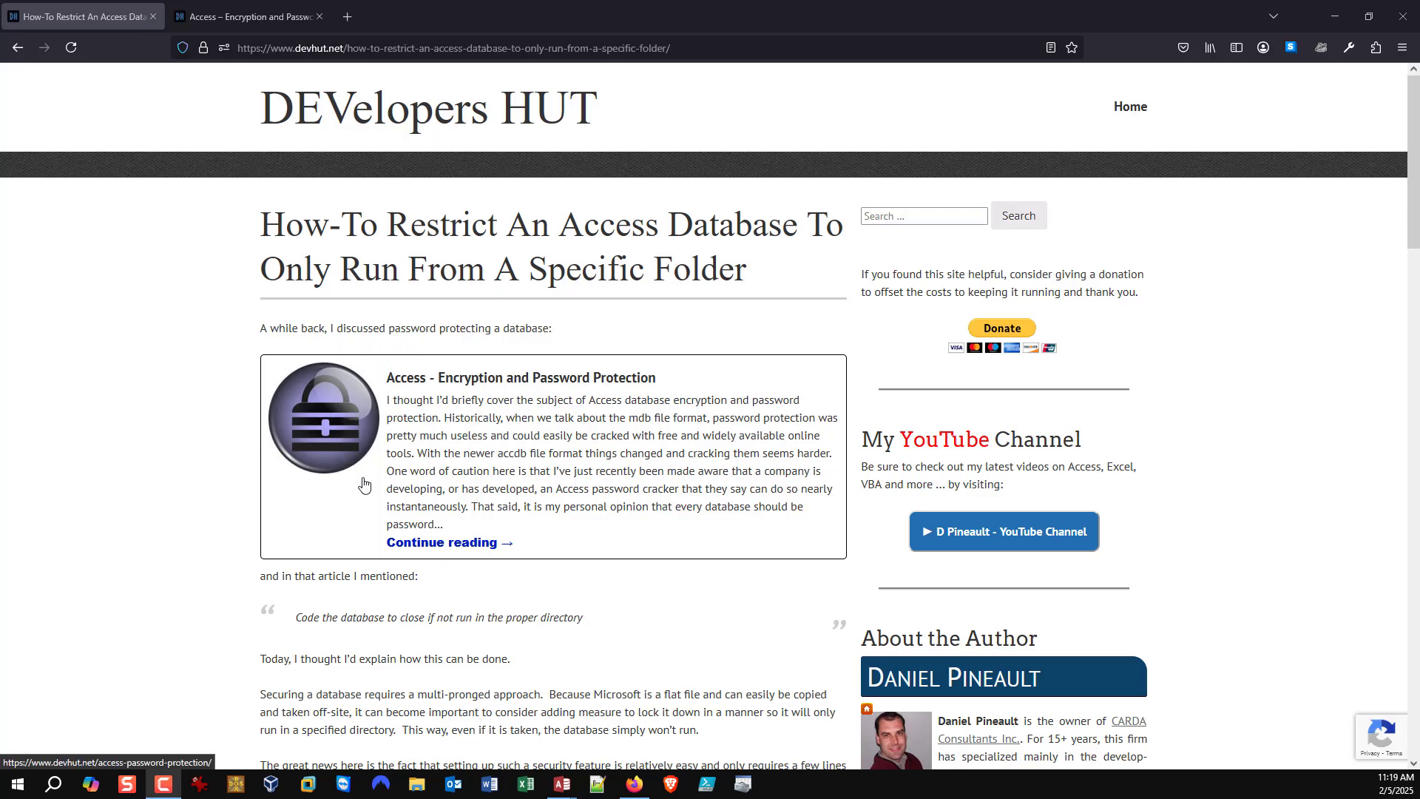
Browse the article on Access encryption and passwords.
left_click(447, 541)
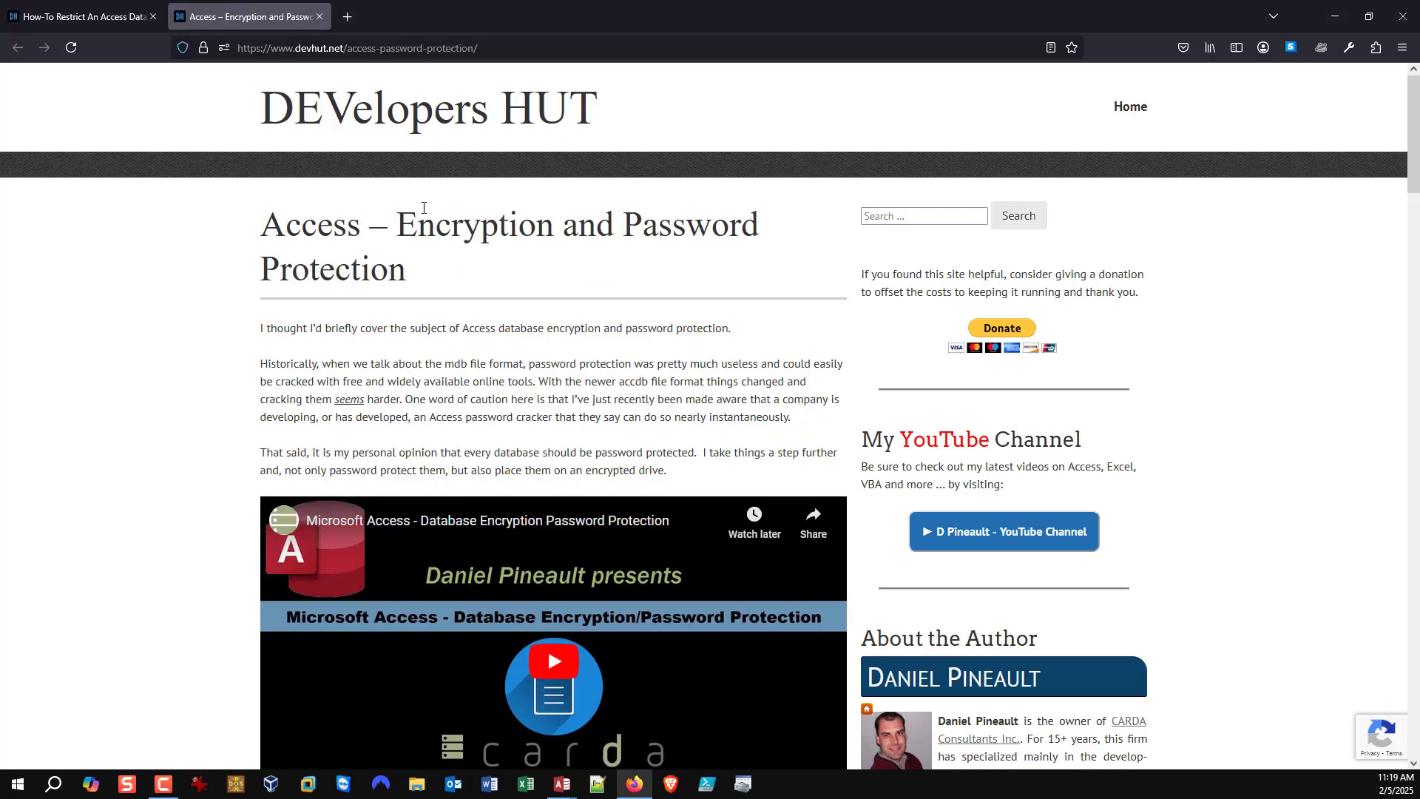
scroll("down", 3)
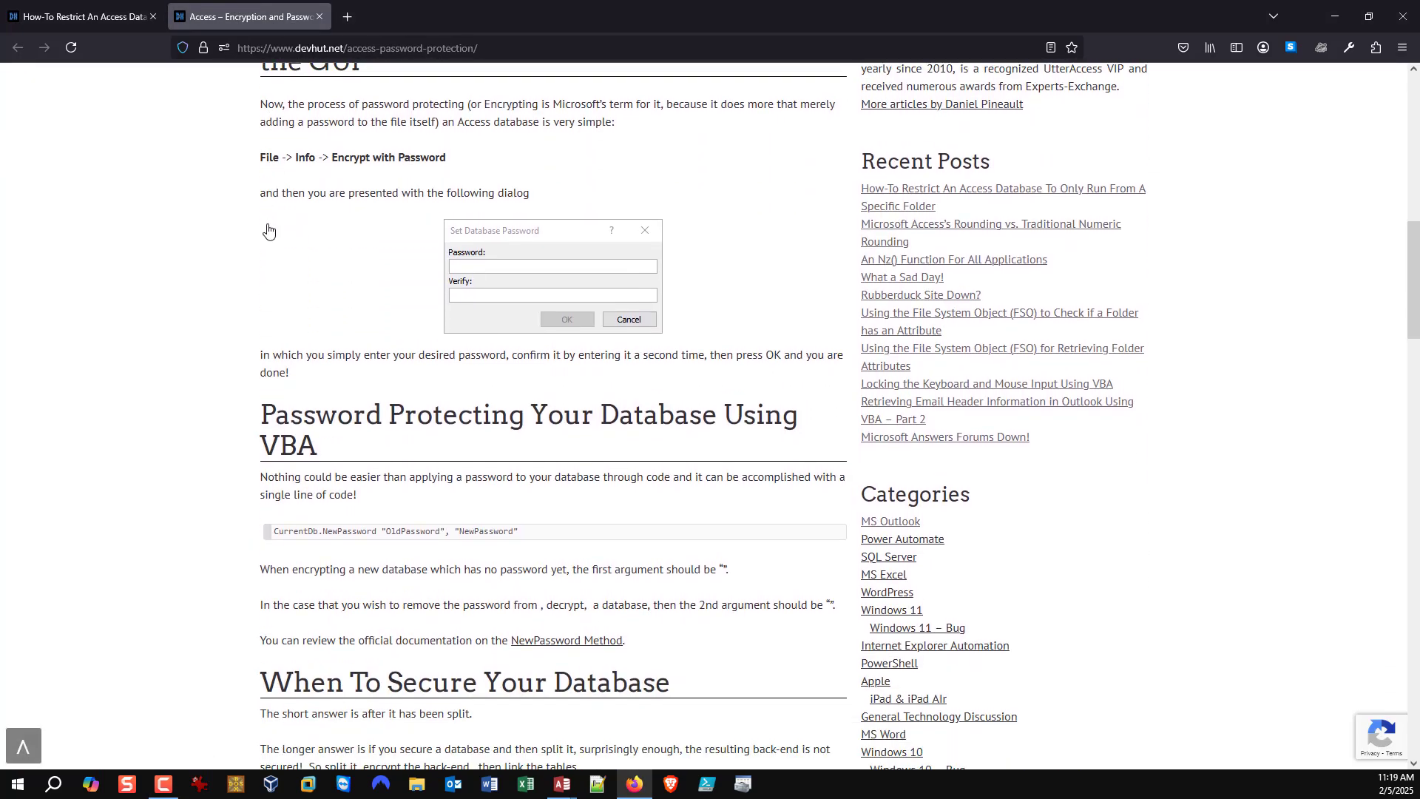
scroll("up", 3)
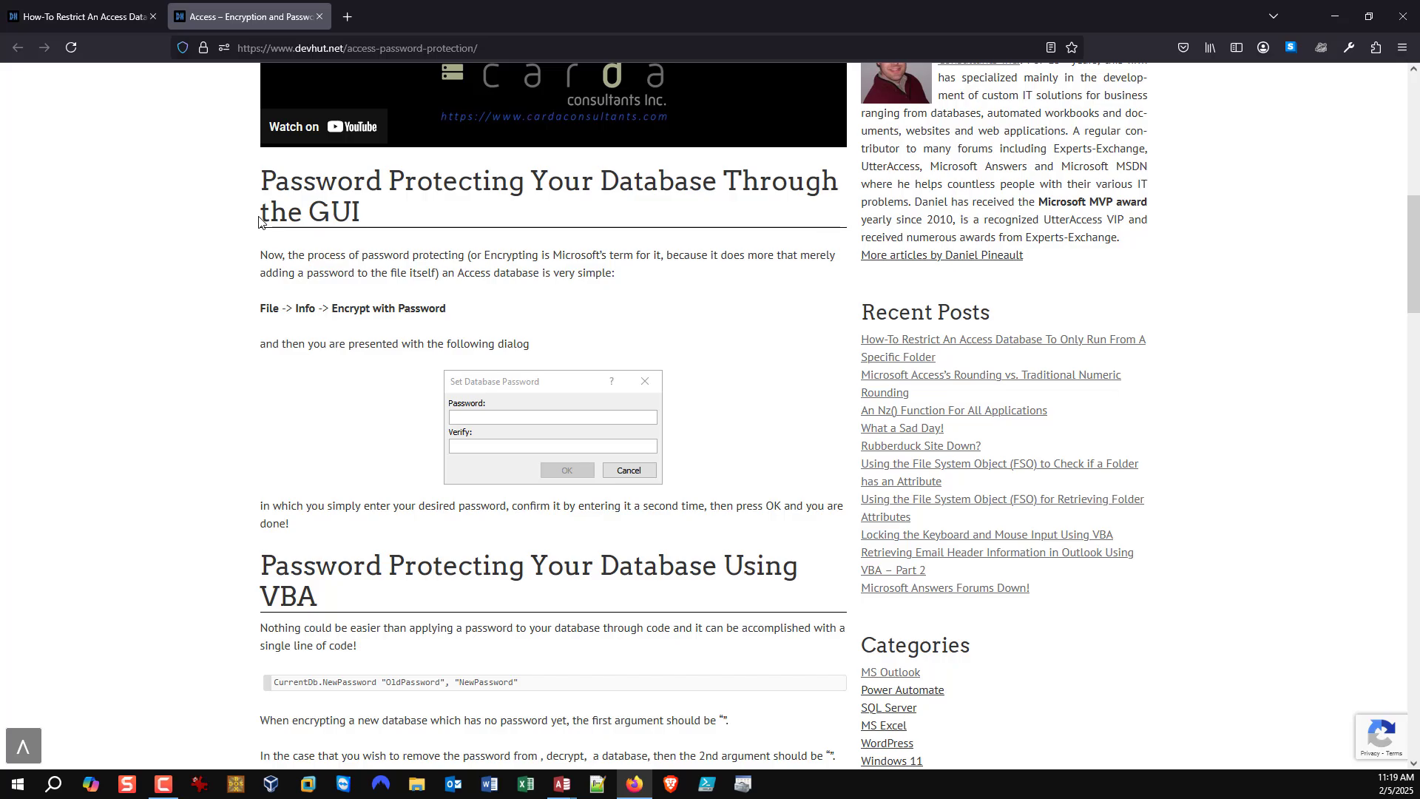
scroll("down", 3)
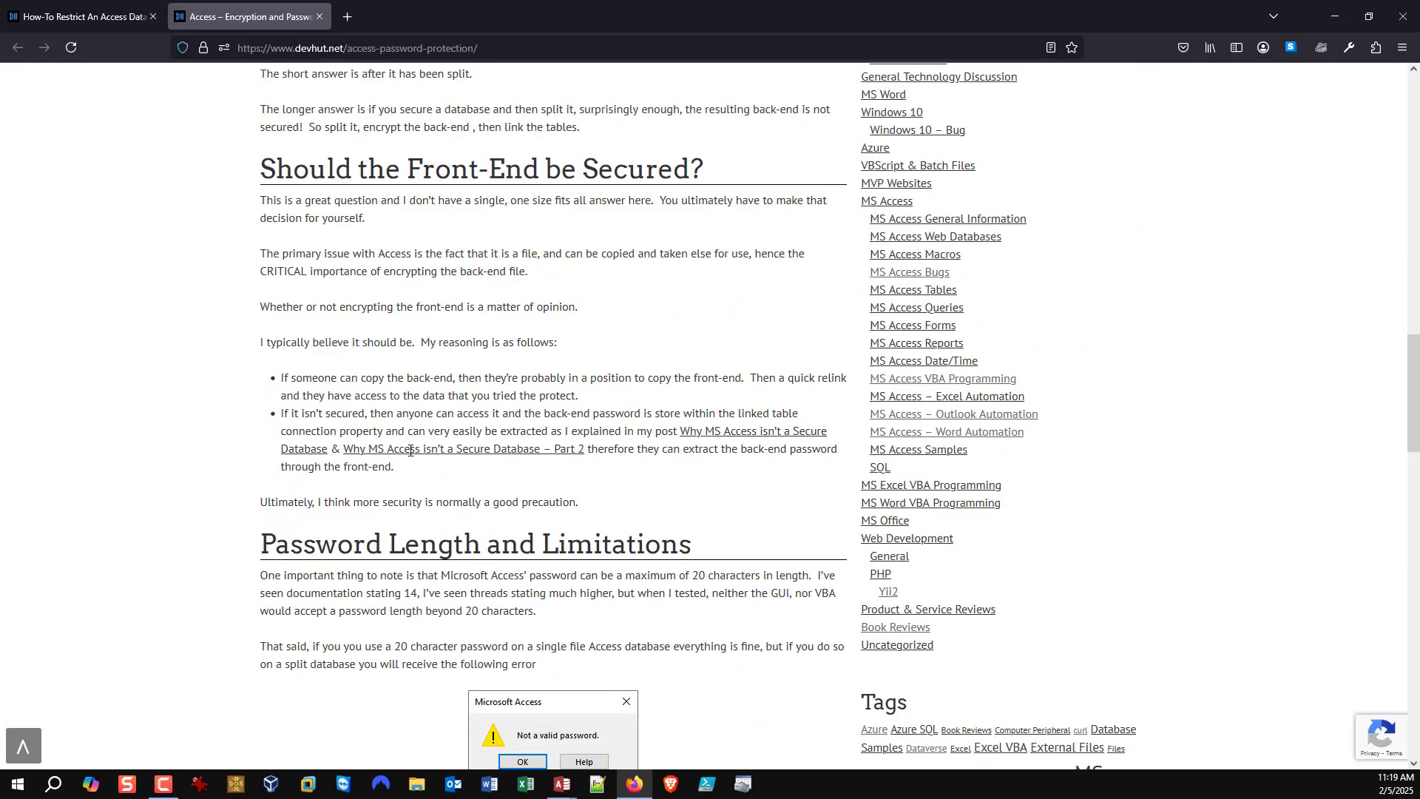
scroll("down", 3)
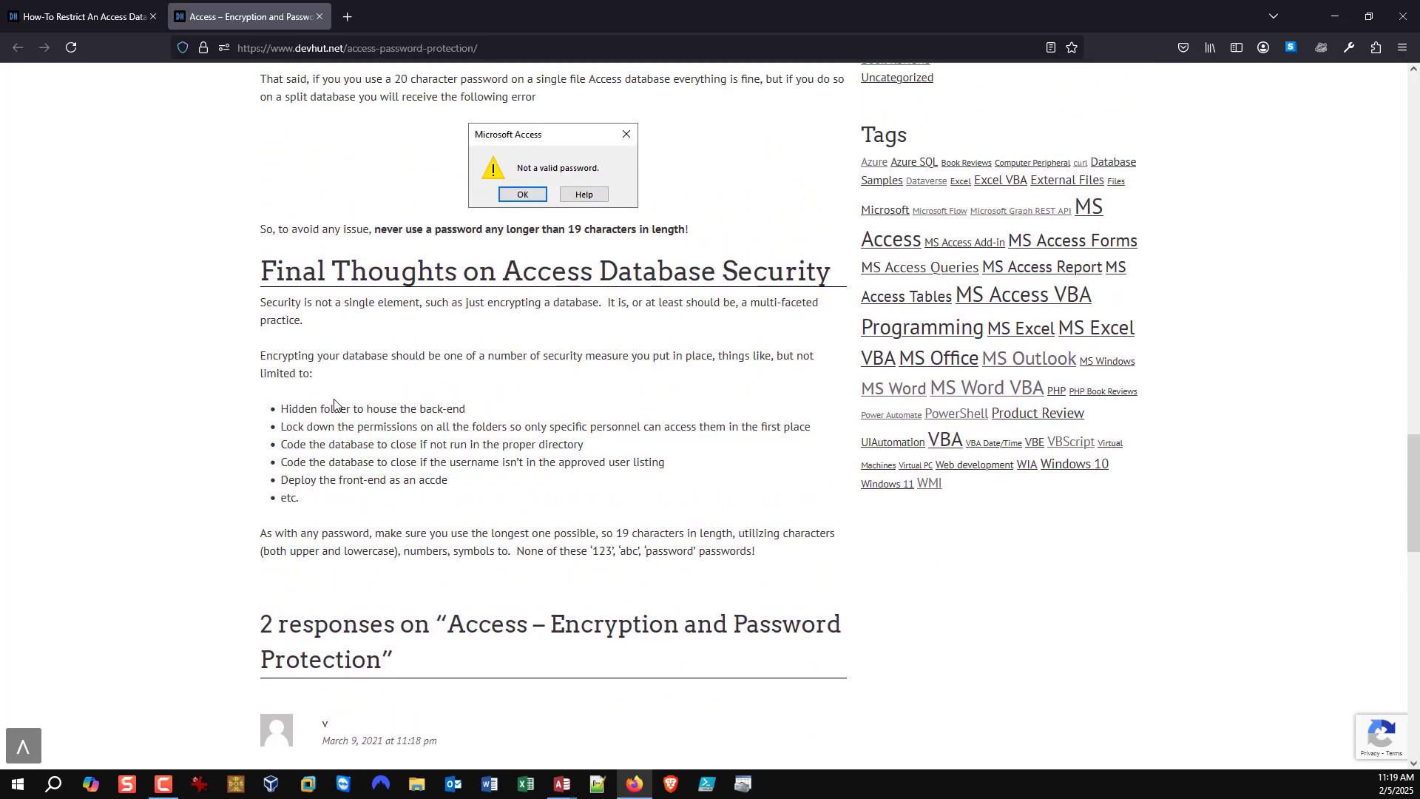
Return to the restrict-to-folder article and review its contents.
left_click(77, 17)
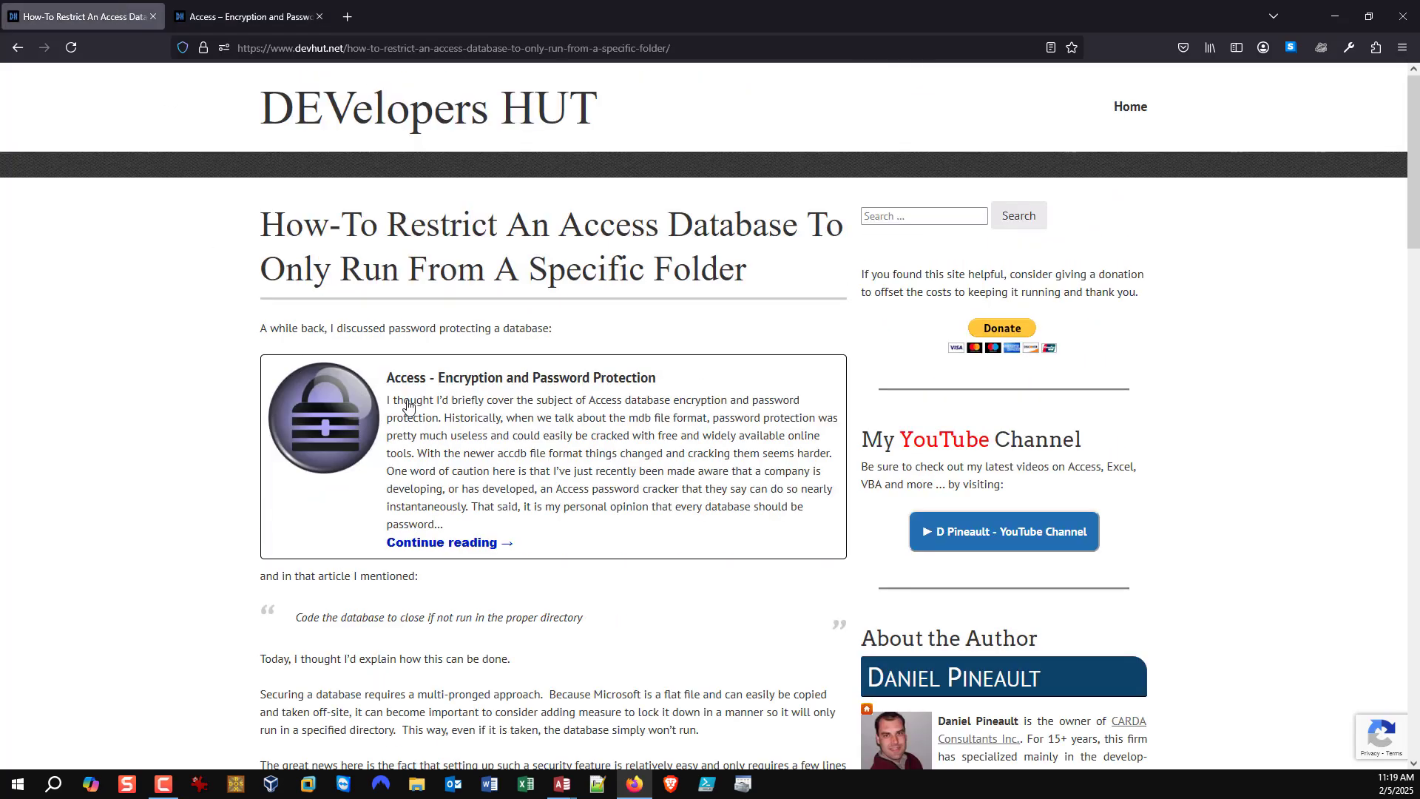
scroll("down", 3)
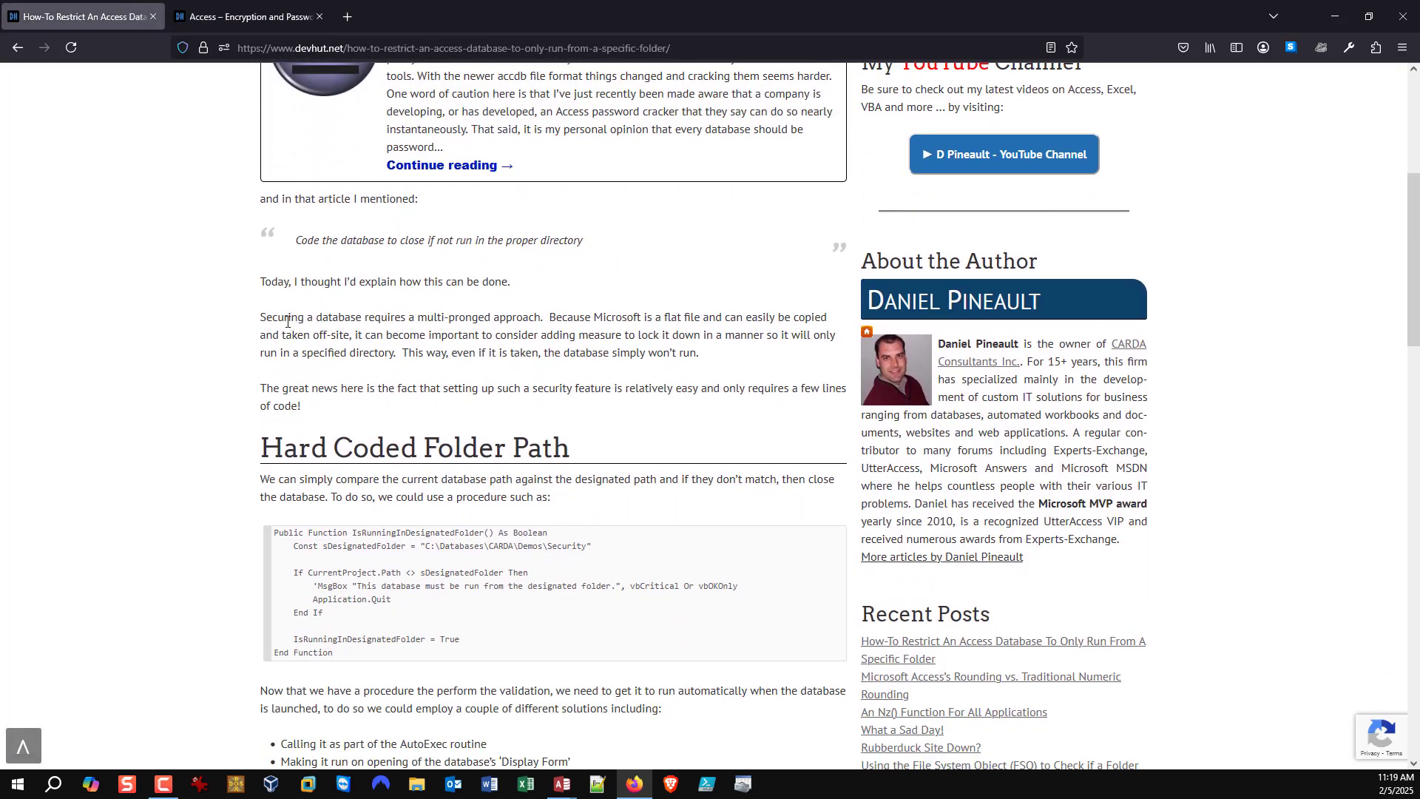
scroll("down", 3)
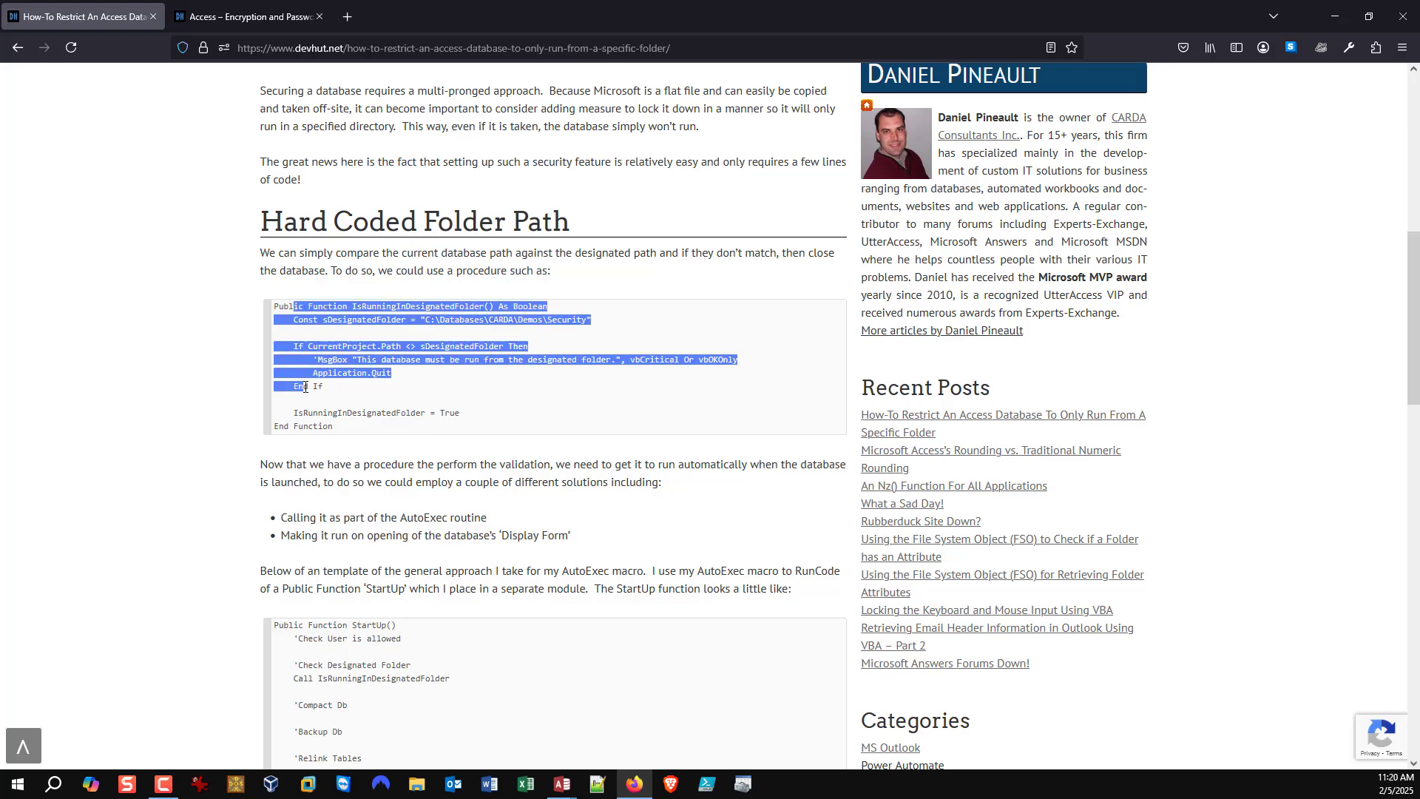
scroll("down", 3)
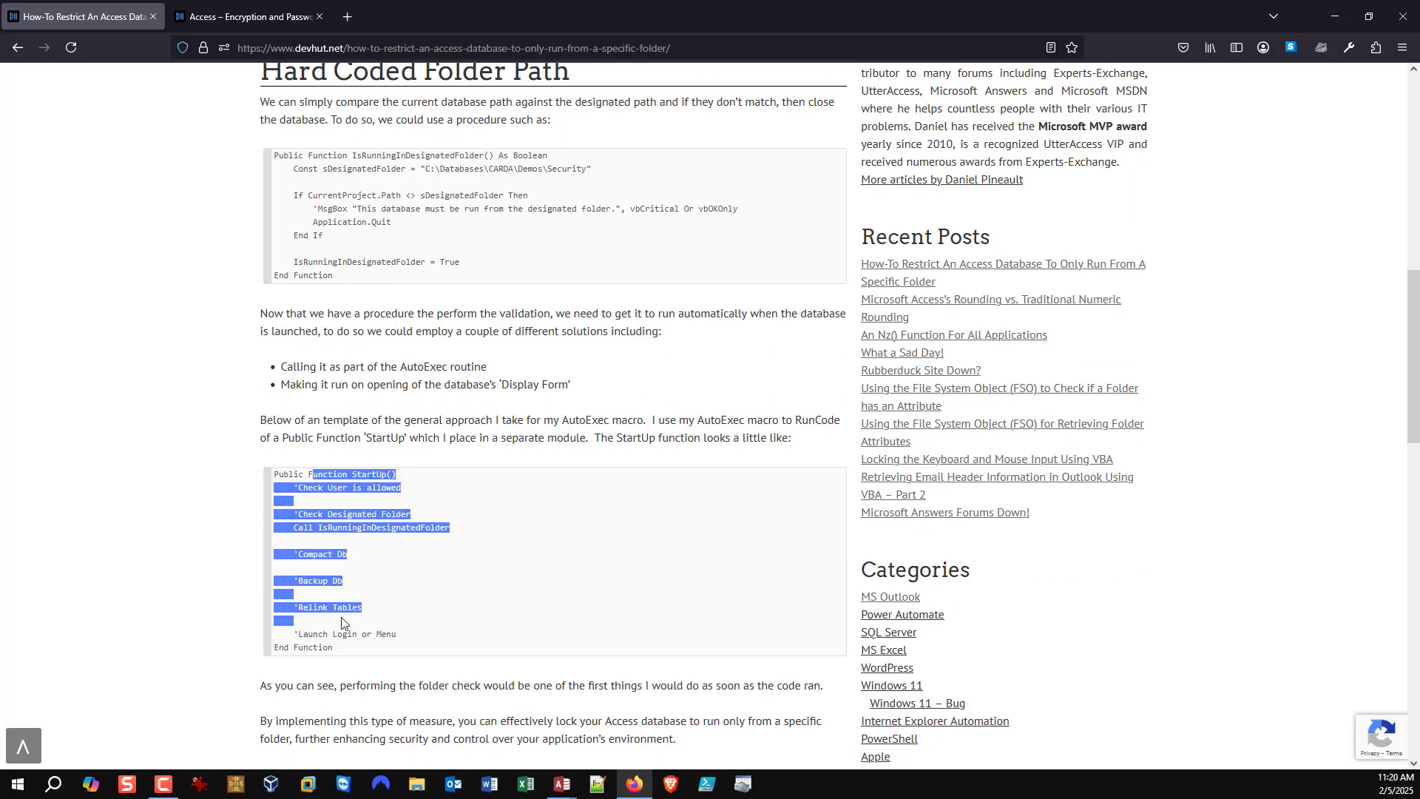
scroll("up", 3)
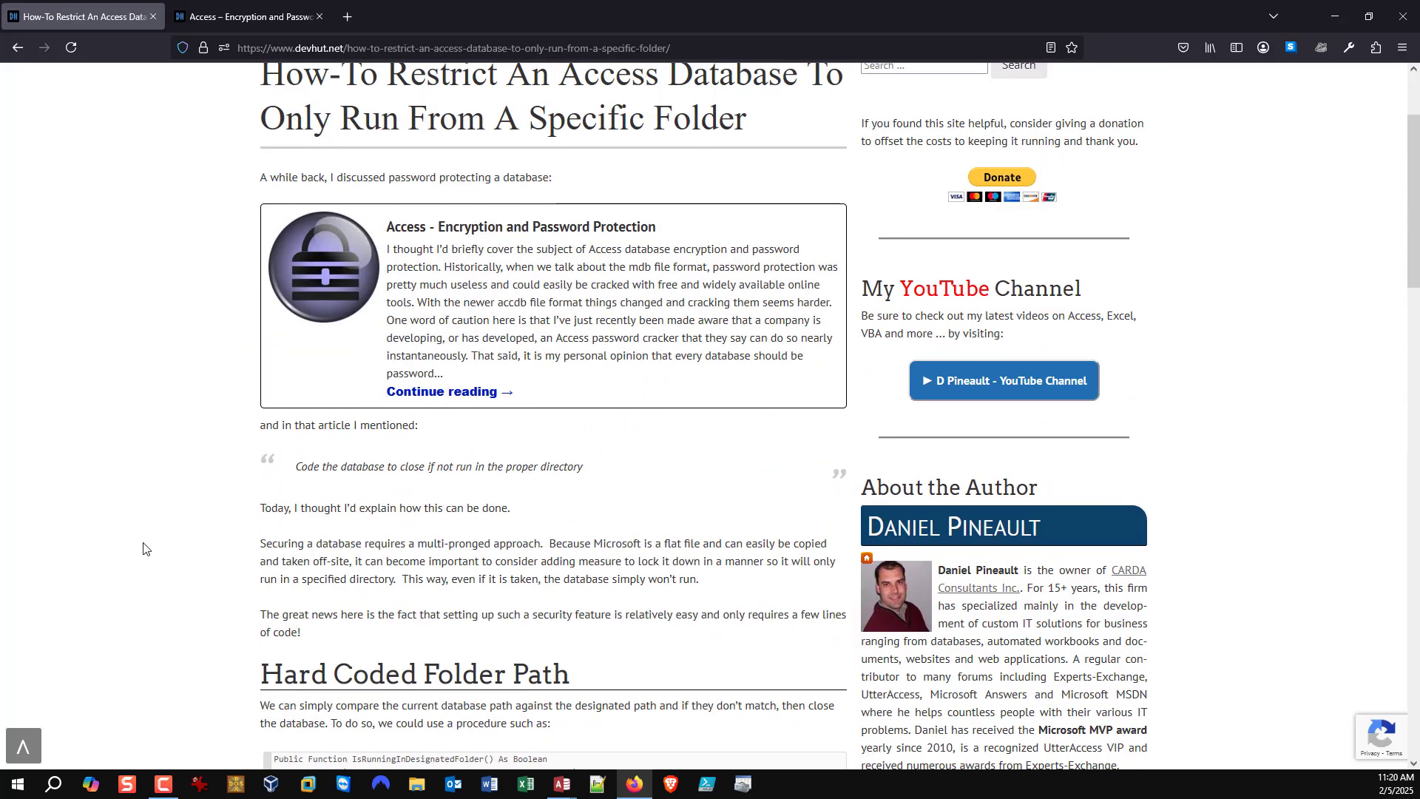
scroll("up", 3)
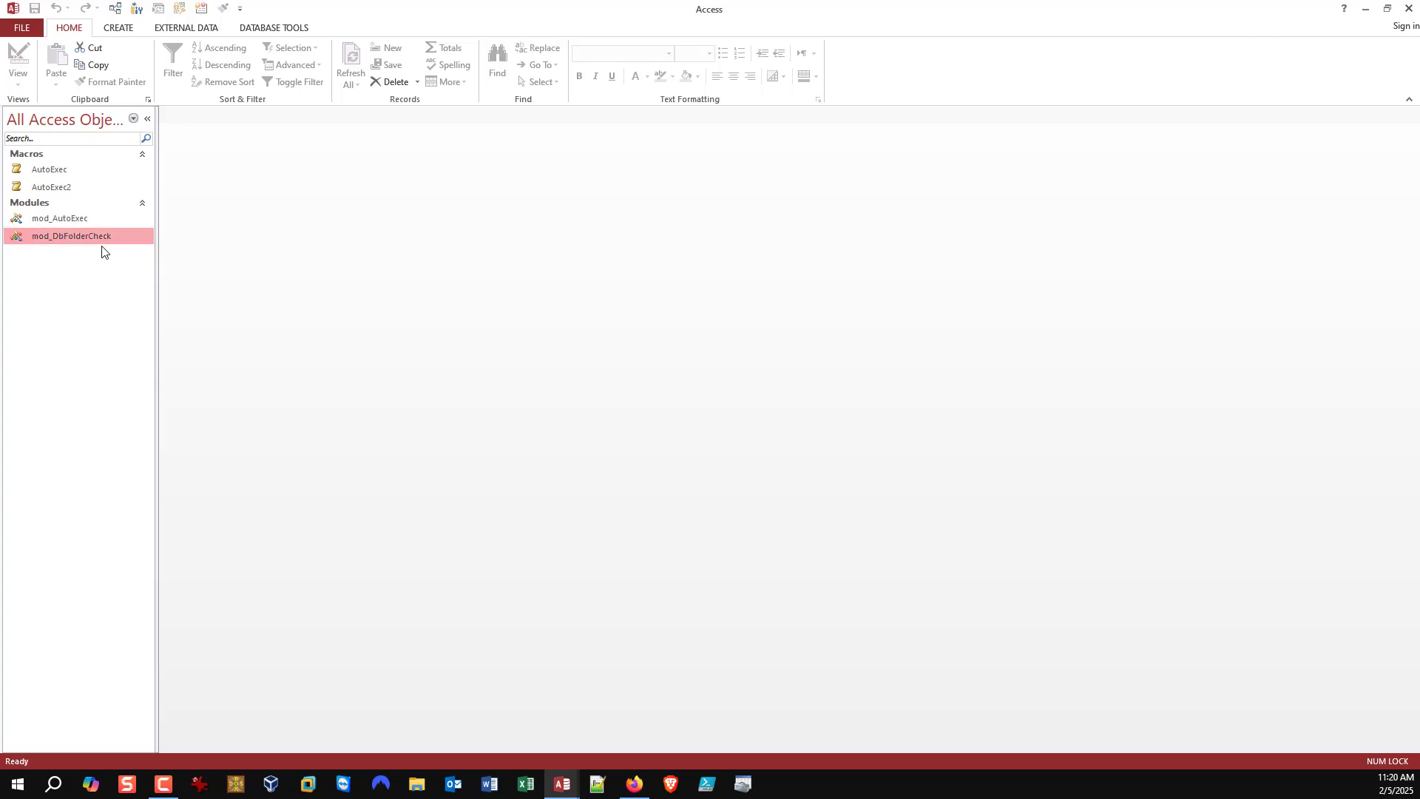
mouse_move(74, 242)
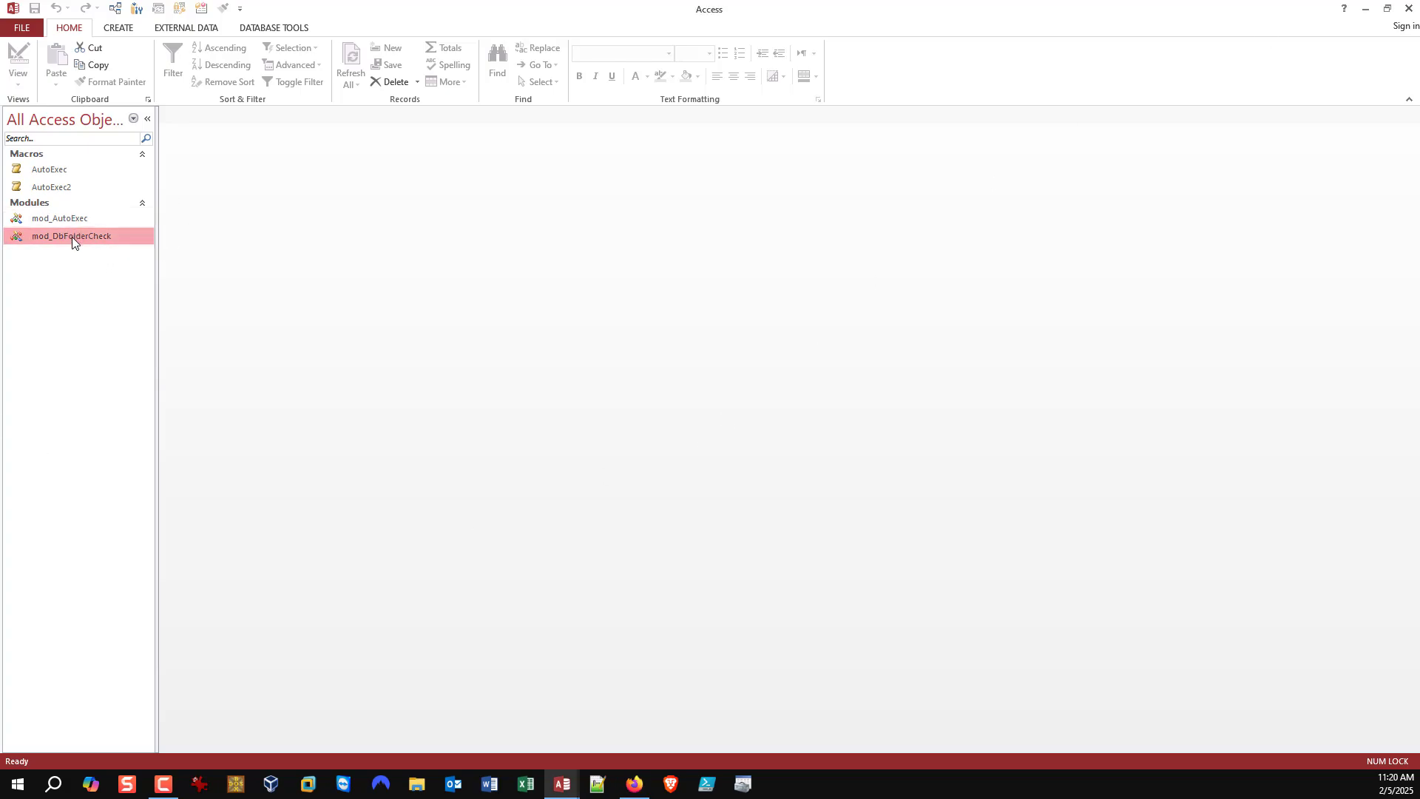
Open mod_DbFolderCheck and highlight the sDesignatedFolder constant, its hard-coded path and CurrentProject.Path.
double_click(71, 235)
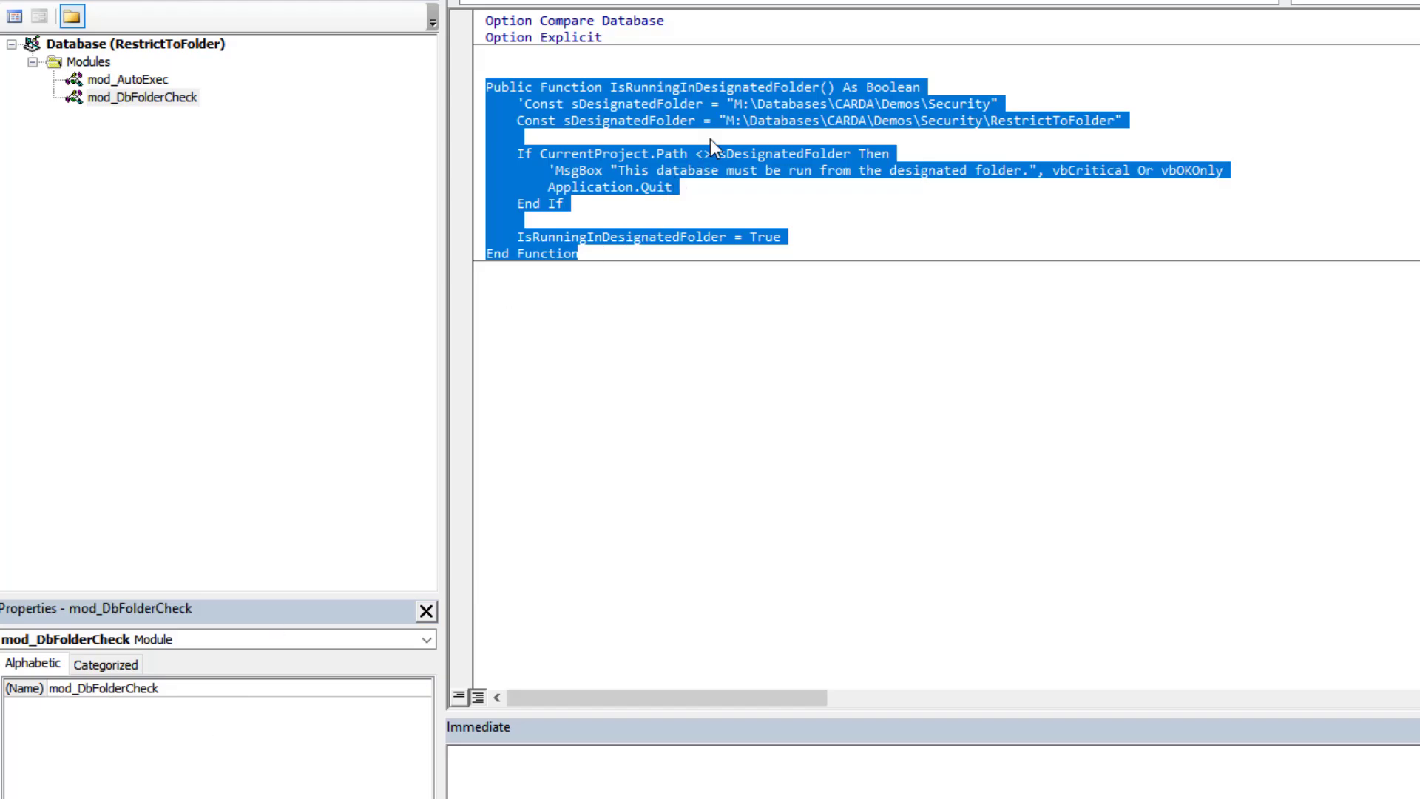
double_click(600, 120)
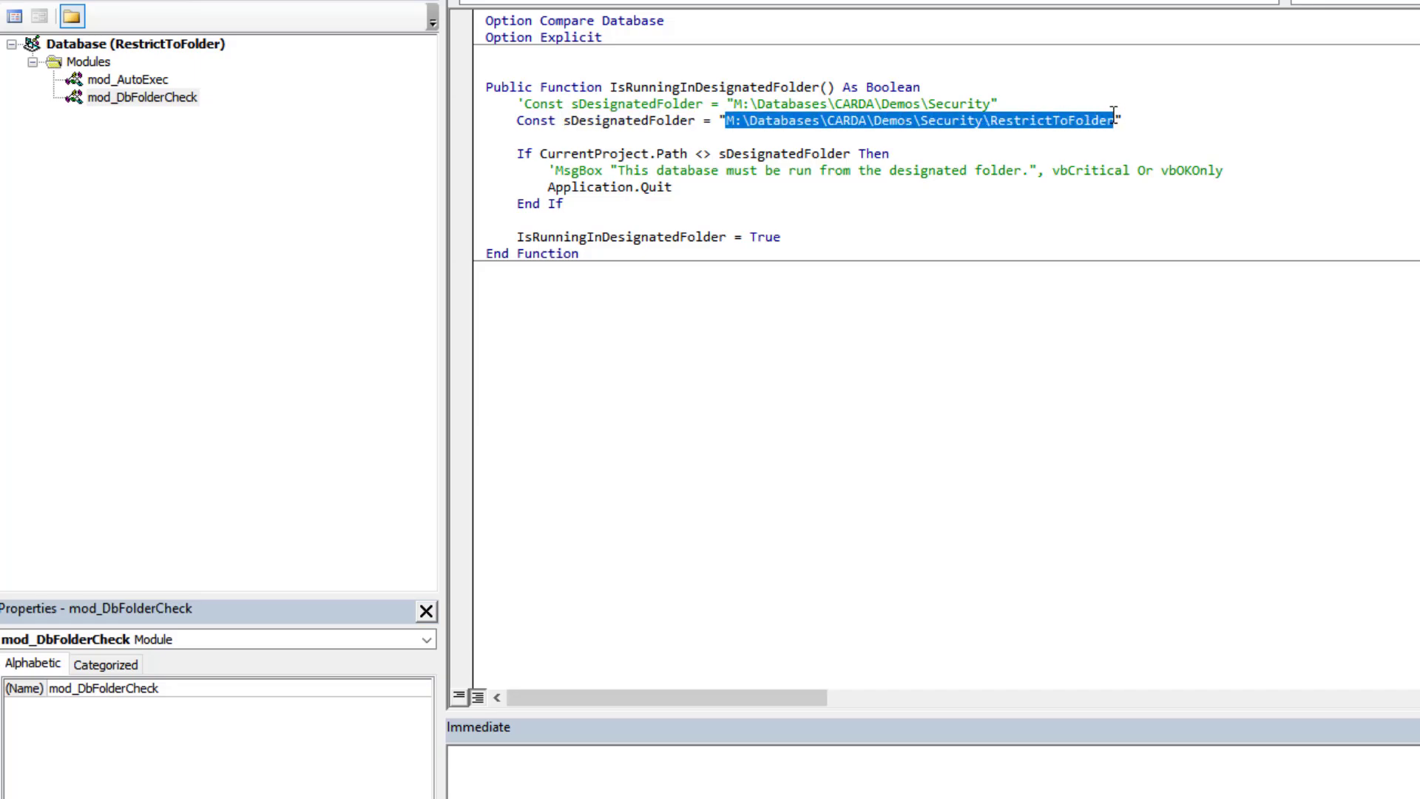
mouse_move(862, 170)
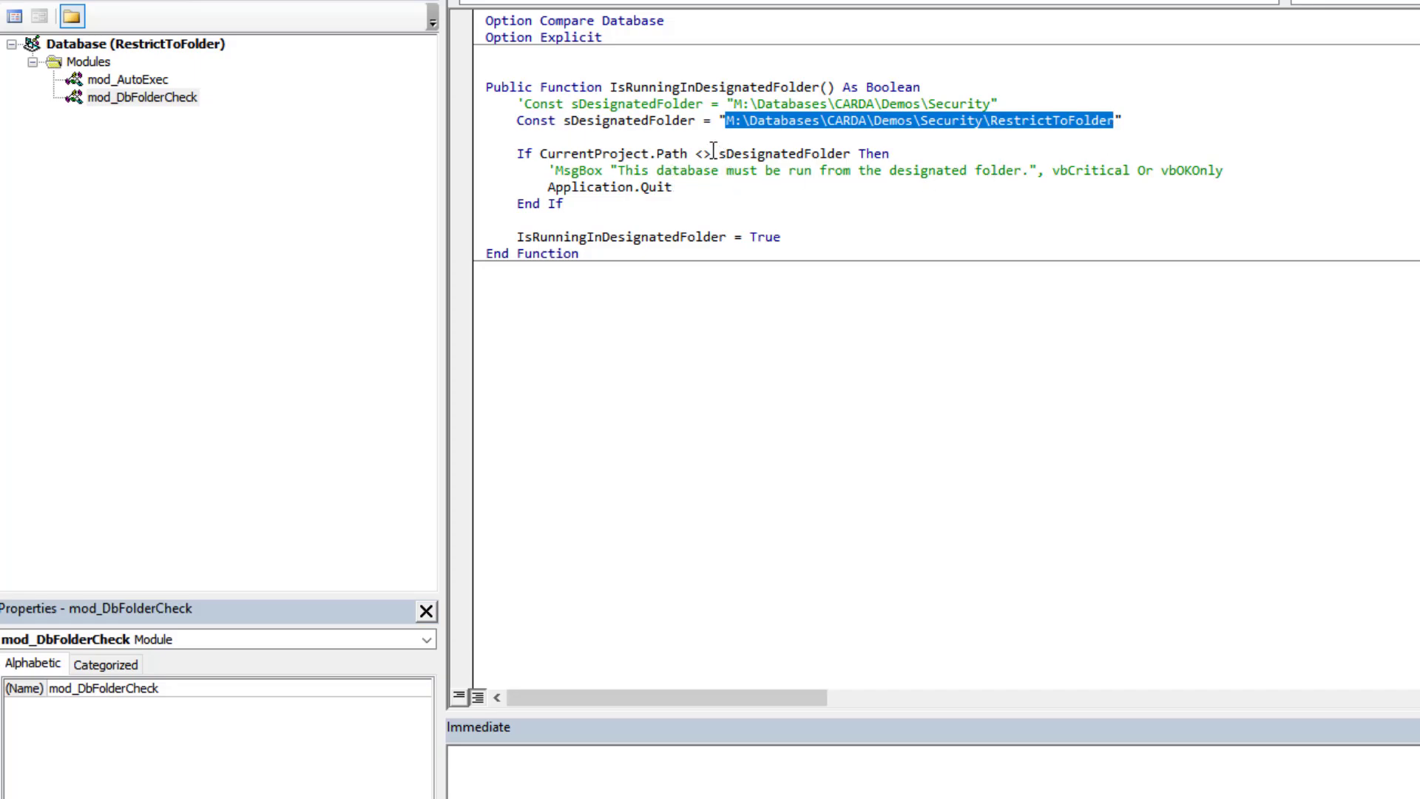
double_click(622, 120)
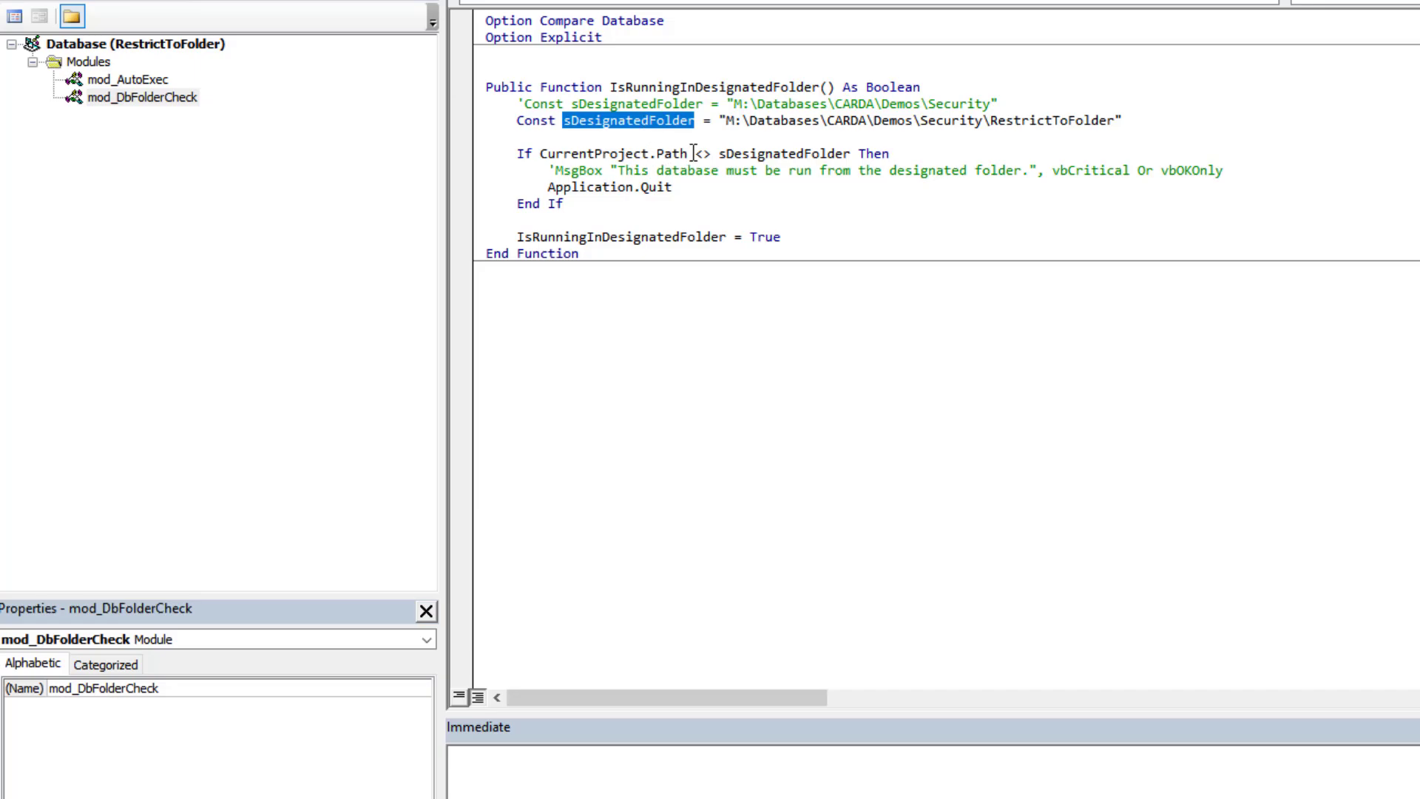
double_click(620, 152)
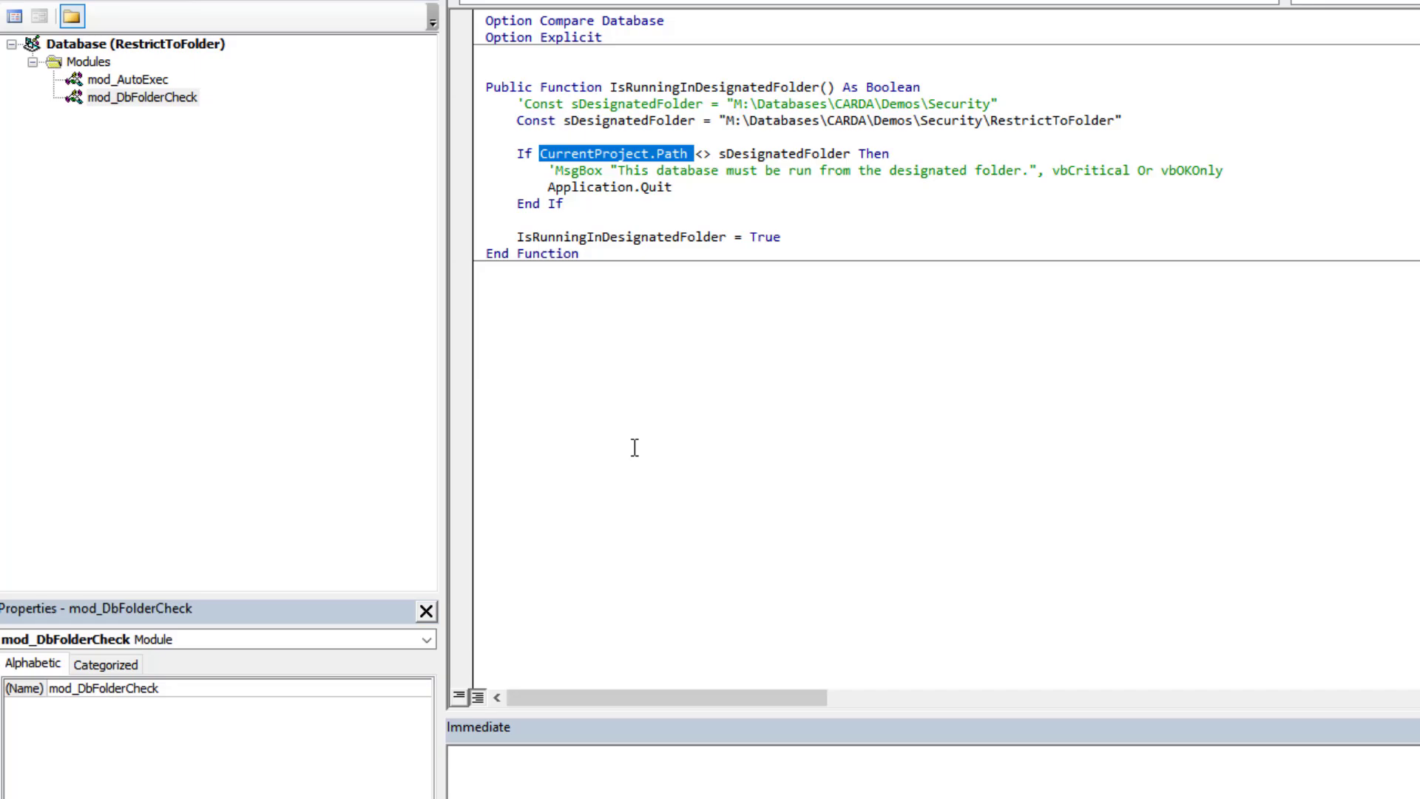
mouse_move(821, 207)
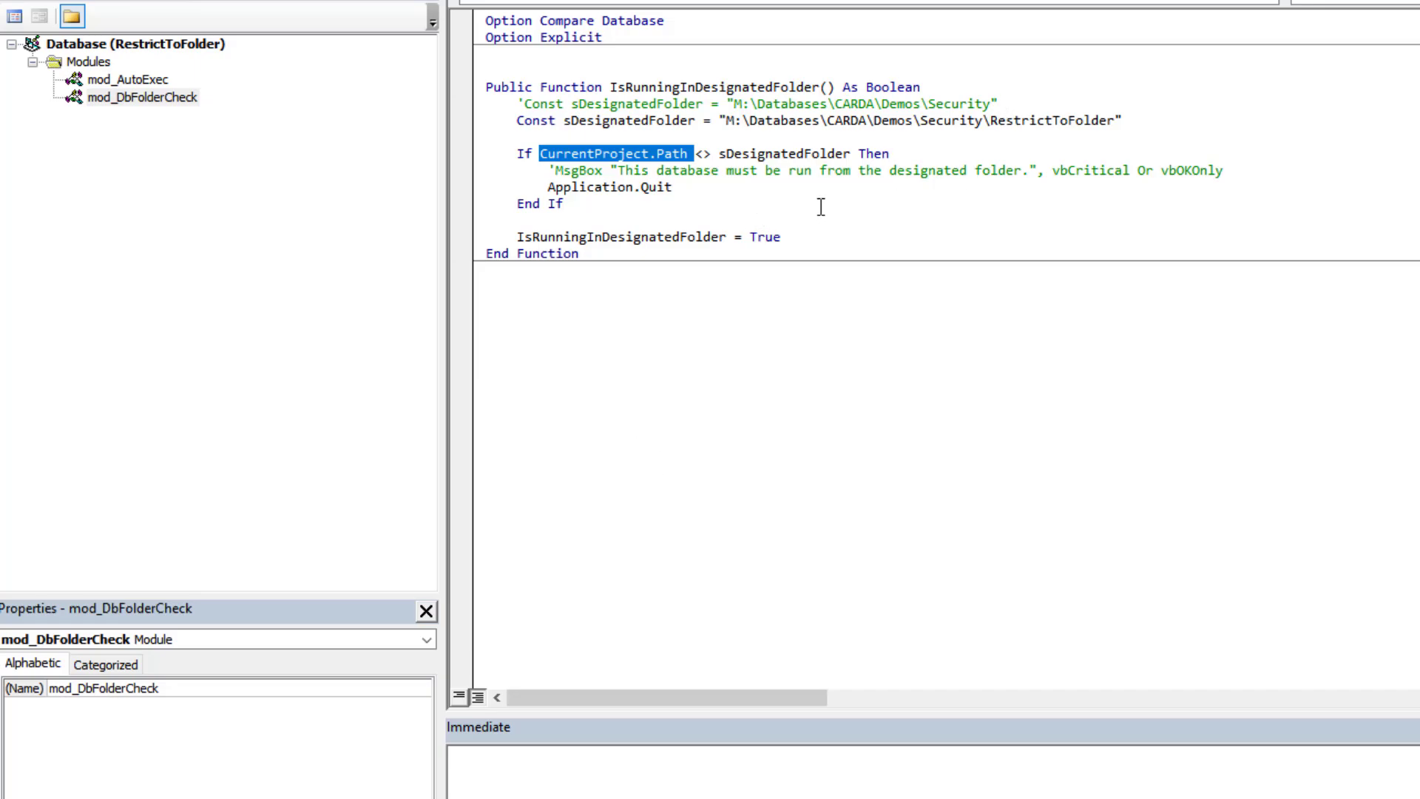
mouse_move(686, 170)
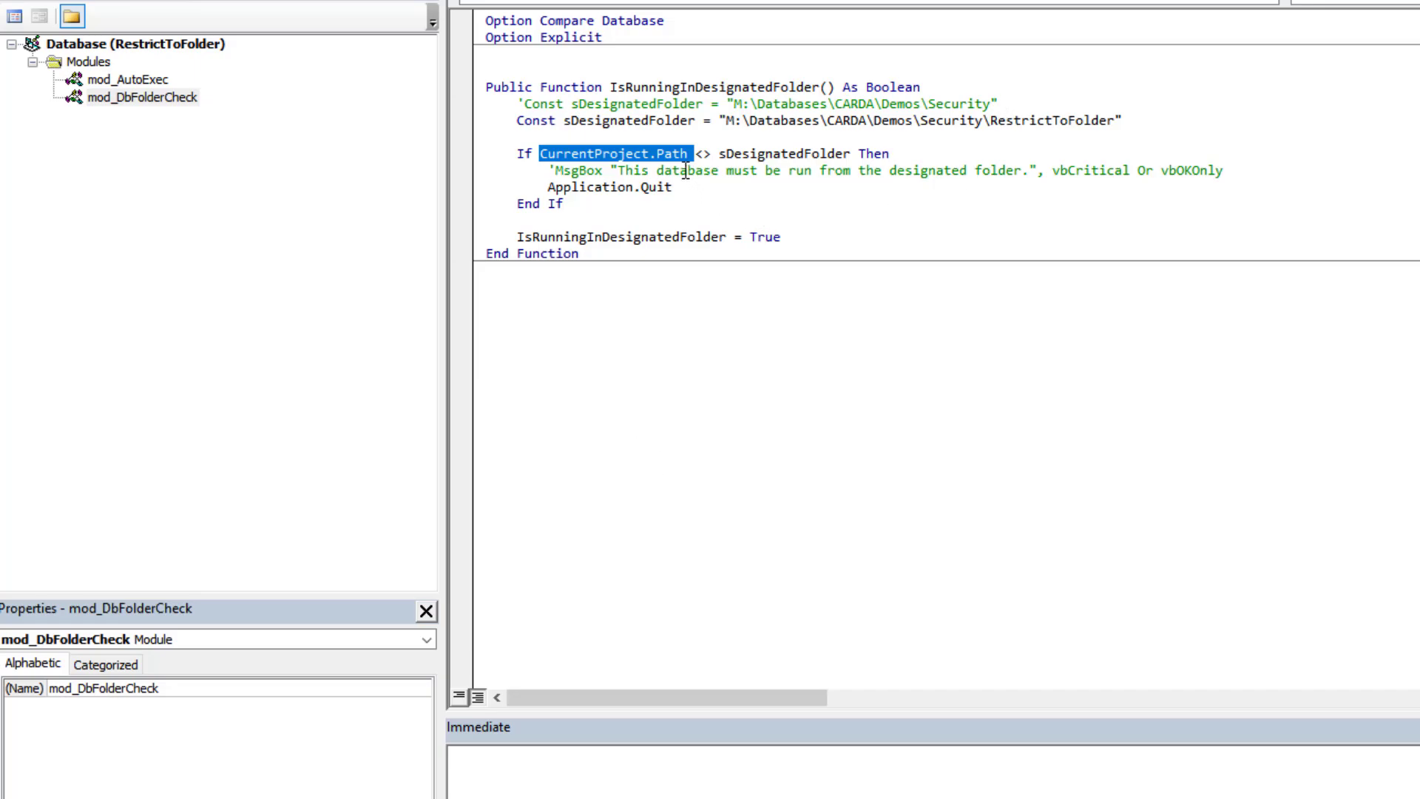
left_click(734, 119)
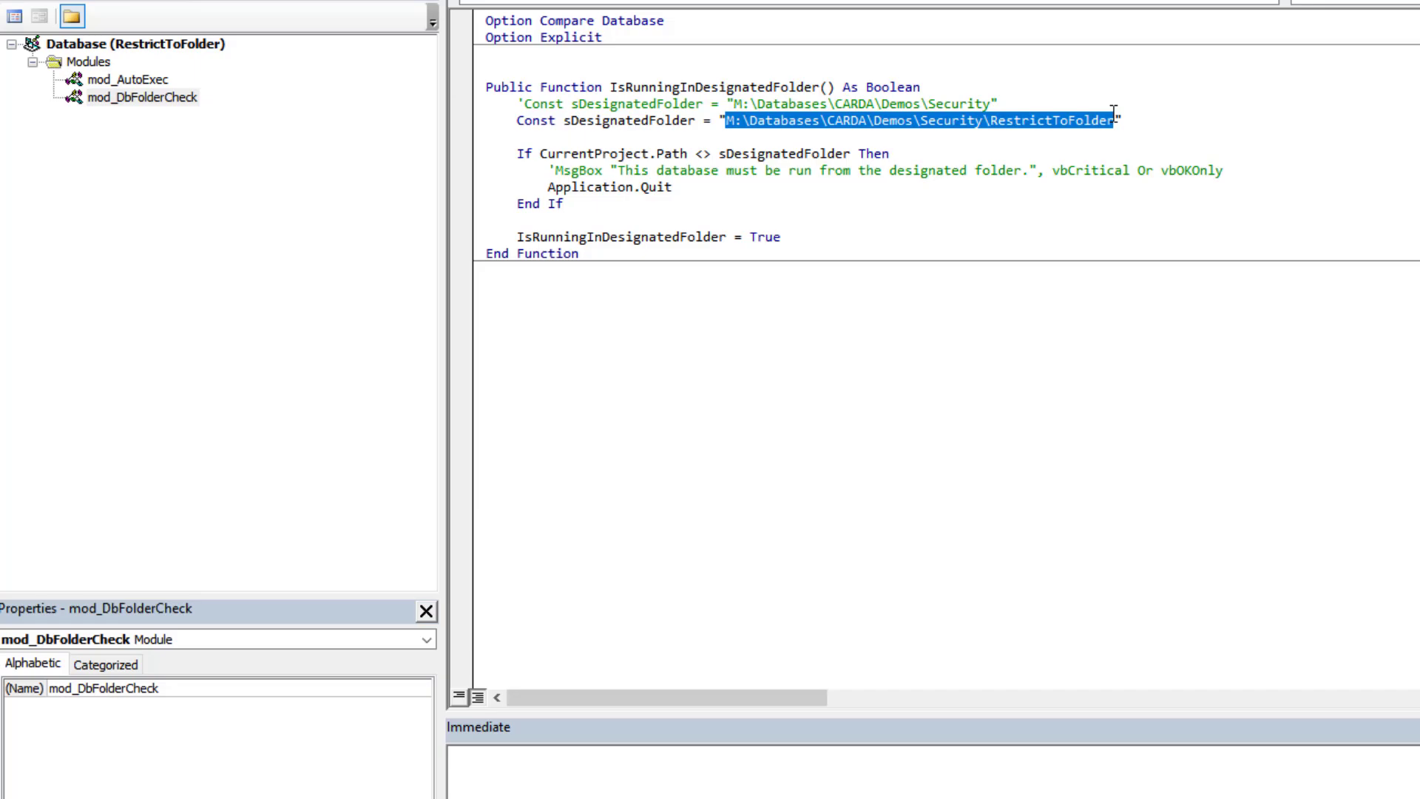
mouse_move(614, 187)
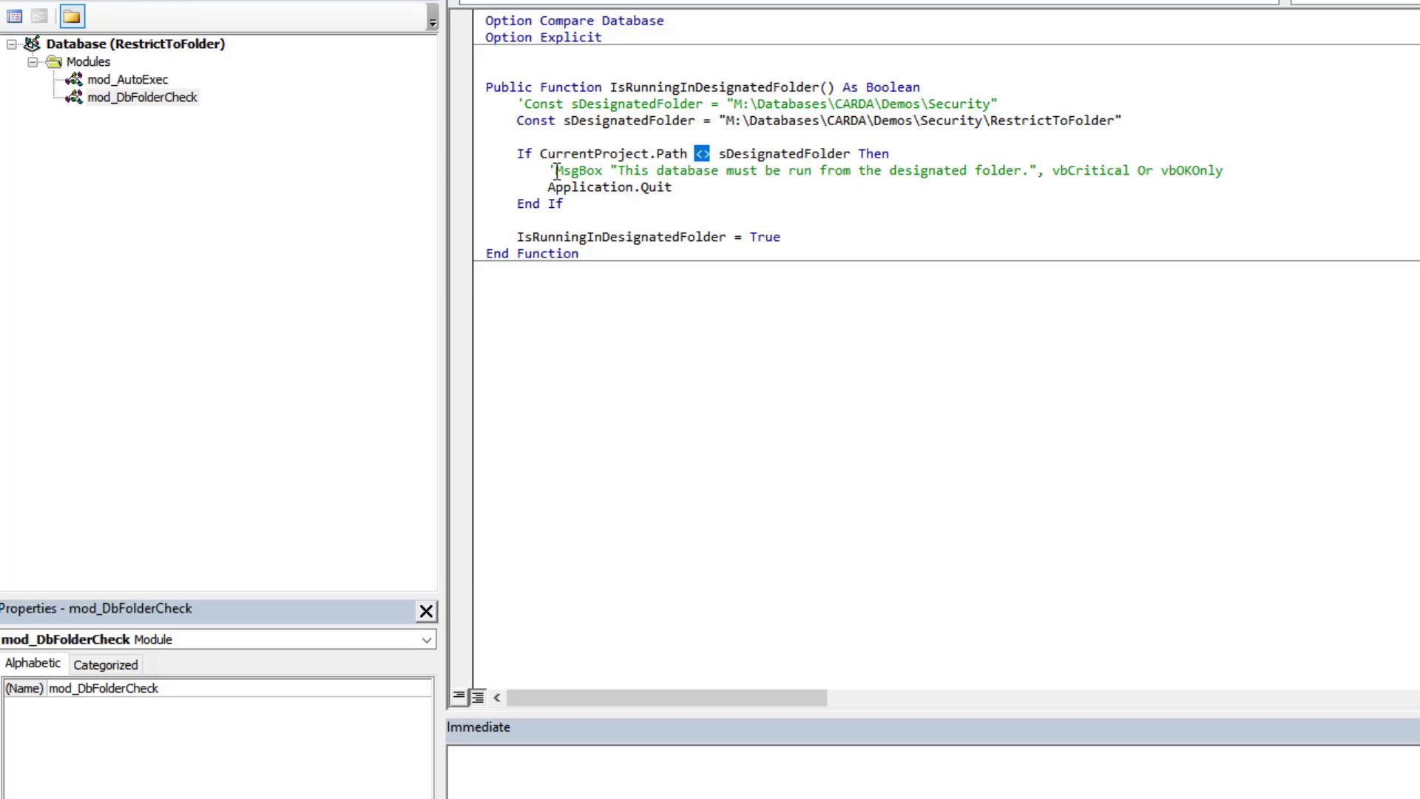
Highlight the not-equal comparison and the commented MsgBox line in IsRunningInDesignatedFolder.
double_click(616, 188)
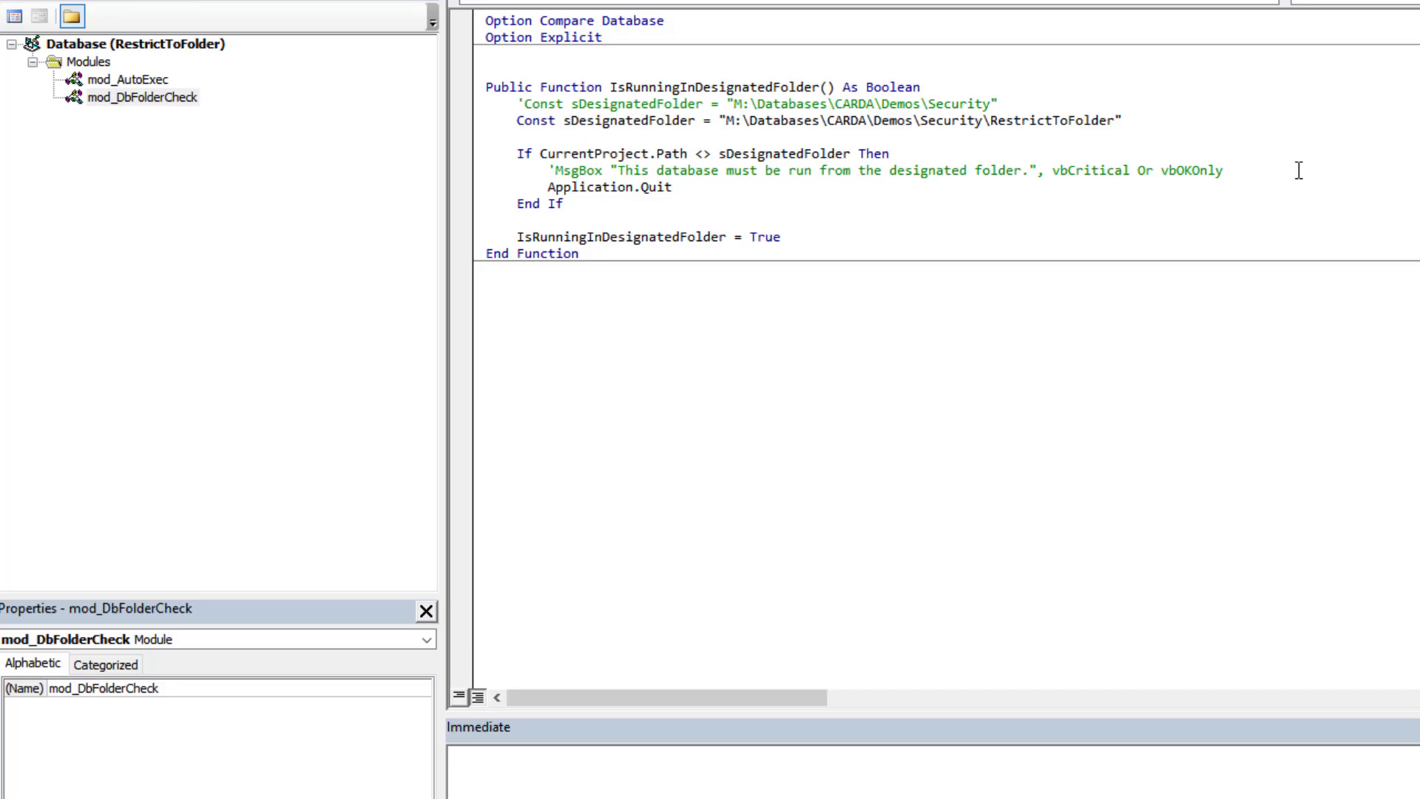
left_click(1224, 170)
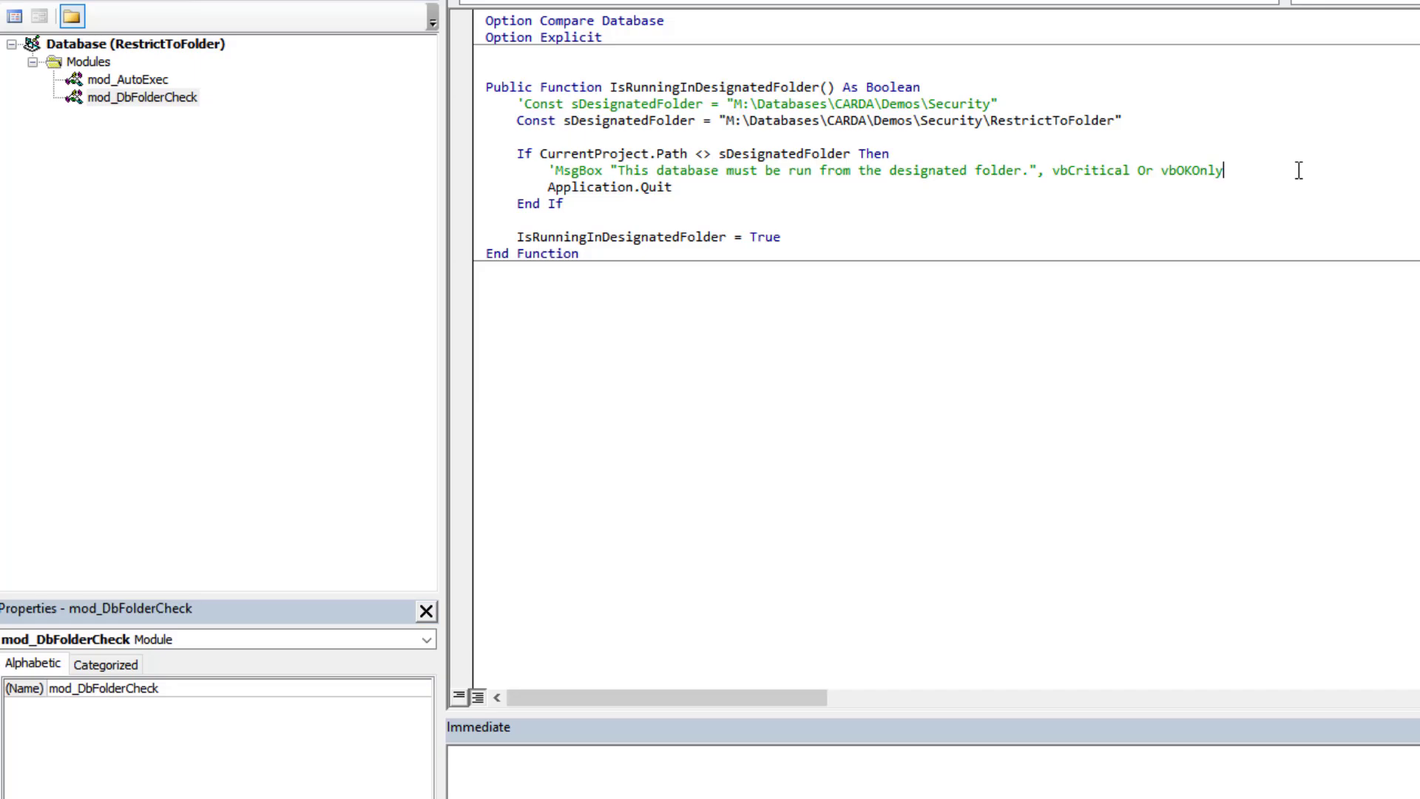
mouse_move(695, 148)
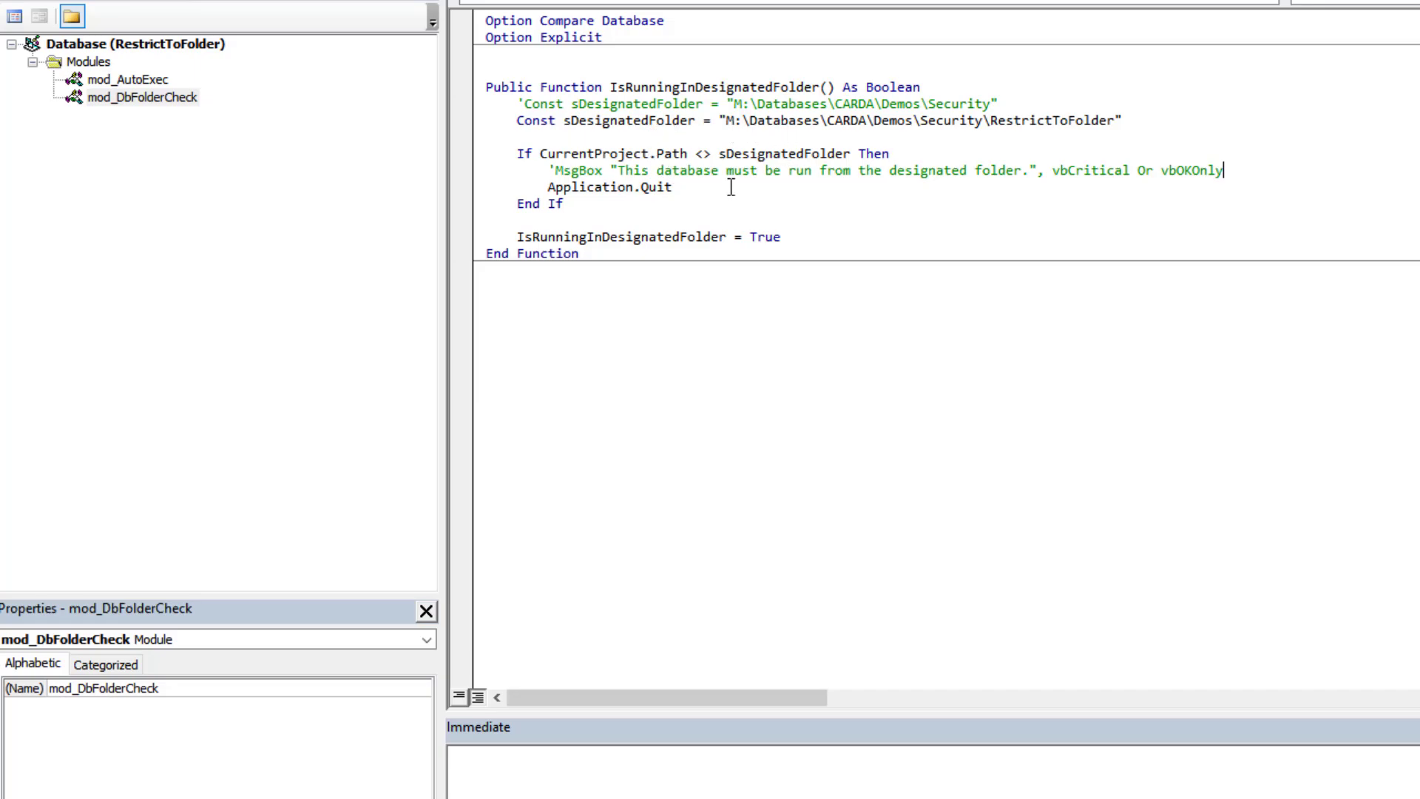
left_click(713, 153)
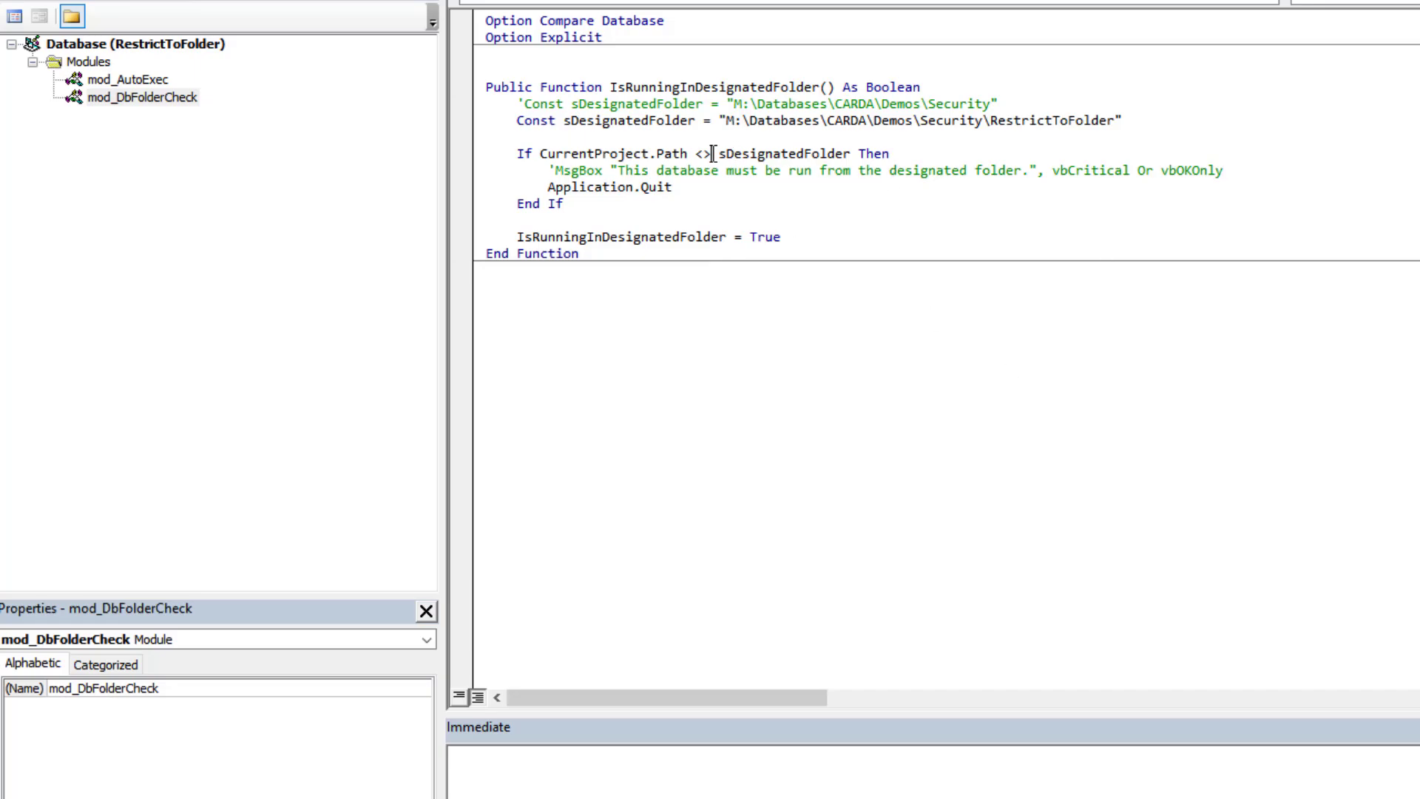
double_click(699, 152)
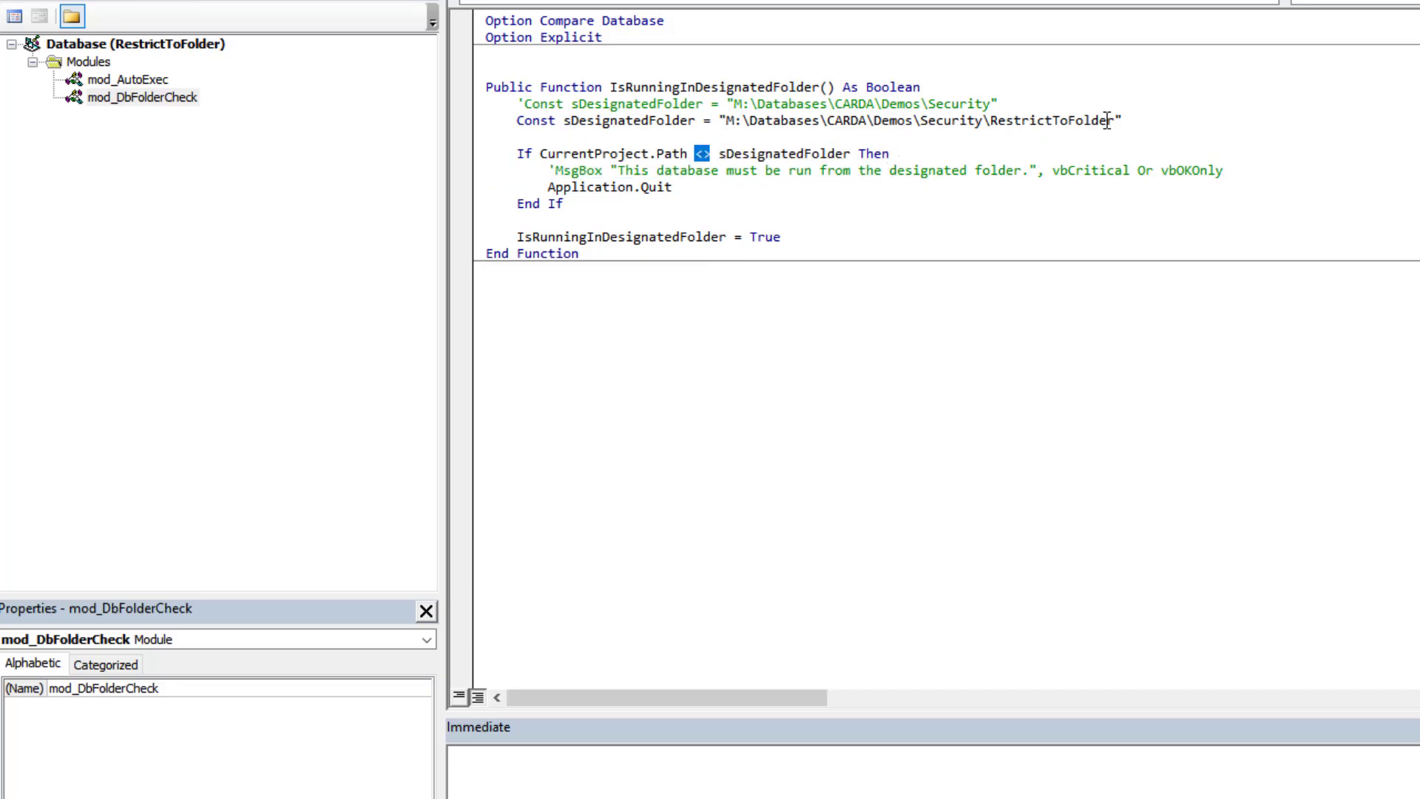
double_click(914, 120)
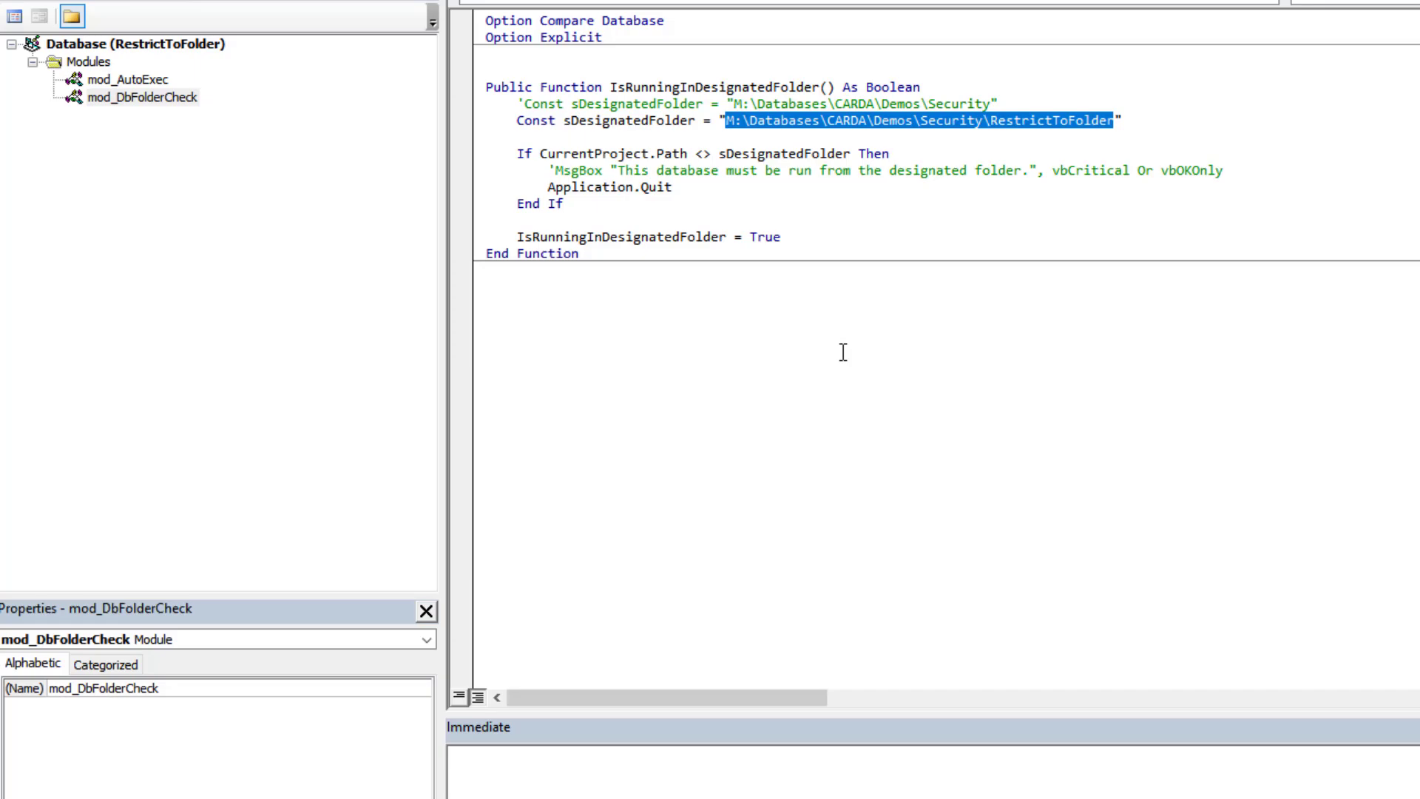
mouse_move(739, 156)
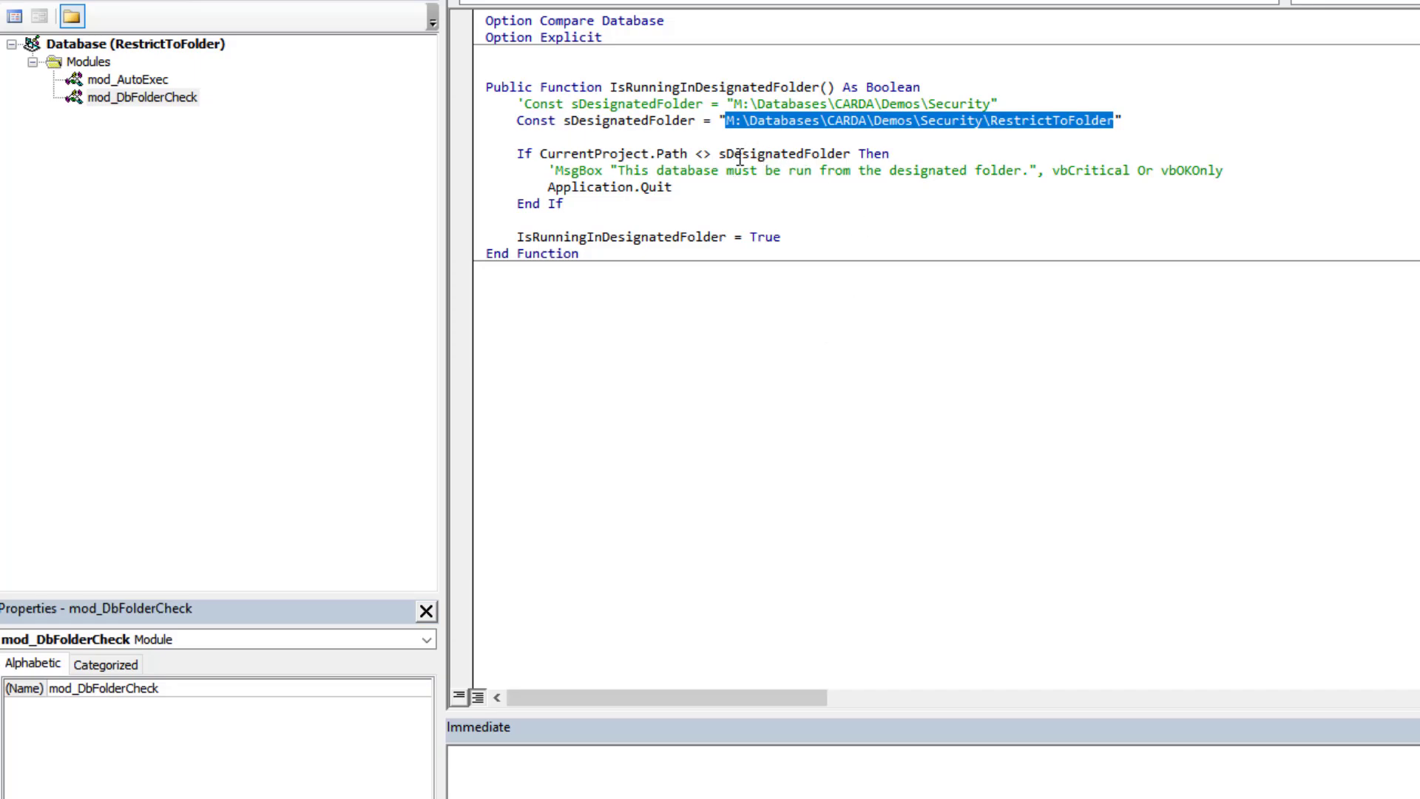
left_click(718, 152)
type("=")
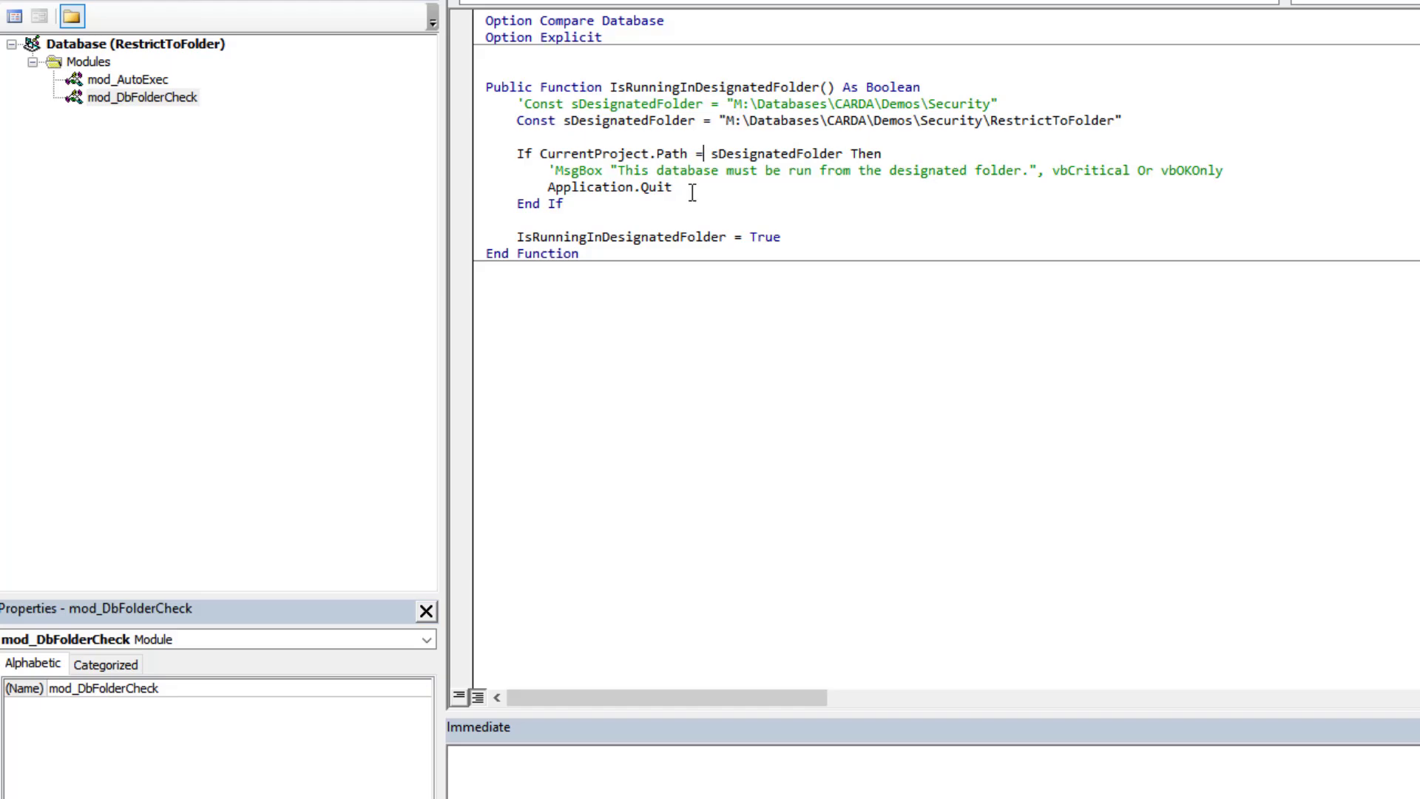
type("<")
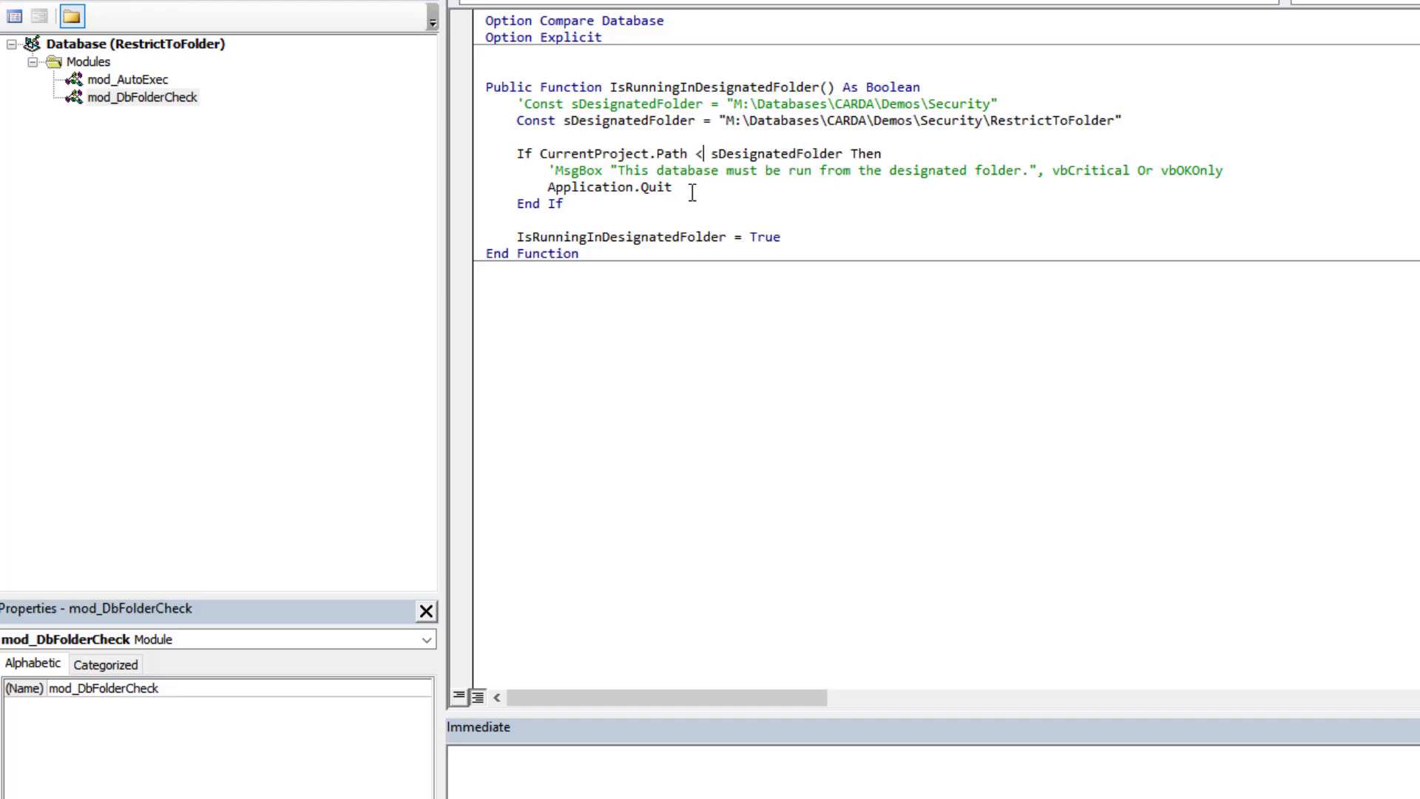
type(">")
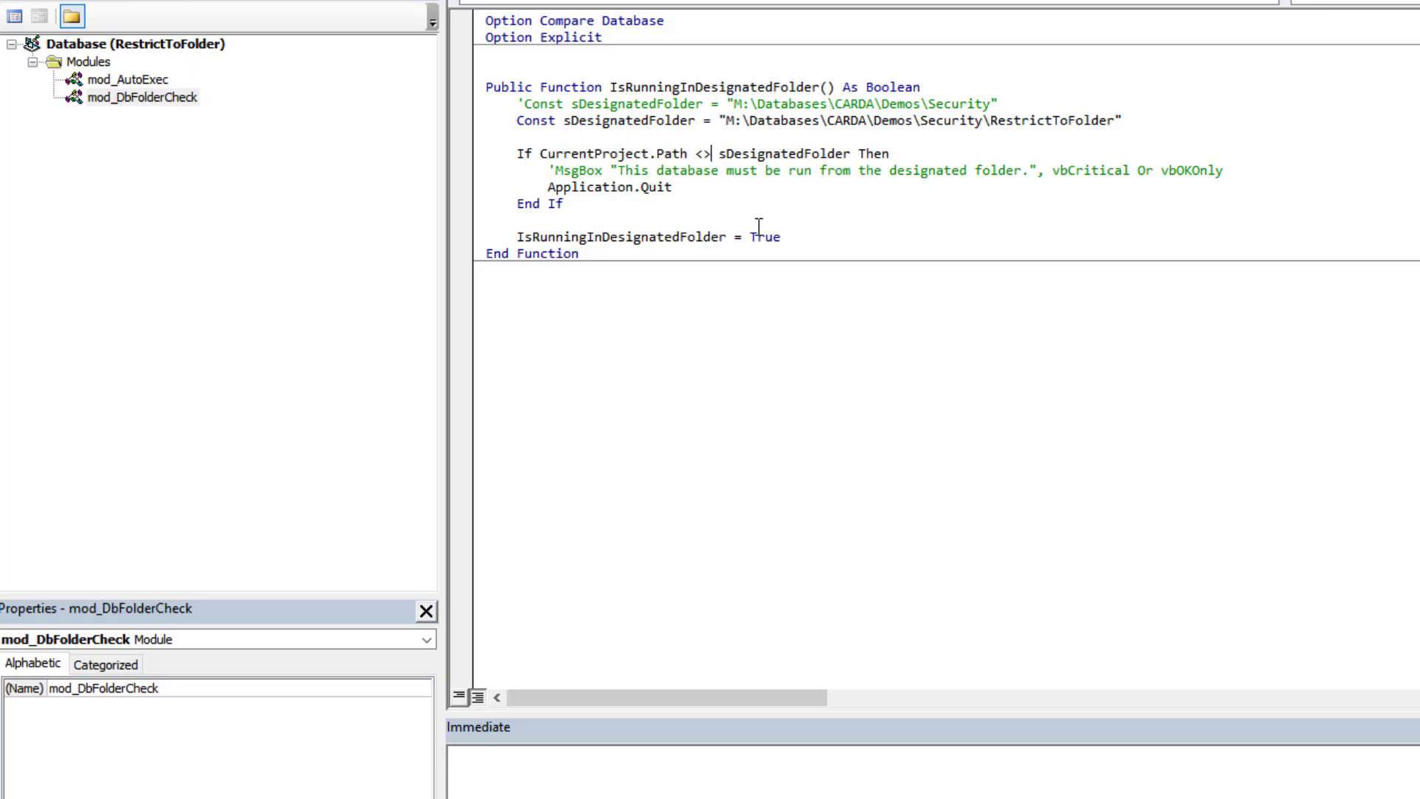
mouse_move(737, 152)
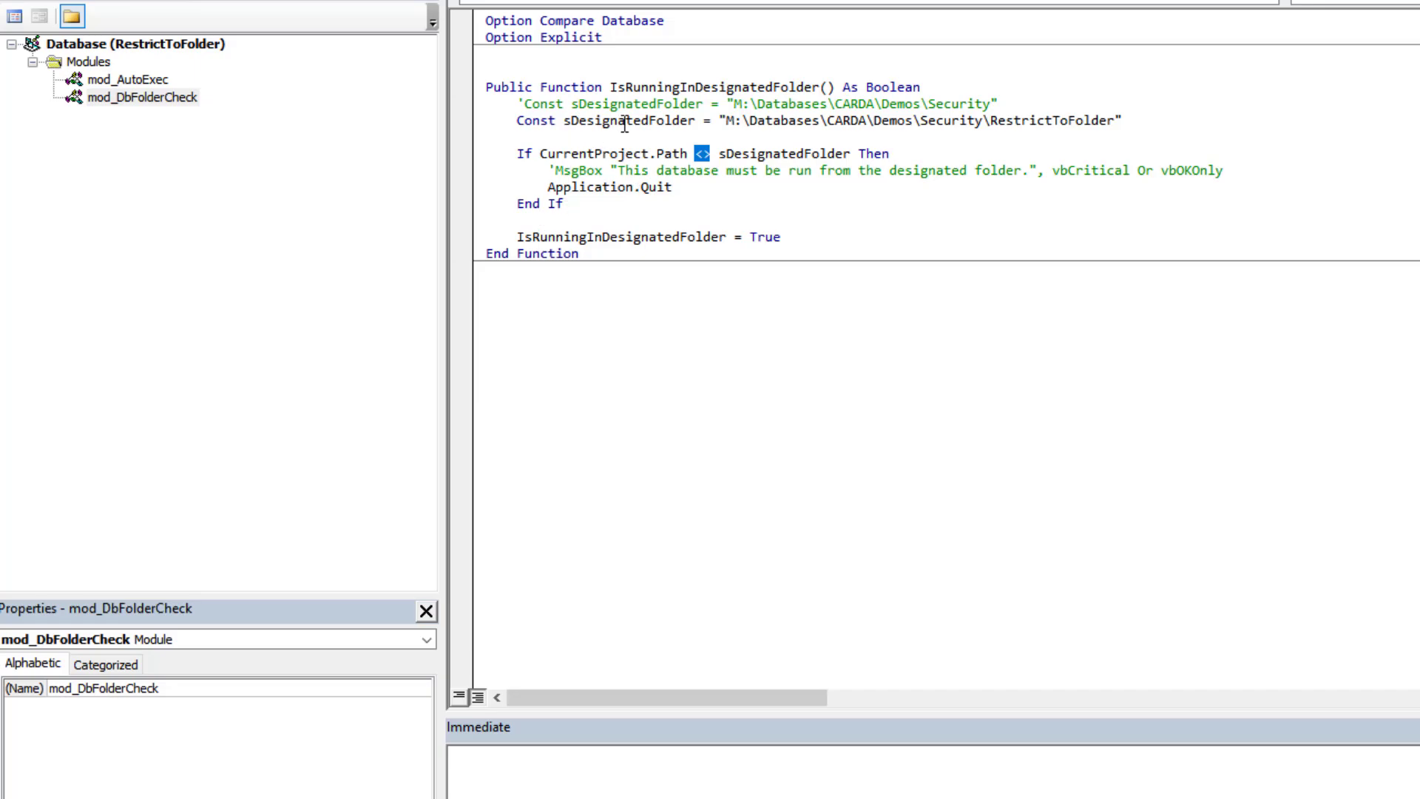
left_click(785, 150)
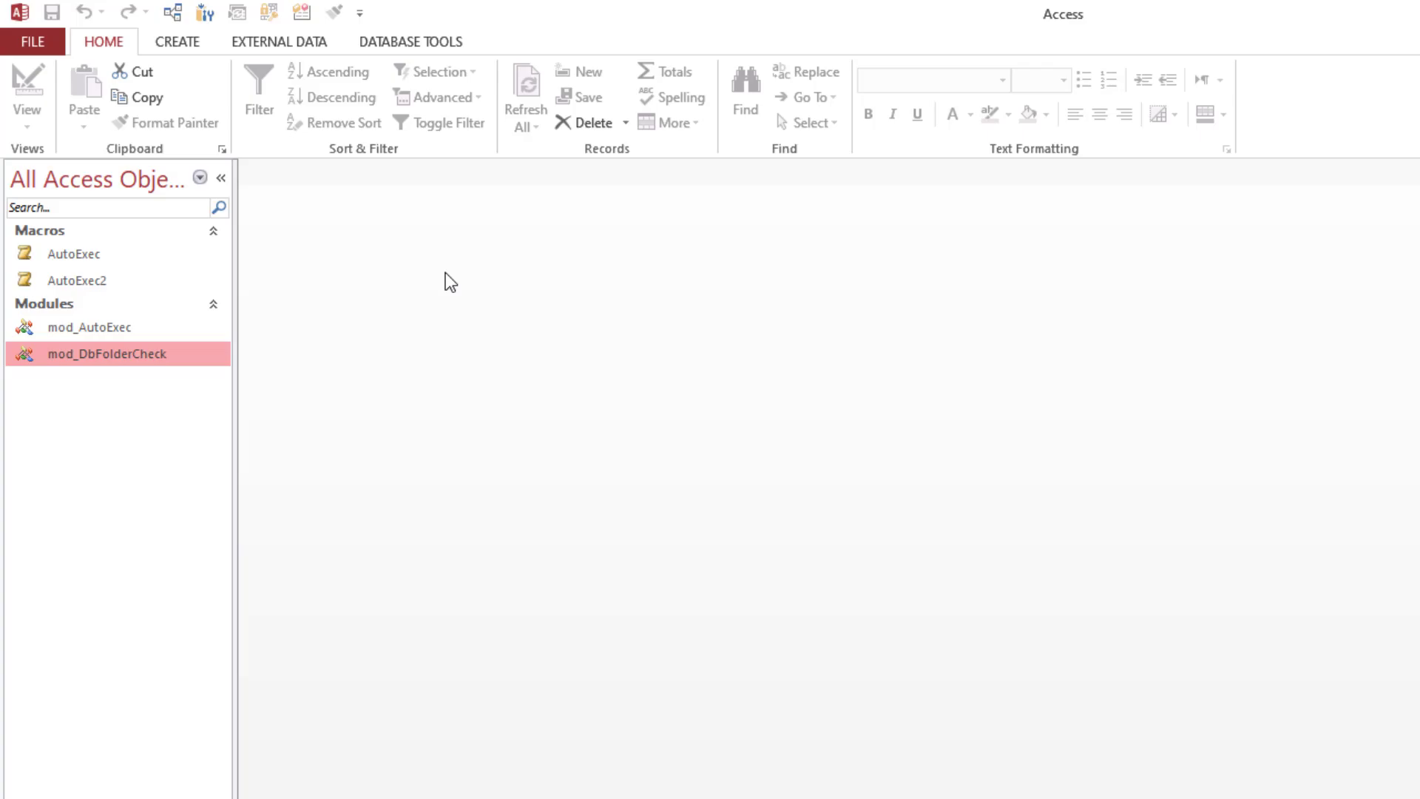
left_click(72, 253)
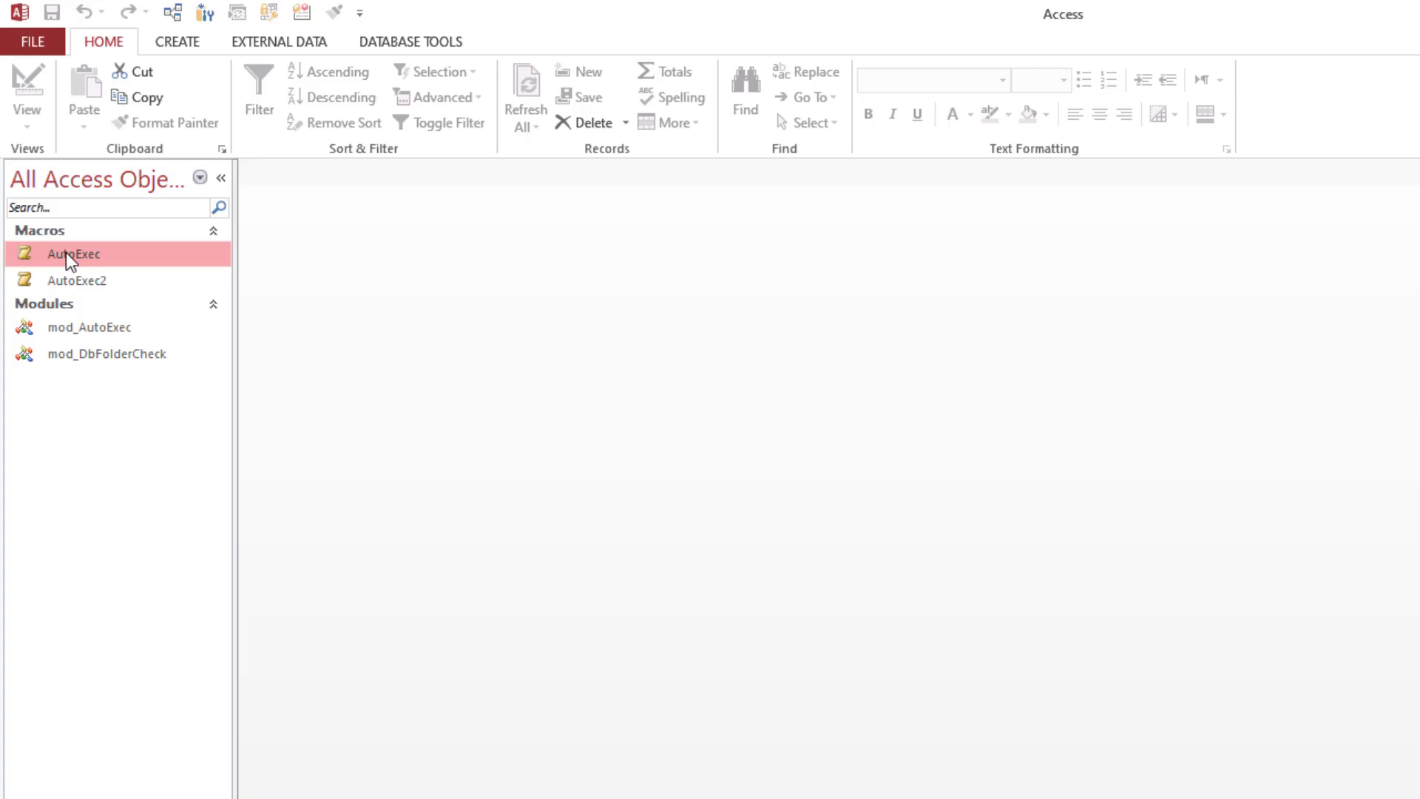
mouse_move(137, 269)
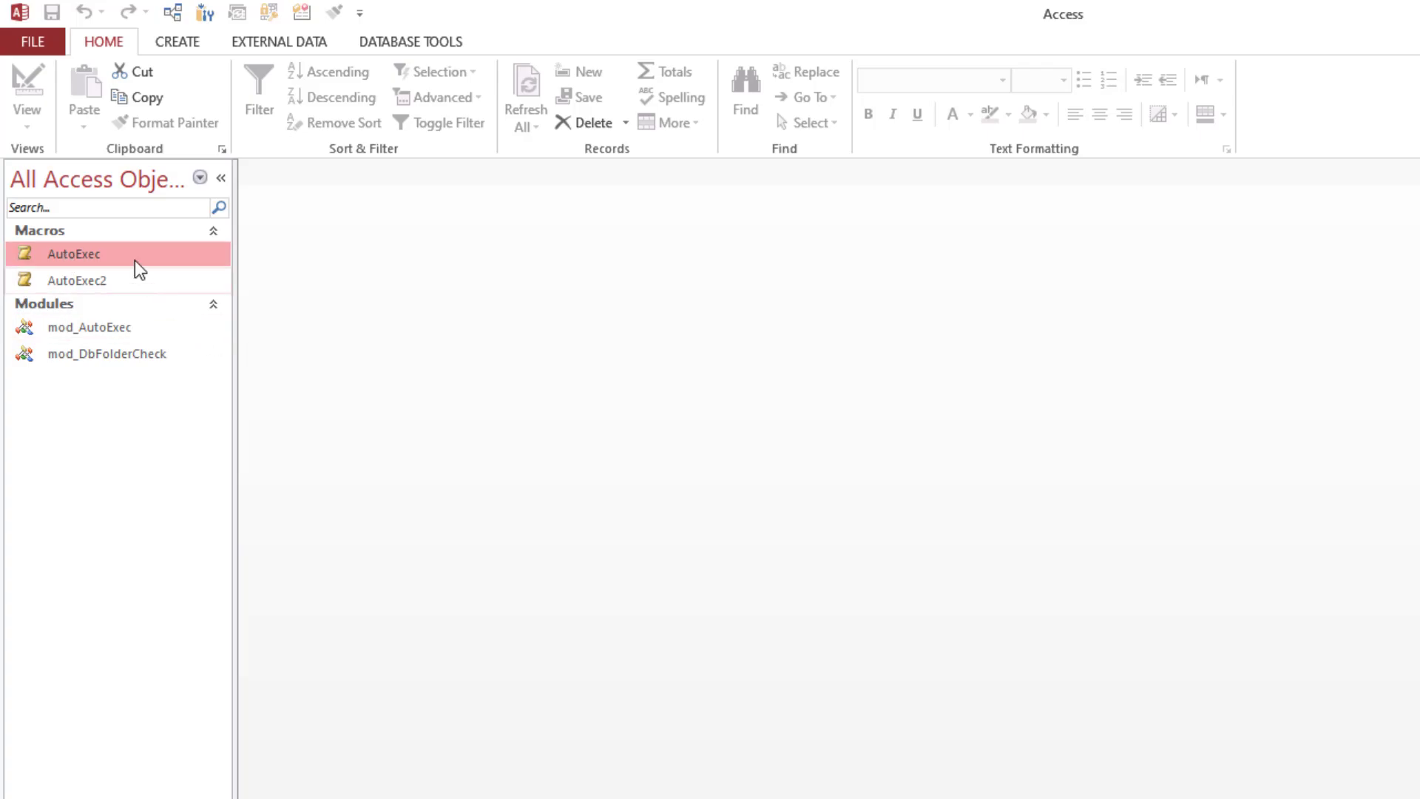
mouse_move(107, 263)
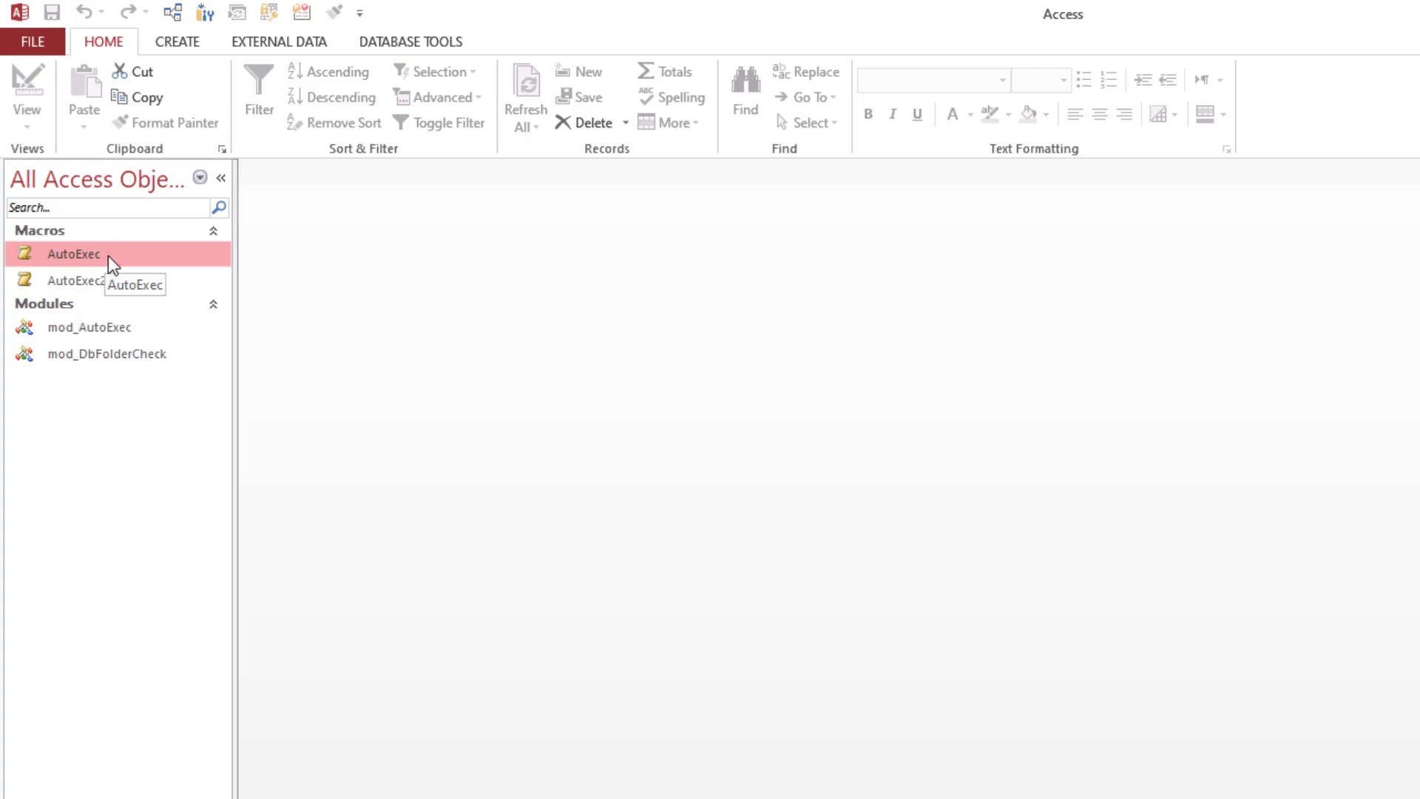
double_click(72, 253)
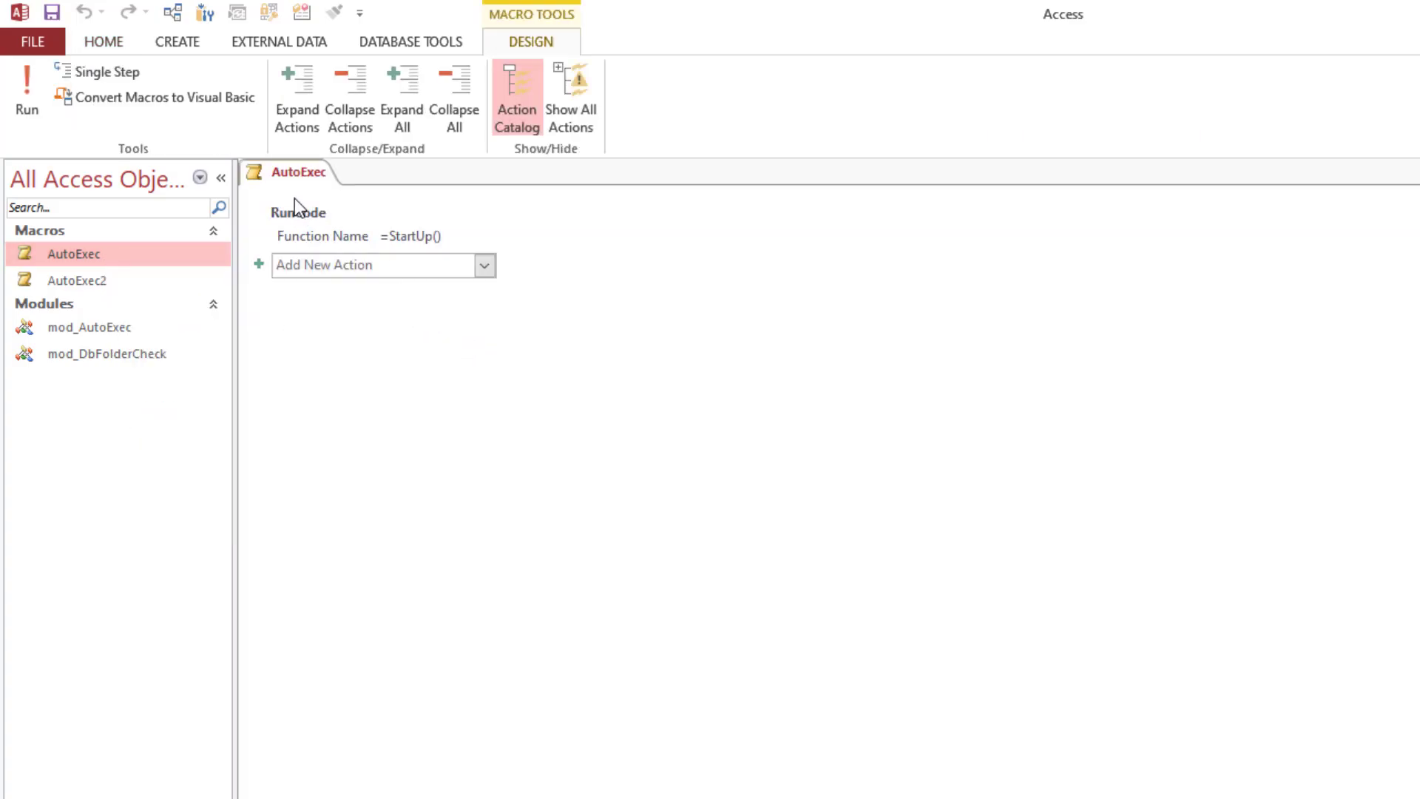
mouse_move(297, 212)
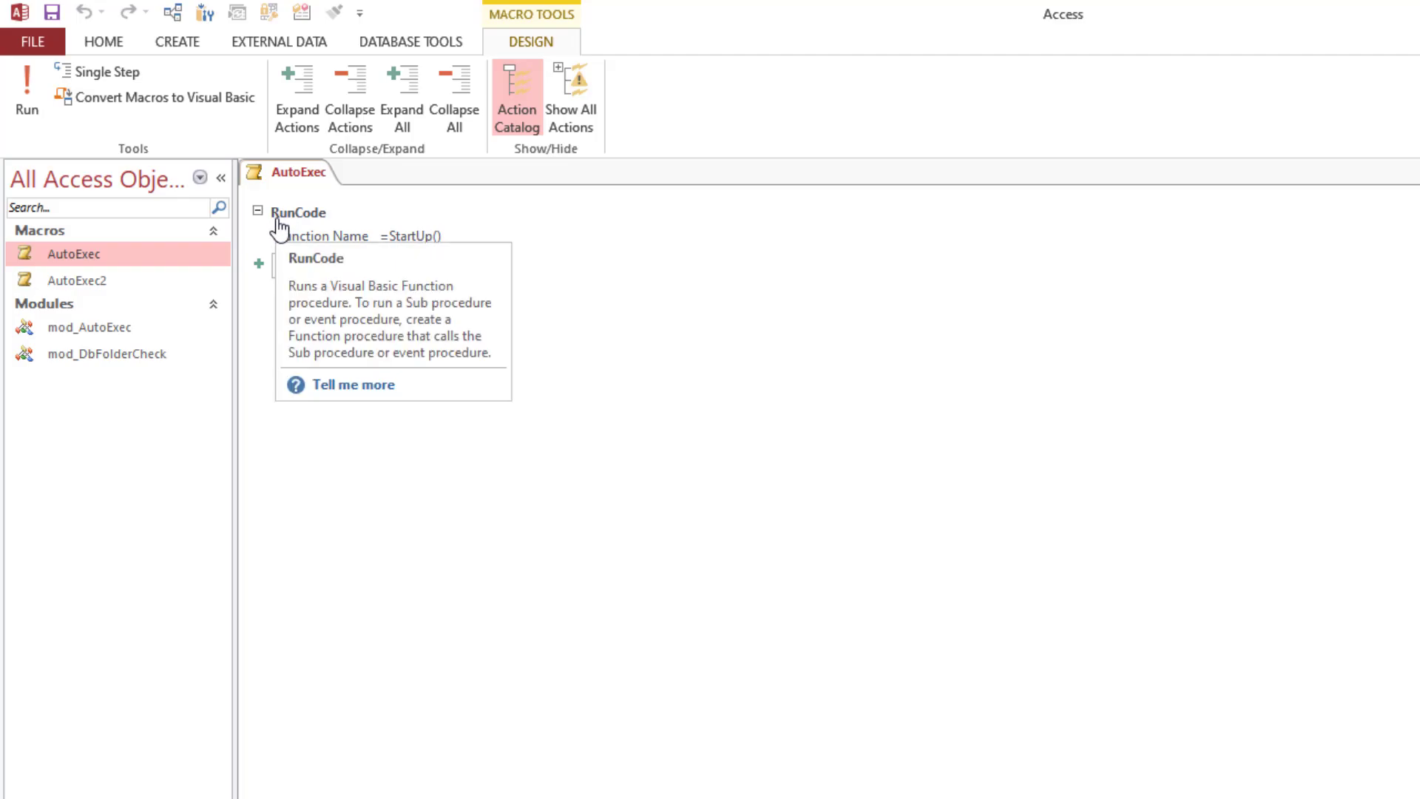
mouse_move(318, 227)
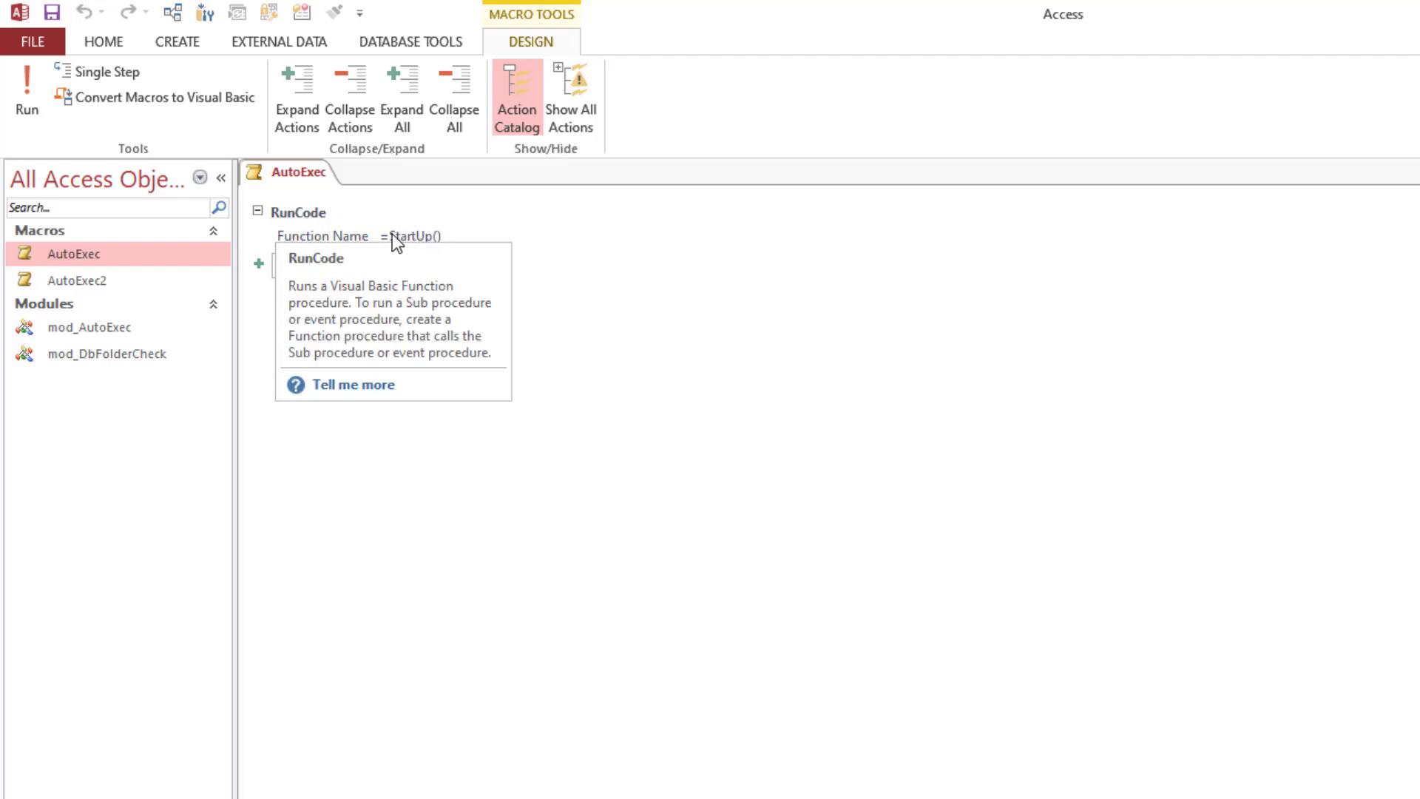
left_click(413, 237)
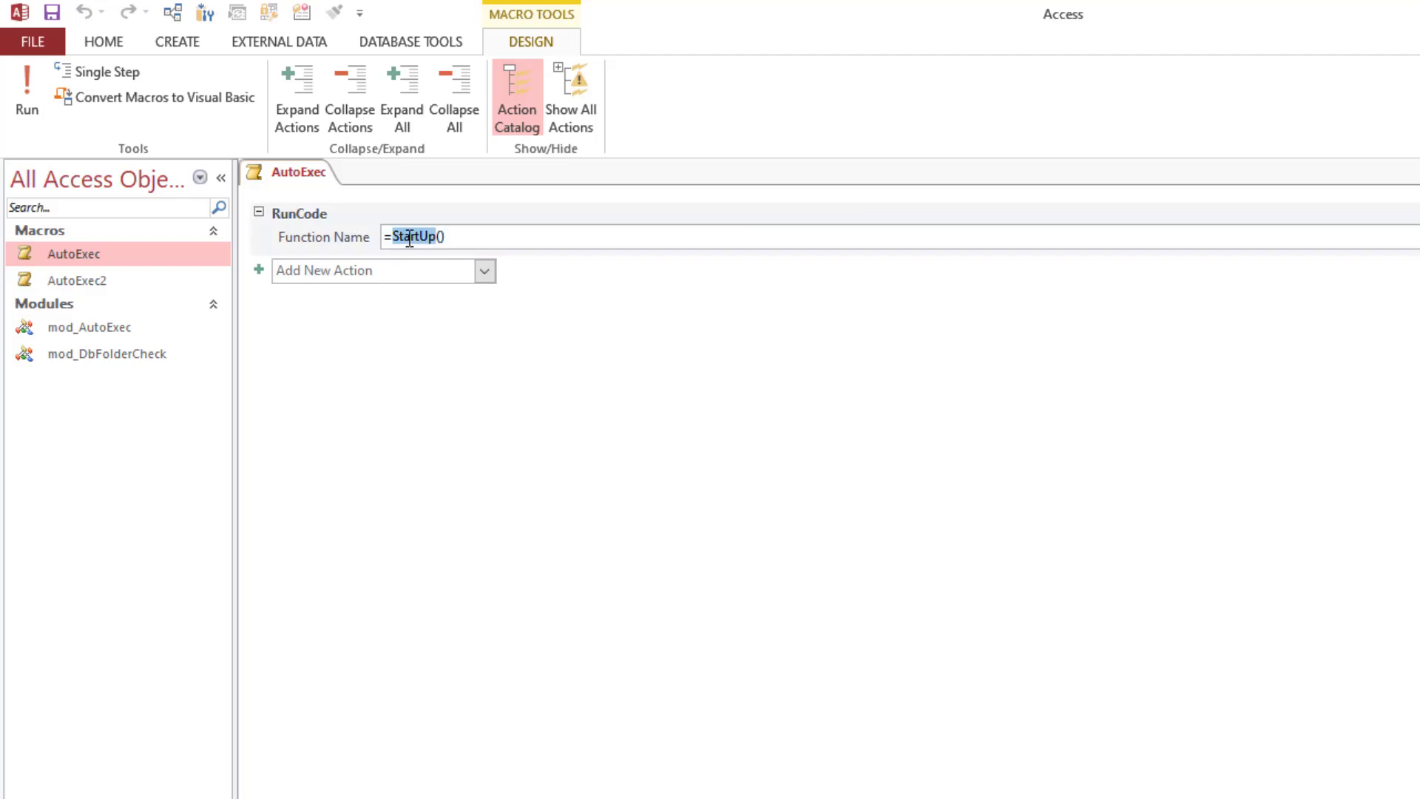
mouse_move(535, 389)
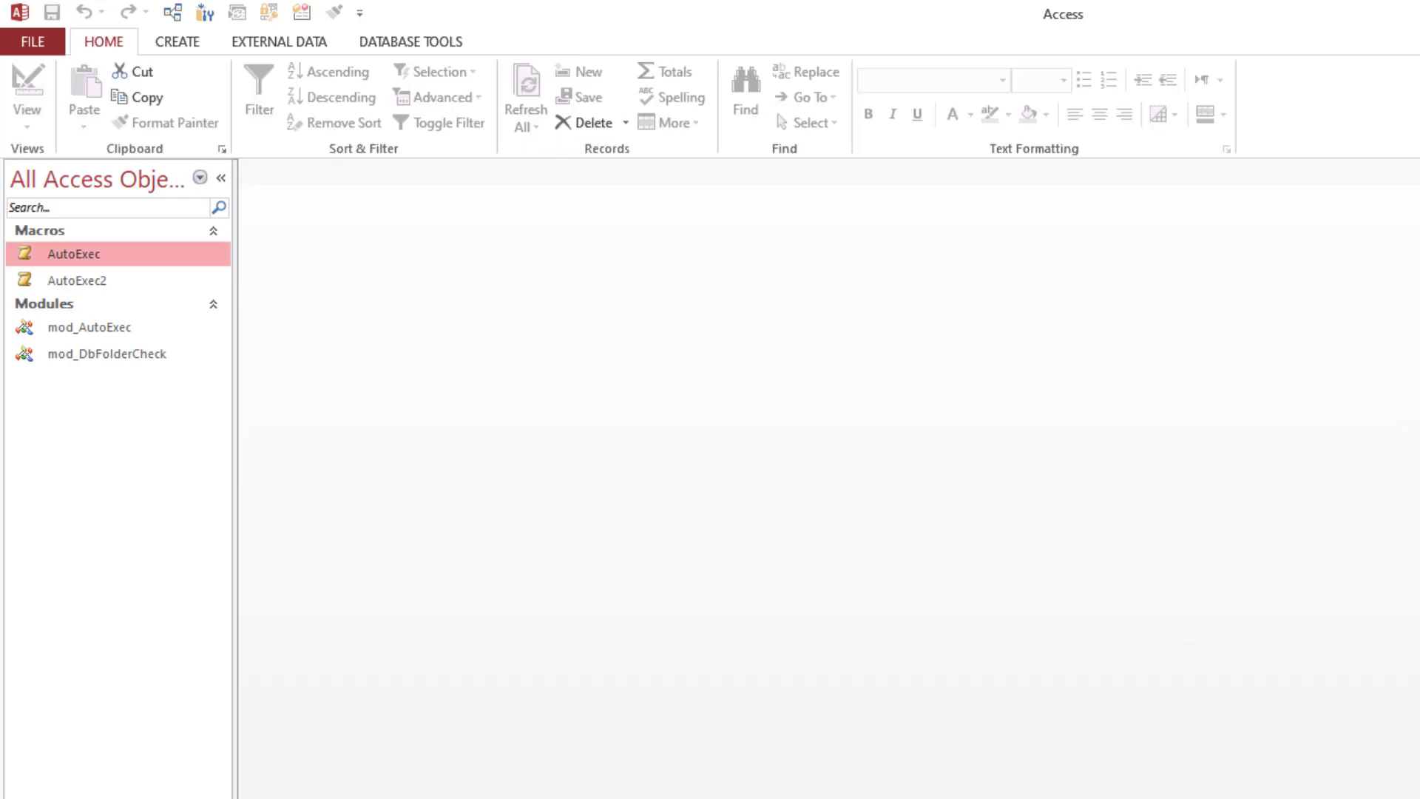
Open mod_AutoExec and highlight the StartUp function name and Relink Tables comment.
double_click(107, 353)
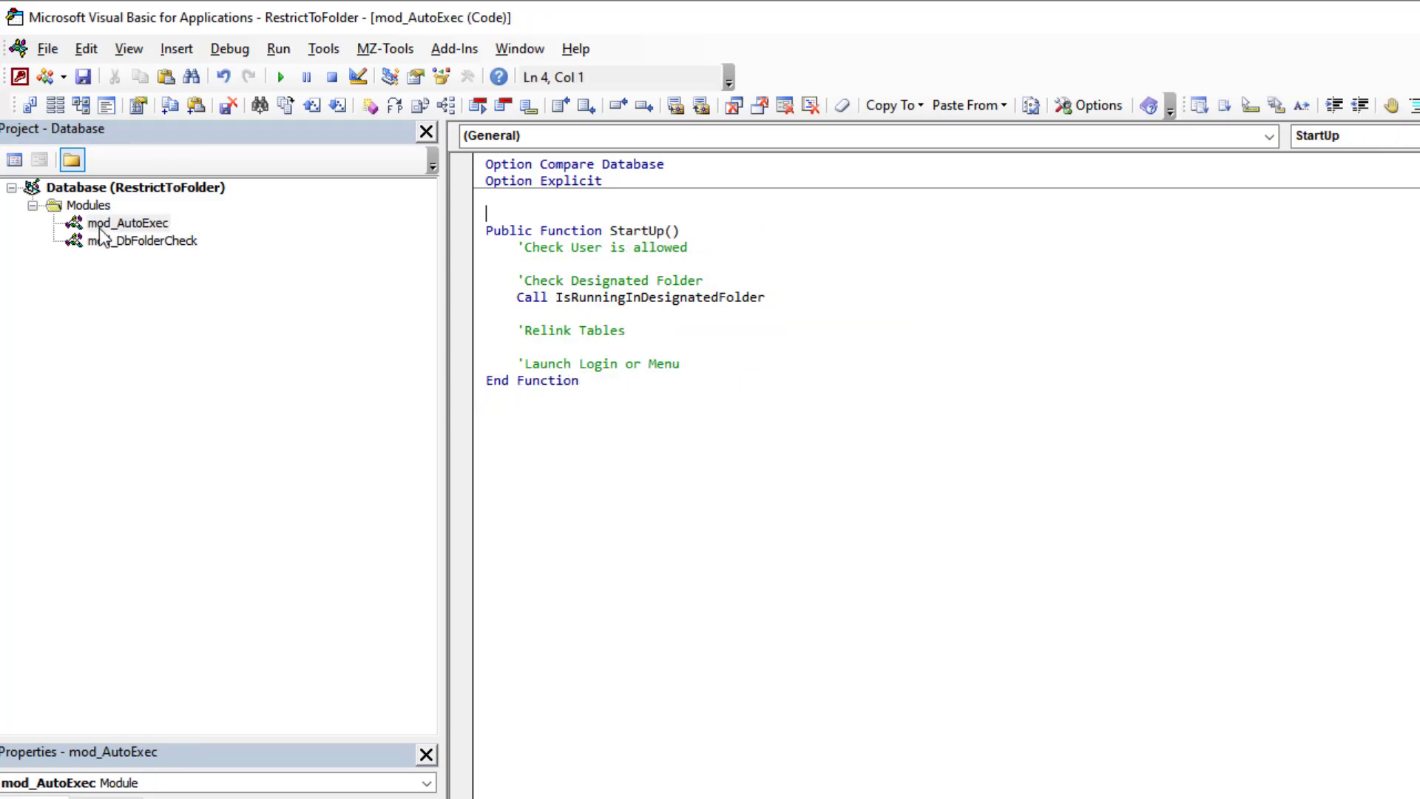
double_click(636, 231)
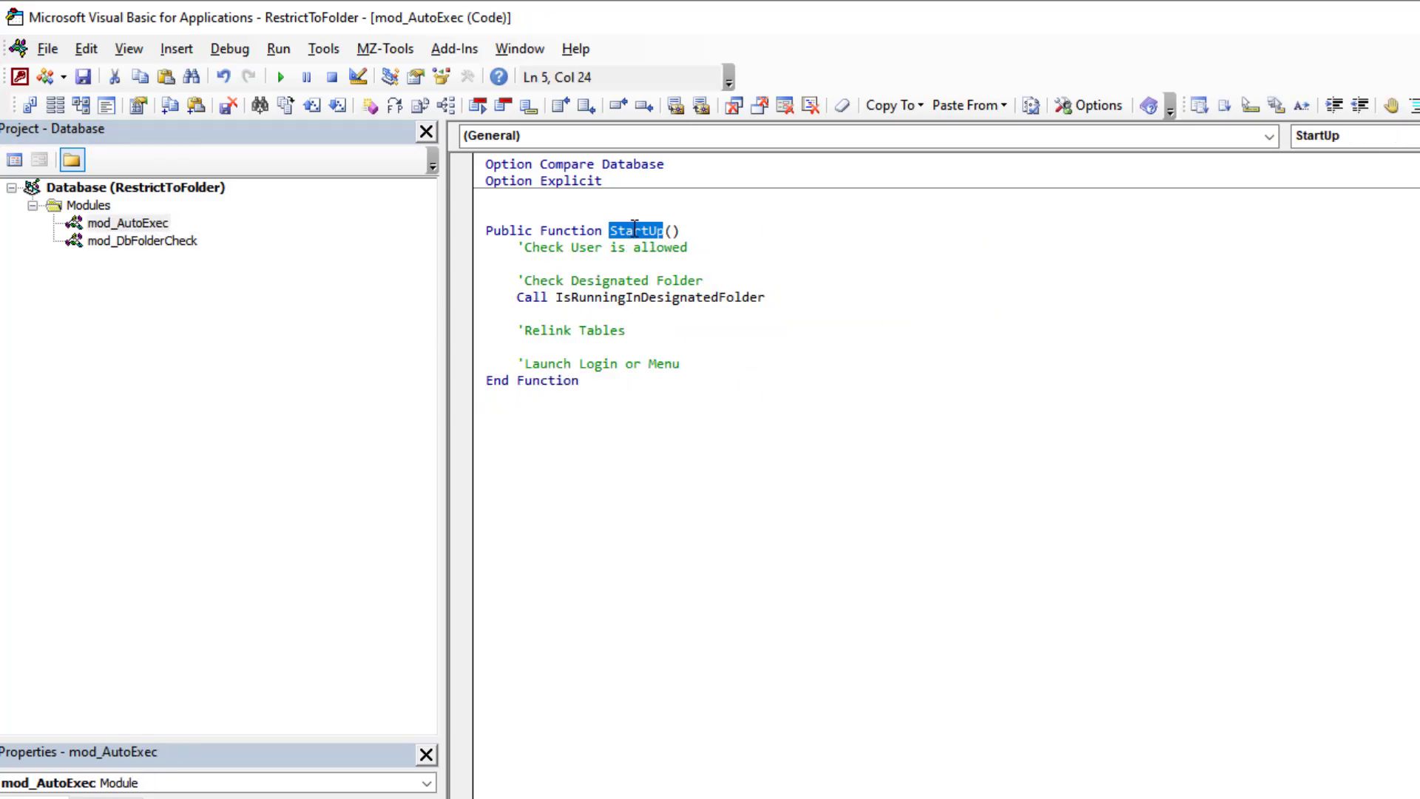
mouse_move(934, 496)
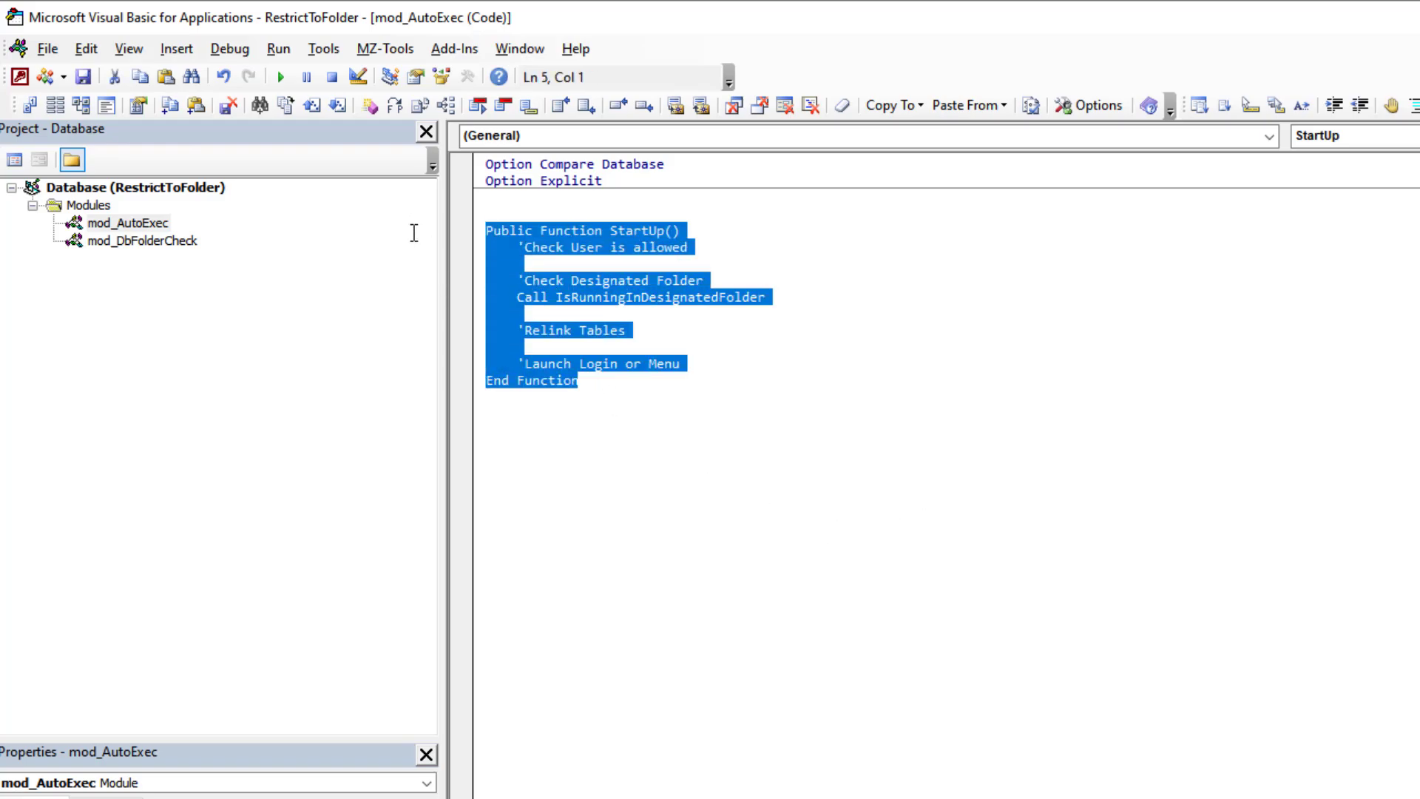
mouse_move(818, 329)
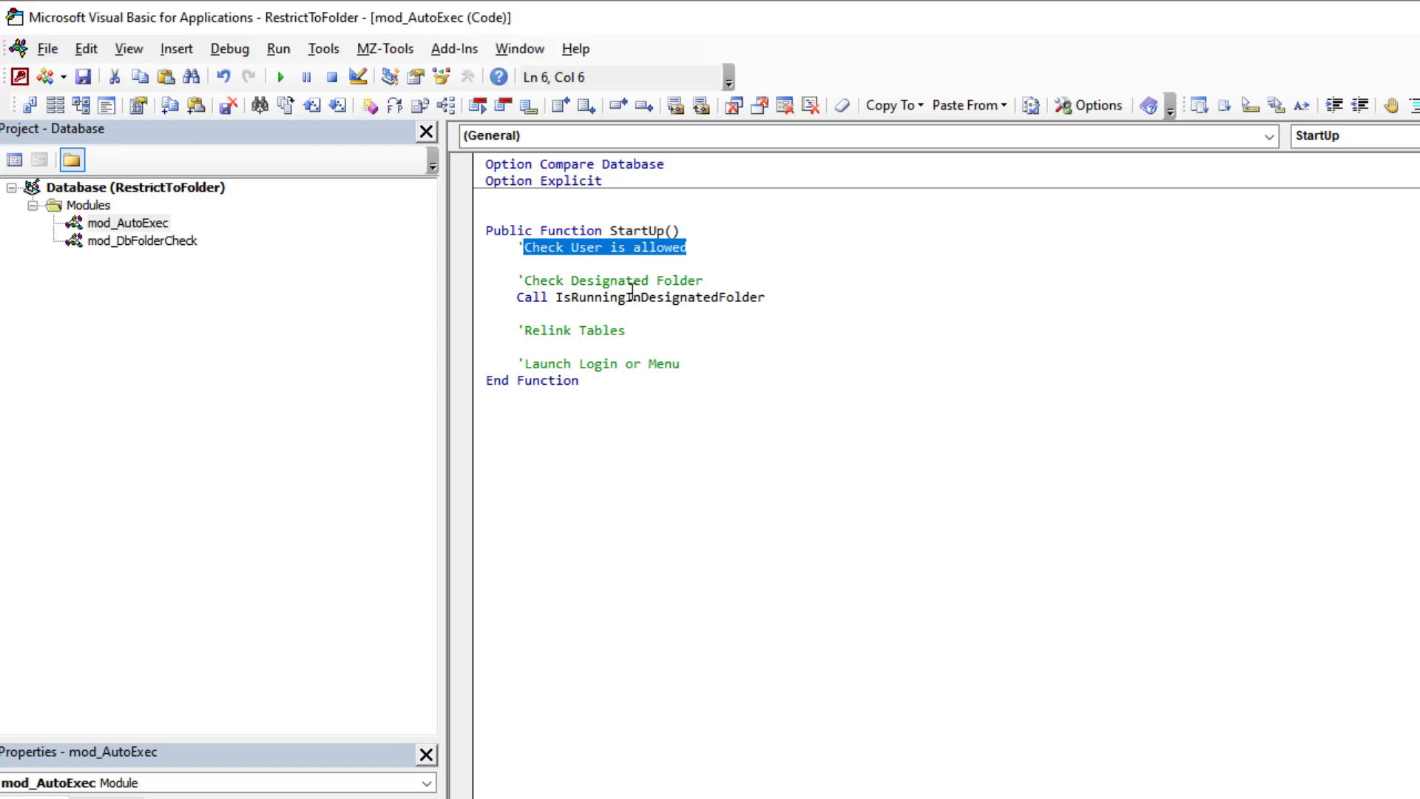
double_click(658, 297)
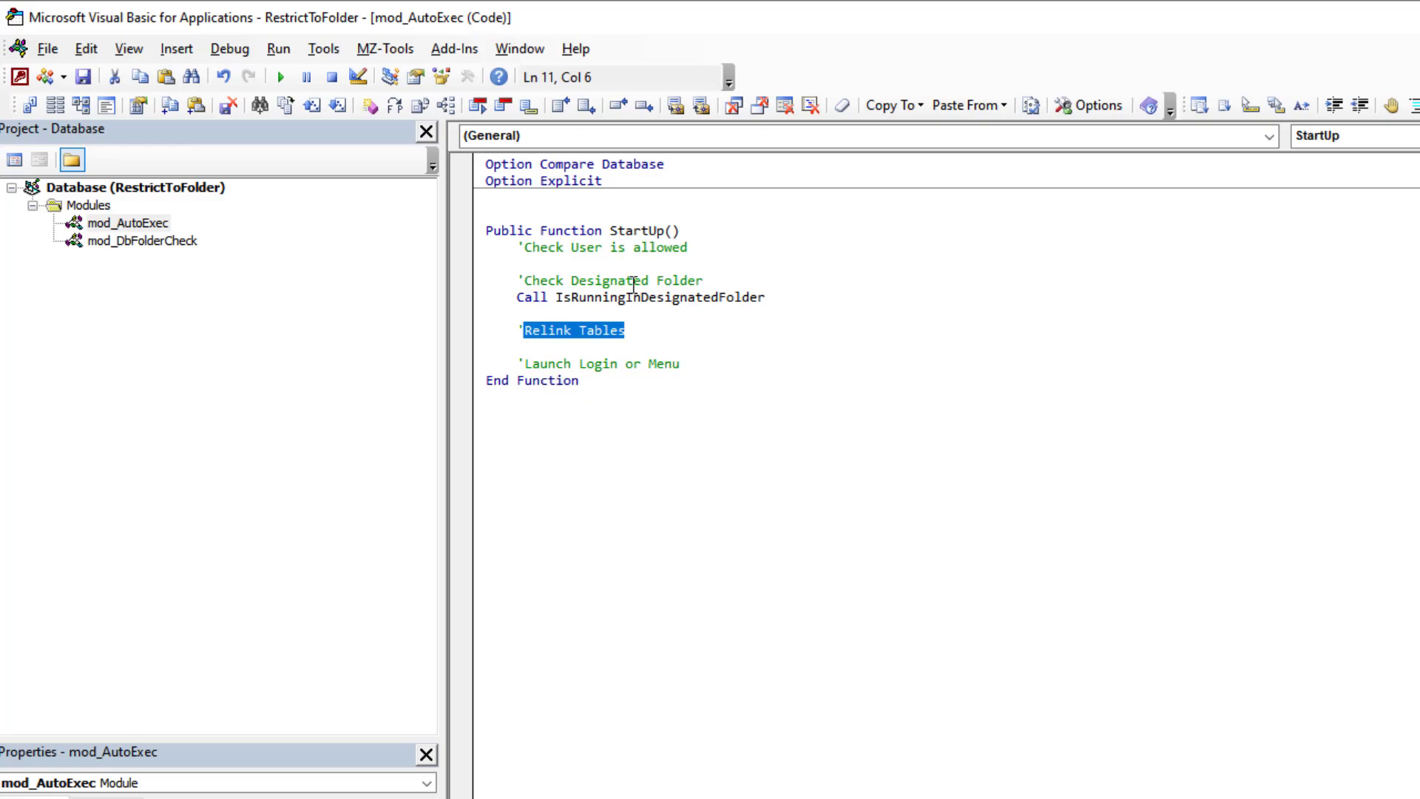
mouse_move(729, 386)
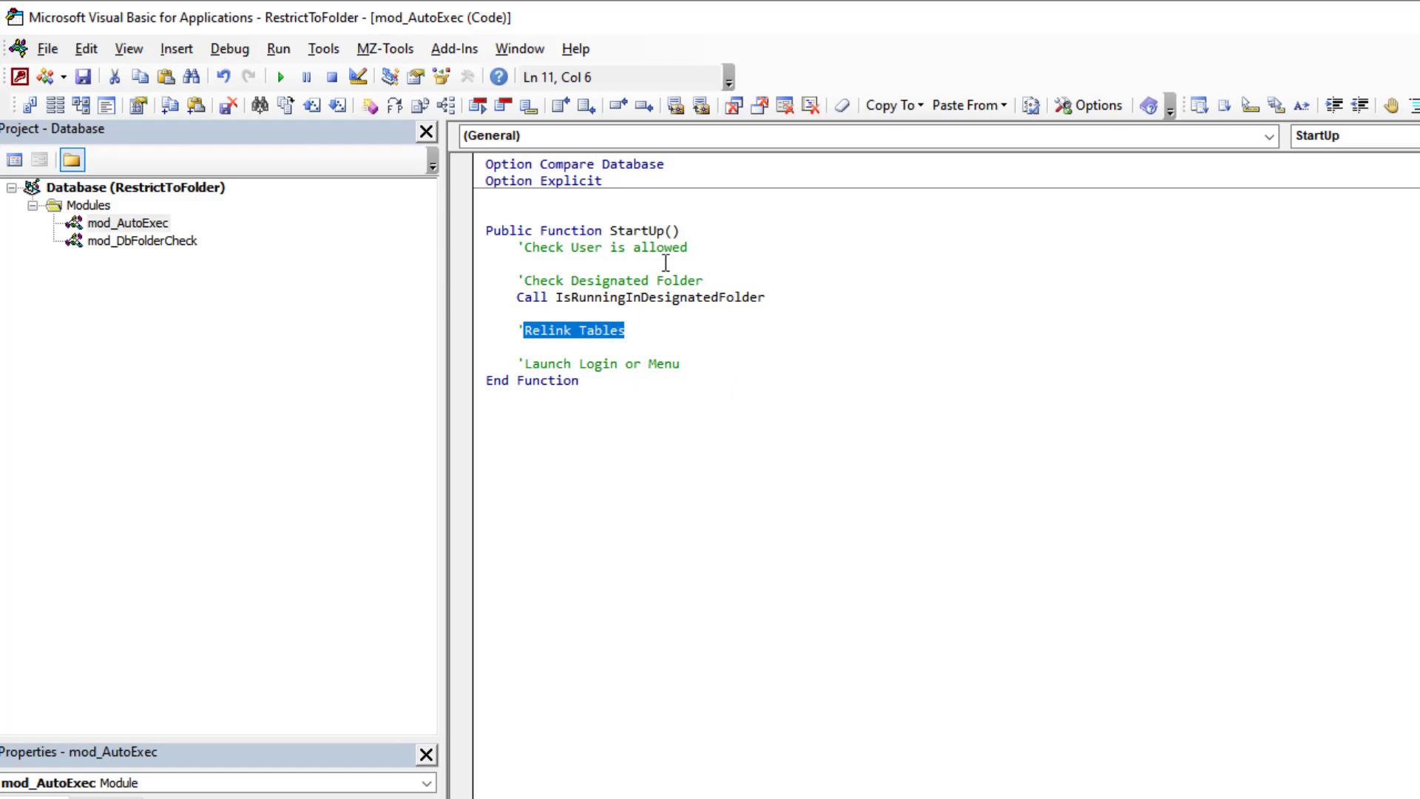
left_click(657, 280)
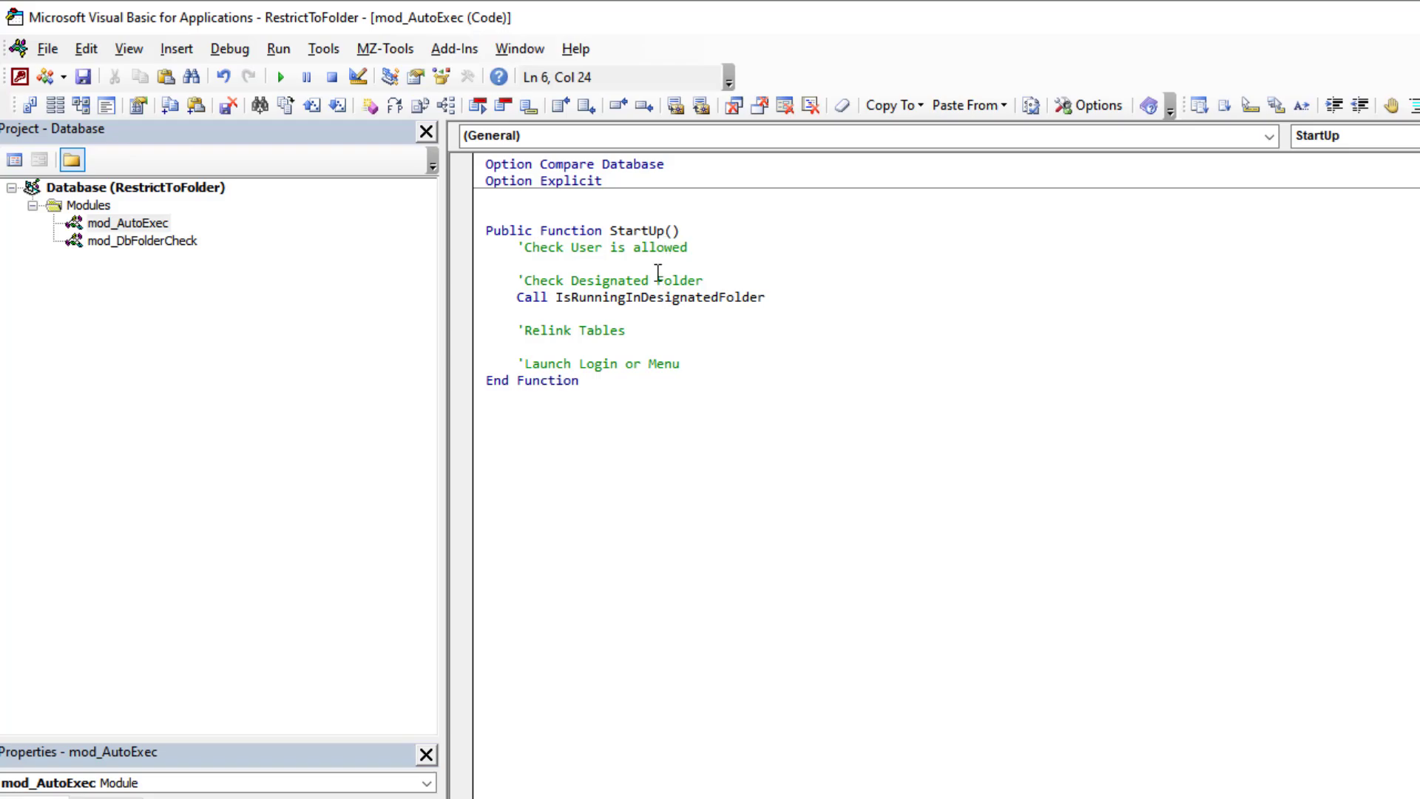
Highlight the Launch Login comment and the IsRunningInDesignatedFolder call within StartUp.
double_click(575, 330)
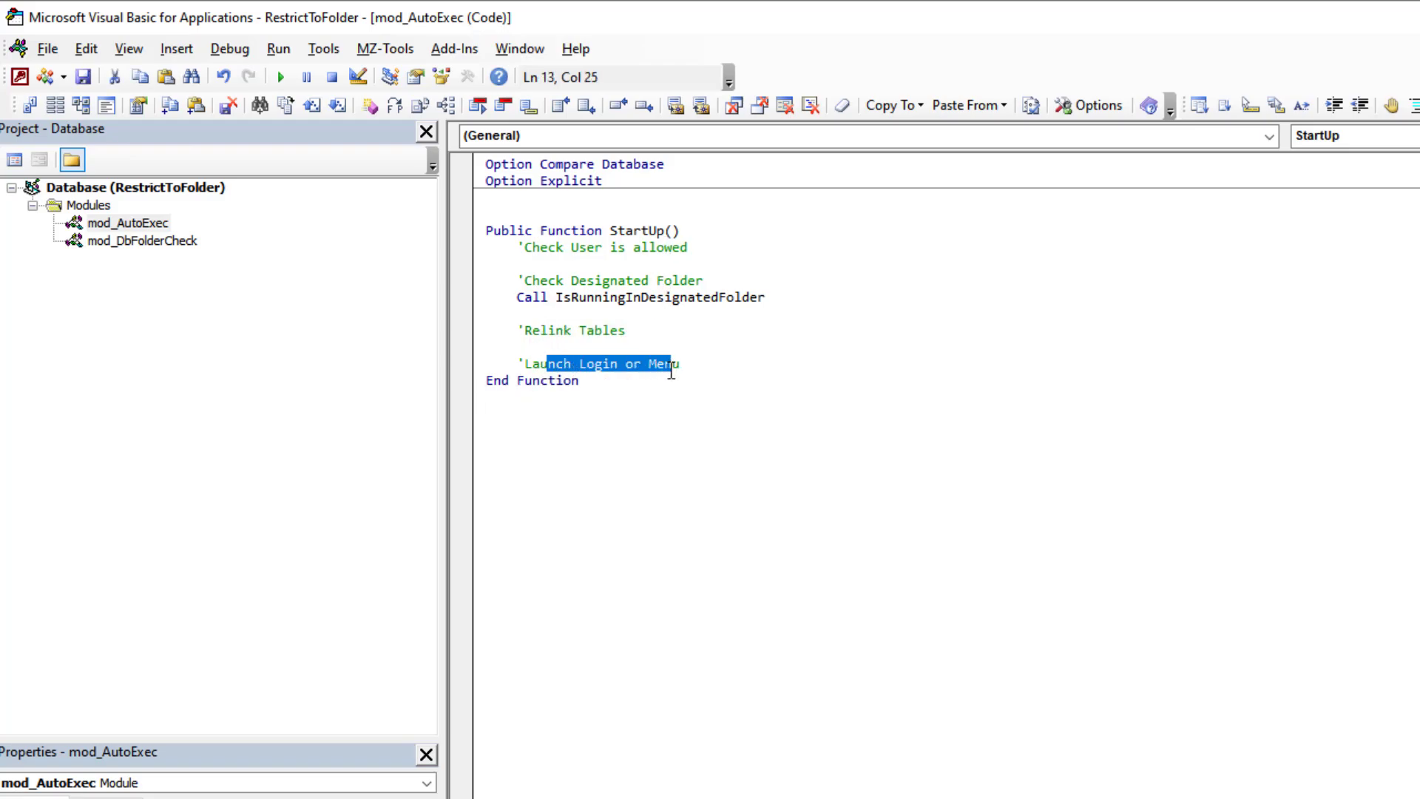
mouse_move(623, 275)
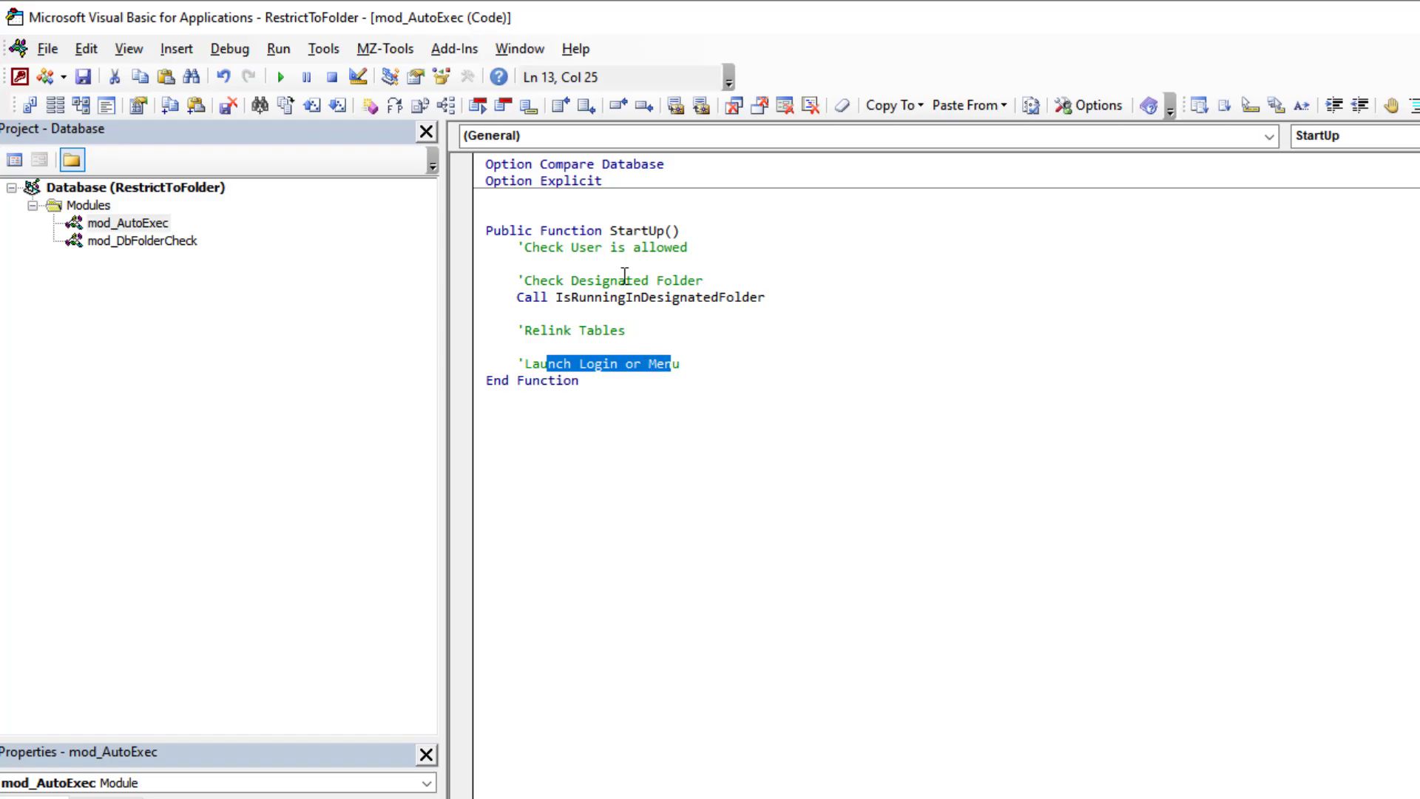
double_click(657, 297)
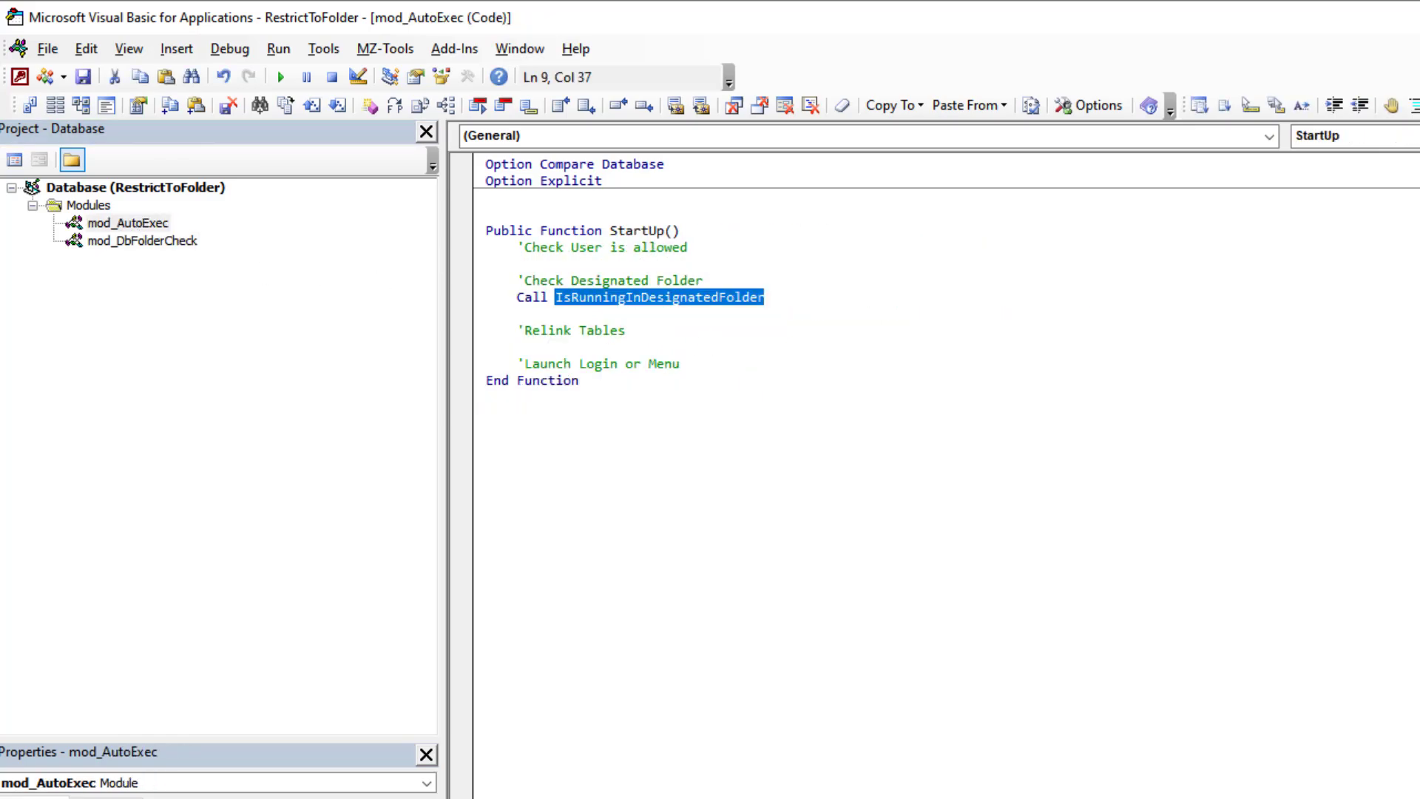
double_click(636, 231)
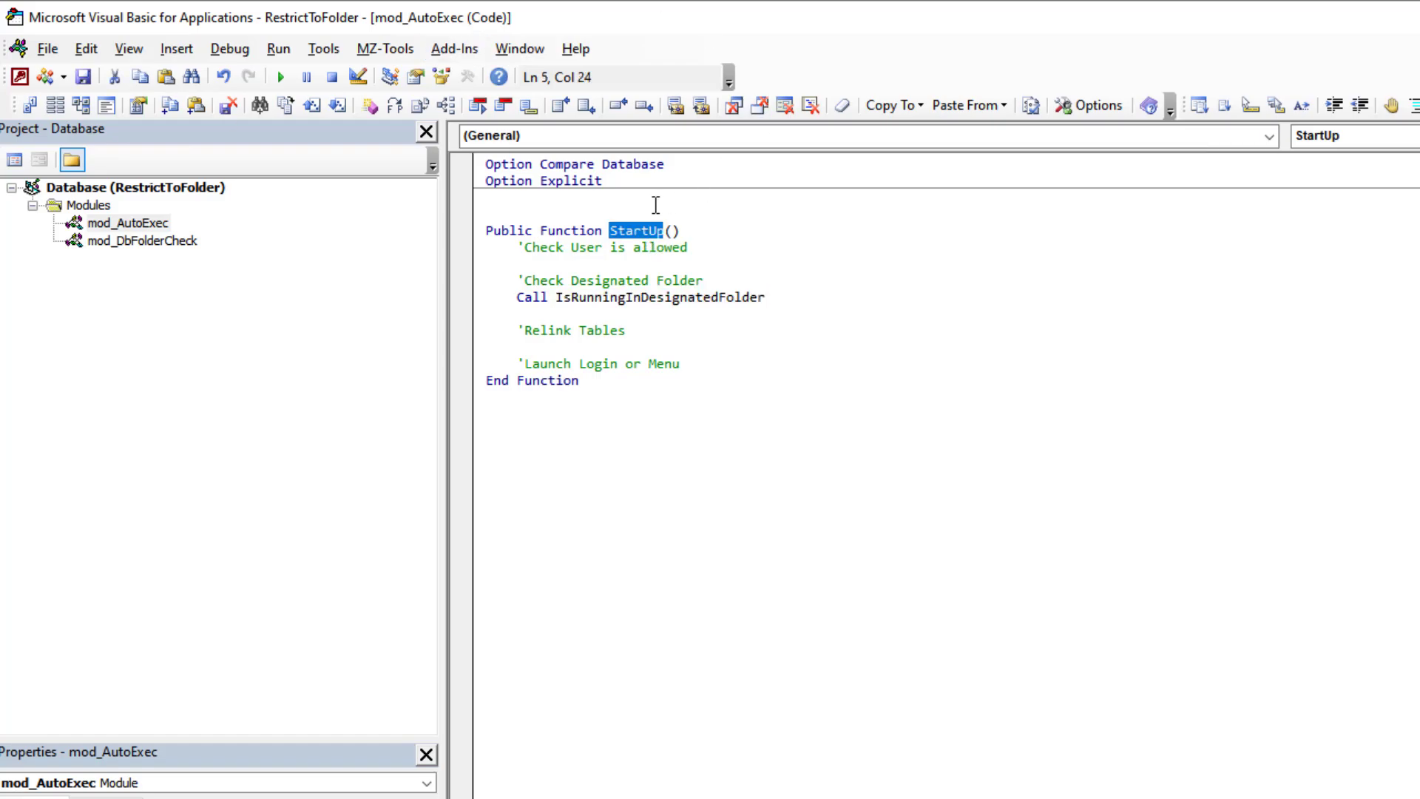
double_click(657, 298)
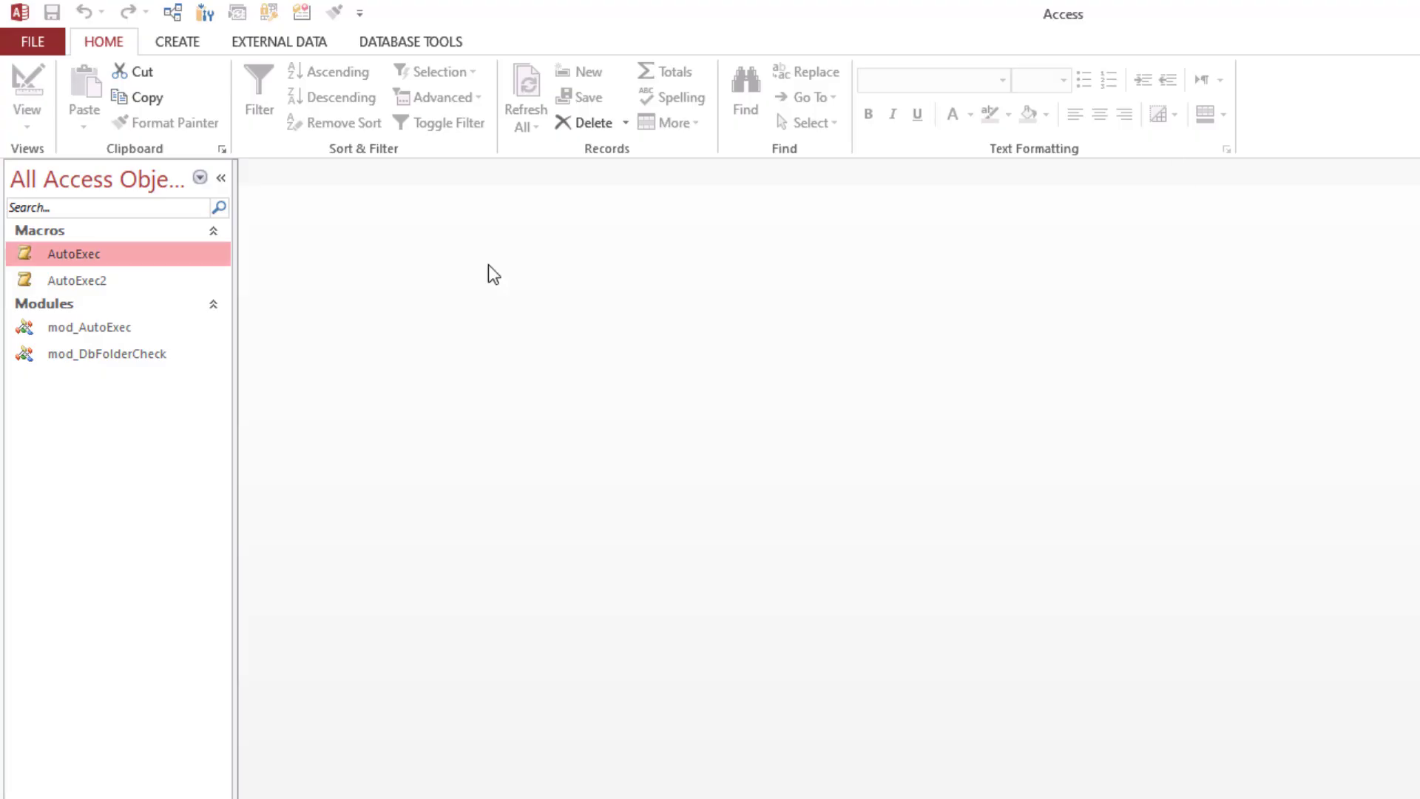
mouse_move(206, 12)
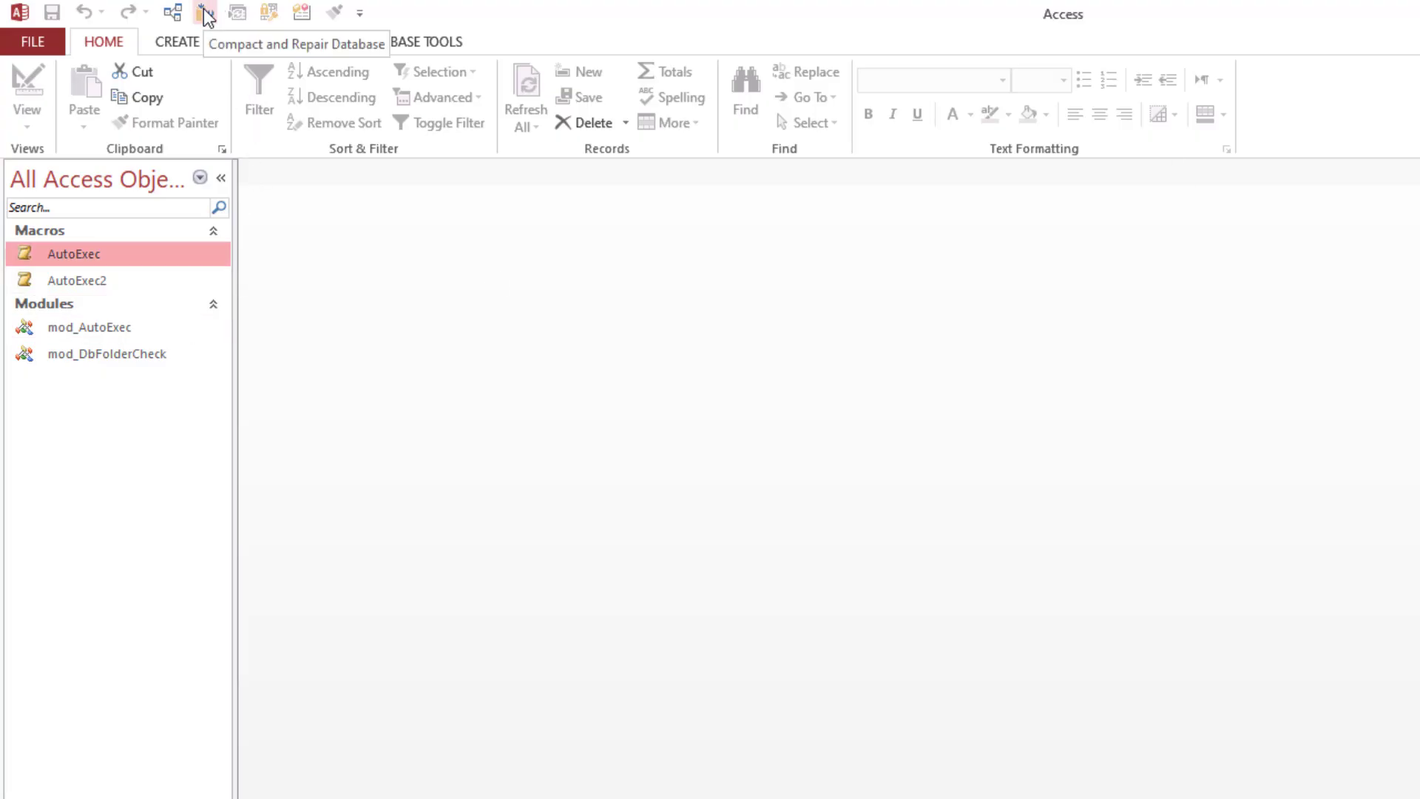
Compact and repair the database, saving the mod_DbFolderCheck changes, then run the AutoExec macro.
left_click(206, 12)
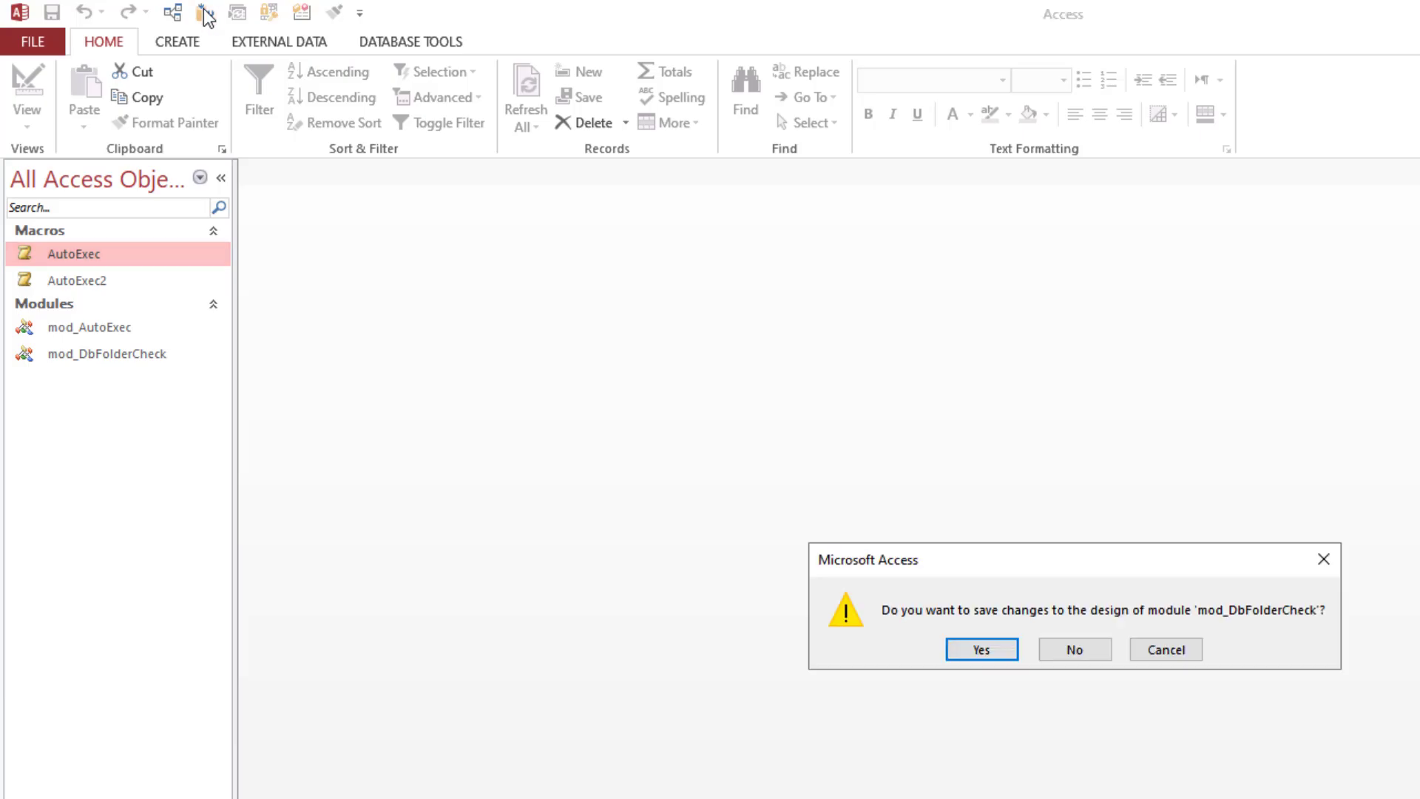
left_click(979, 647)
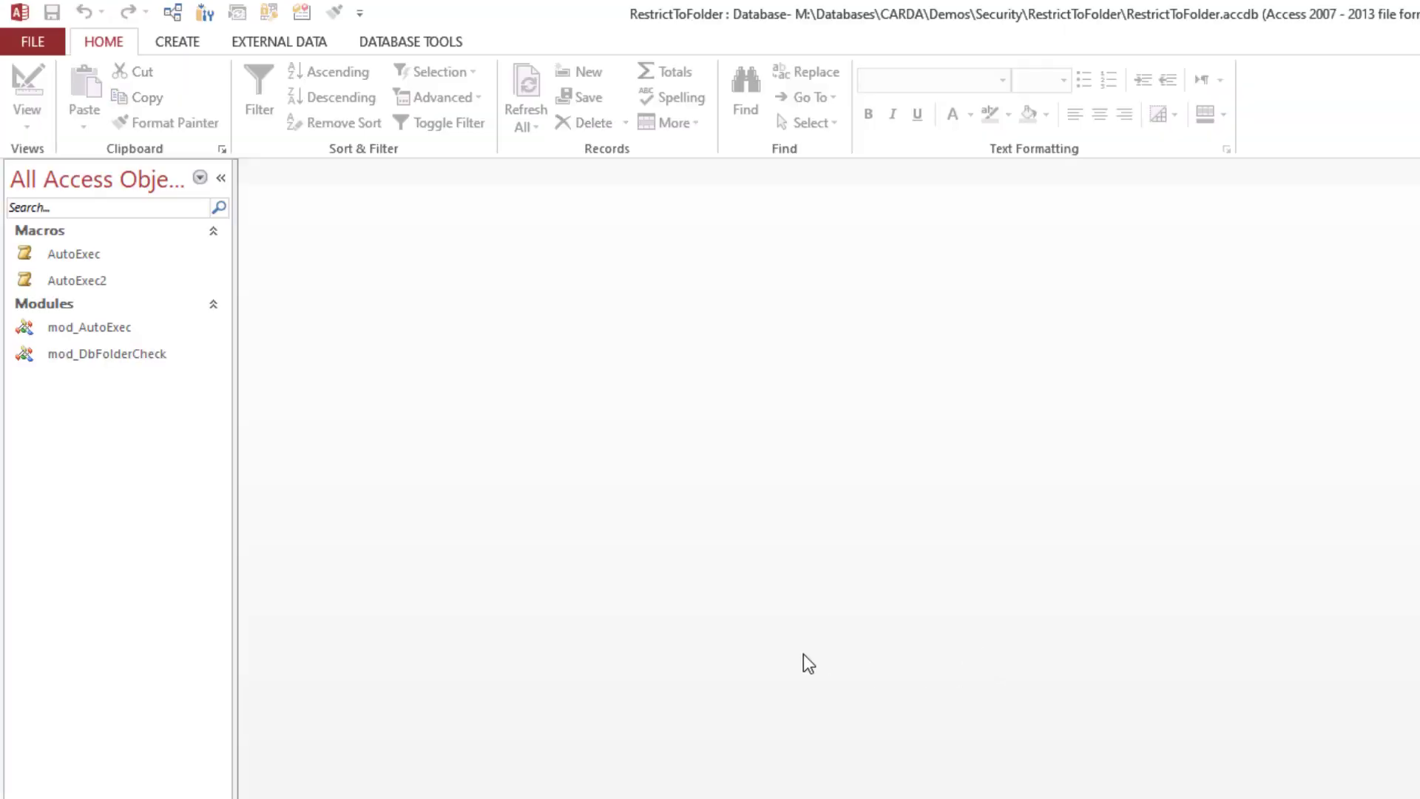
double_click(107, 354)
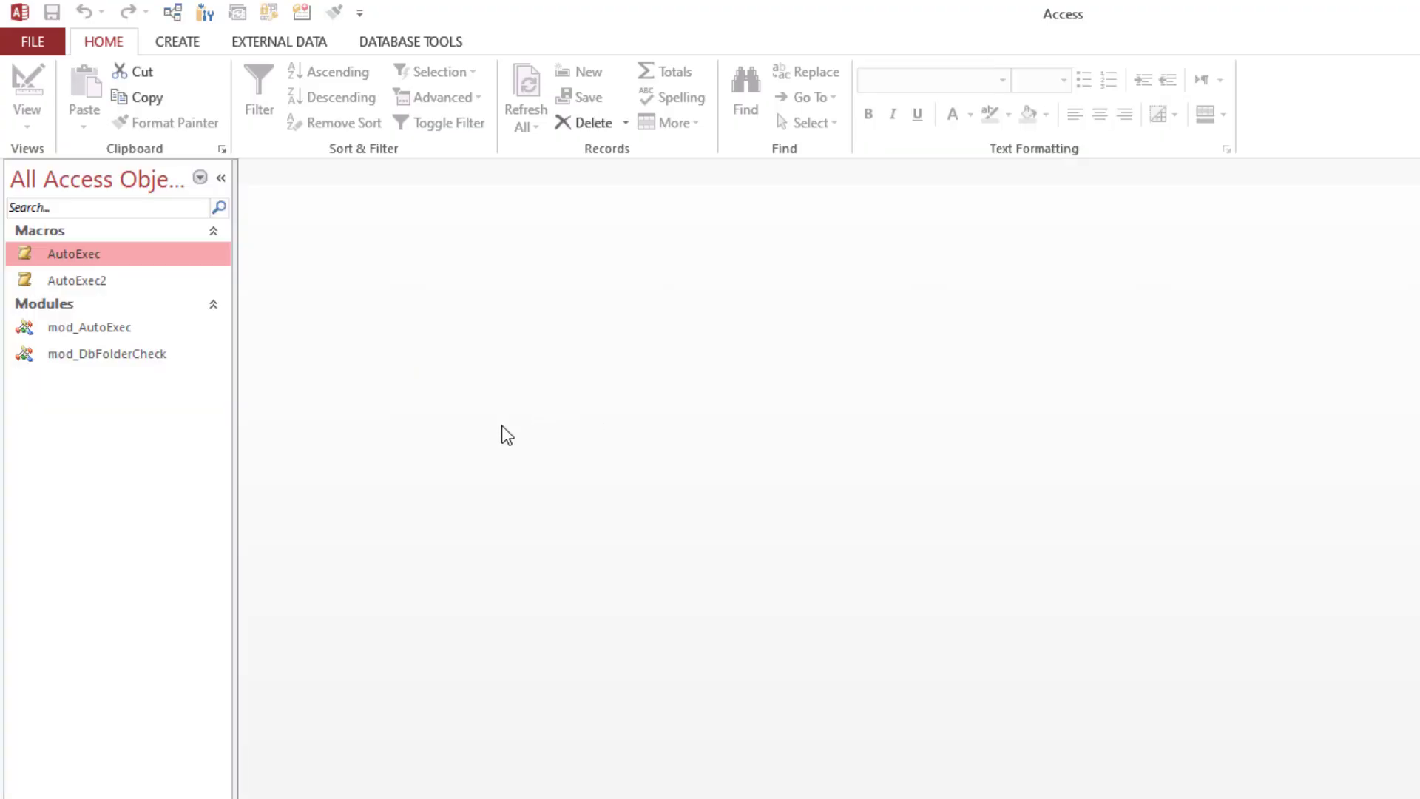
Create a blank form and save it with the default name Form1.
double_click(106, 353)
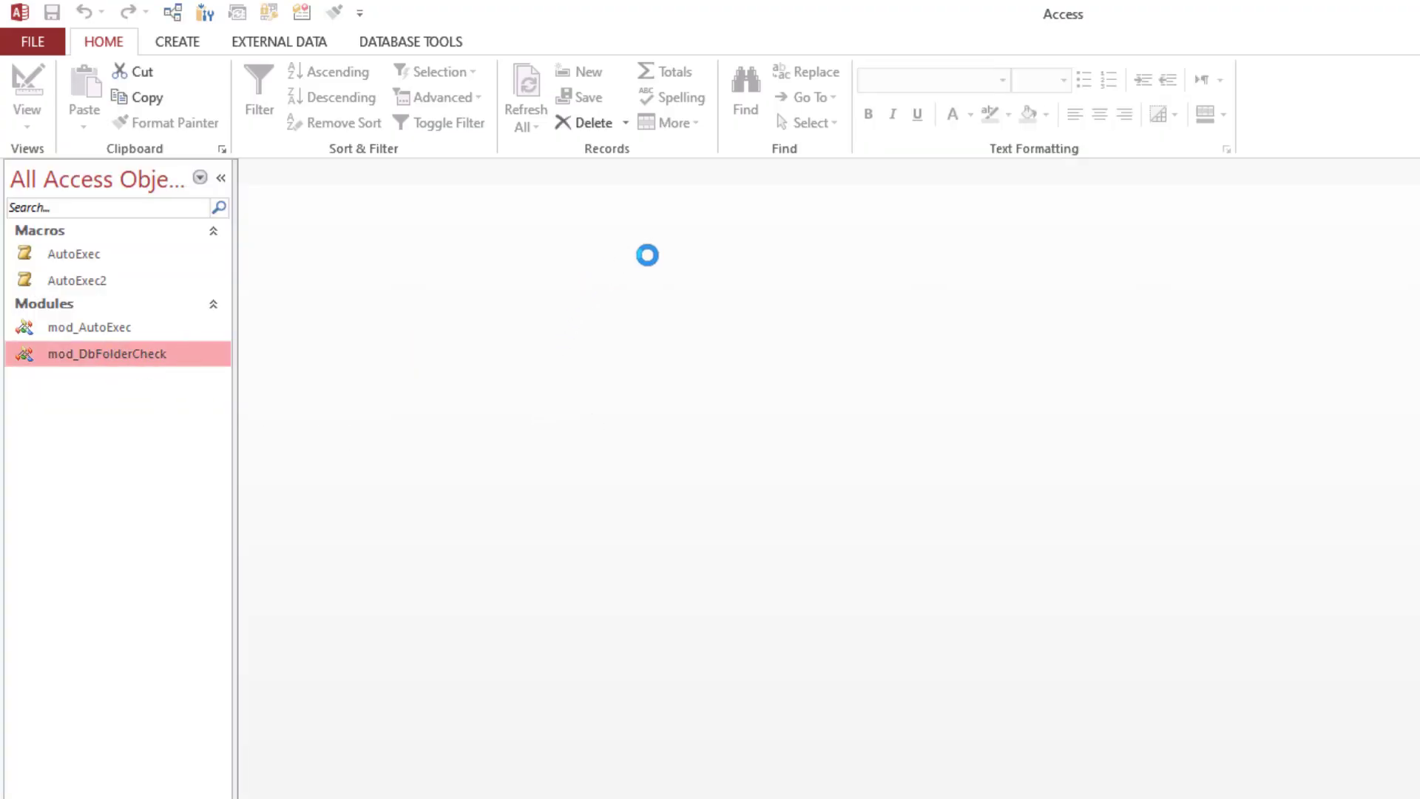
double_click(106, 353)
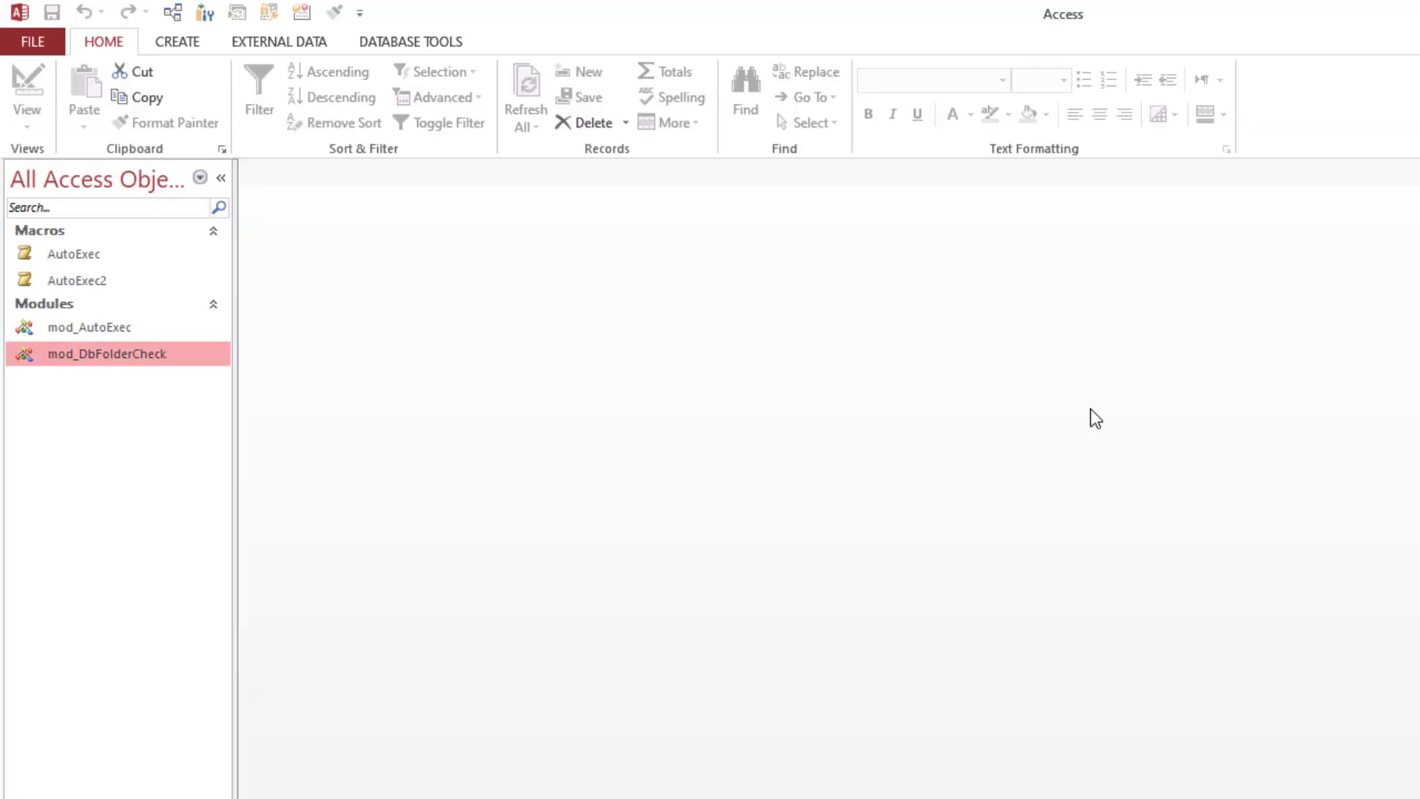
mouse_move(178, 42)
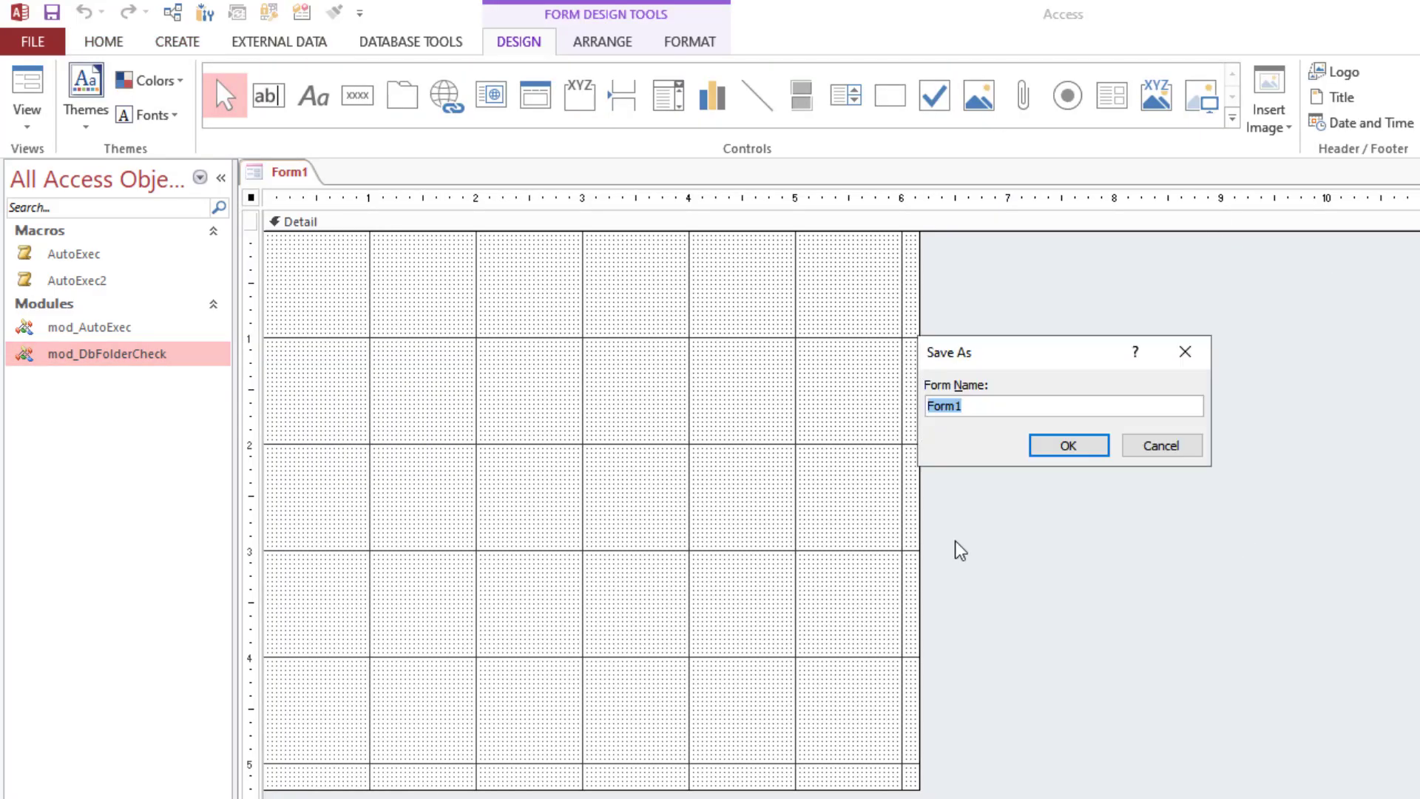
left_click(1066, 445)
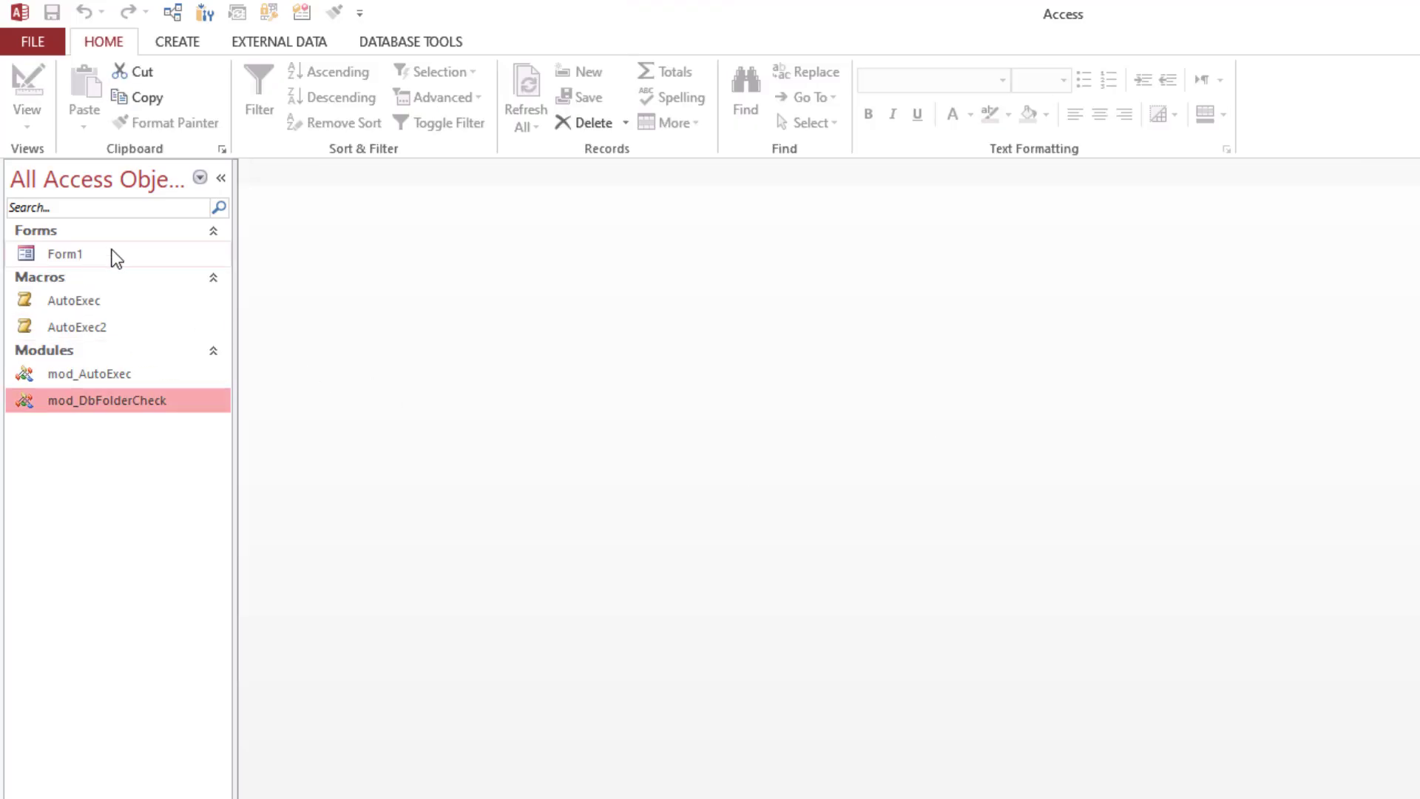
mouse_move(64, 254)
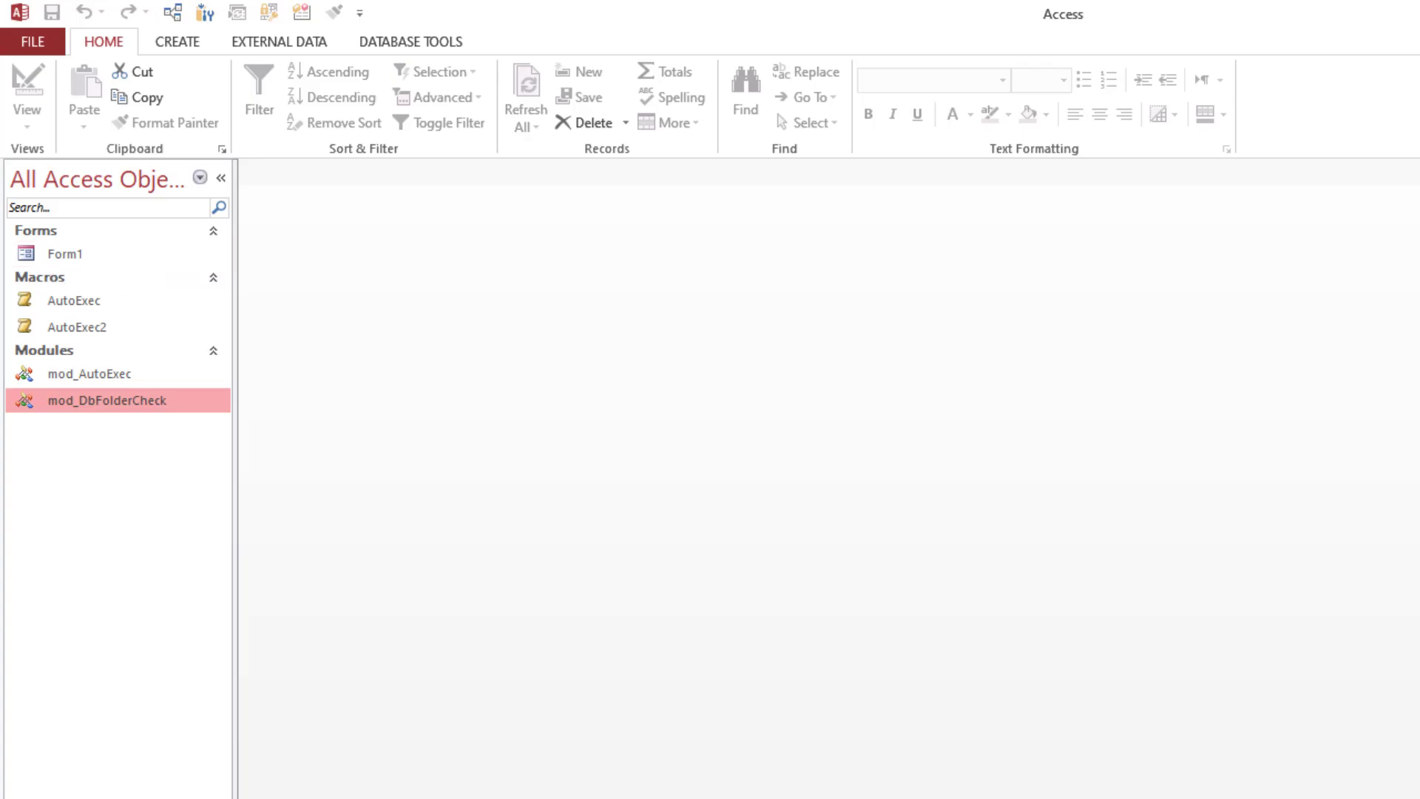
mouse_move(32, 42)
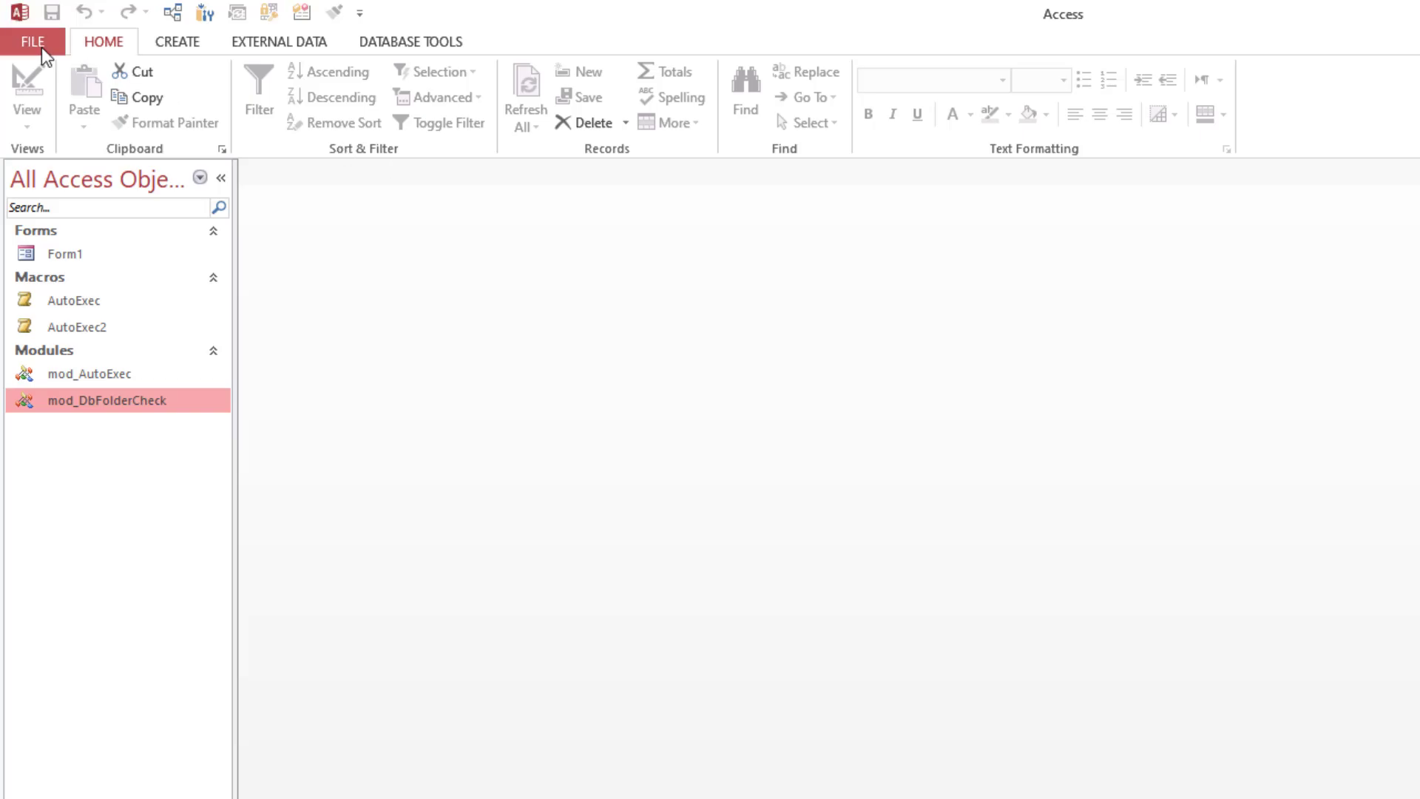
Change a Current Database option in Access Options and acknowledge the reopen-required notice.
left_click(32, 41)
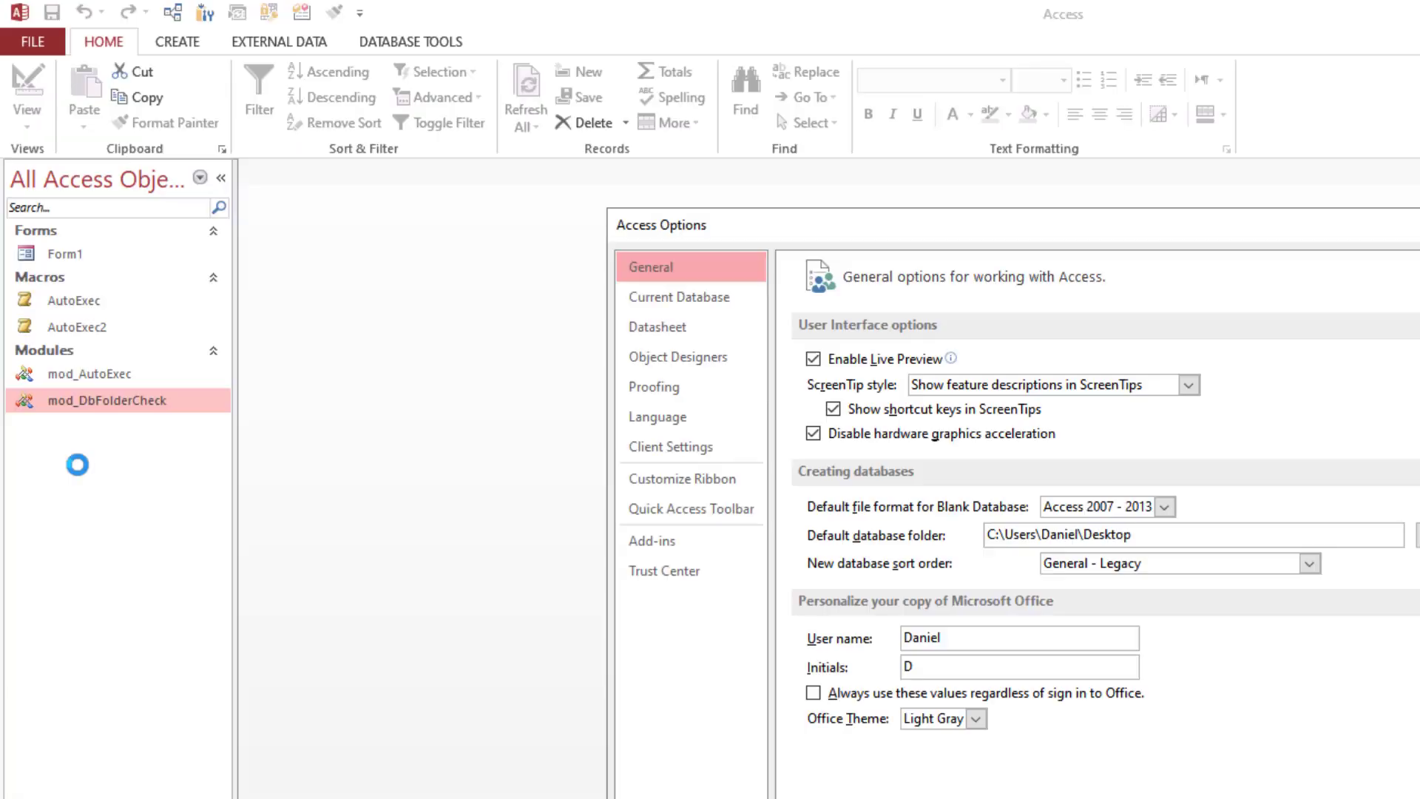
left_click(679, 295)
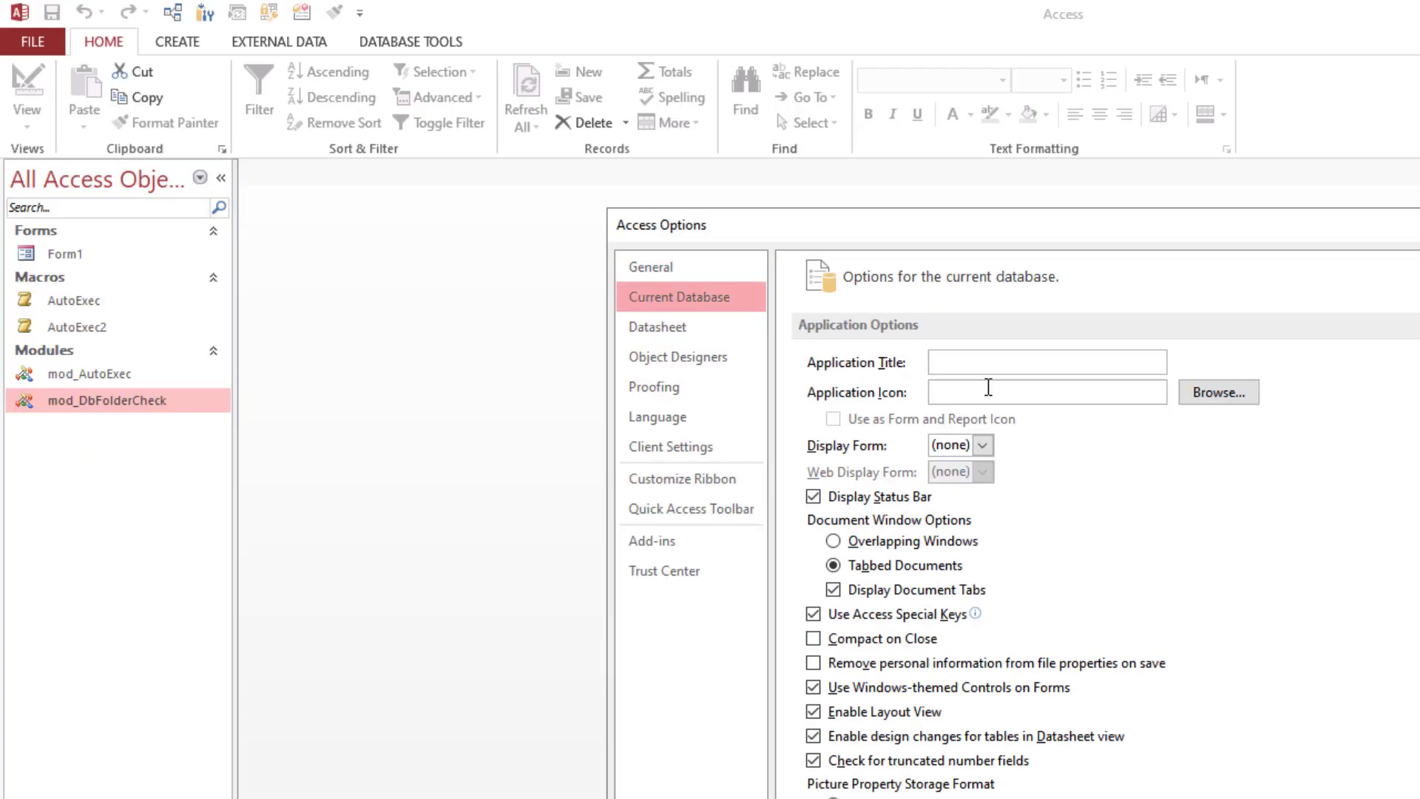
left_click(980, 445)
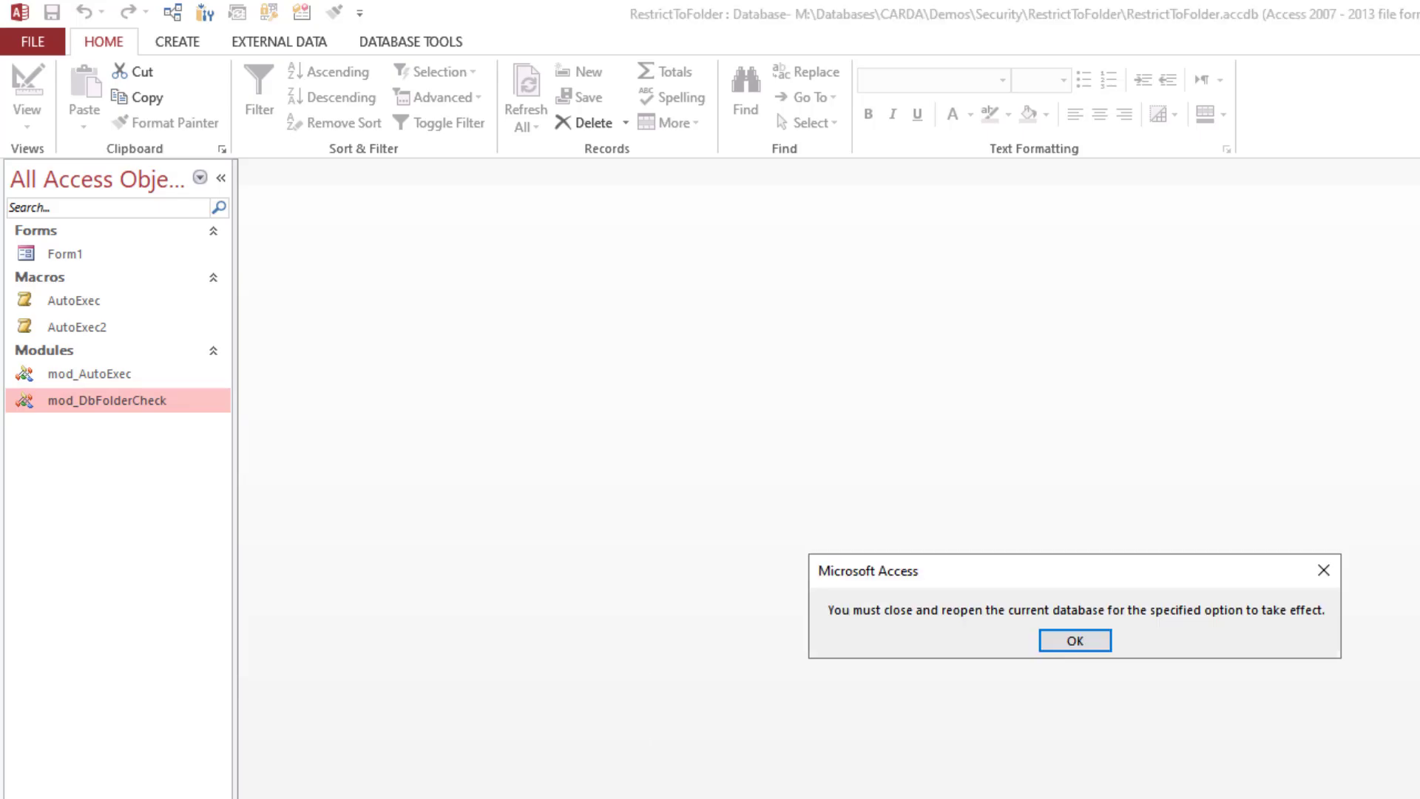
left_click(1074, 640)
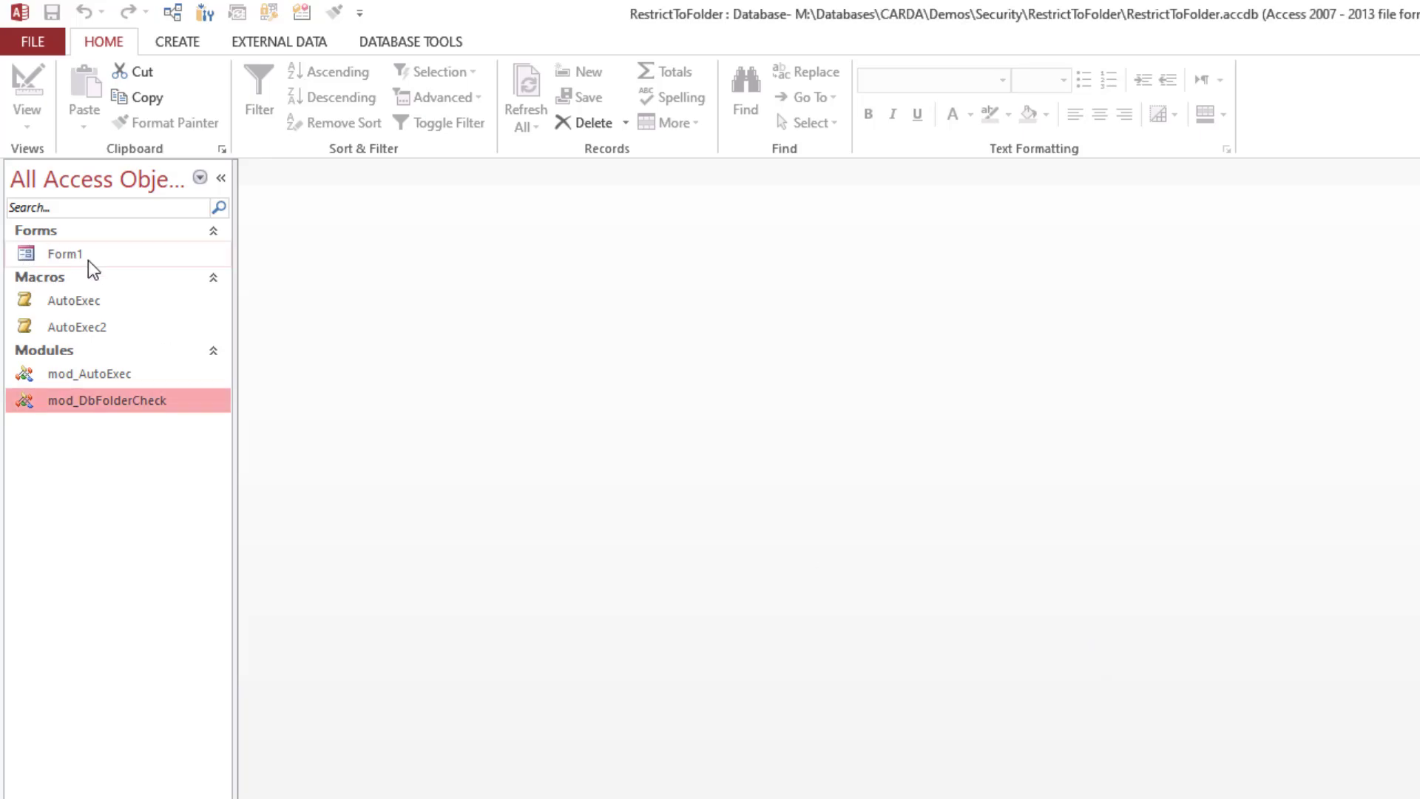
left_click(63, 252)
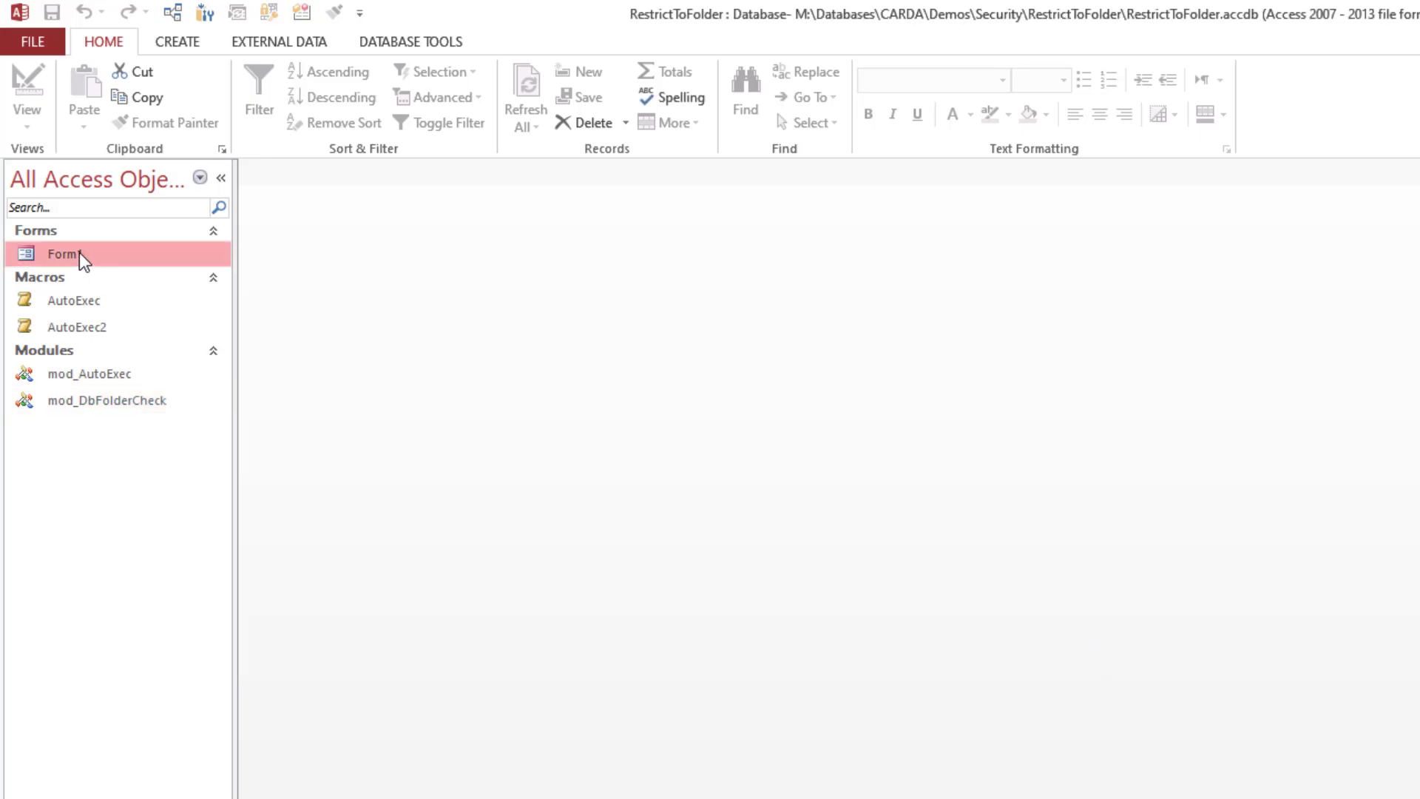
Add 'Call IsRunningInDesignatedFolder' to Form1's Form_Open event procedure.
double_click(63, 253)
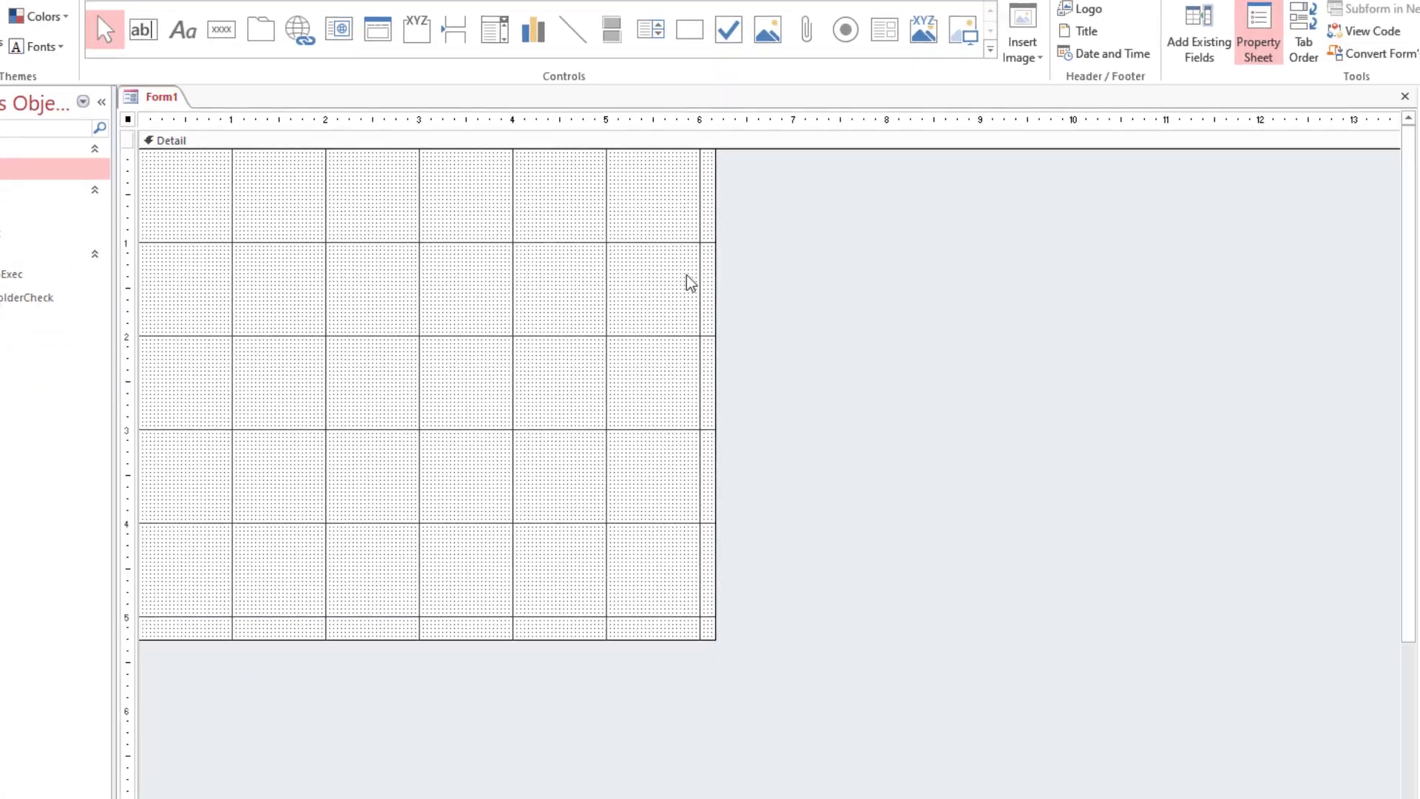
left_click(1258, 31)
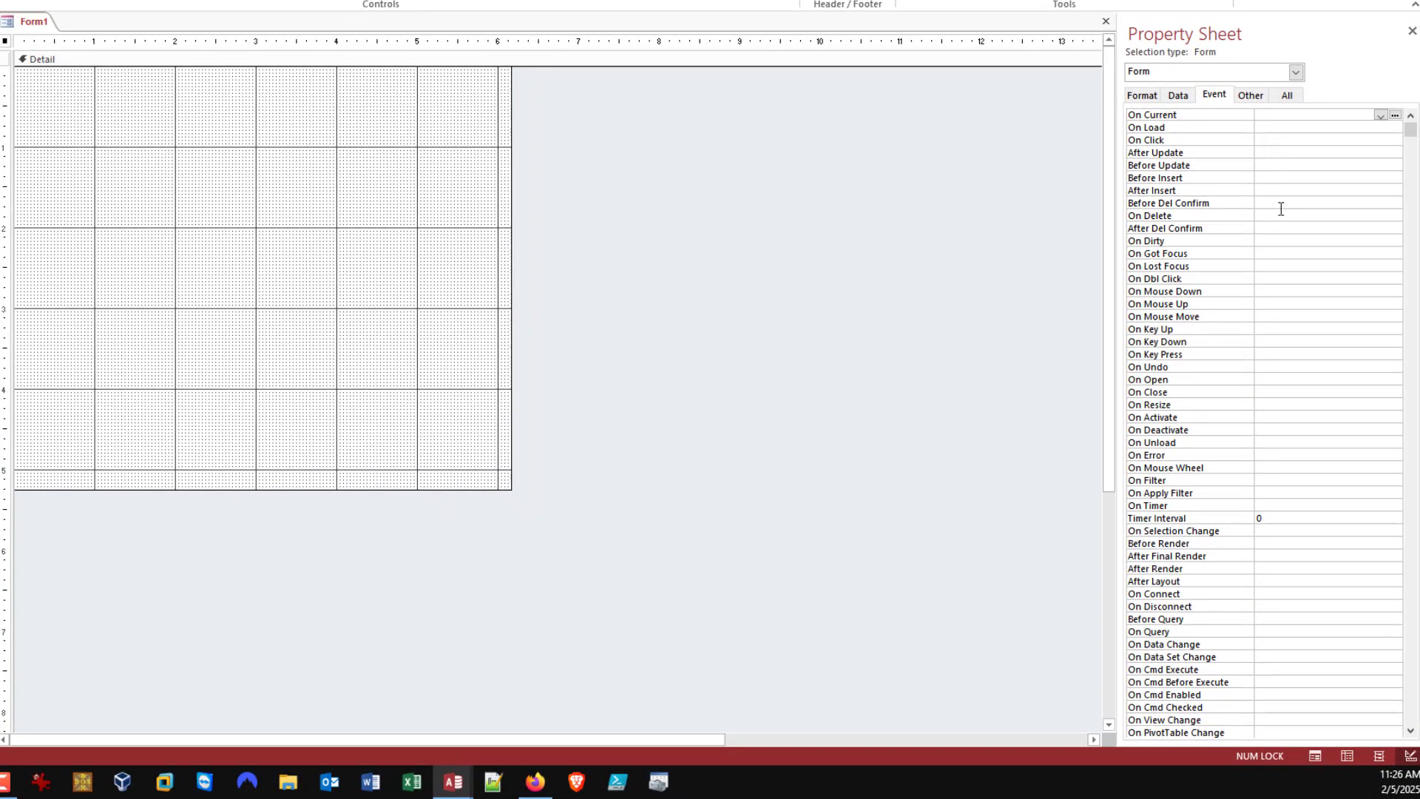
mouse_move(1281, 380)
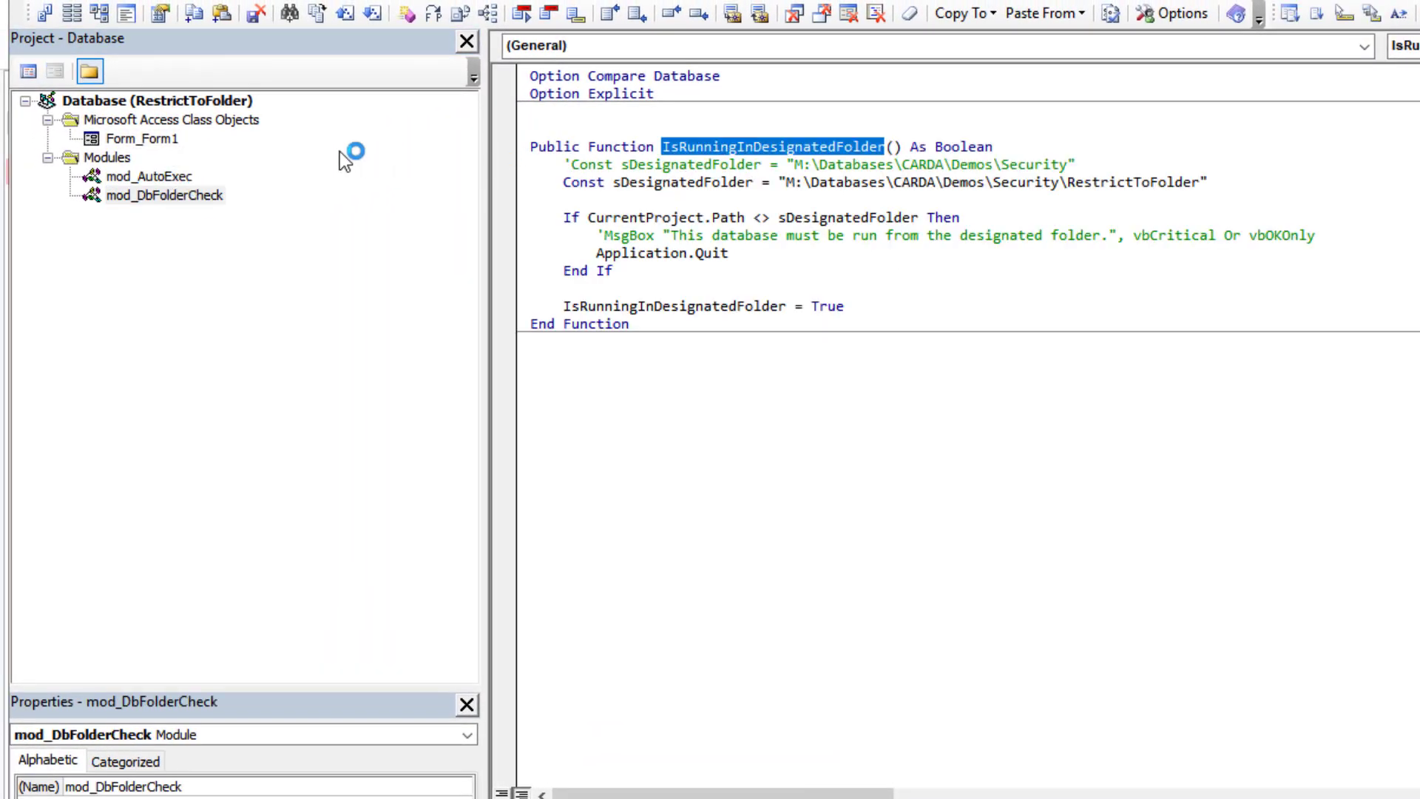
double_click(144, 139)
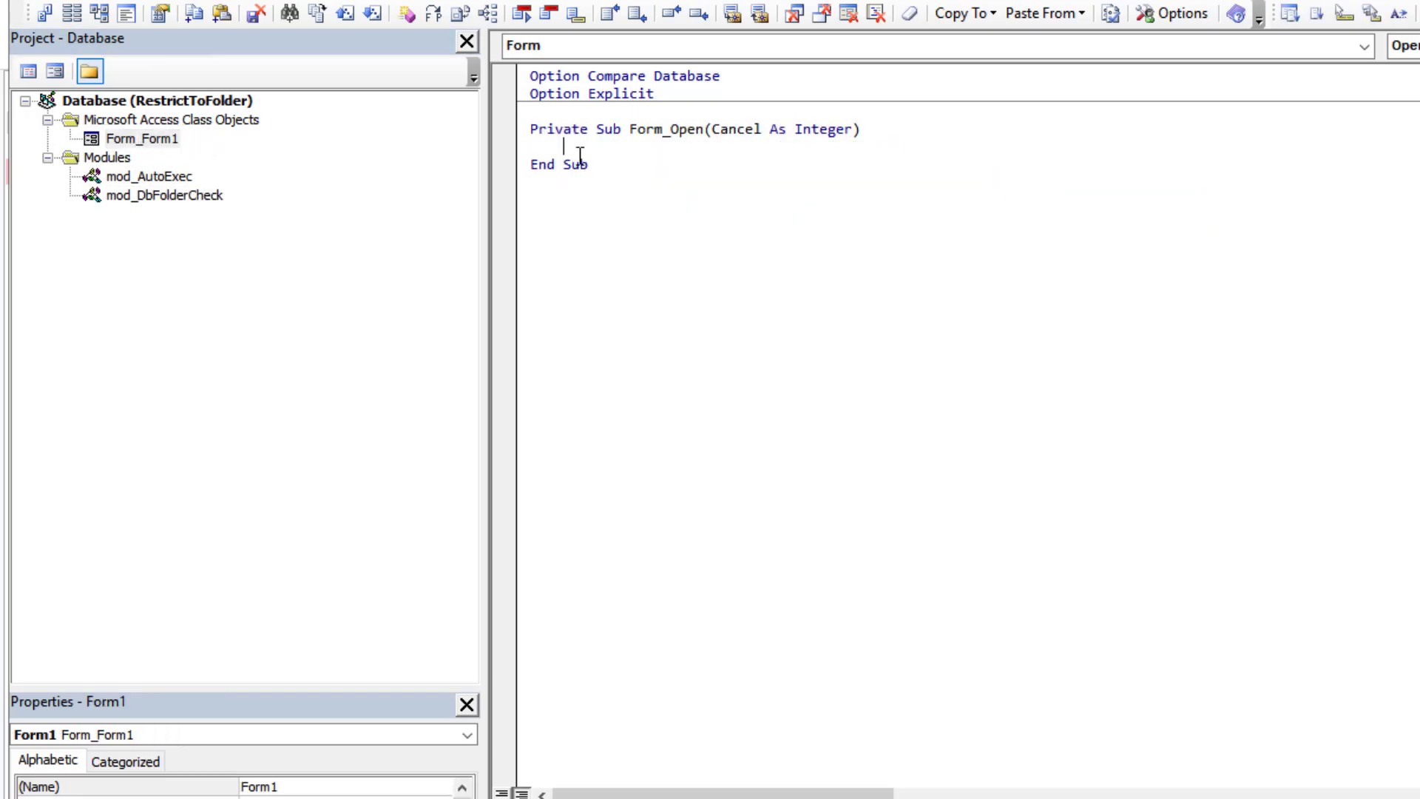
type("Call IsRunningInDesignatedFolder")
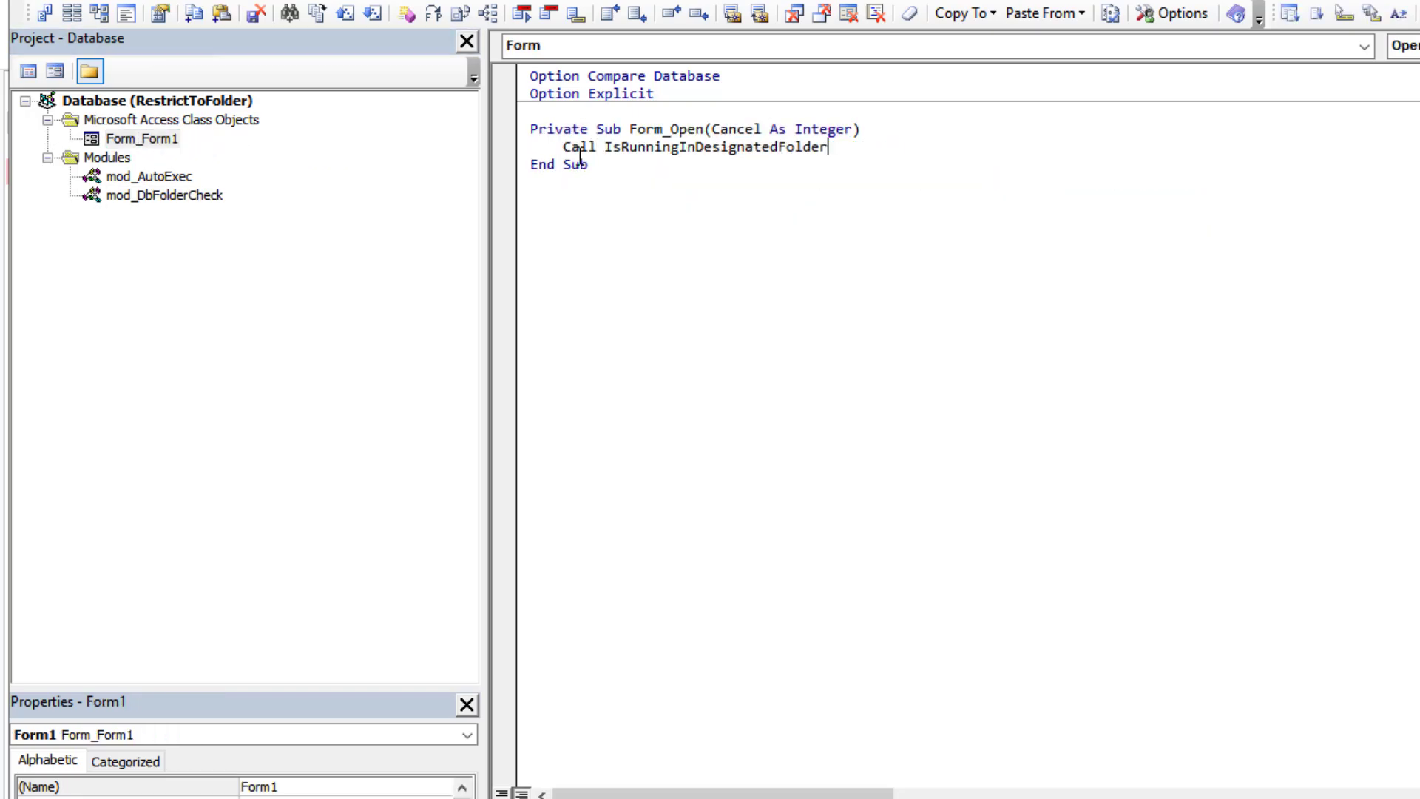
key("Return")
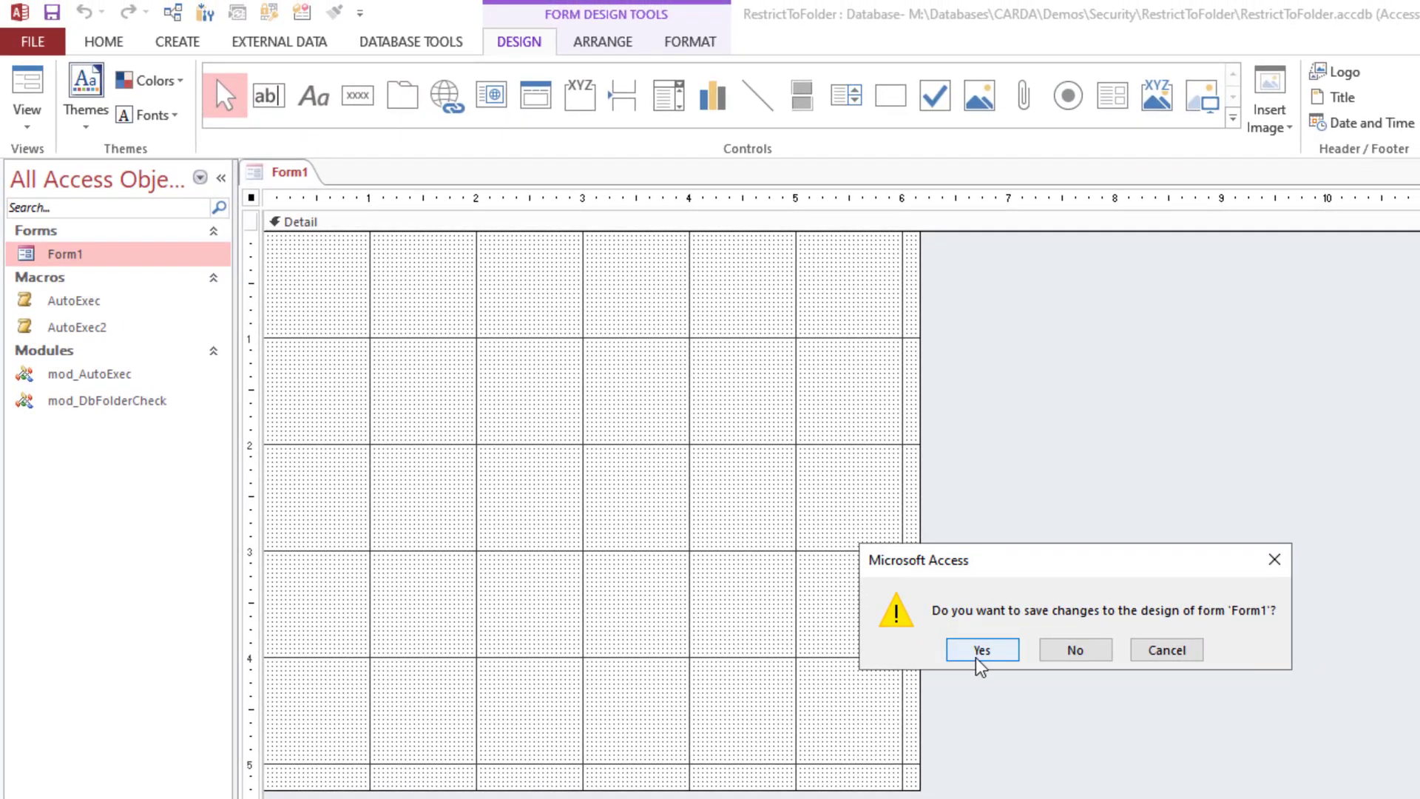
Save Form1's design changes and return to the database window with Form1 selected.
left_click(981, 649)
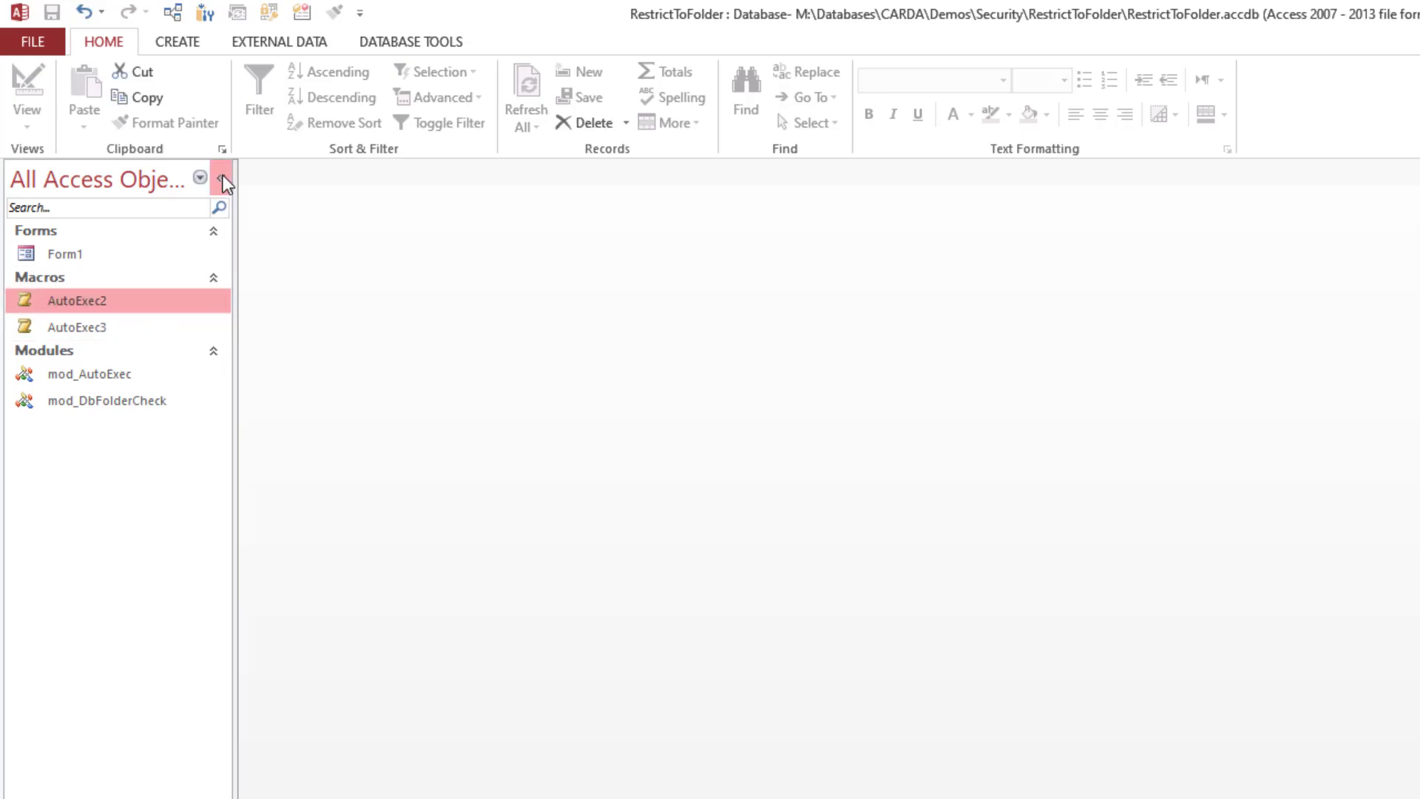
mouse_move(158, 251)
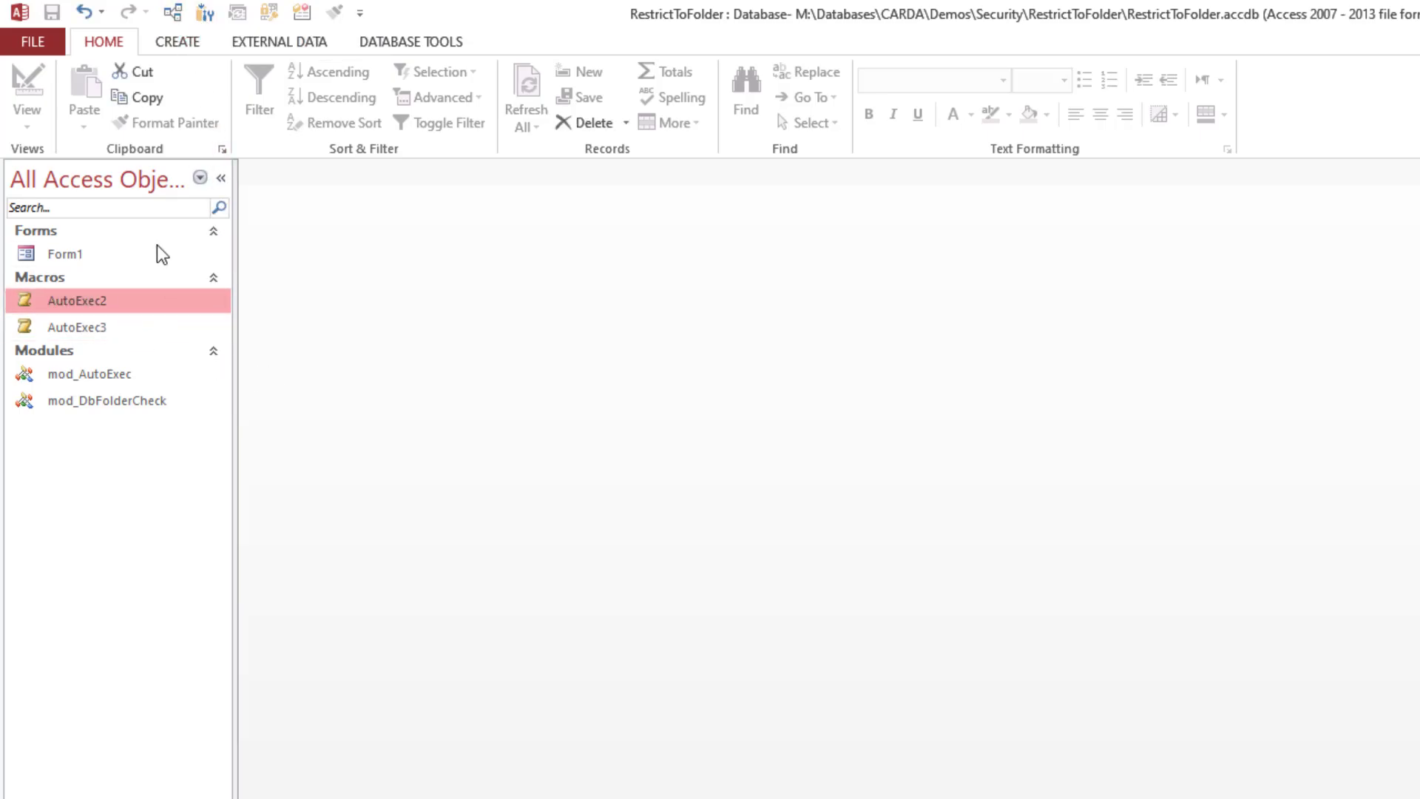
mouse_move(74, 308)
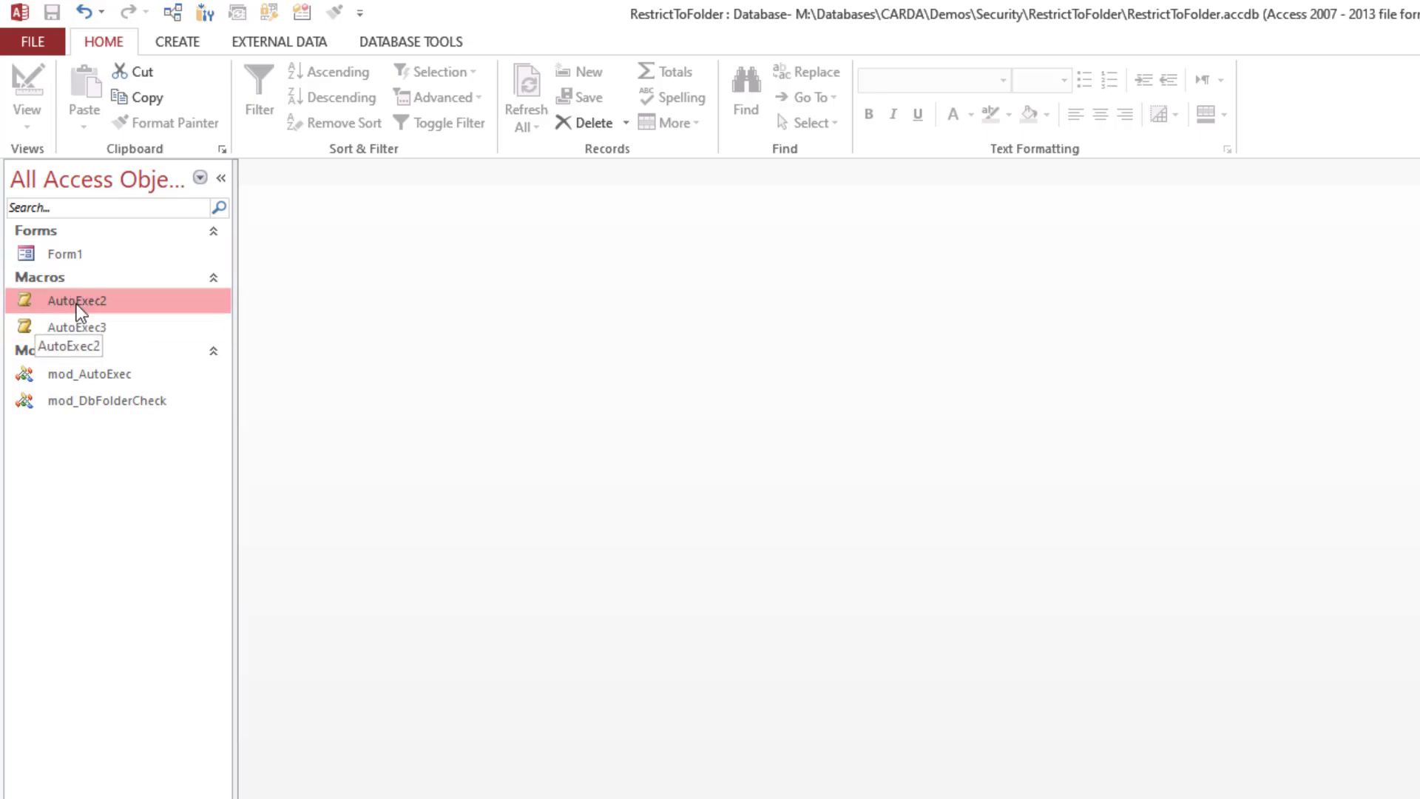
mouse_move(108, 312)
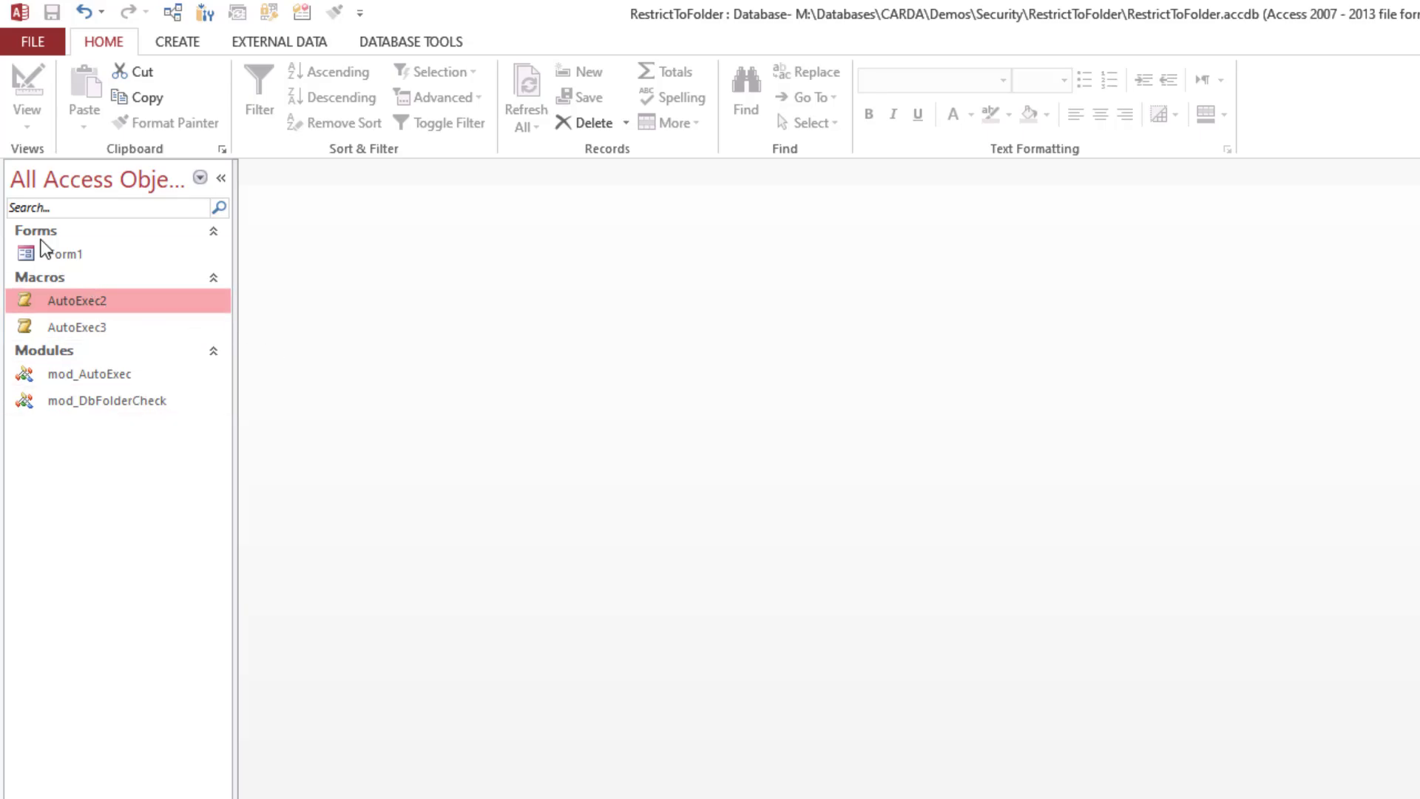
left_click(63, 253)
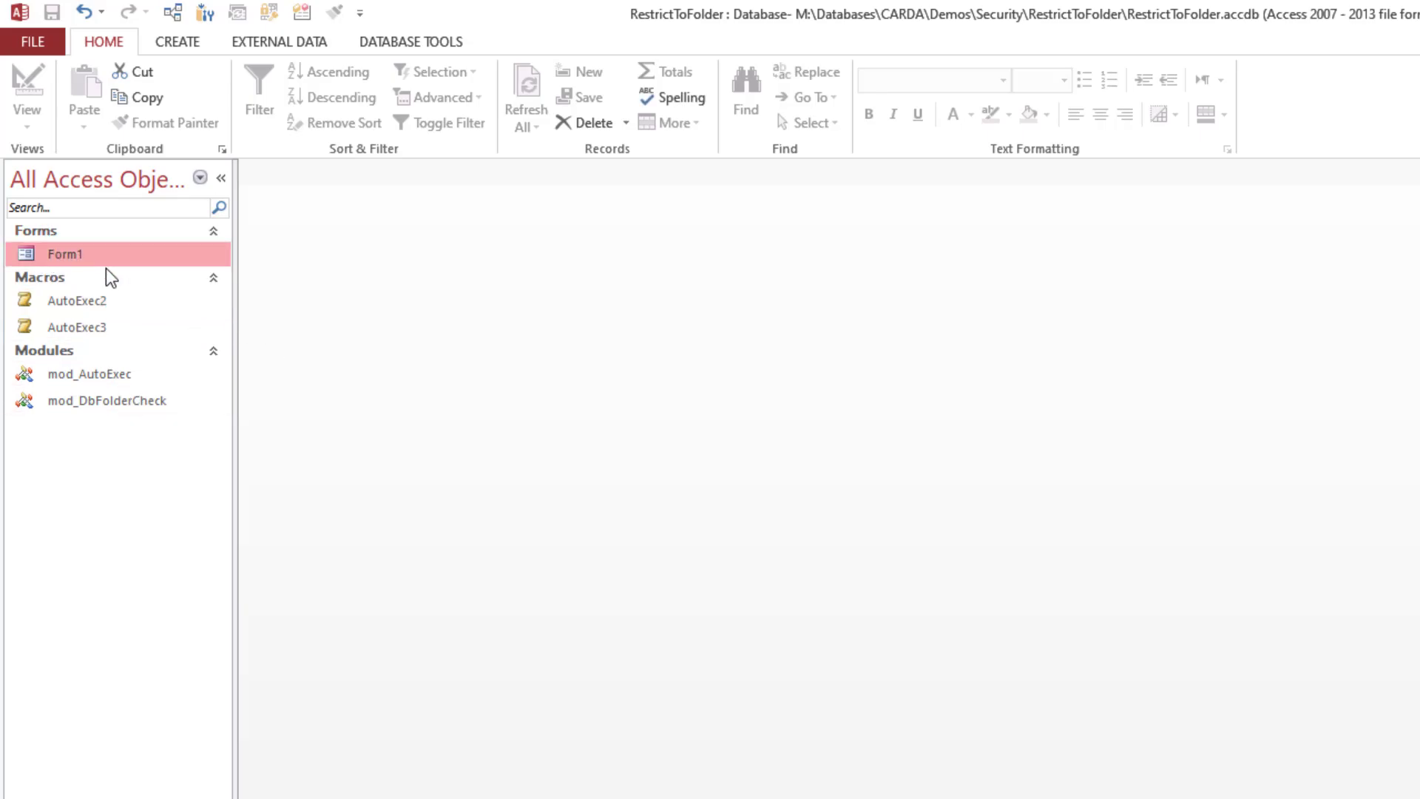
mouse_move(108, 295)
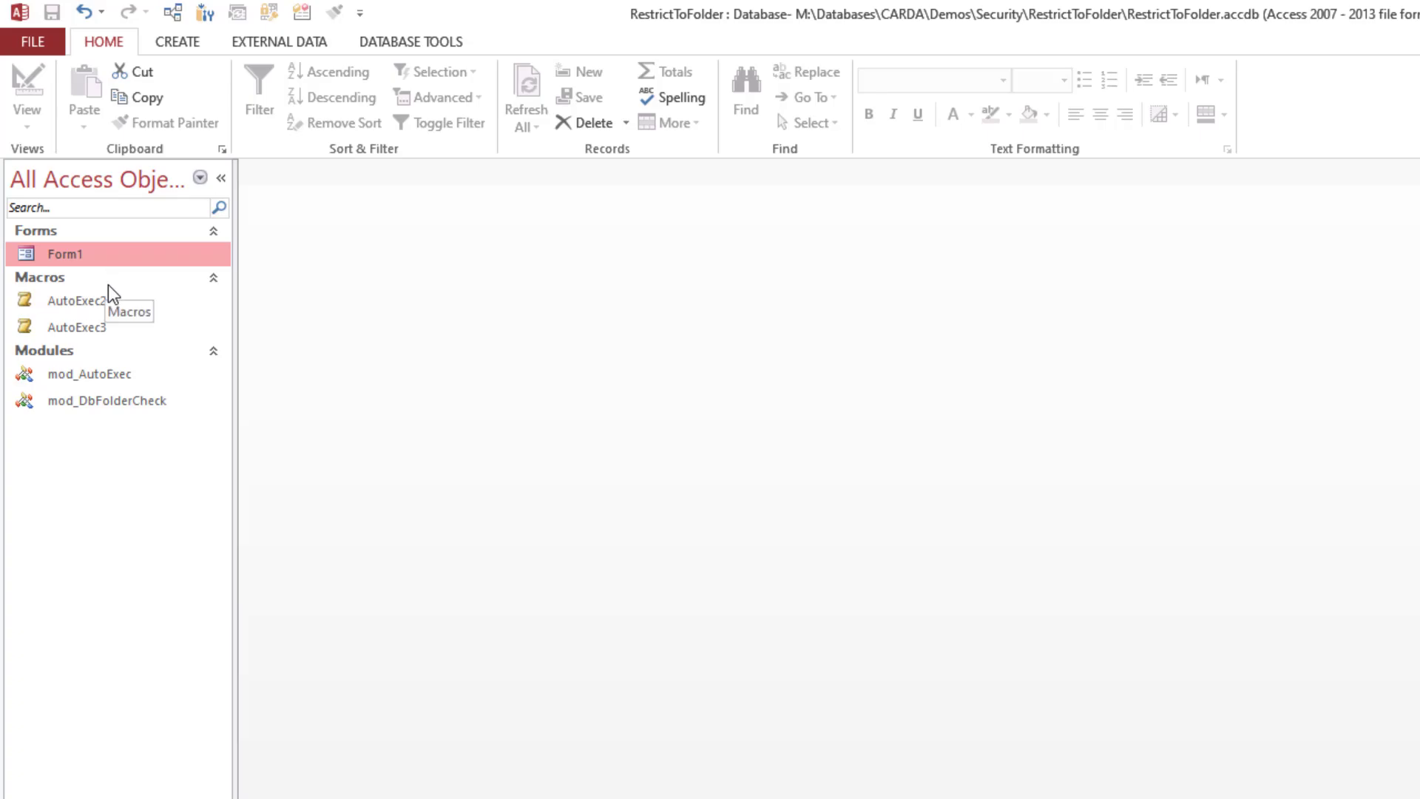
mouse_move(206, 13)
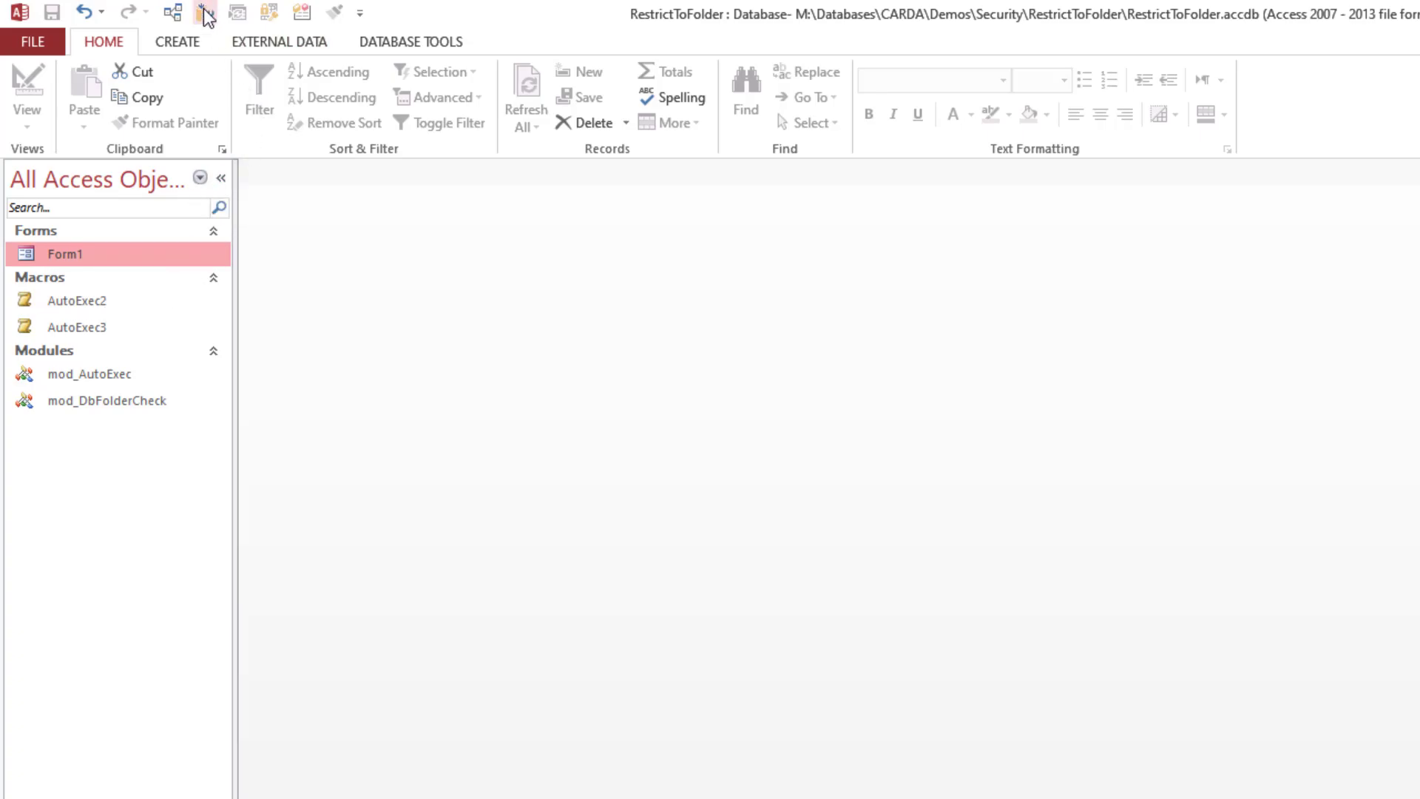
mouse_move(204, 12)
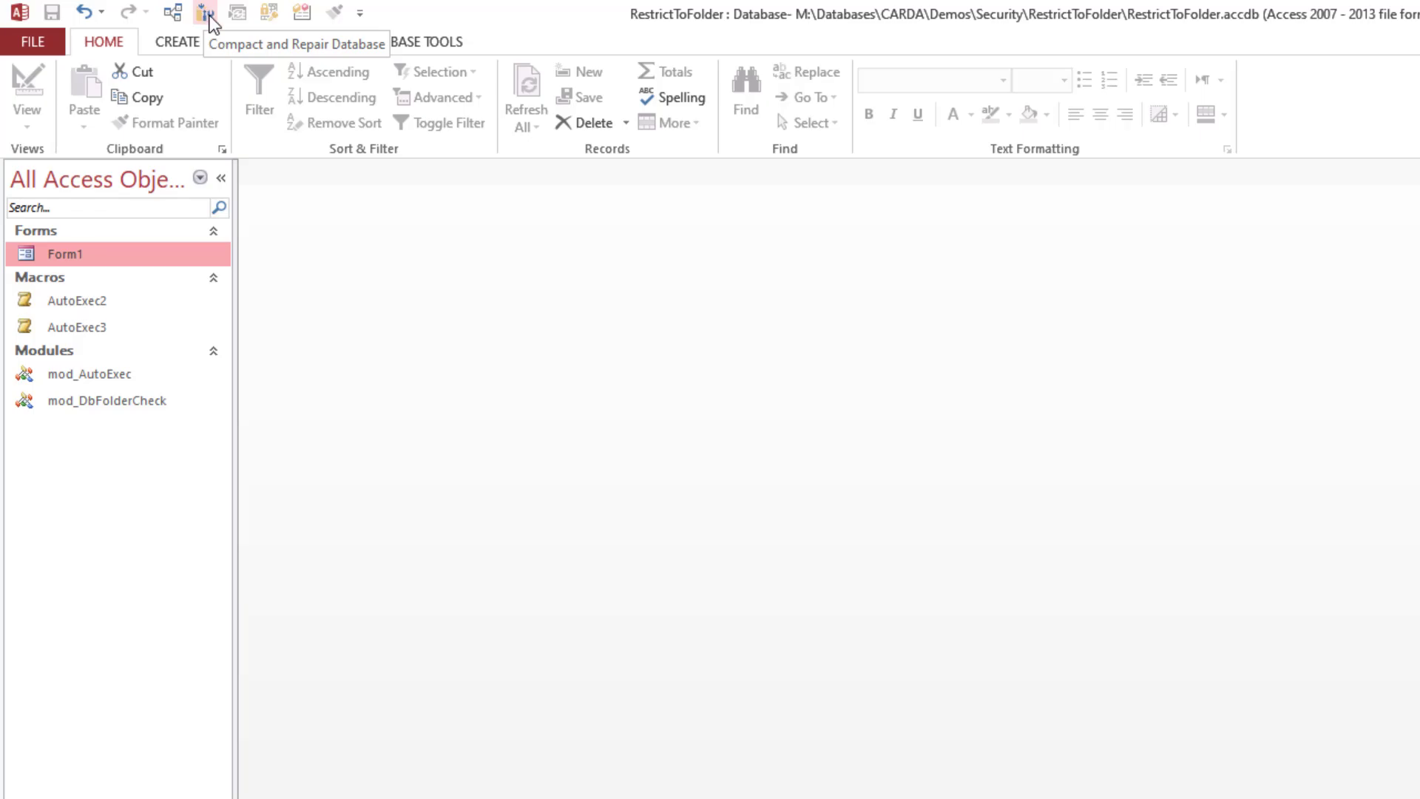
double_click(64, 253)
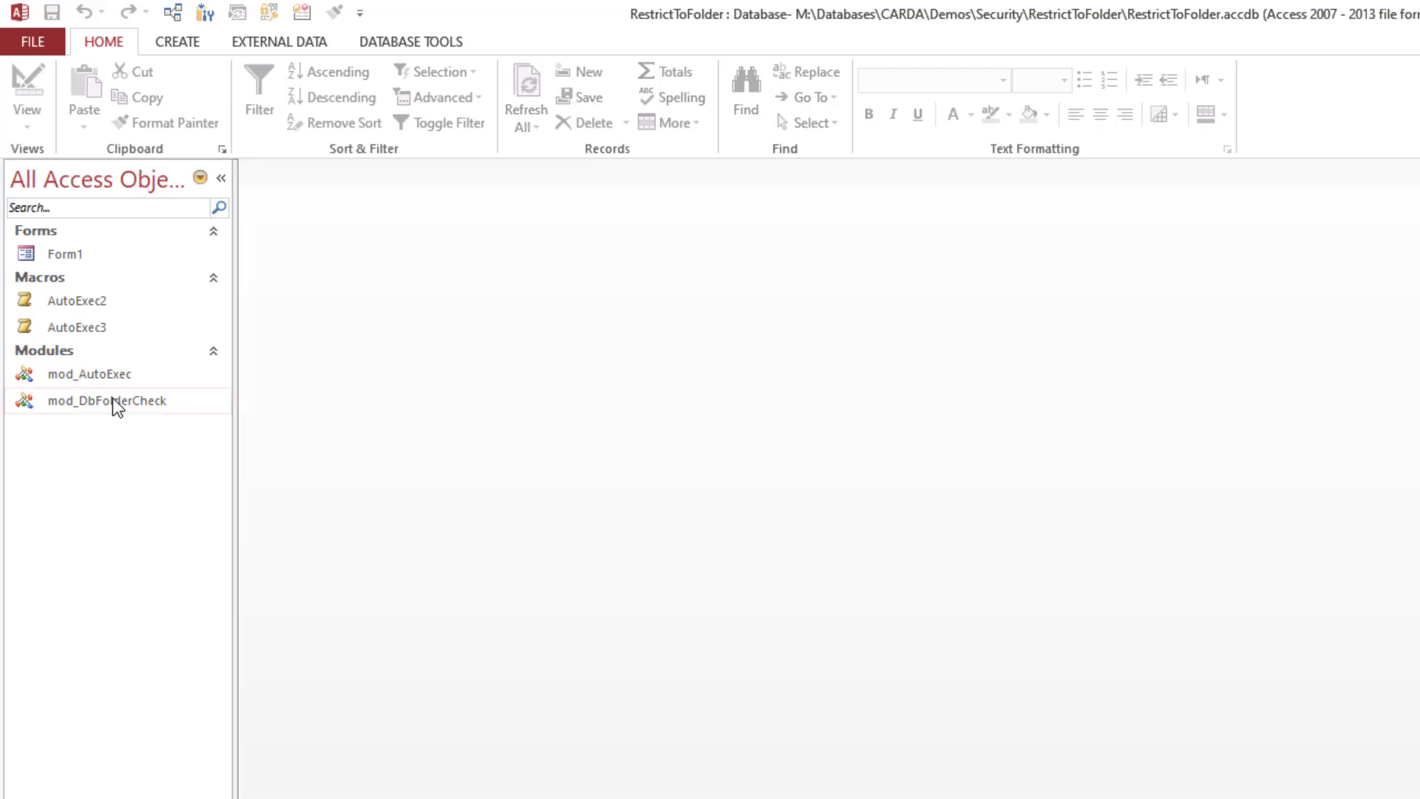
Switch the designated-folder constant to the Security path, then return to the database objects.
double_click(107, 400)
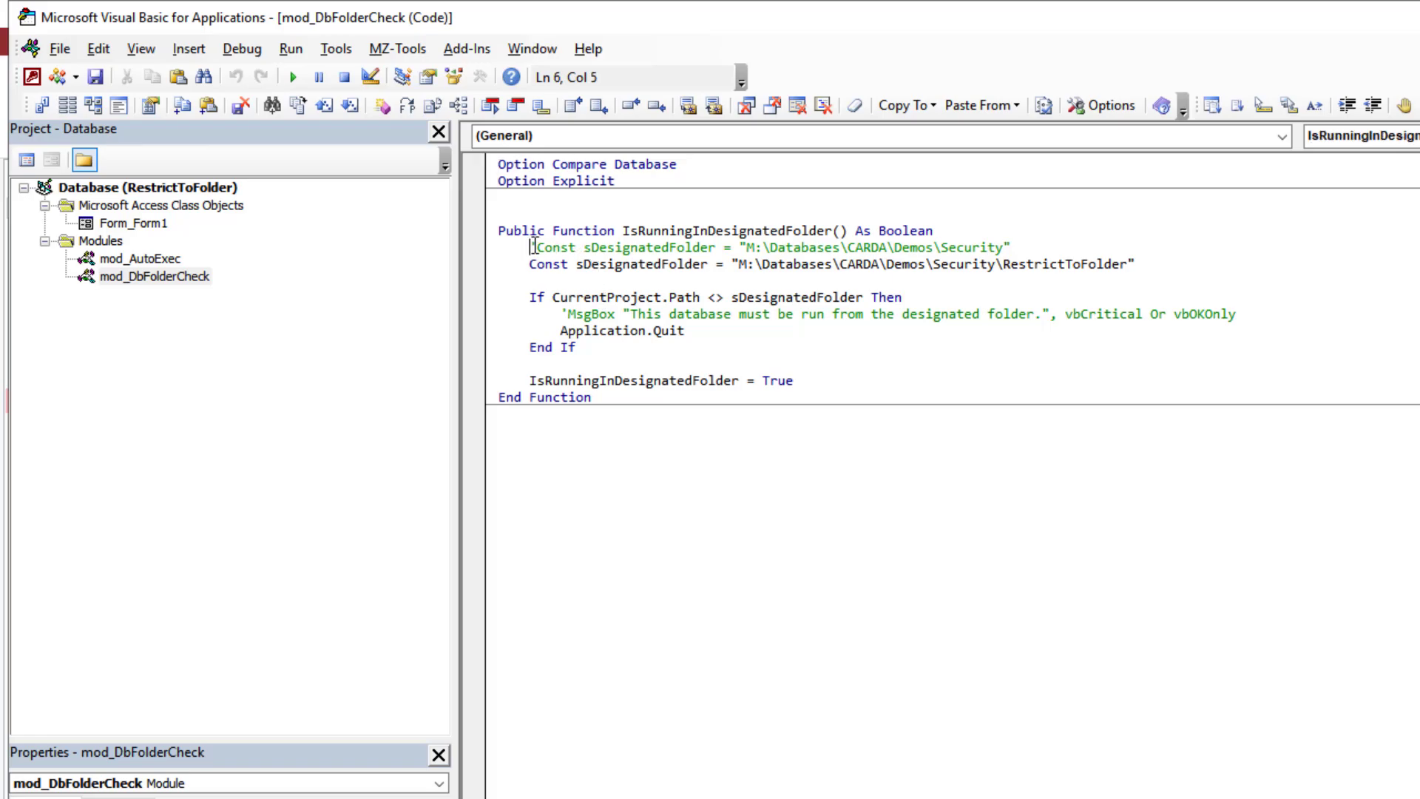
left_click(538, 247)
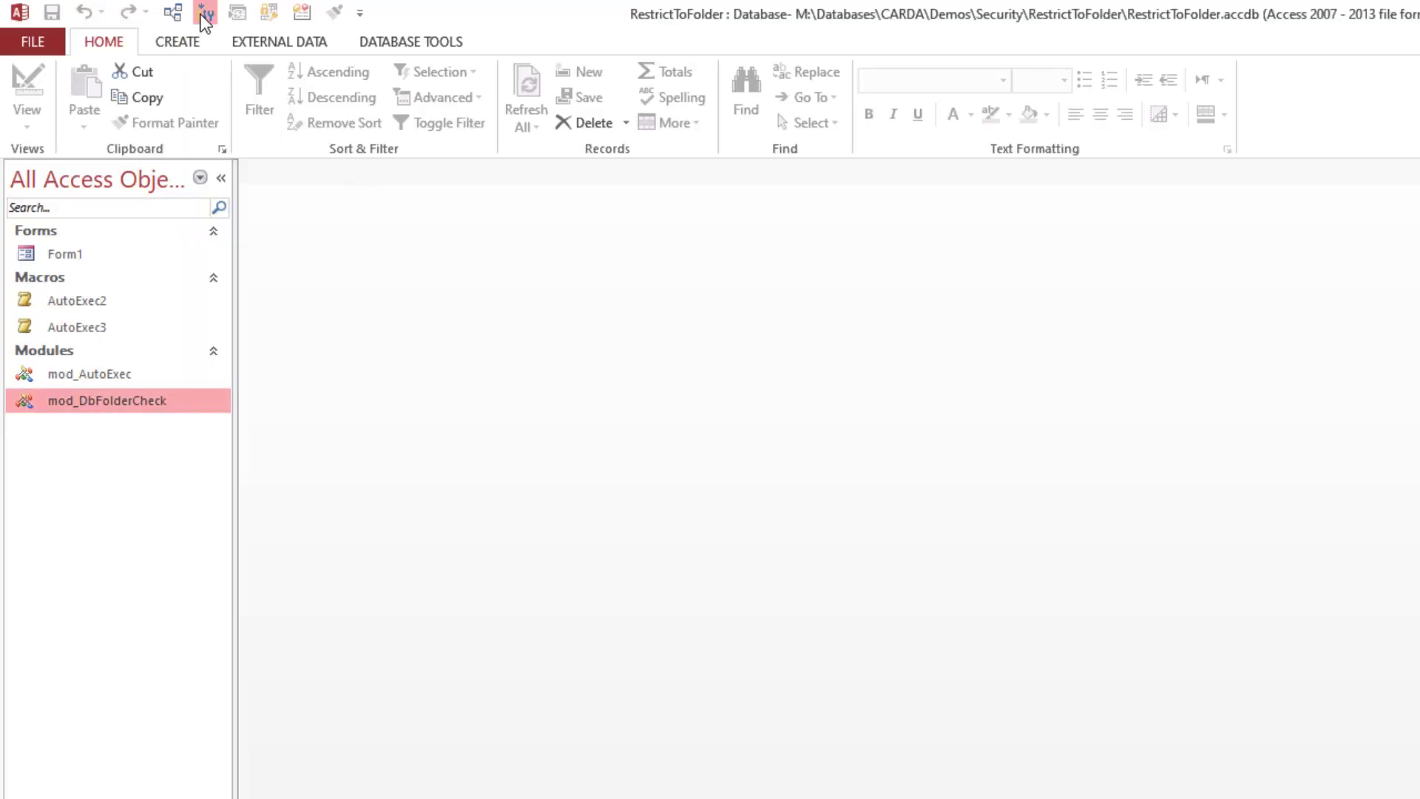
left_click(32, 41)
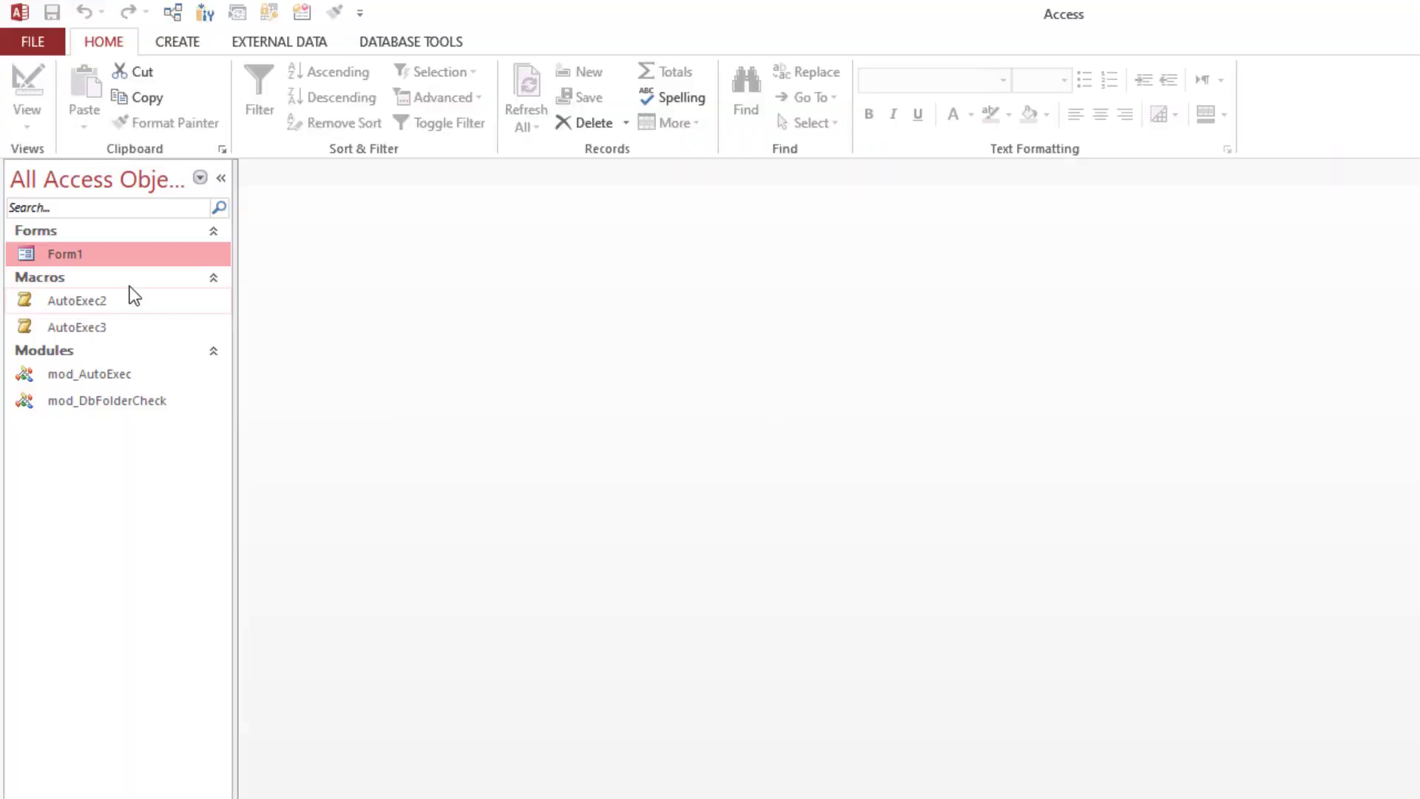
mouse_move(55, 257)
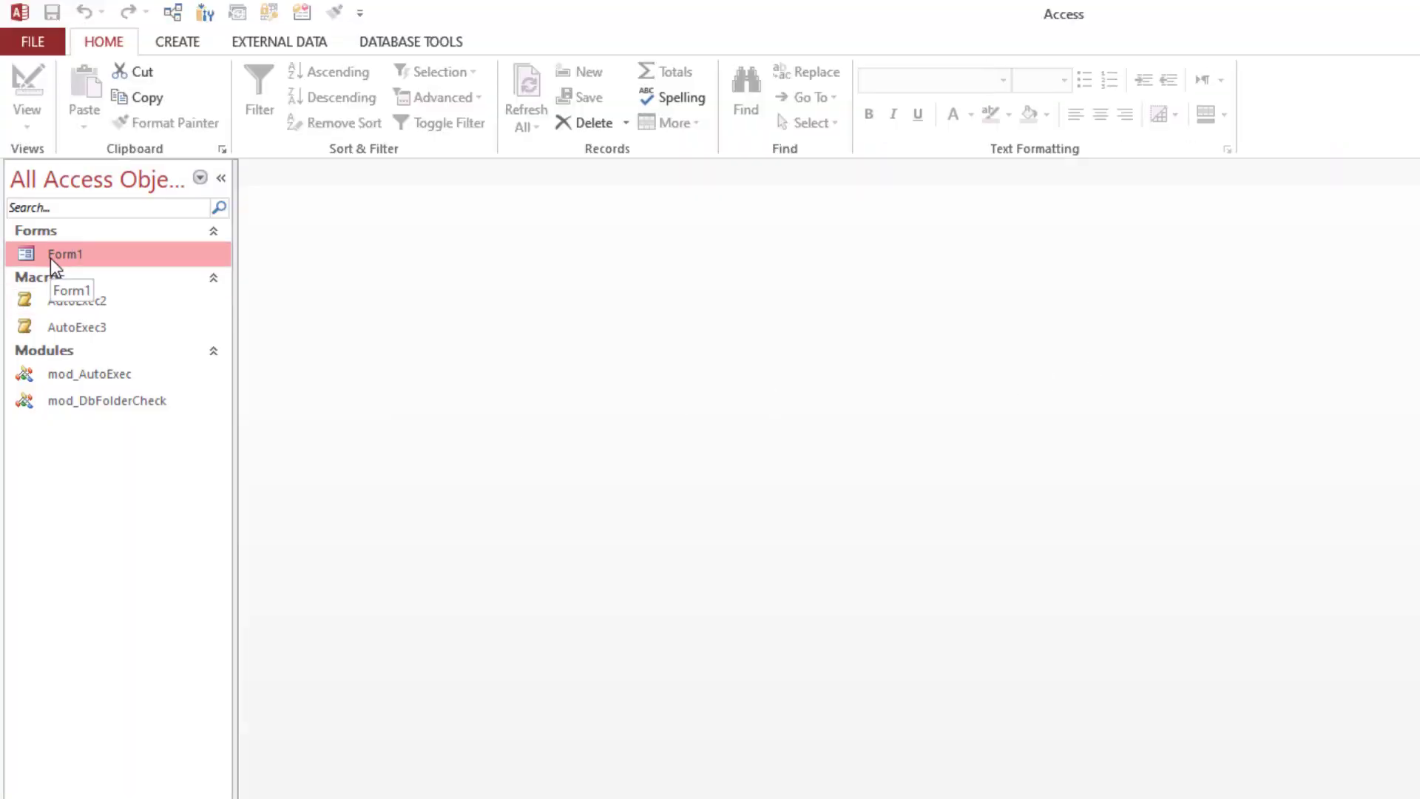
left_click(77, 301)
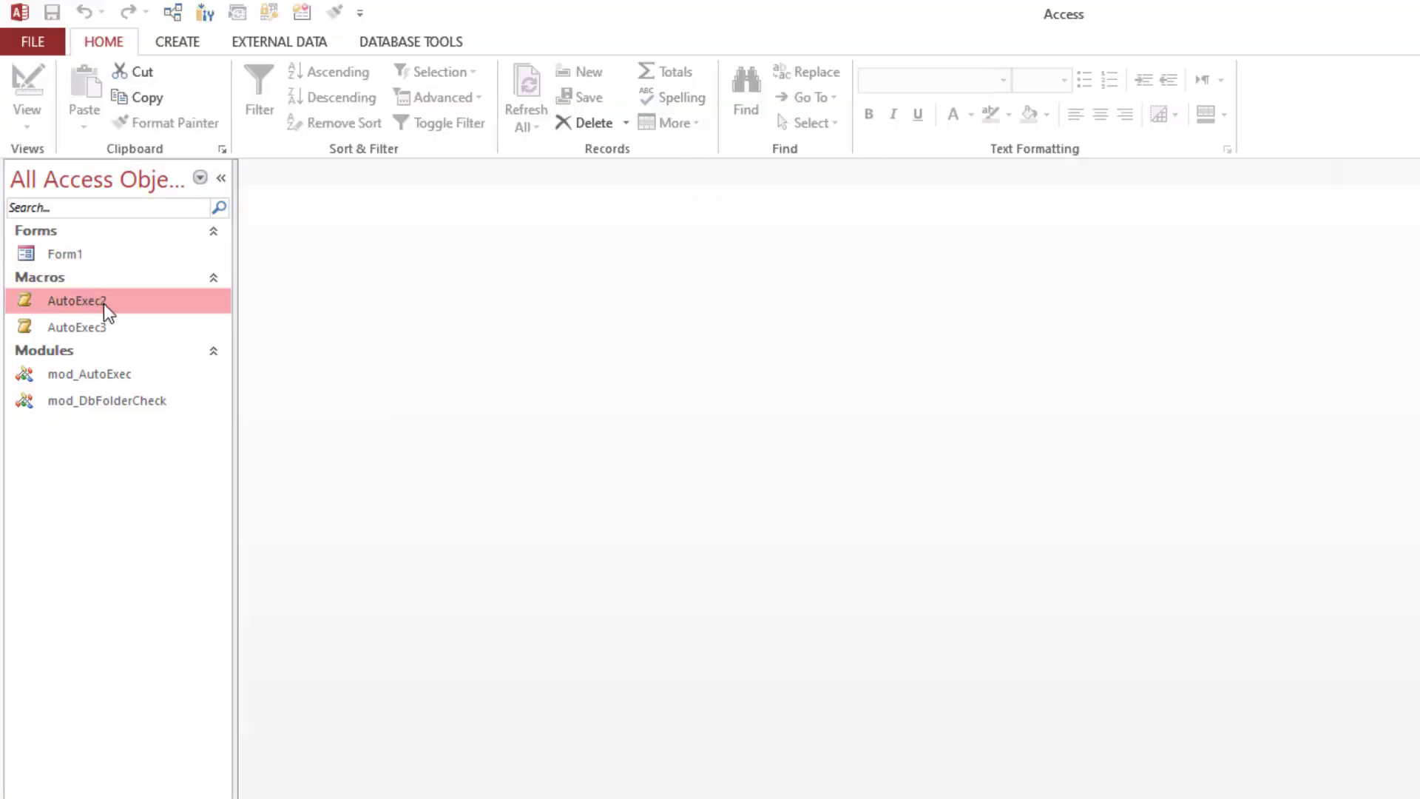
left_click(107, 401)
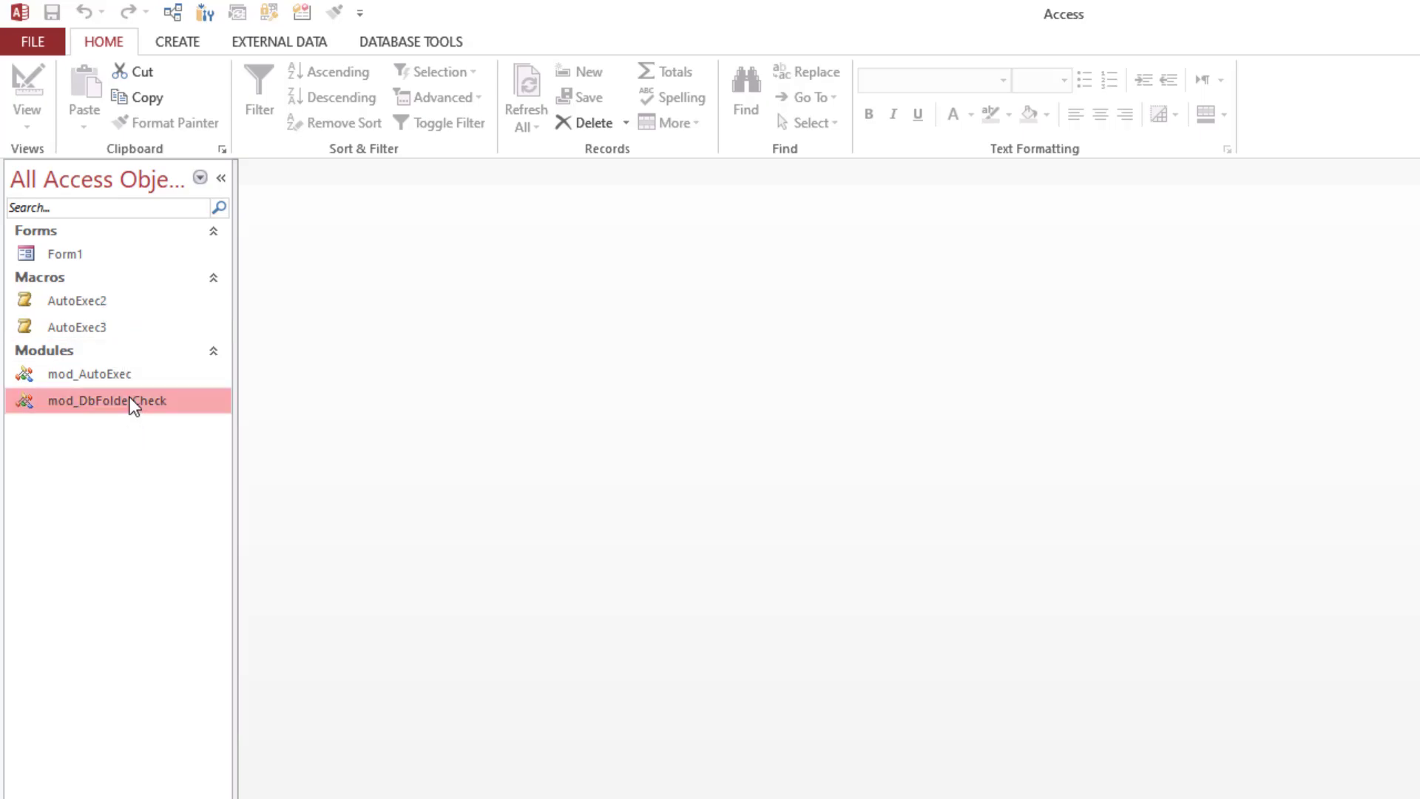
Open mod_DbFolderCheck, point out the Security path, and scroll to IsRunningFromDocuments and IsRunningFromLocalAppData.
double_click(108, 401)
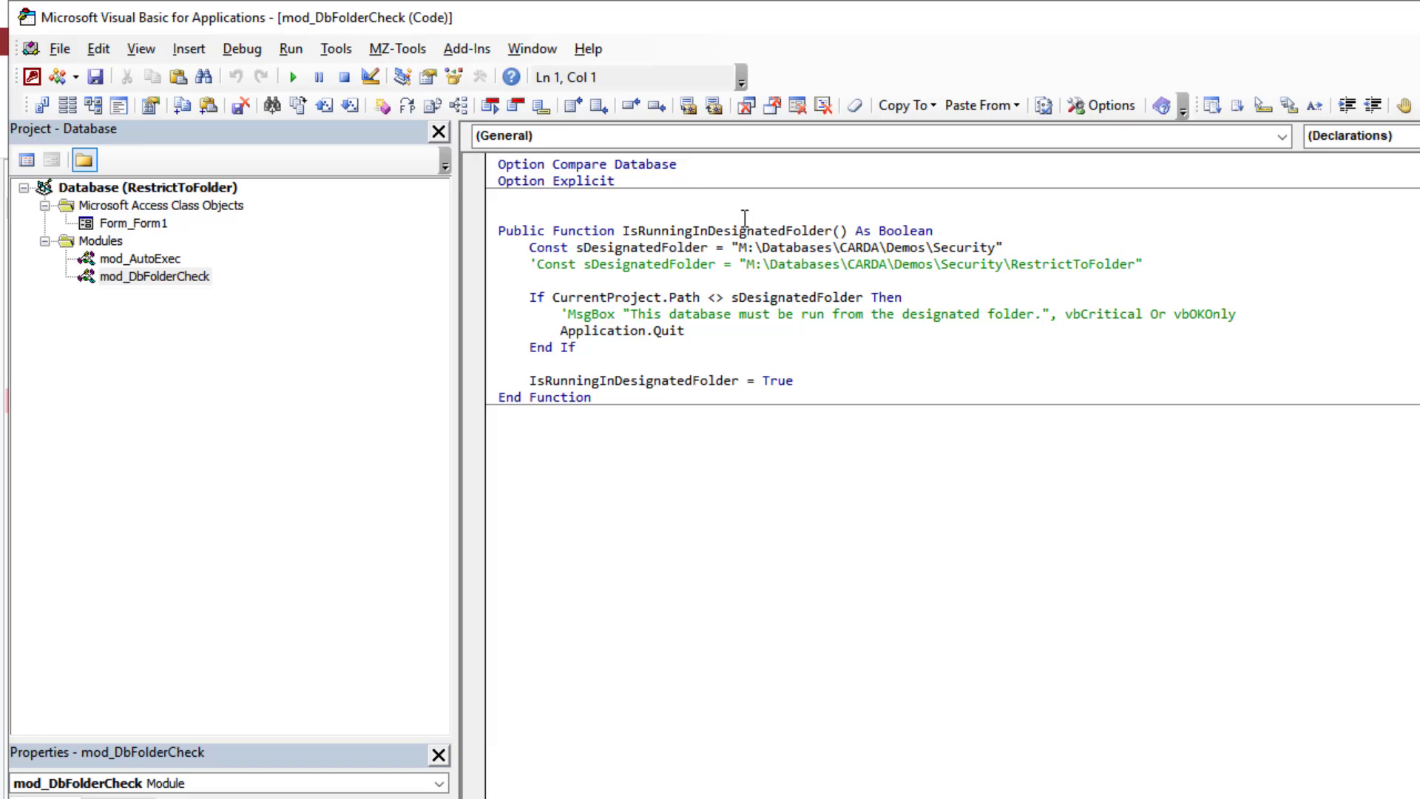
mouse_move(1120, 286)
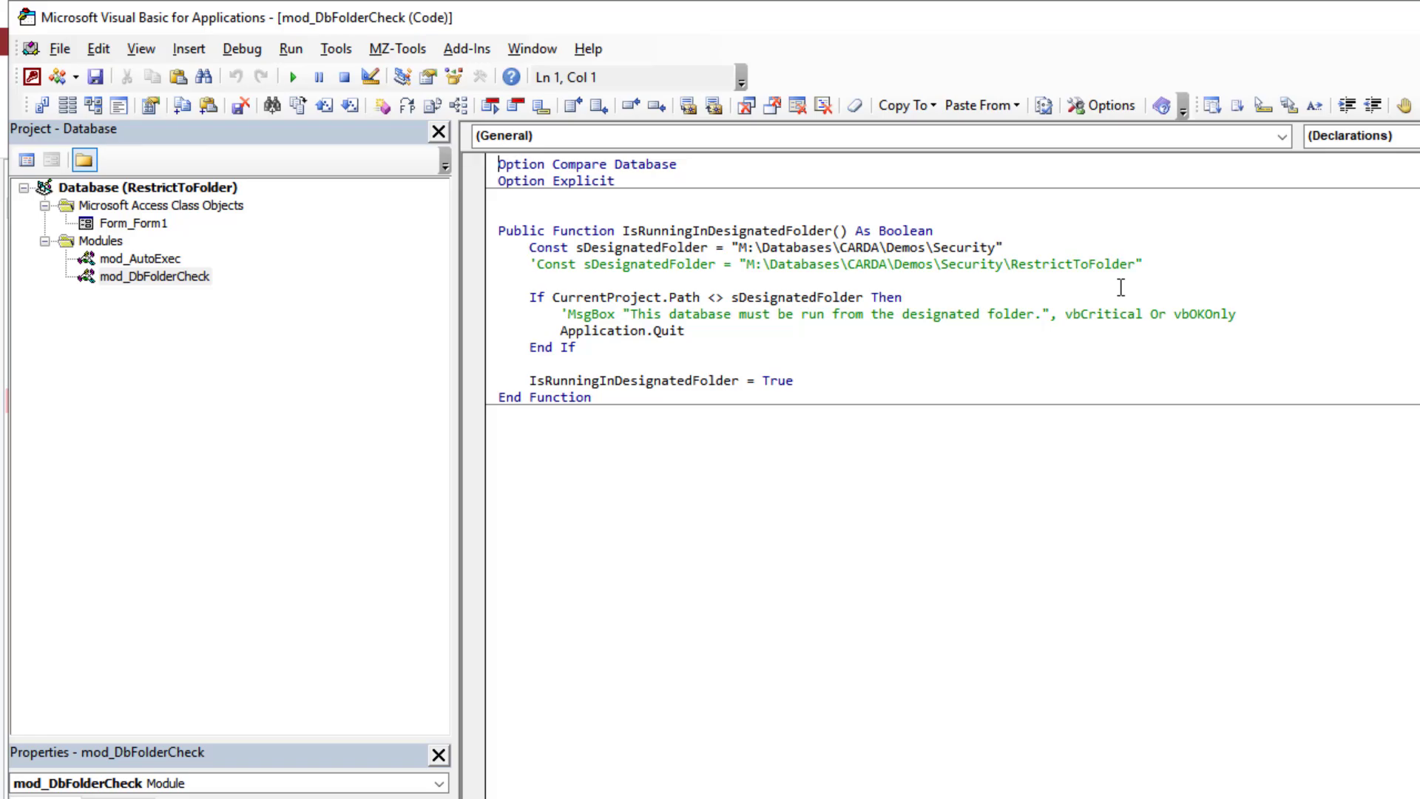
left_click(1001, 247)
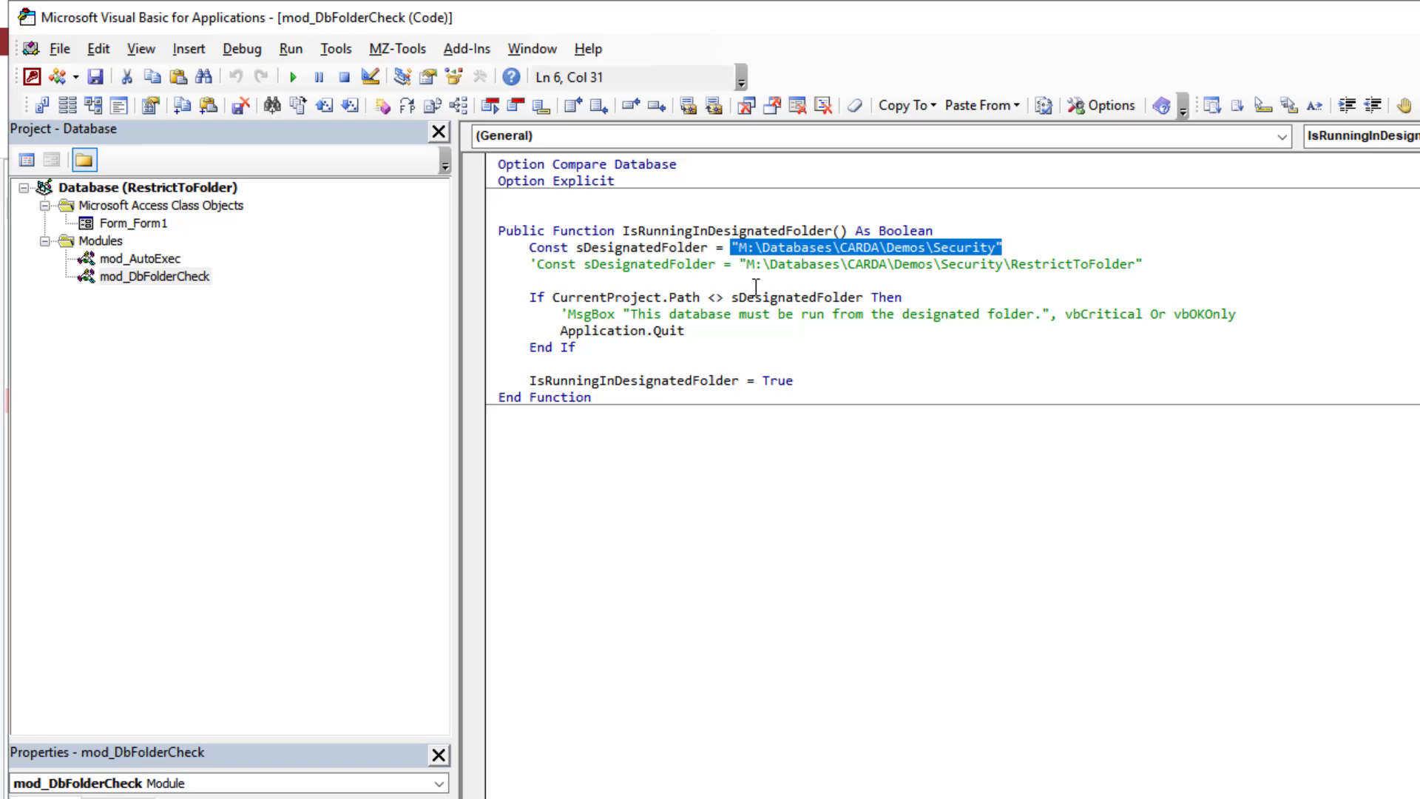
mouse_move(707, 289)
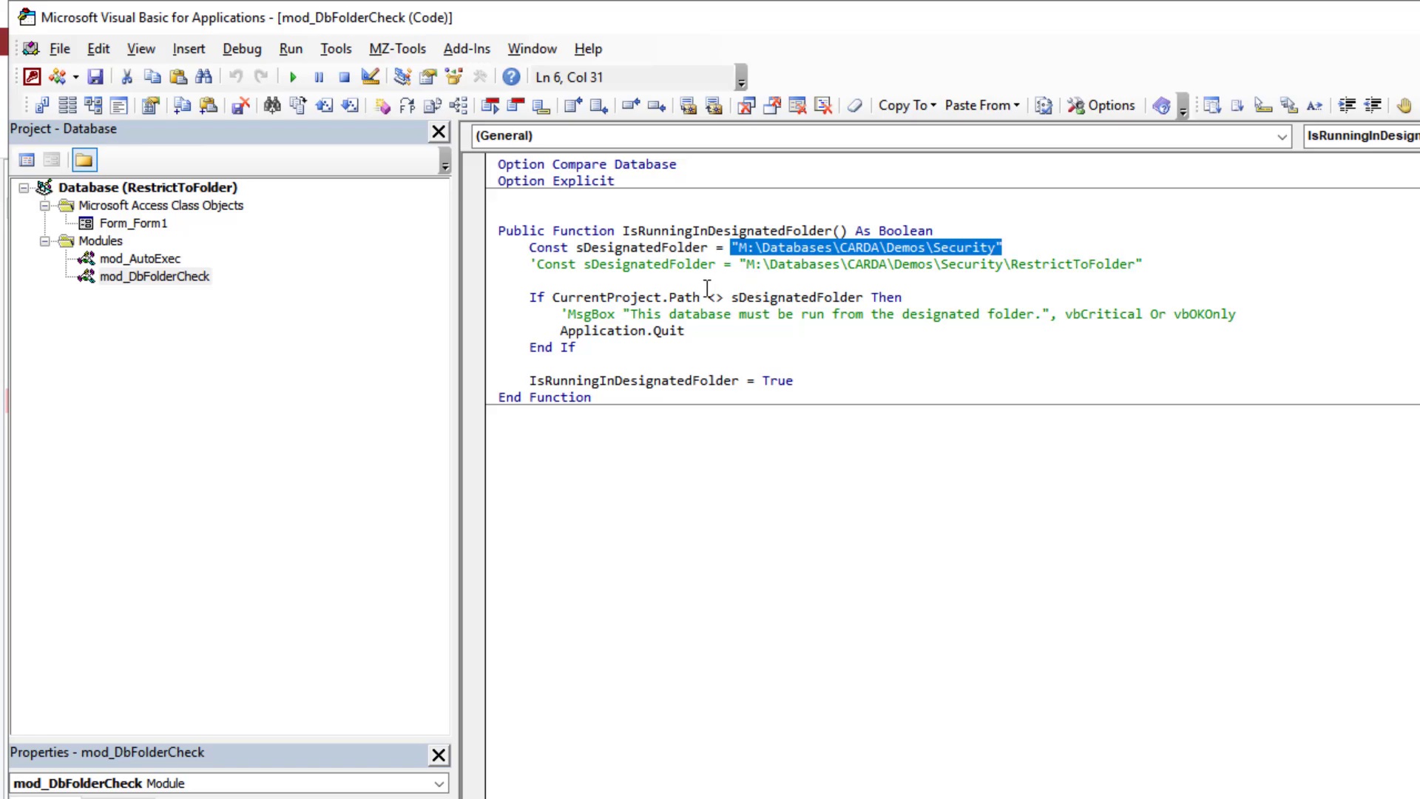
mouse_move(580, 312)
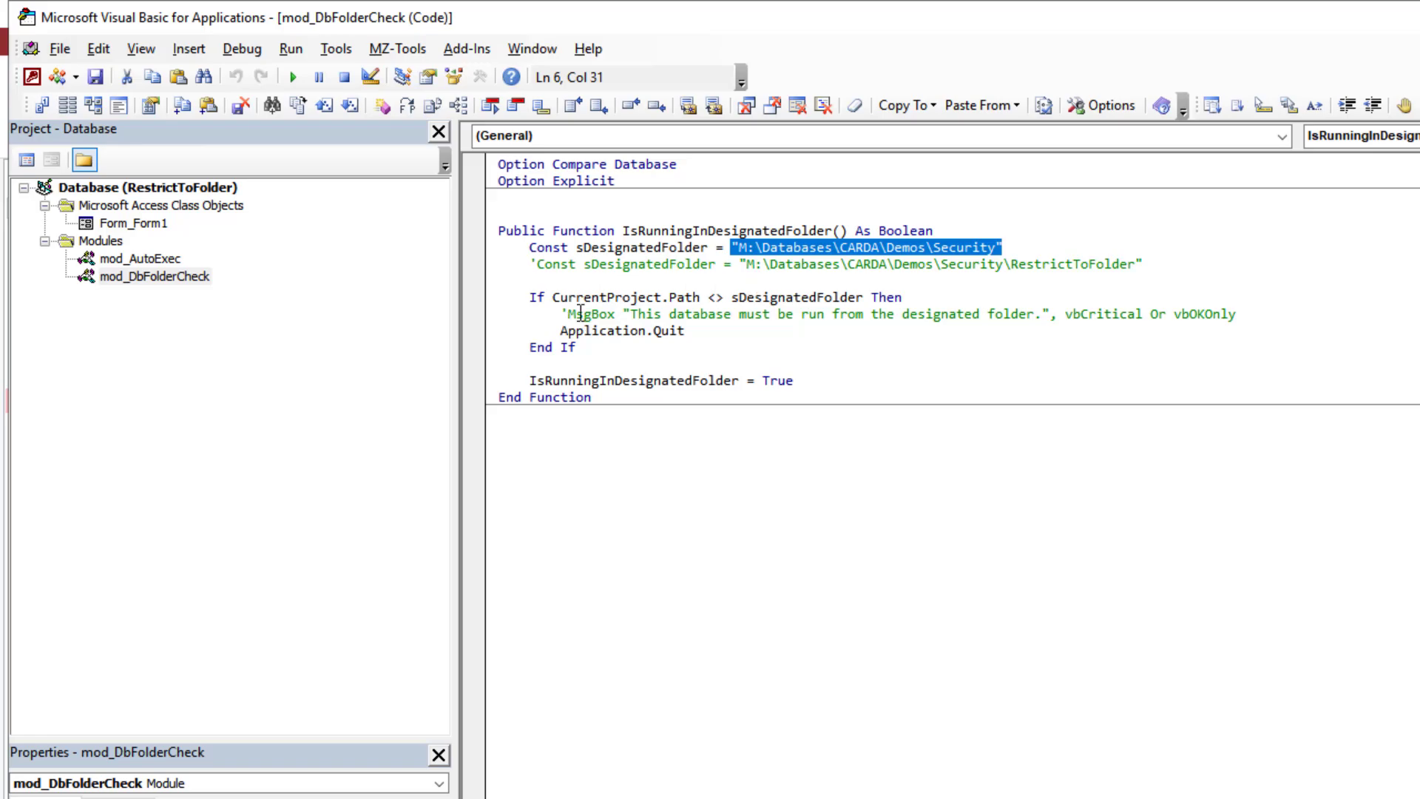
scroll("down", 3)
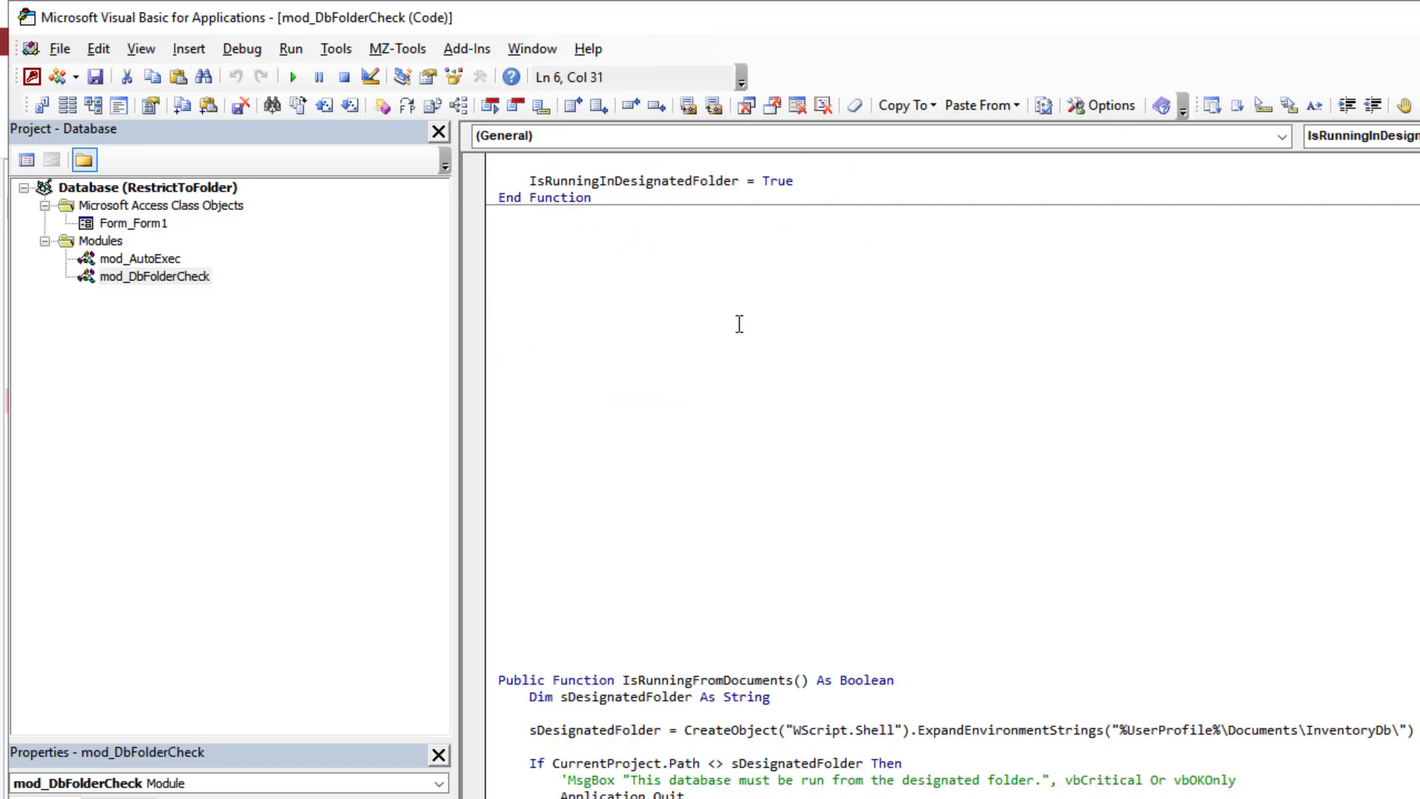
scroll("down", 3)
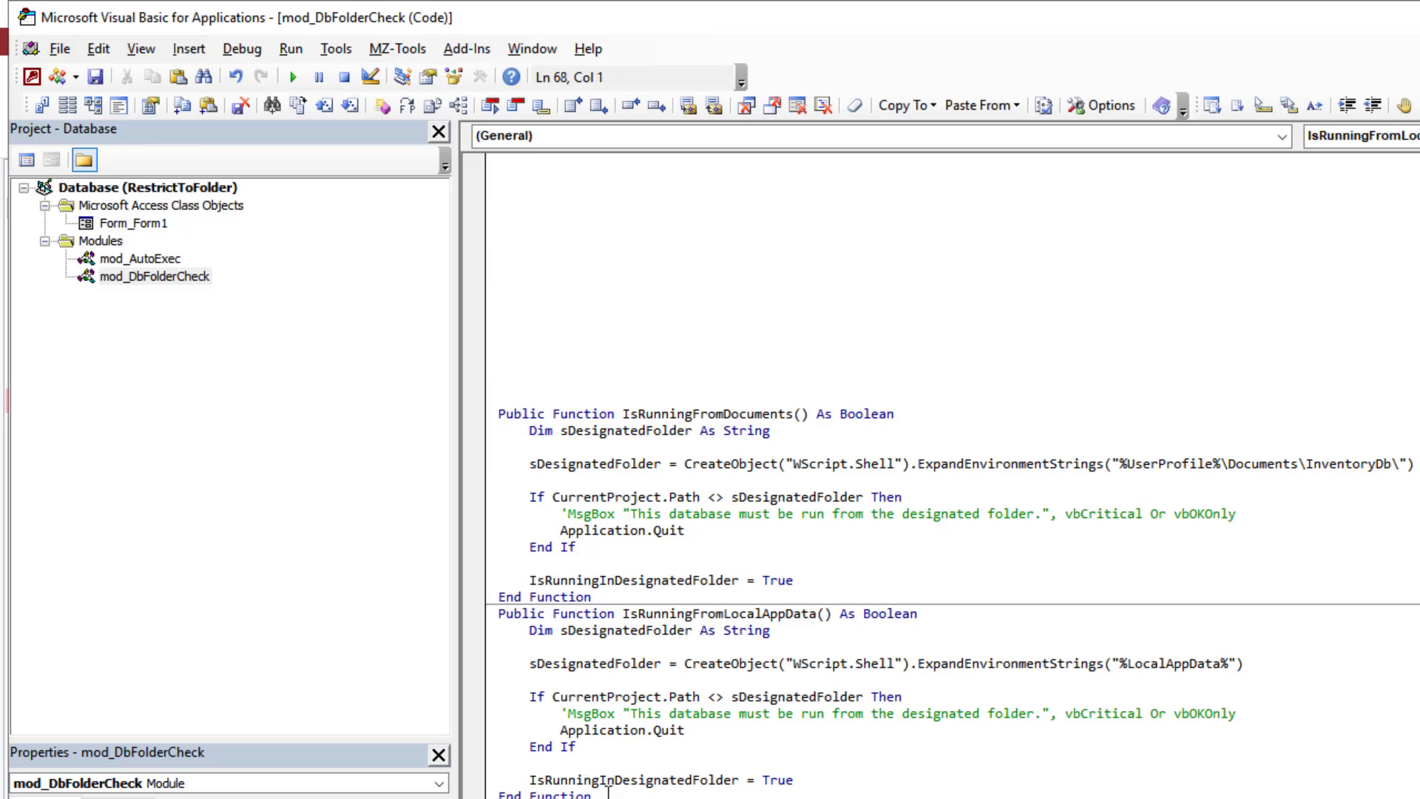
Point out the LocalAppData function name and the folder variable's String type while reading the code.
scroll("down", 3)
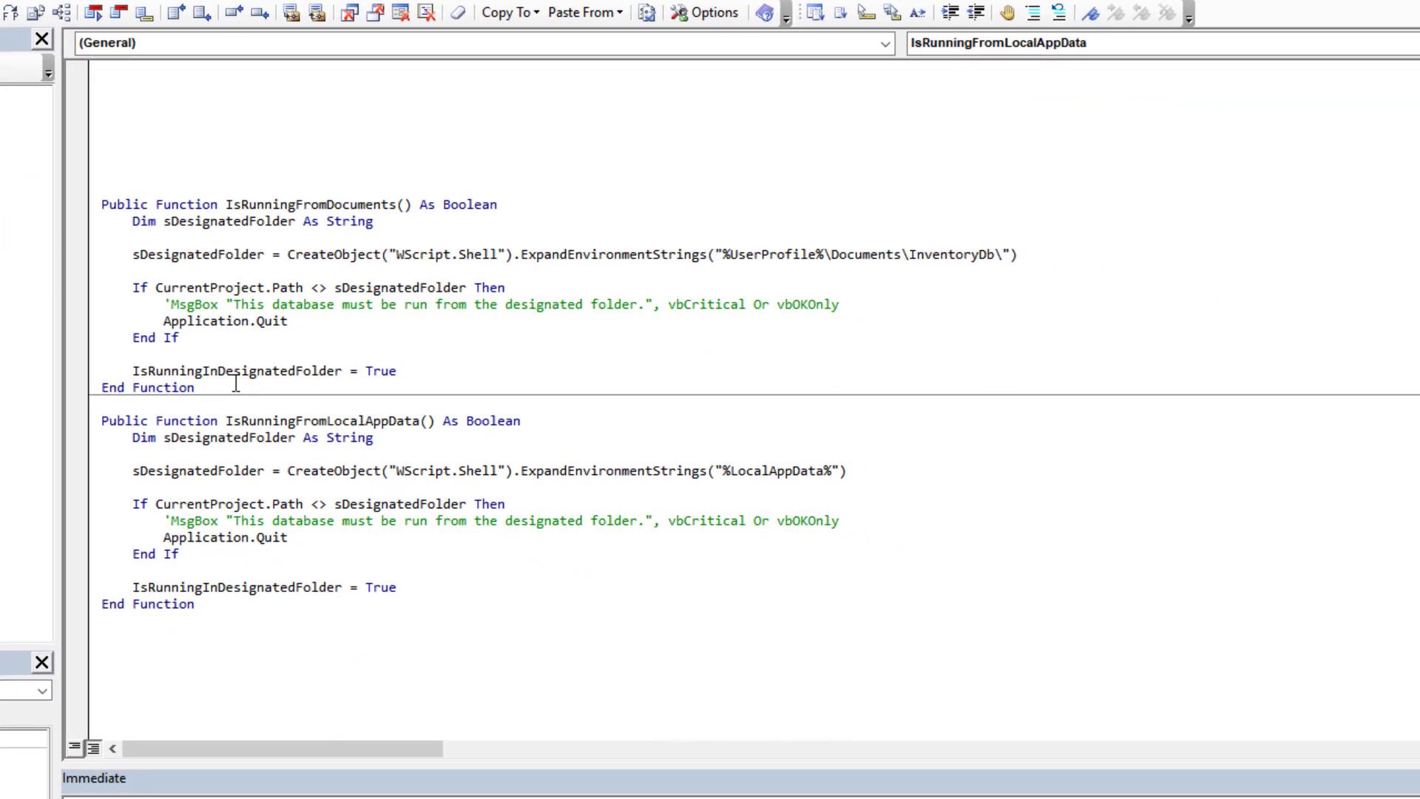
double_click(353, 204)
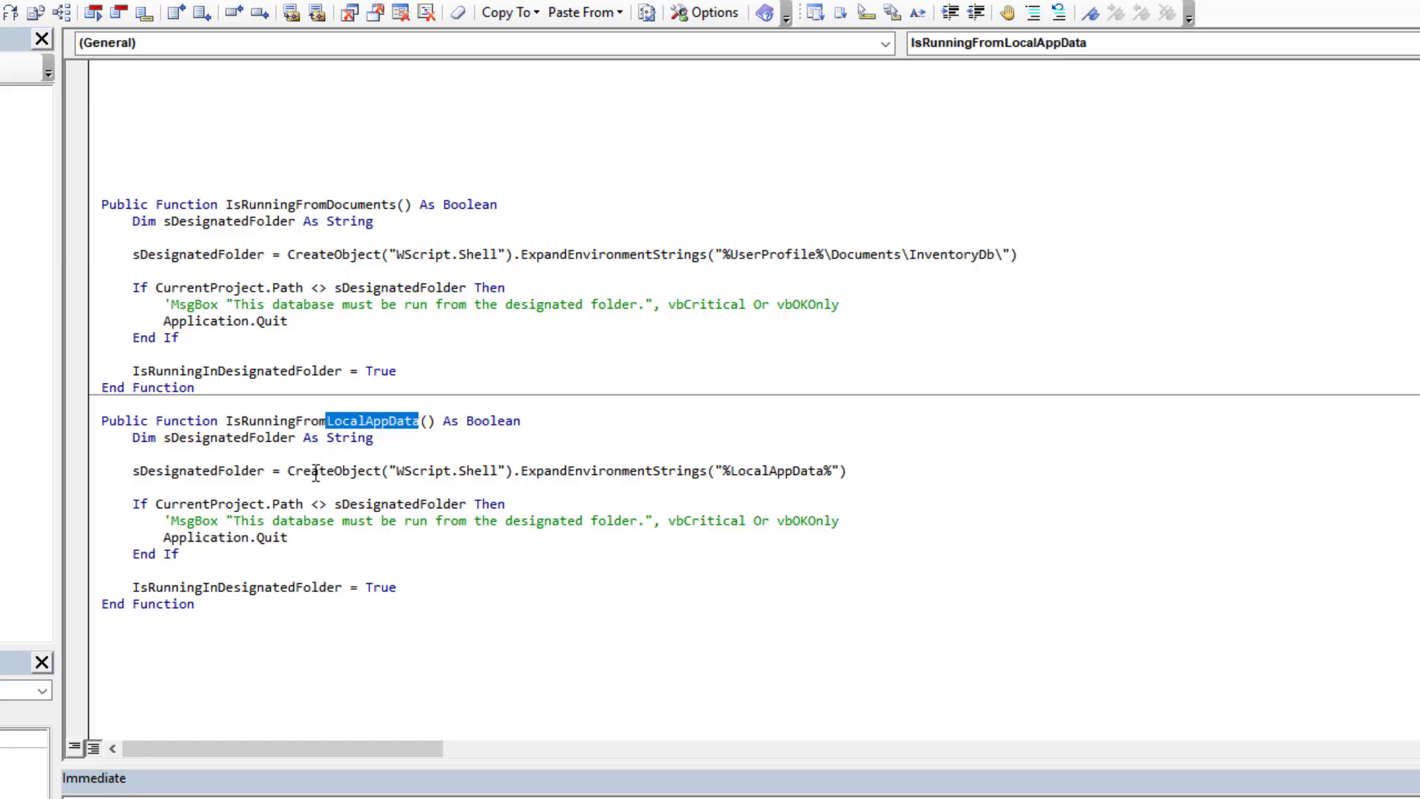
mouse_move(153, 204)
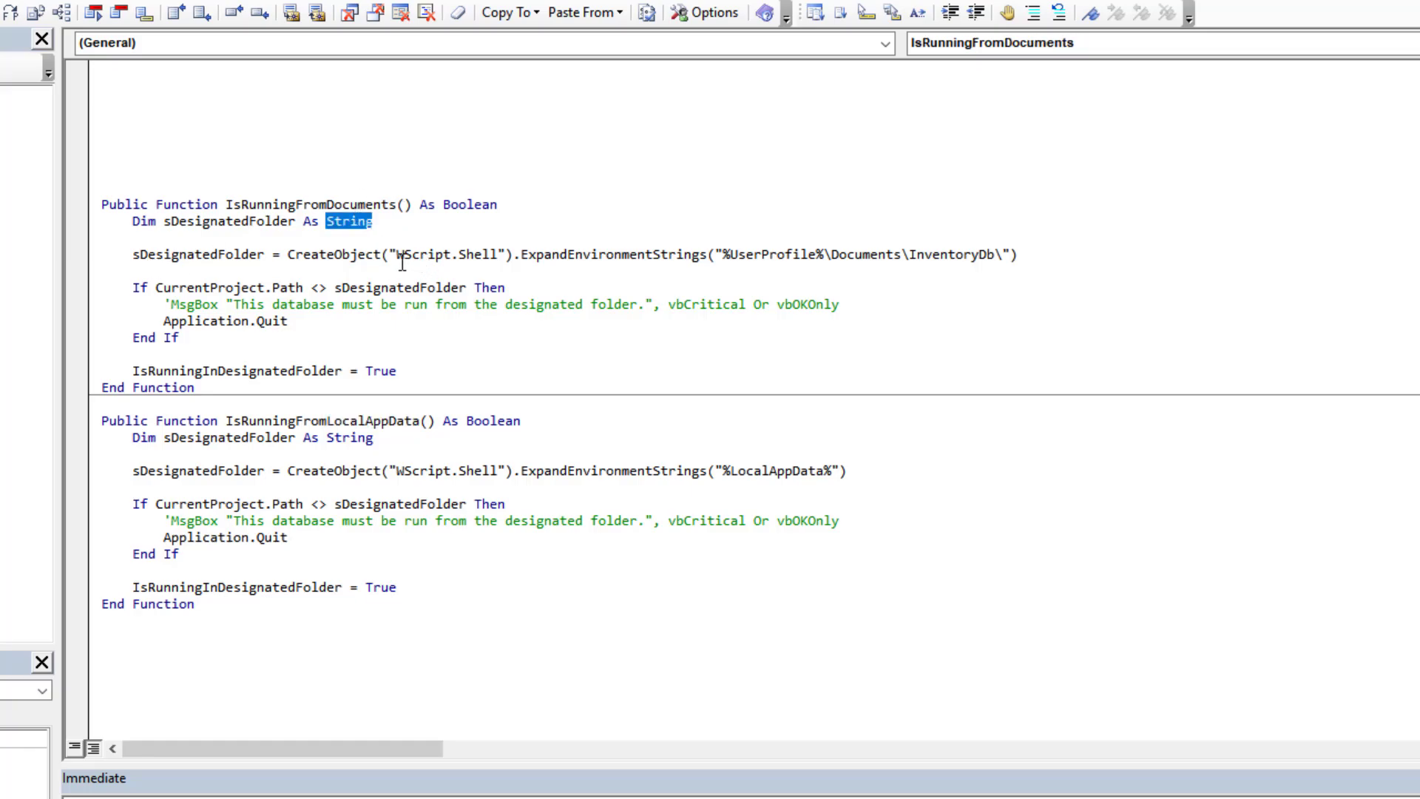
double_click(330, 252)
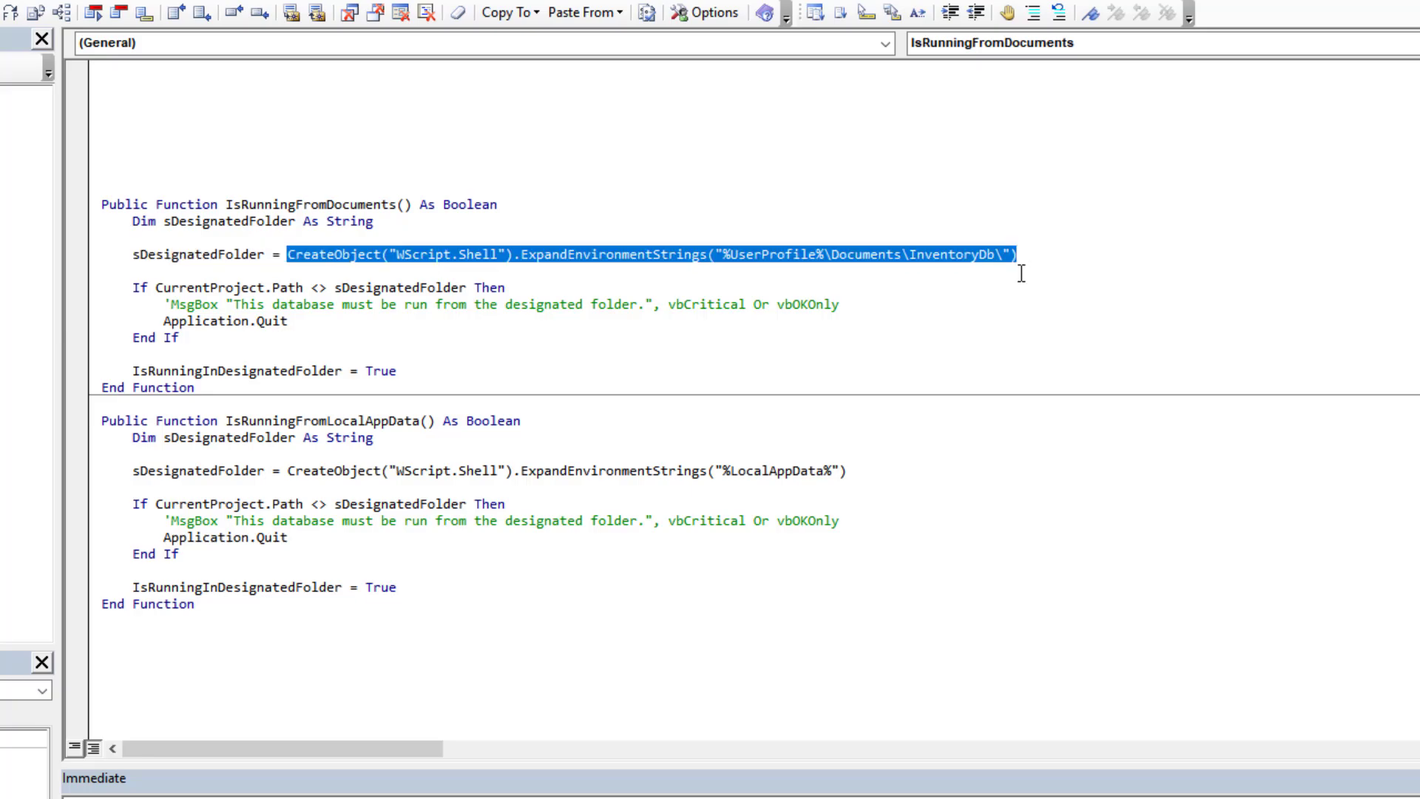
scroll("down", 3)
type("?")
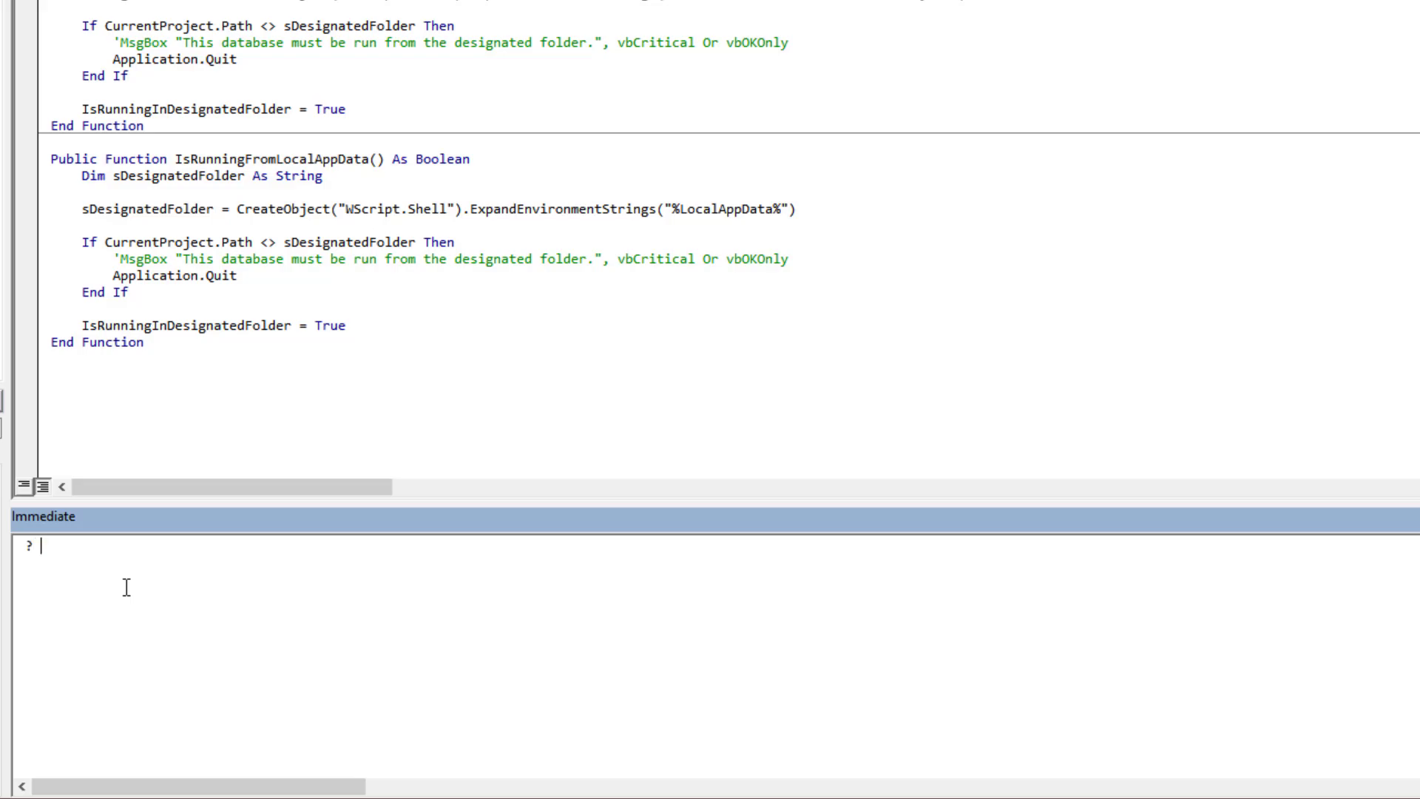
Print the %UserProfile% expansion, then with \Documents\InventoryDb\ appended, giving C:\Users\Daniel\Documents\InventoryDb\.
type("CreateObject(\"WScript.Shell\").ExpandEnvironmentStrings(\"%UserProfile%\\Documents\\InventoryDb\\\")")
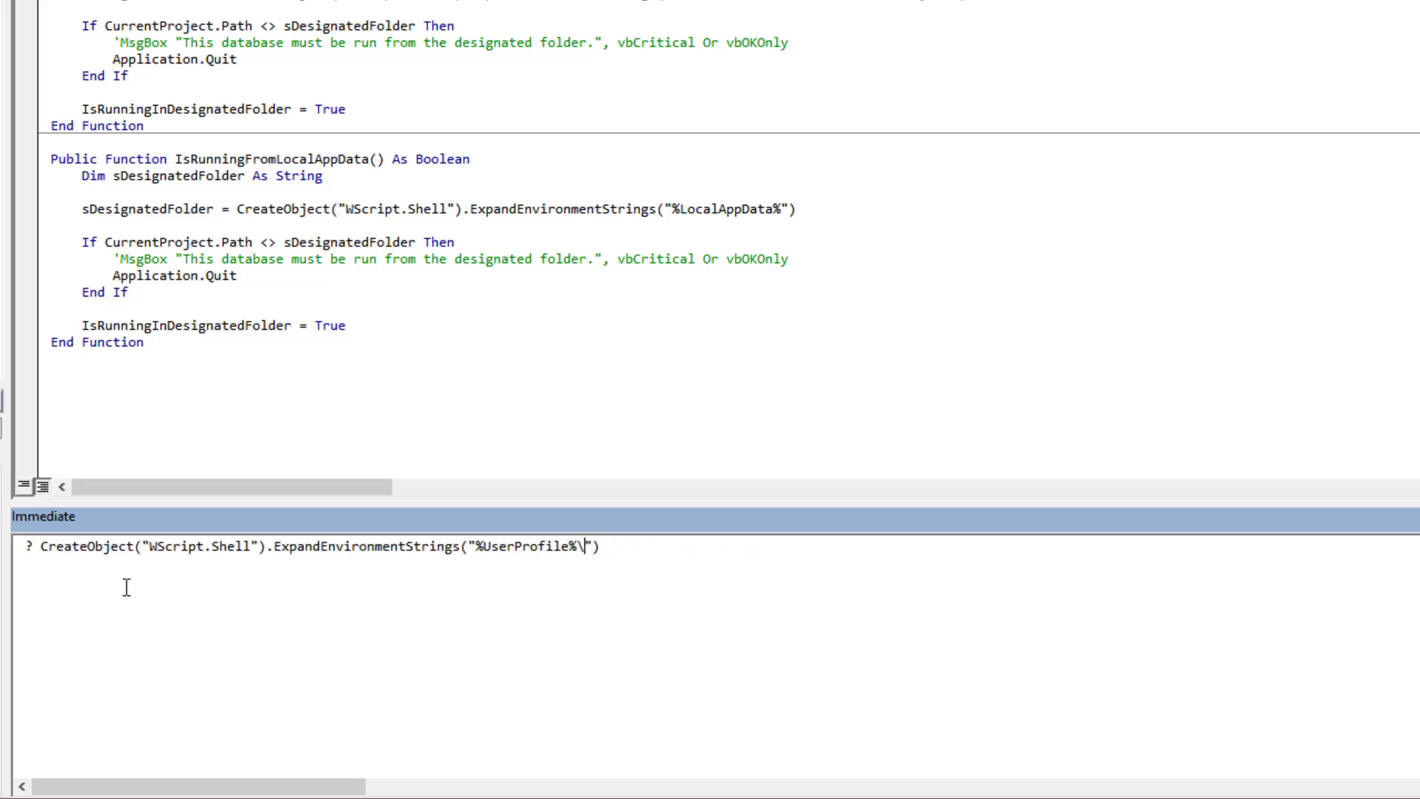
key("Return")
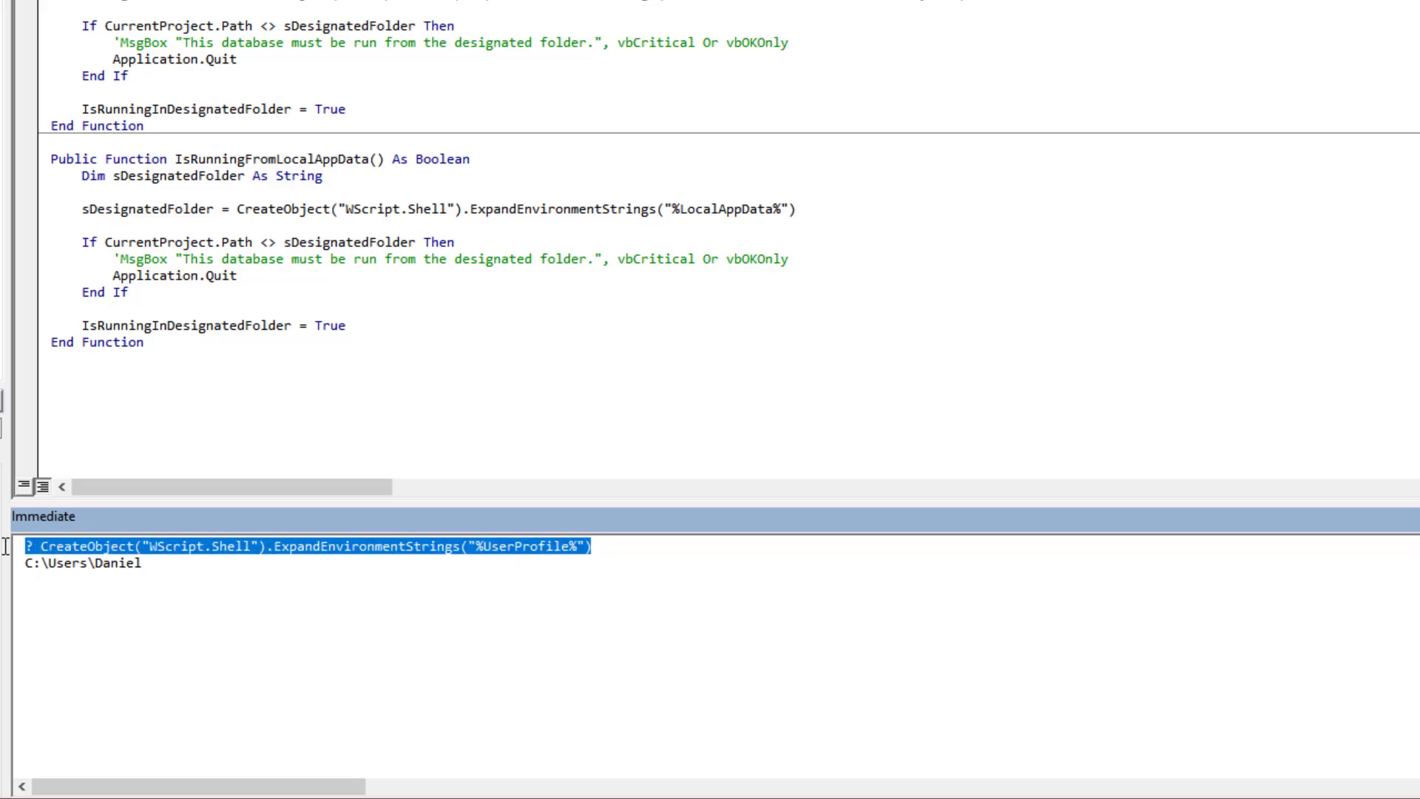
type("\\Documents\\InventoryDb\\")
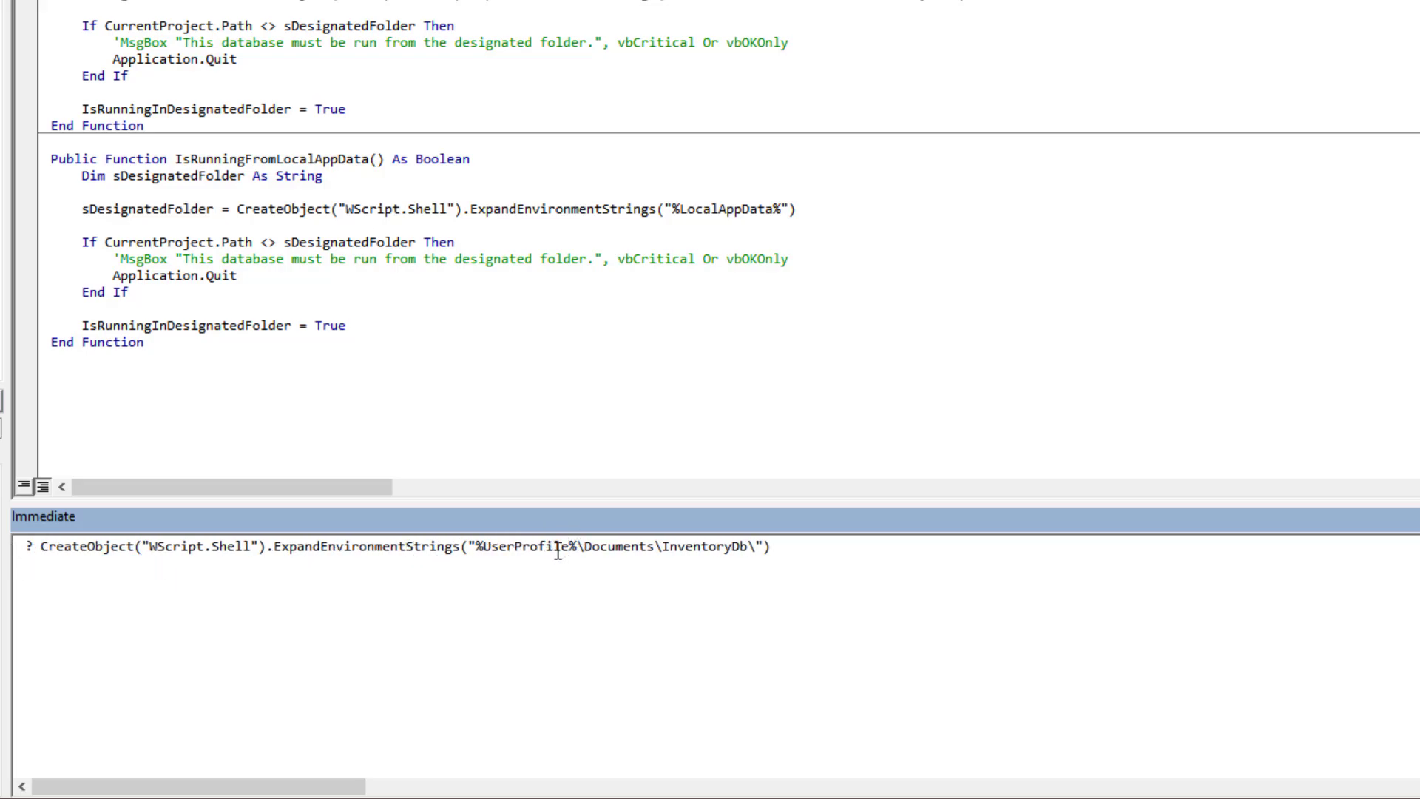
mouse_move(615, 545)
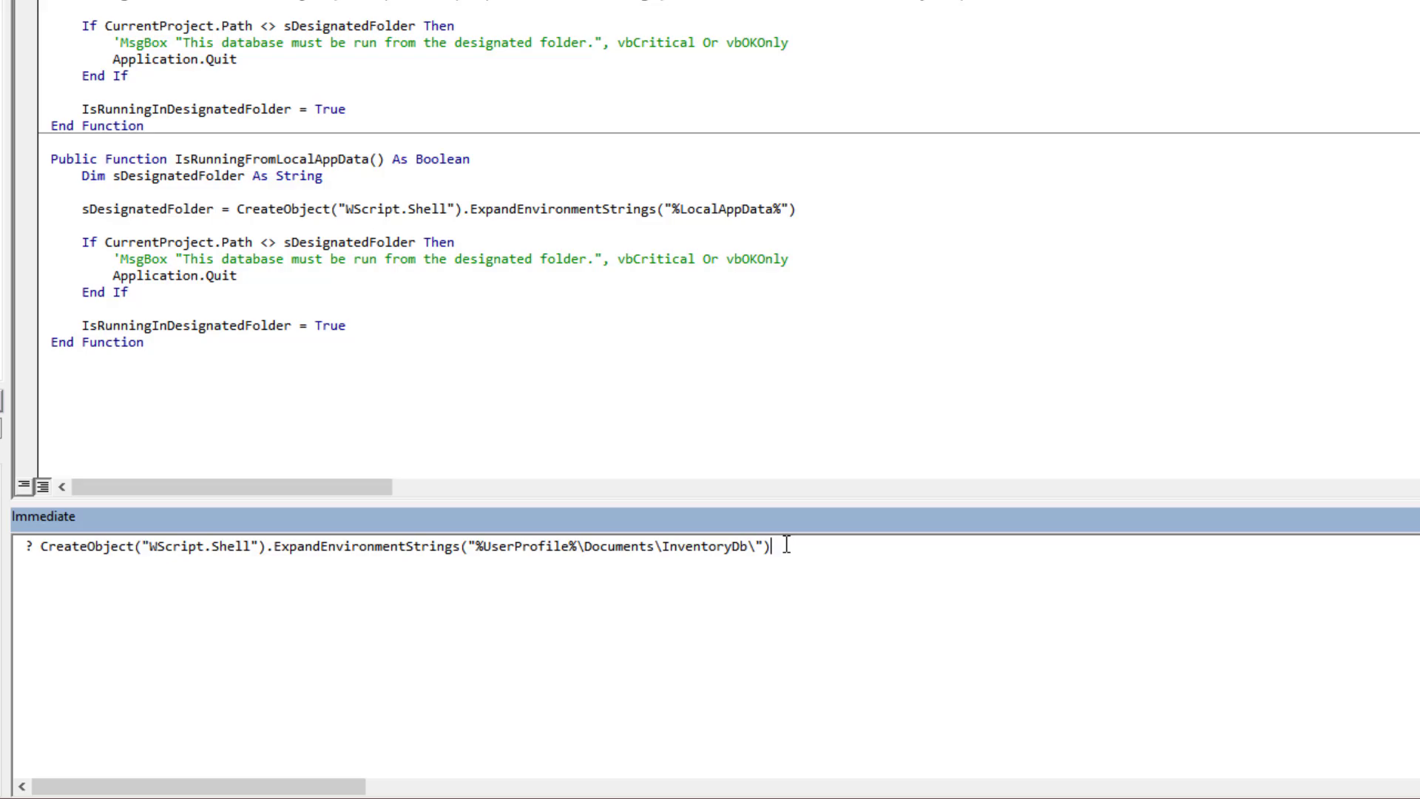
key("Return")
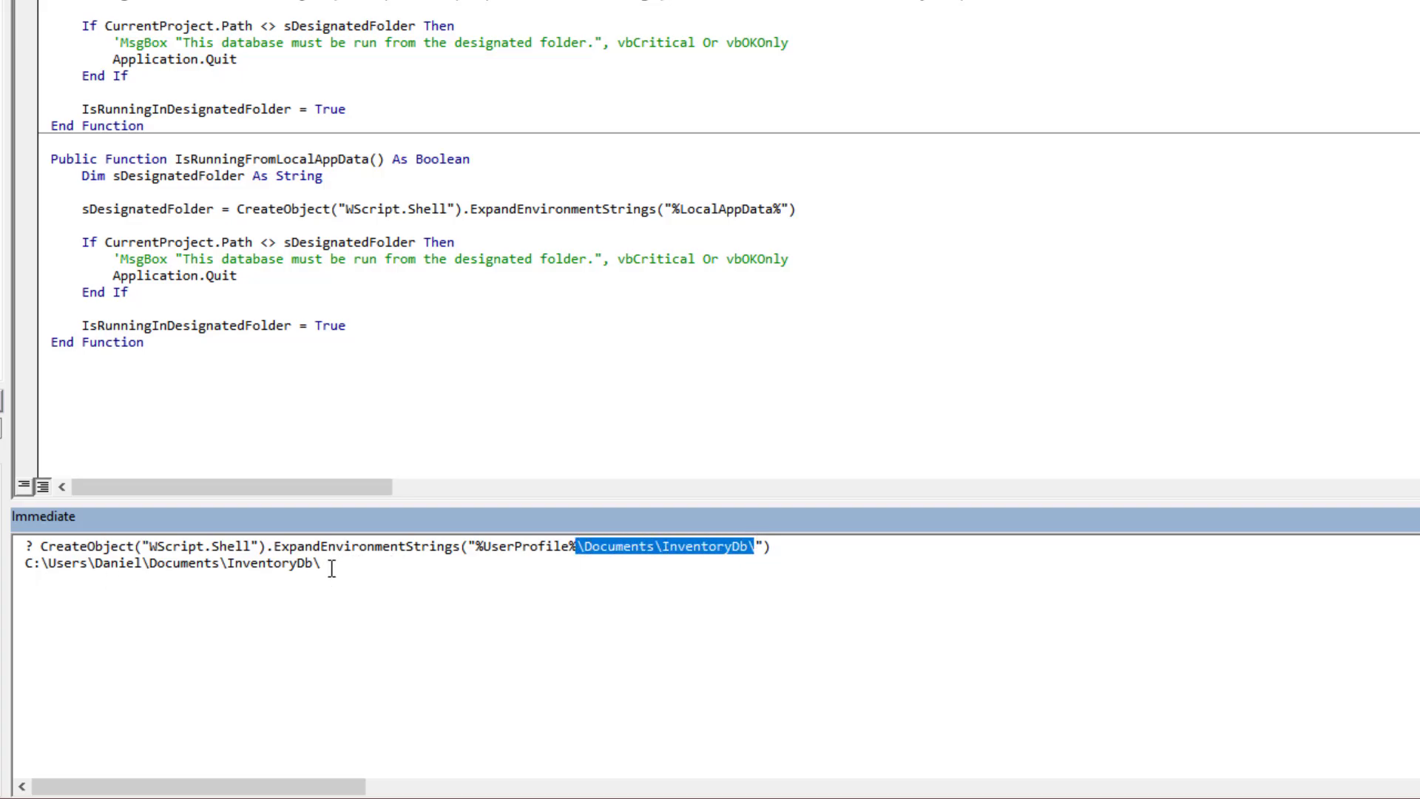
mouse_move(207, 98)
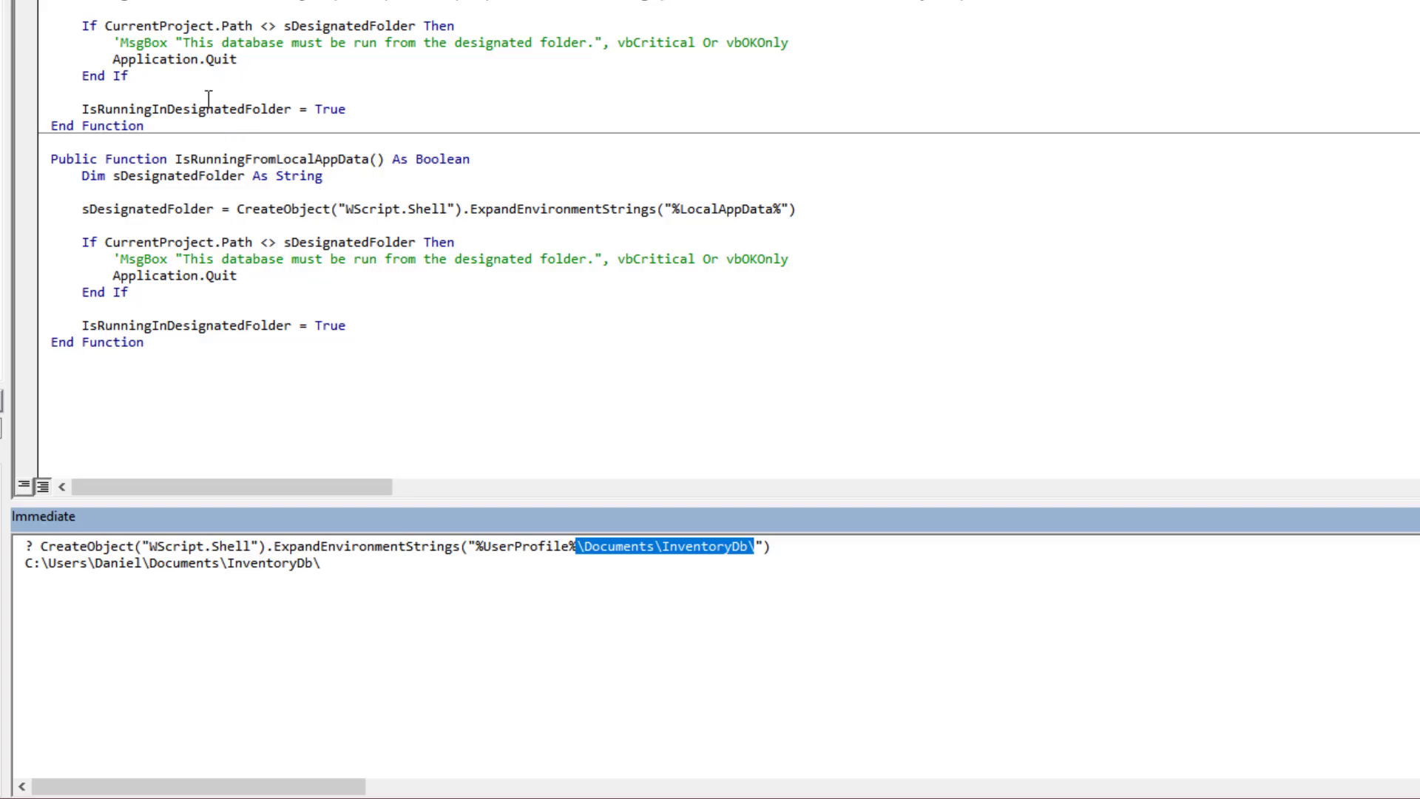
mouse_move(374, 519)
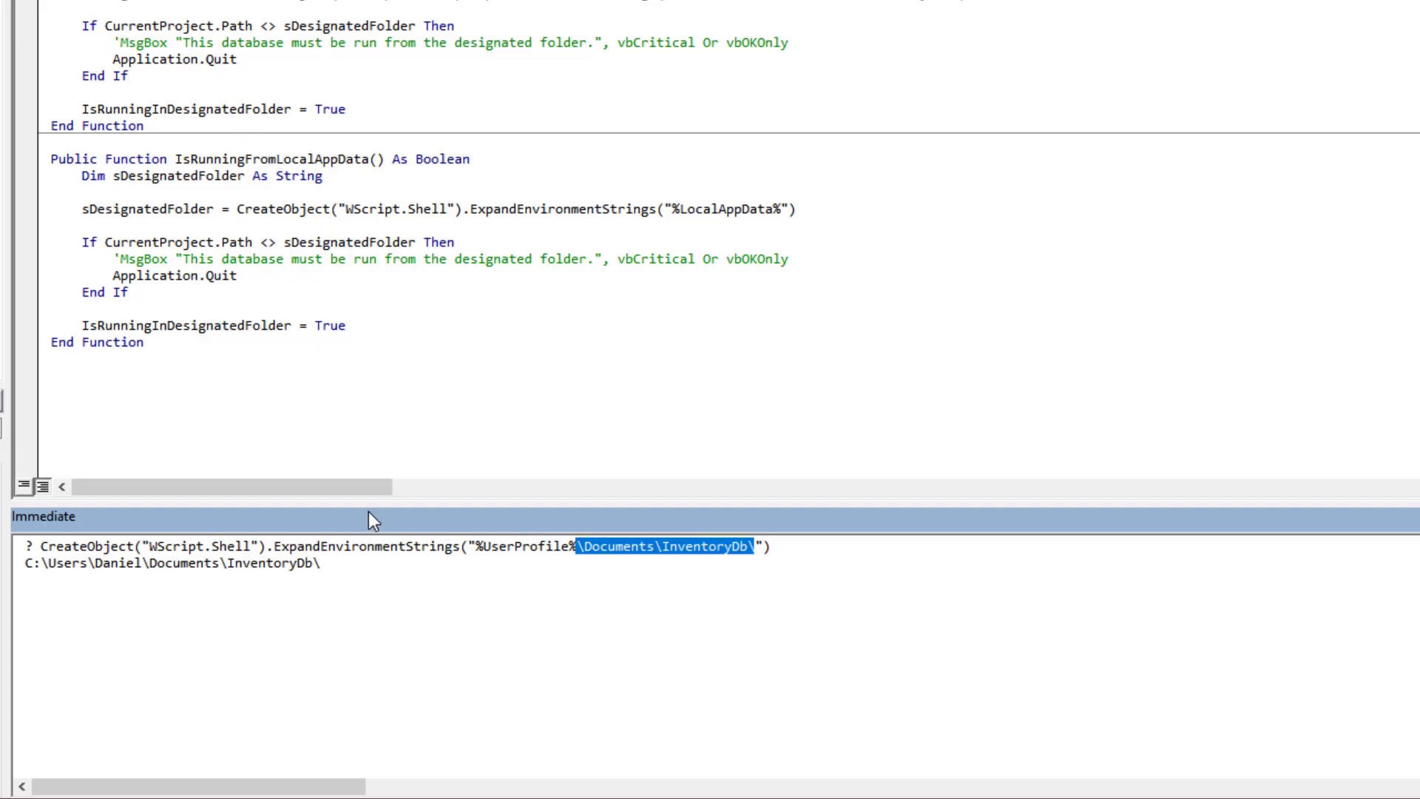
scroll("down", 3)
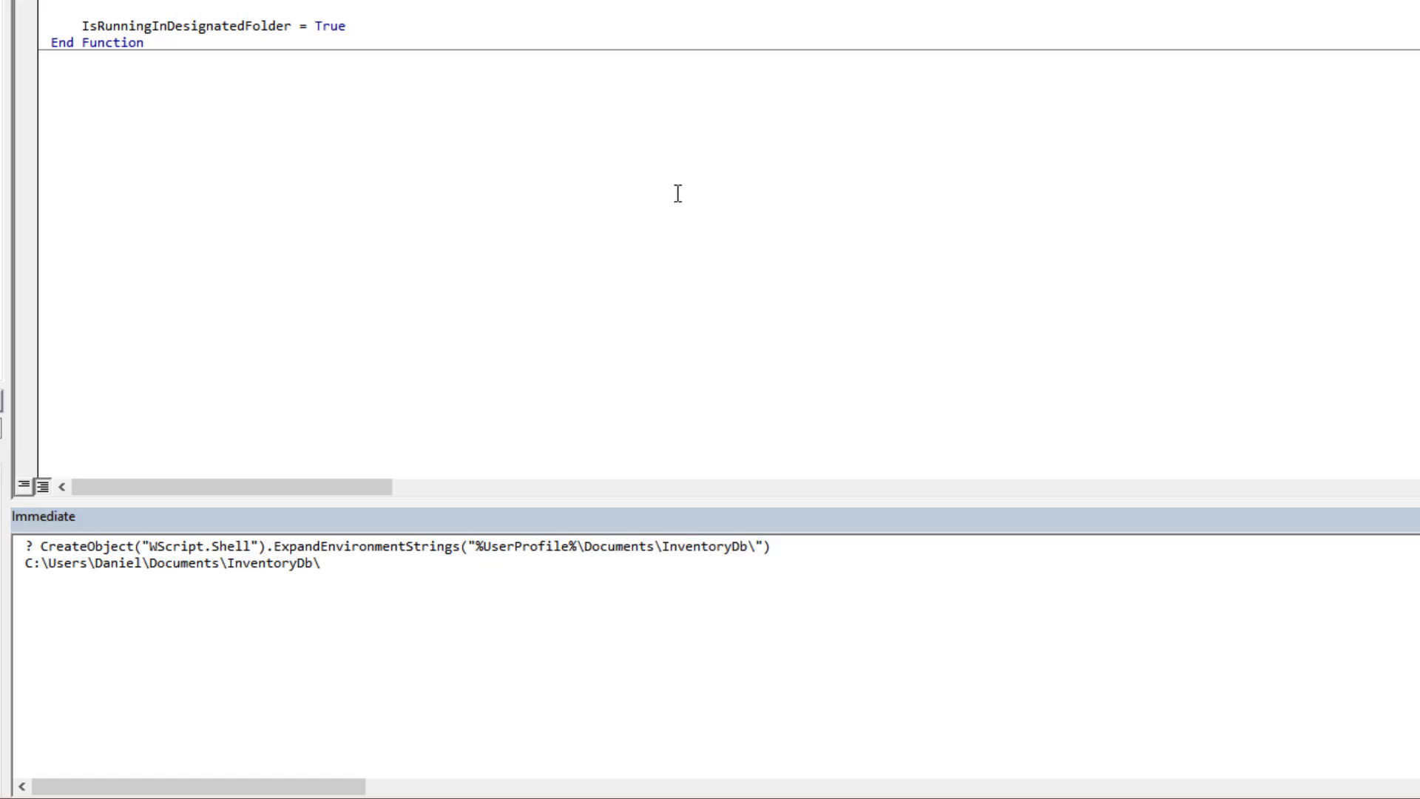
Review the not-equal comparison and grab InventoryDb from the Documents path for the LocalAppData check.
scroll("up", 3)
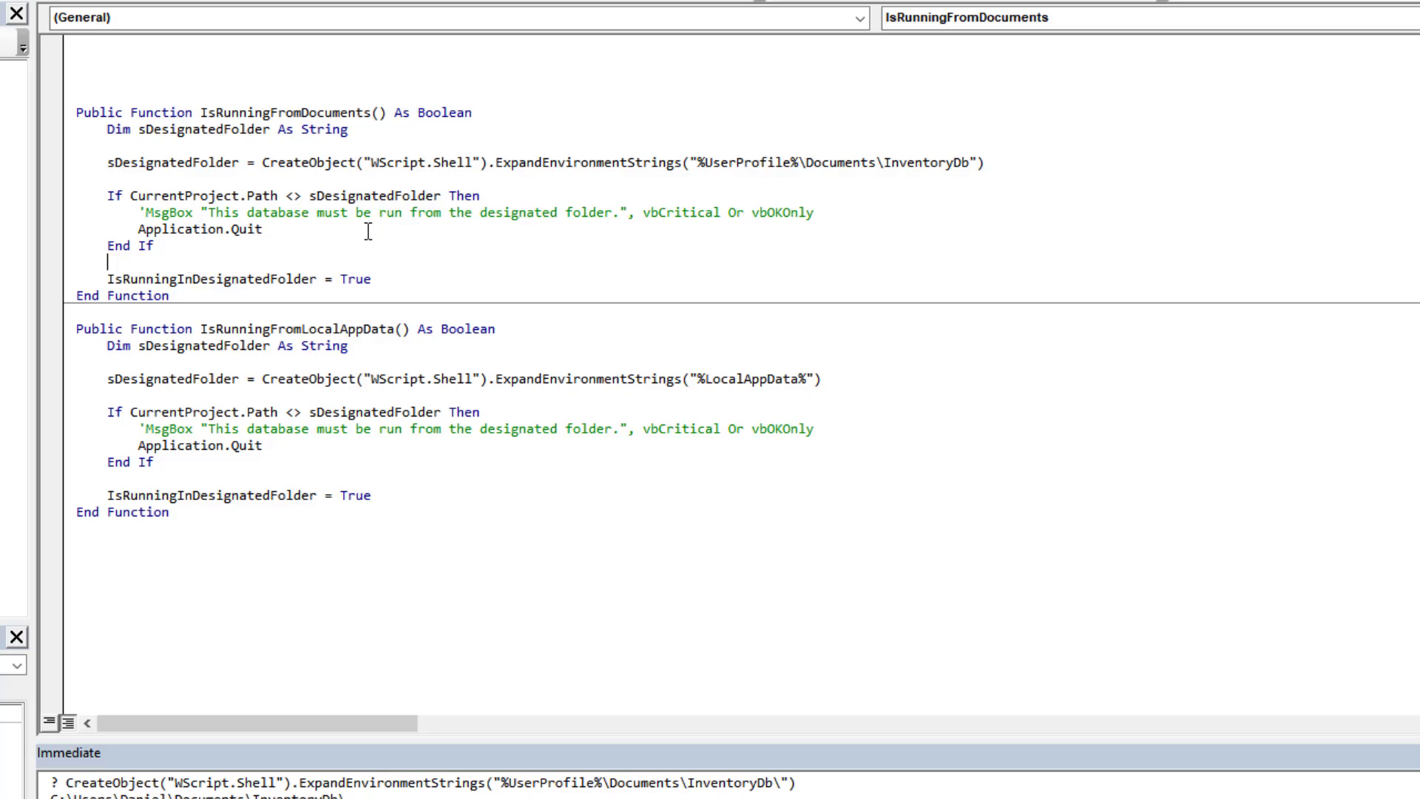
mouse_move(913, 161)
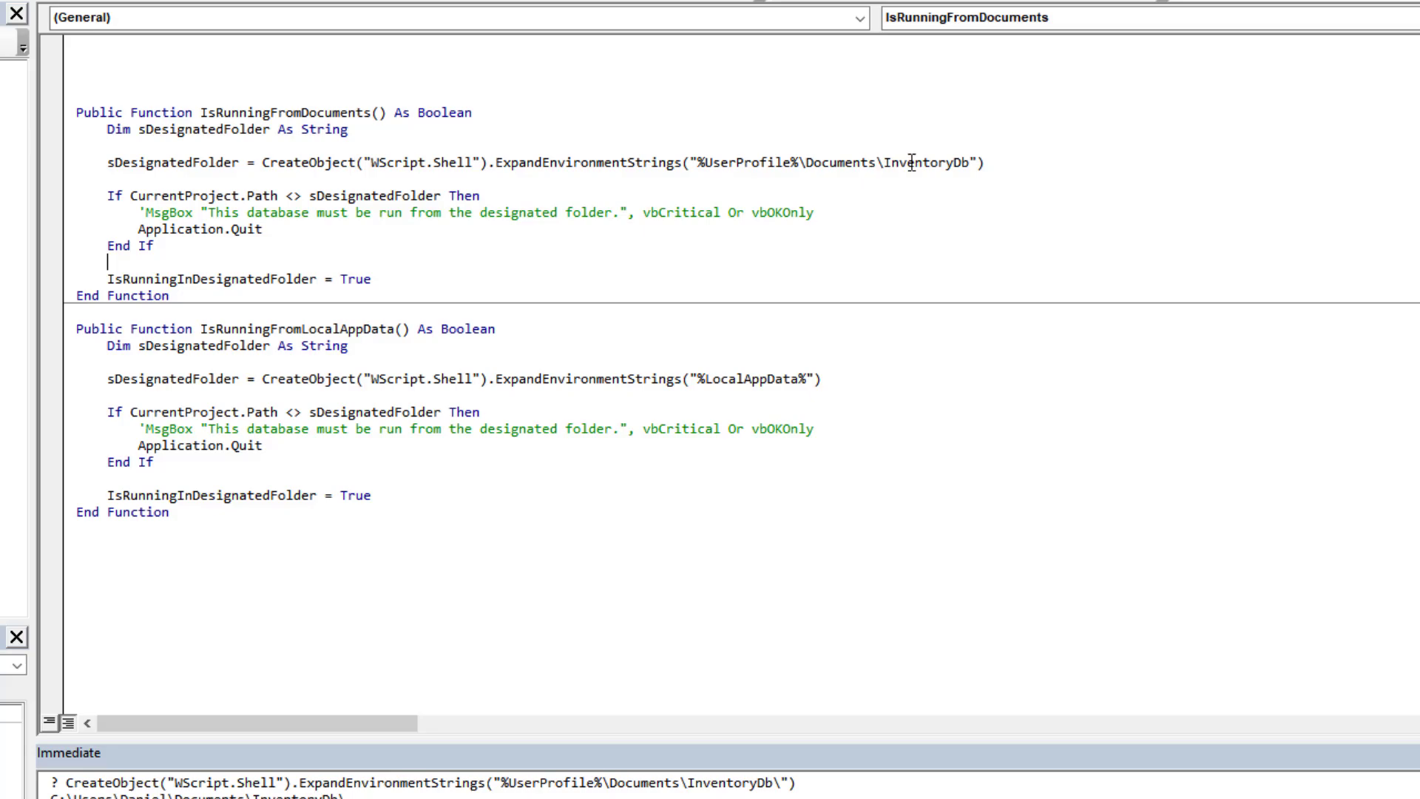
mouse_move(923, 164)
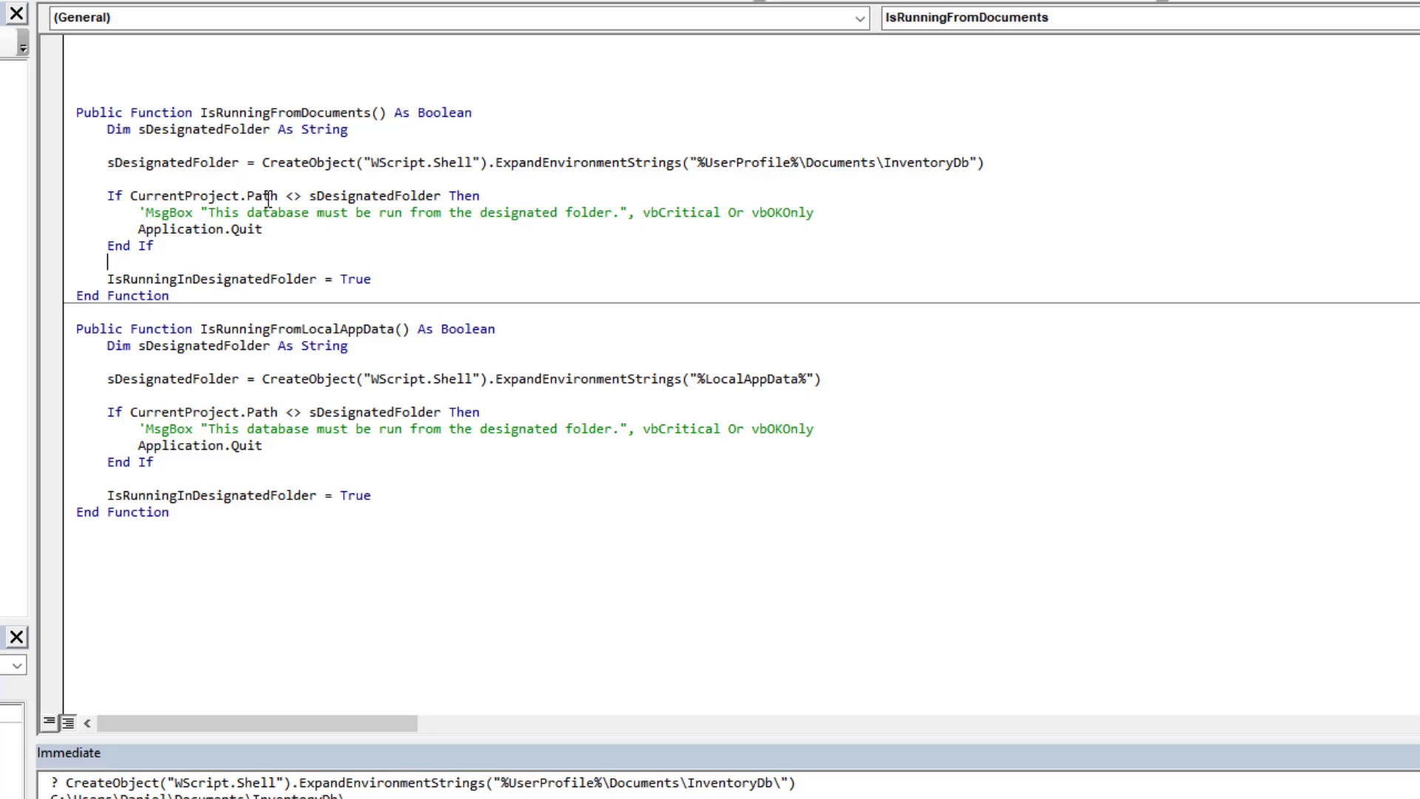
double_click(295, 195)
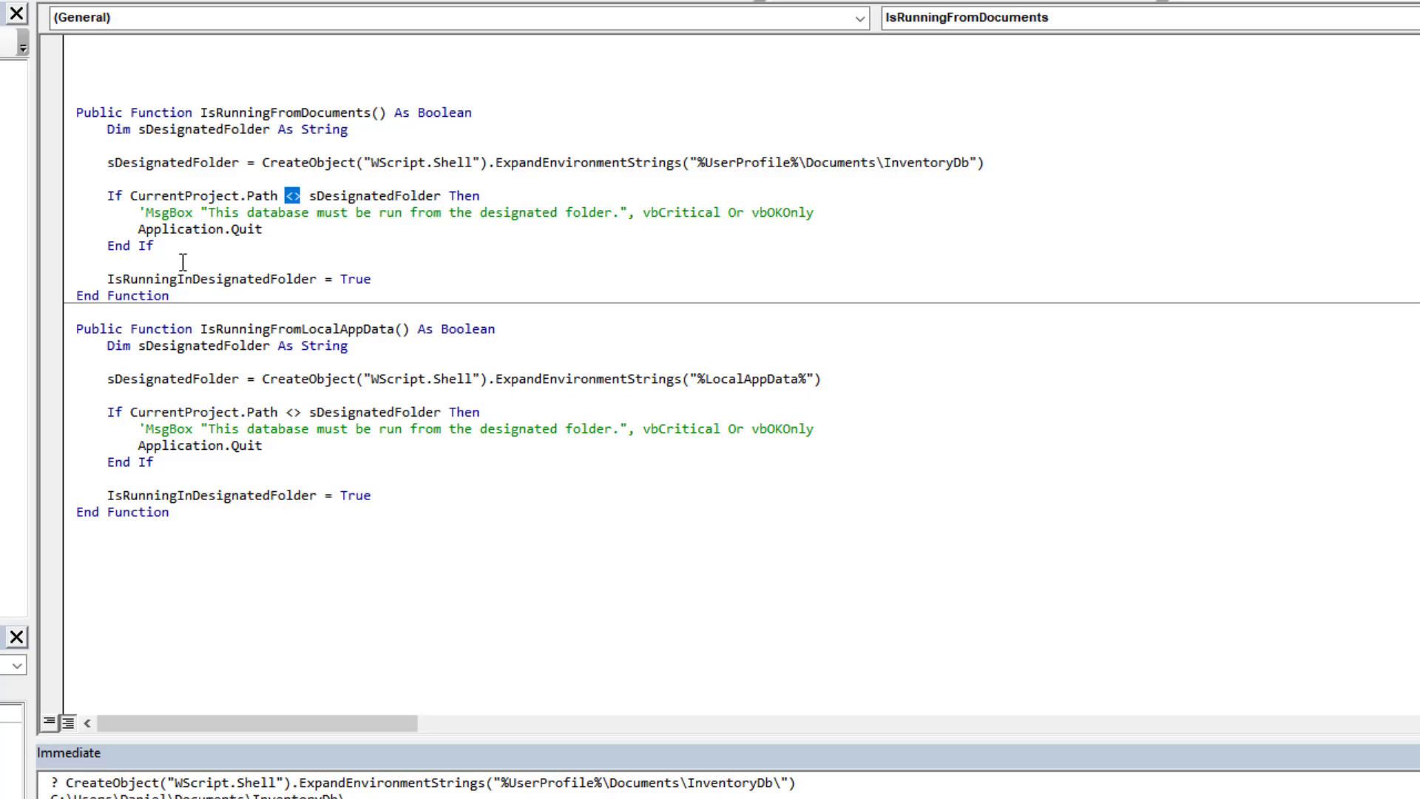
mouse_move(783, 696)
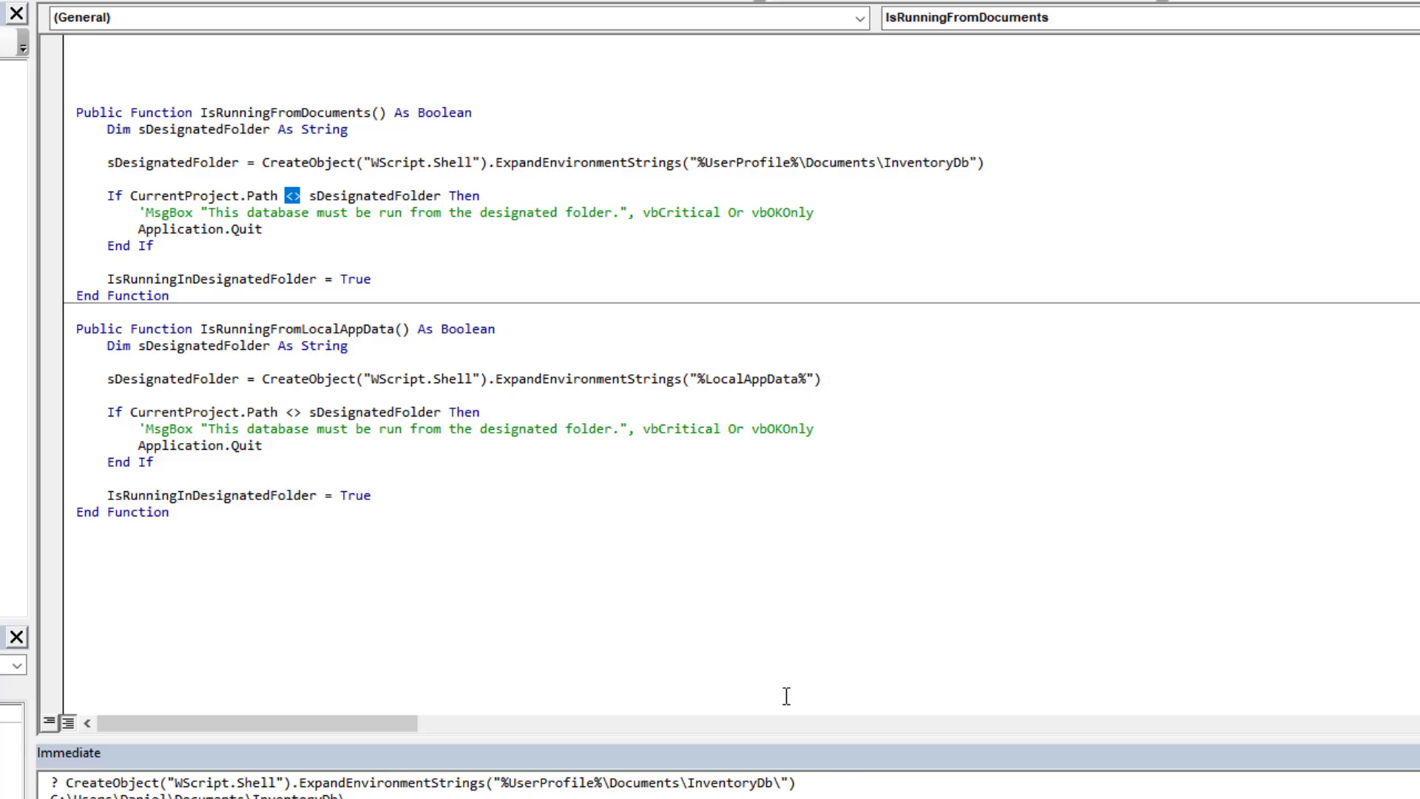
mouse_move(792, 379)
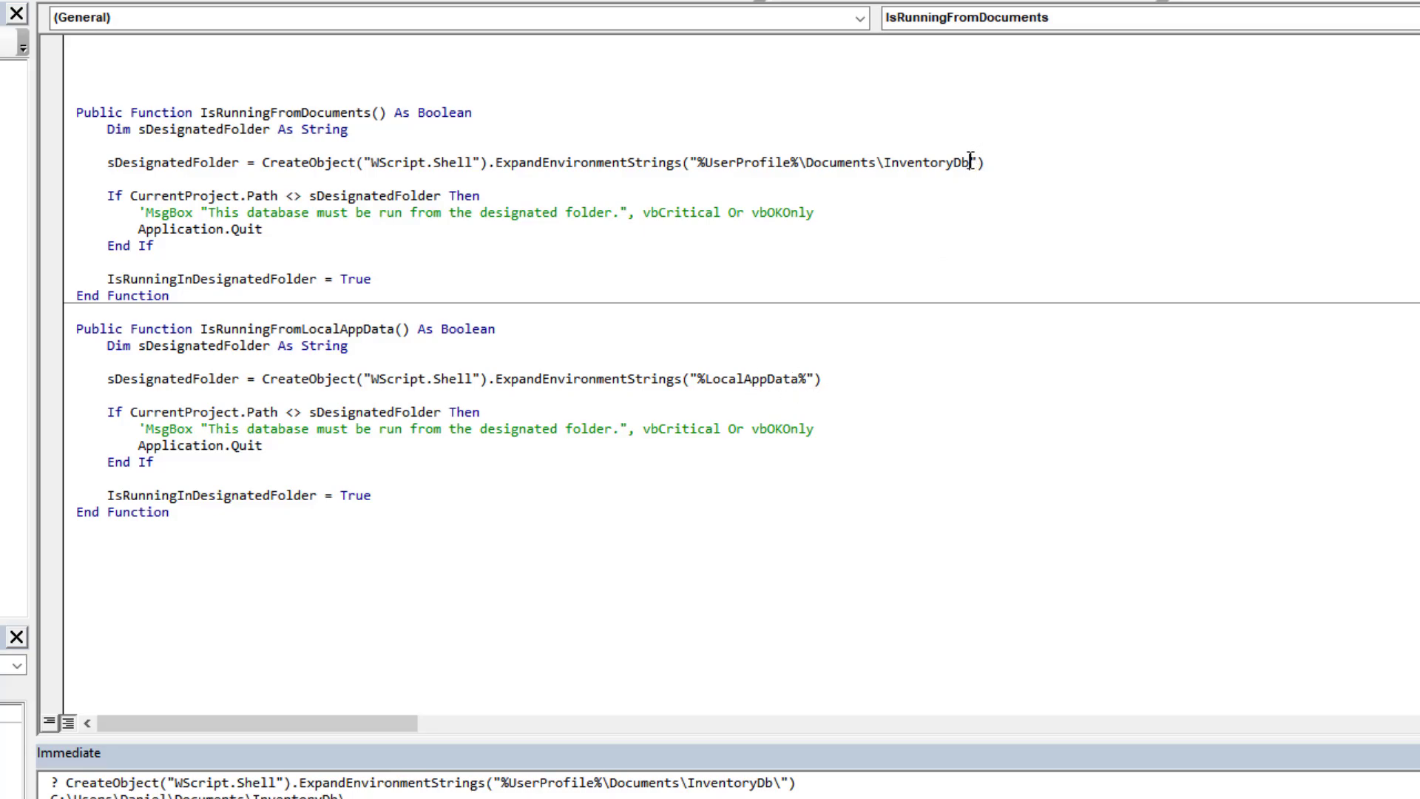
double_click(942, 163)
type("AppD")
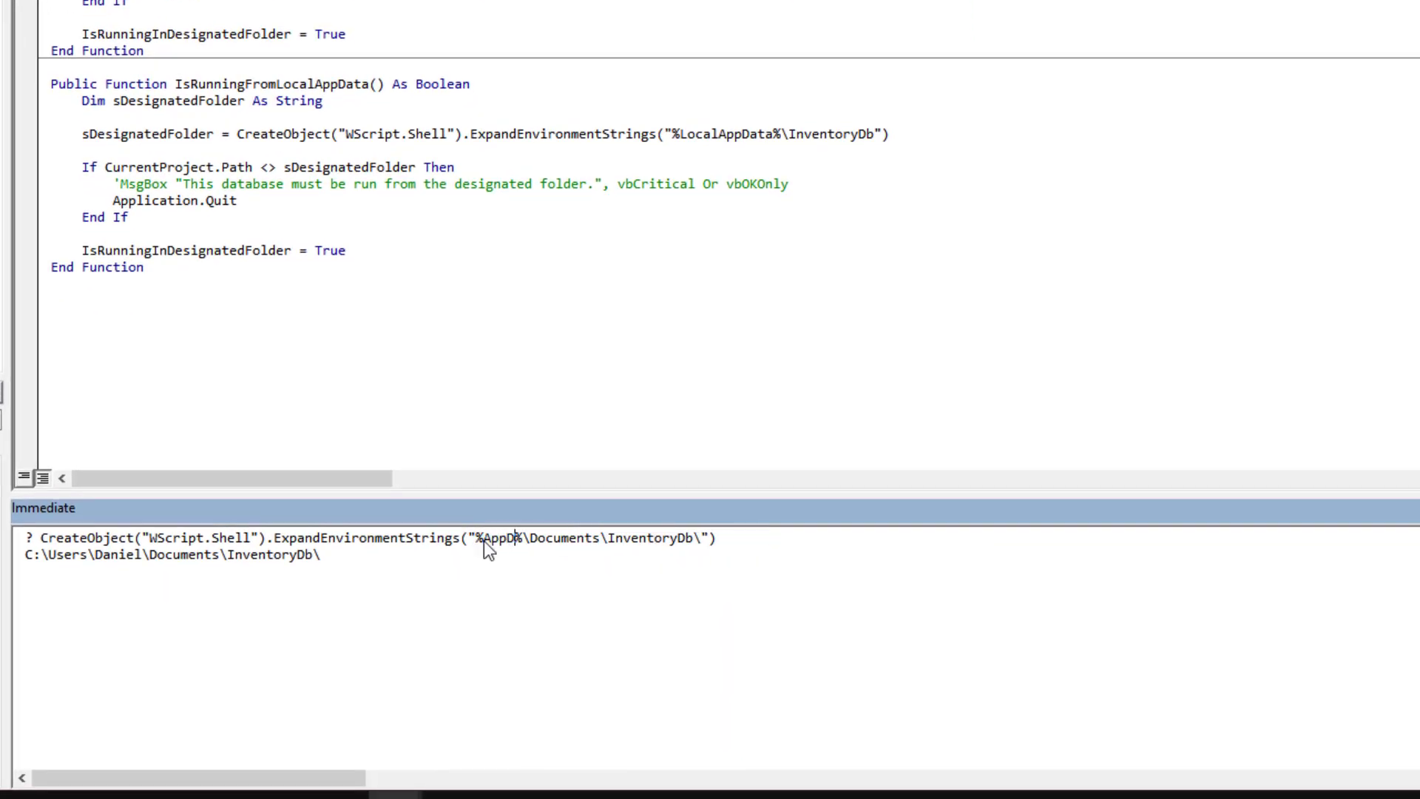
Print the %AppData% path, then %LocalAppData%, showing C:\Users\Daniel\AppData\Local\InventoryDb\.
key("Return")
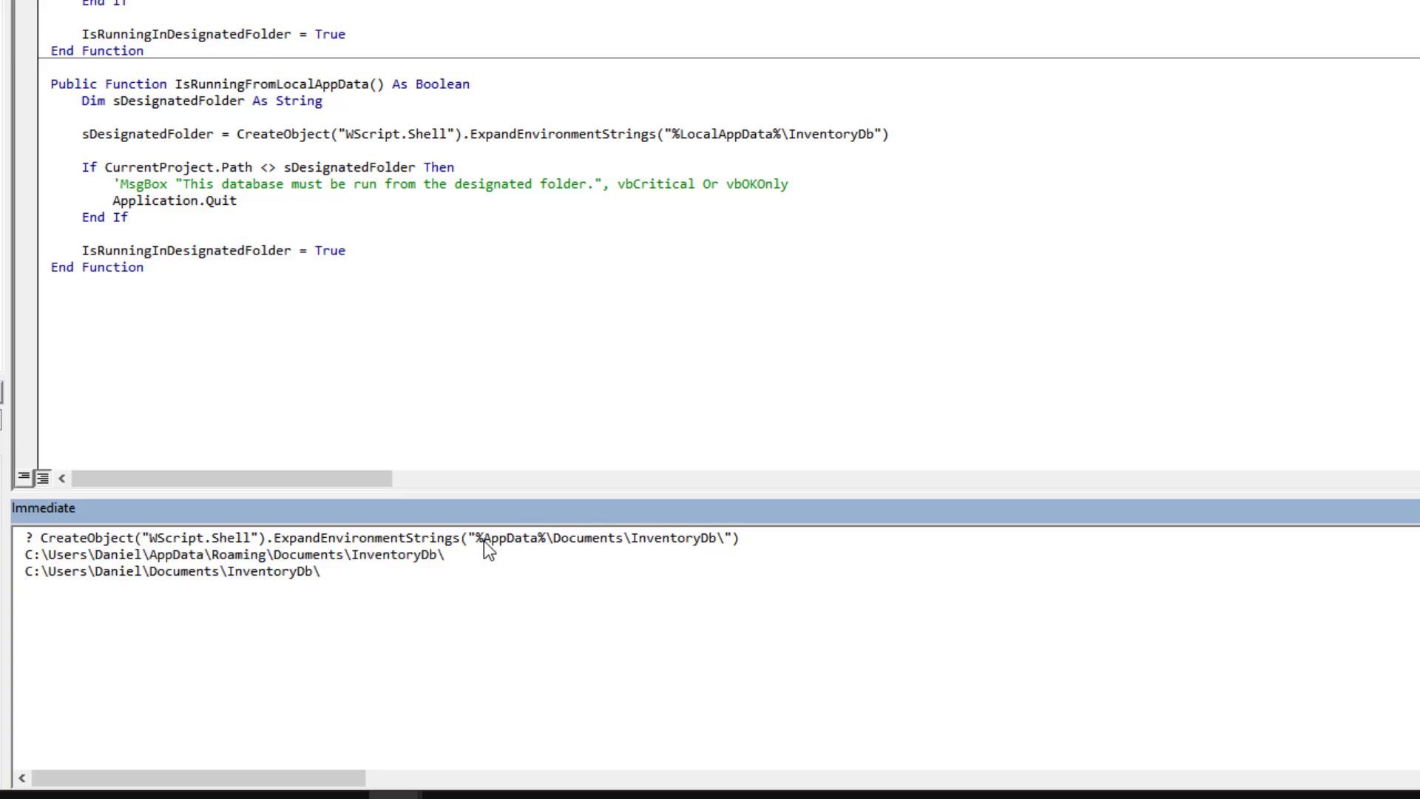
double_click(583, 541)
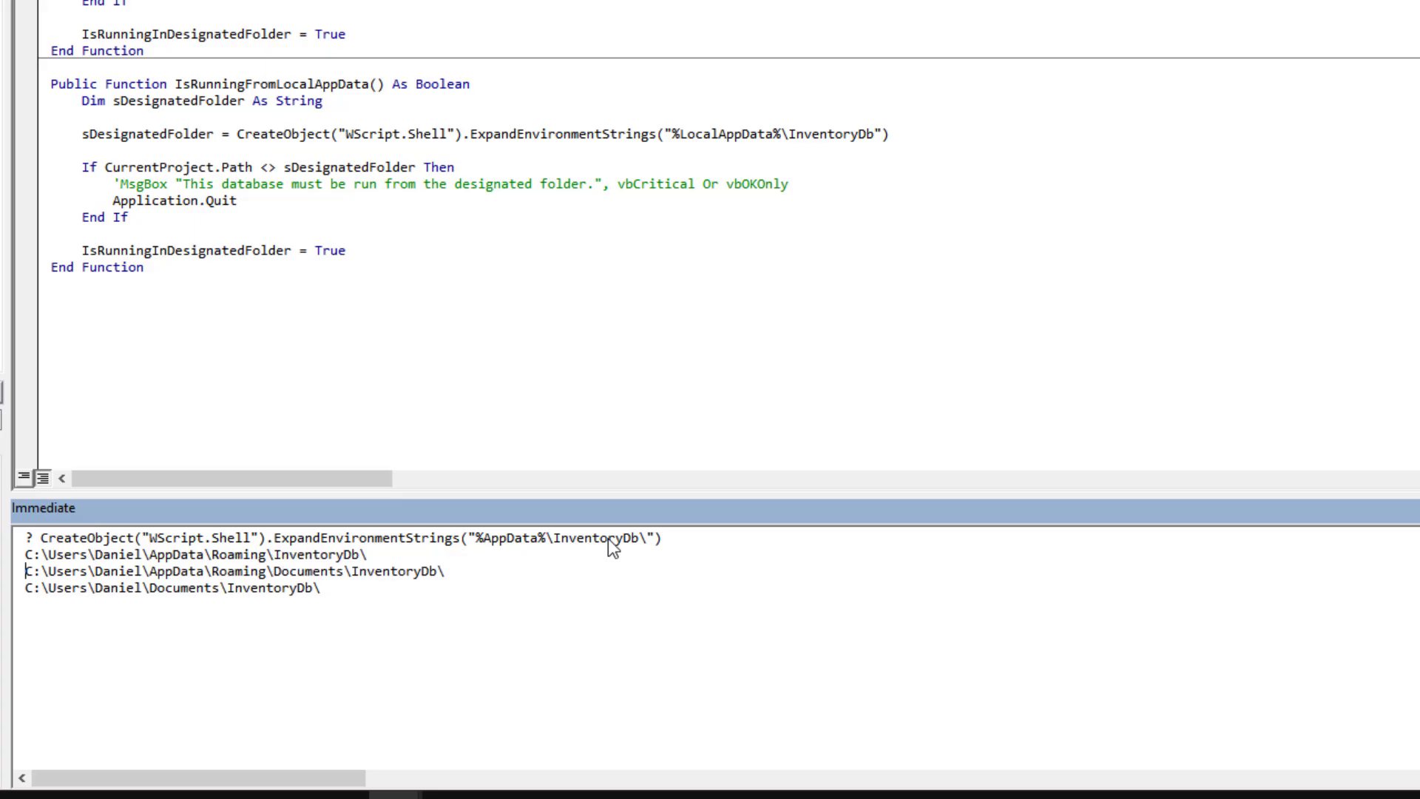
mouse_move(232, 570)
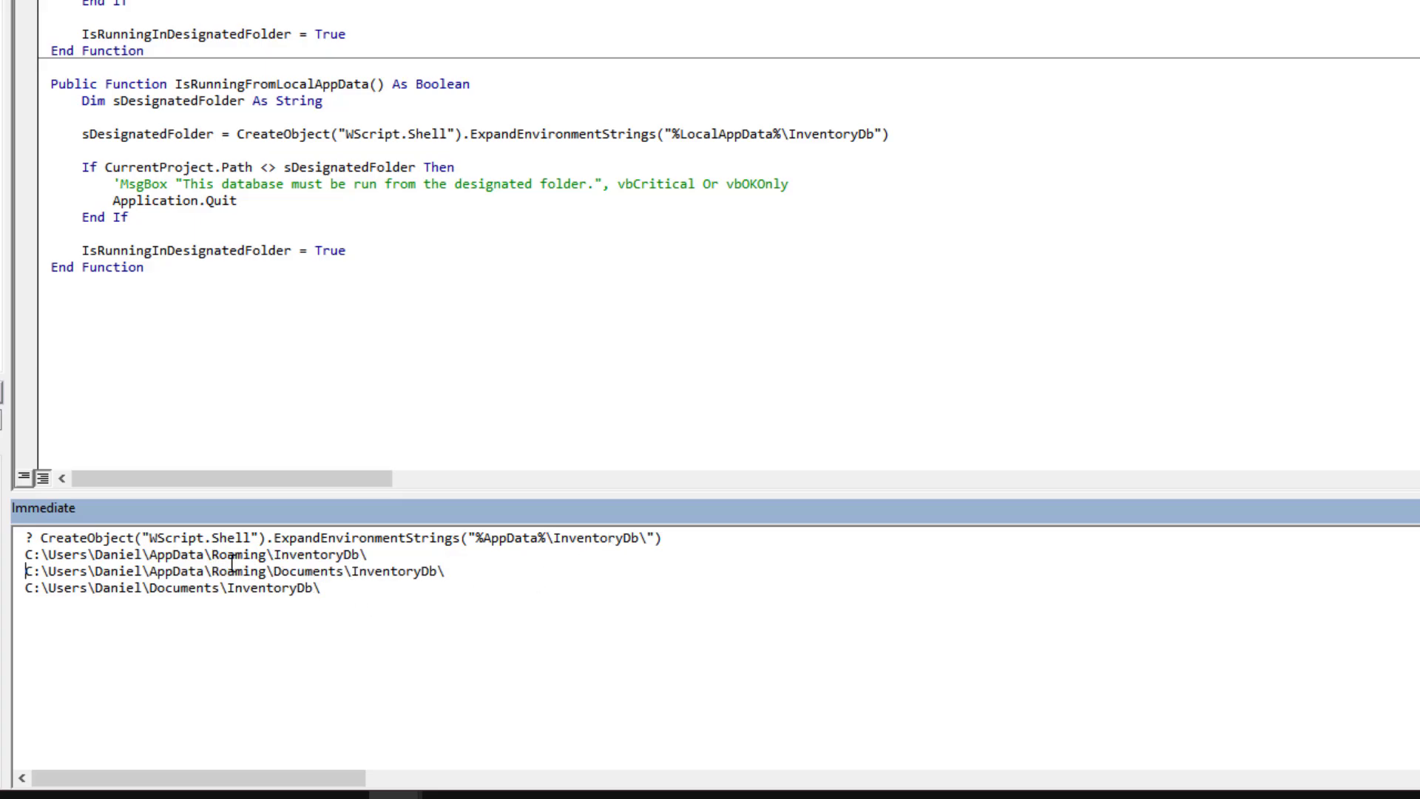
double_click(309, 555)
type("Lo")
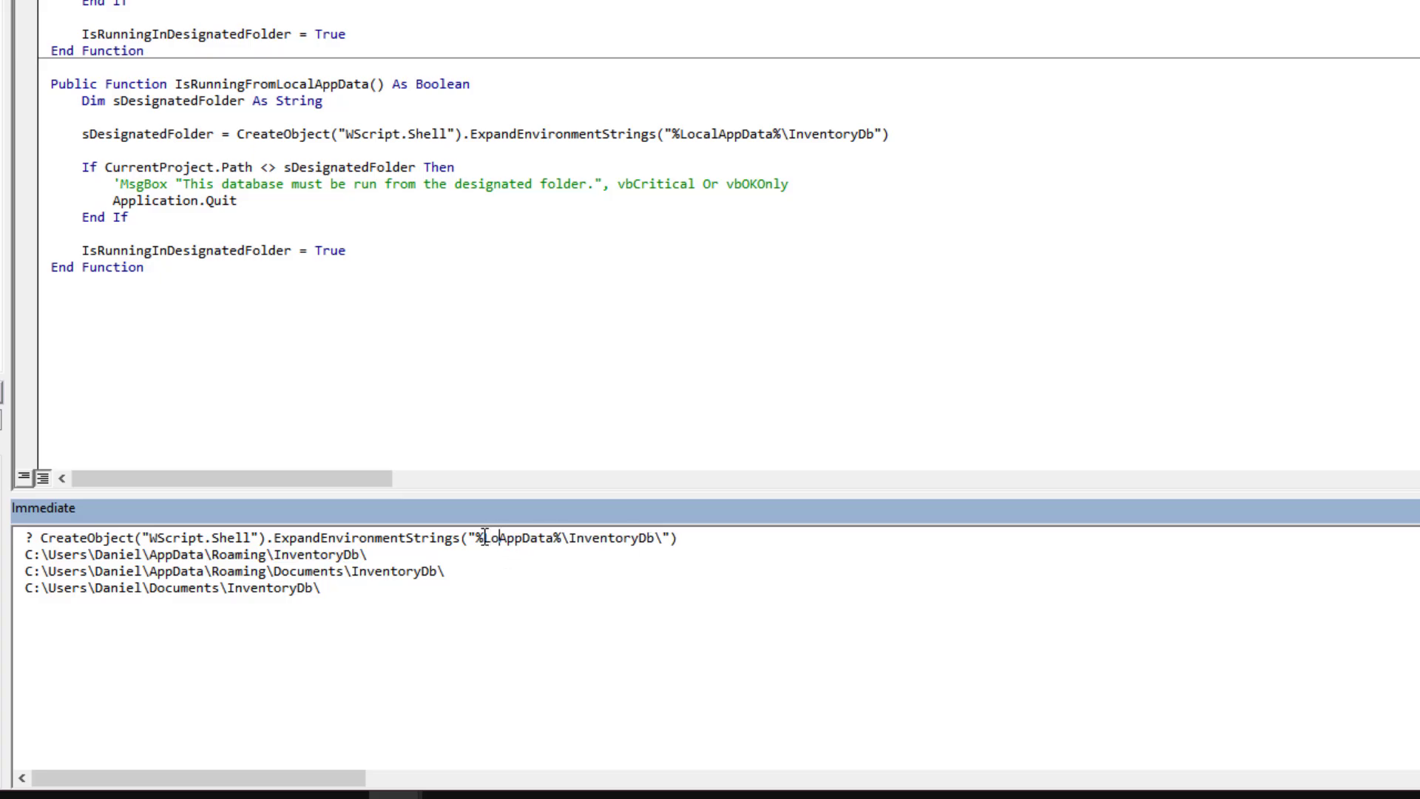
type("cal")
key("Return")
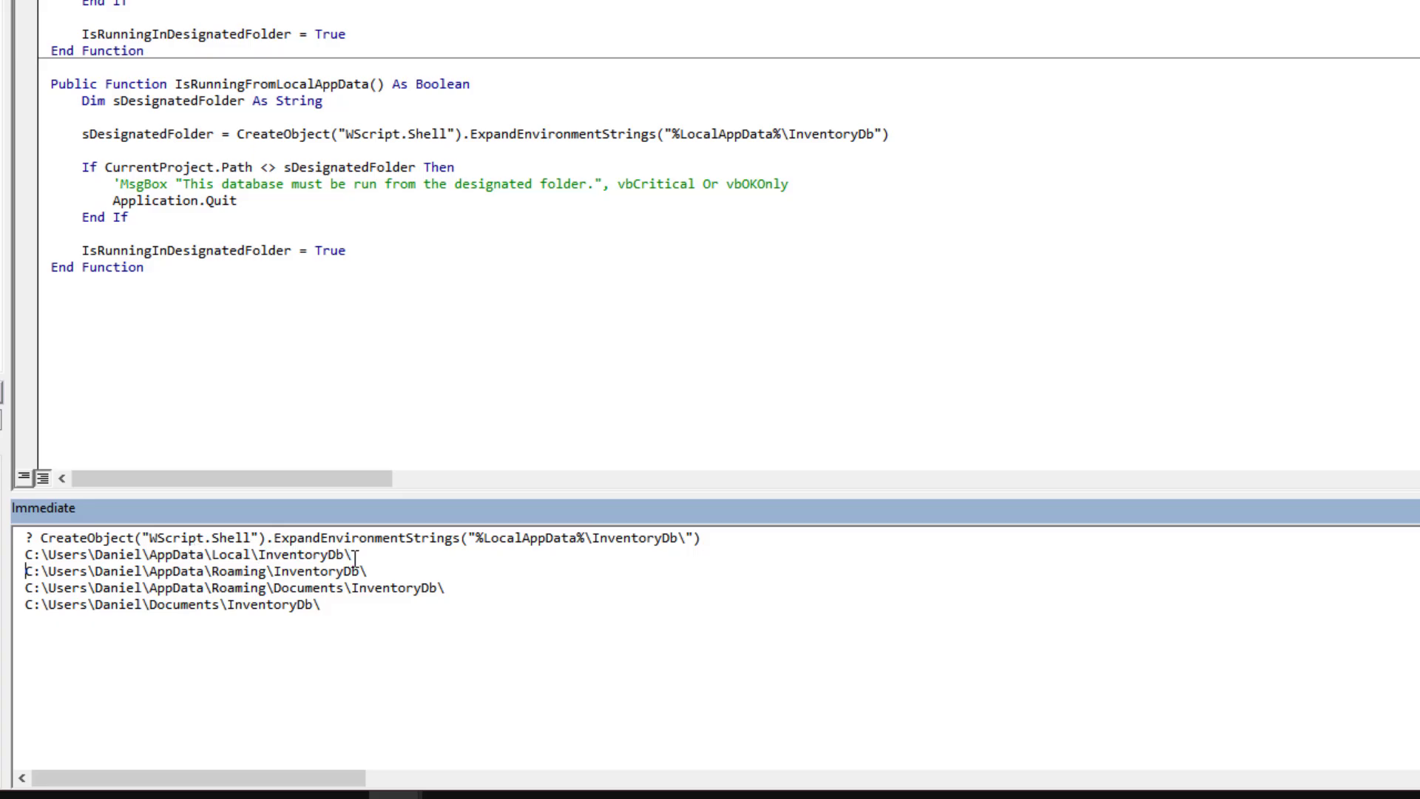
mouse_move(681, 306)
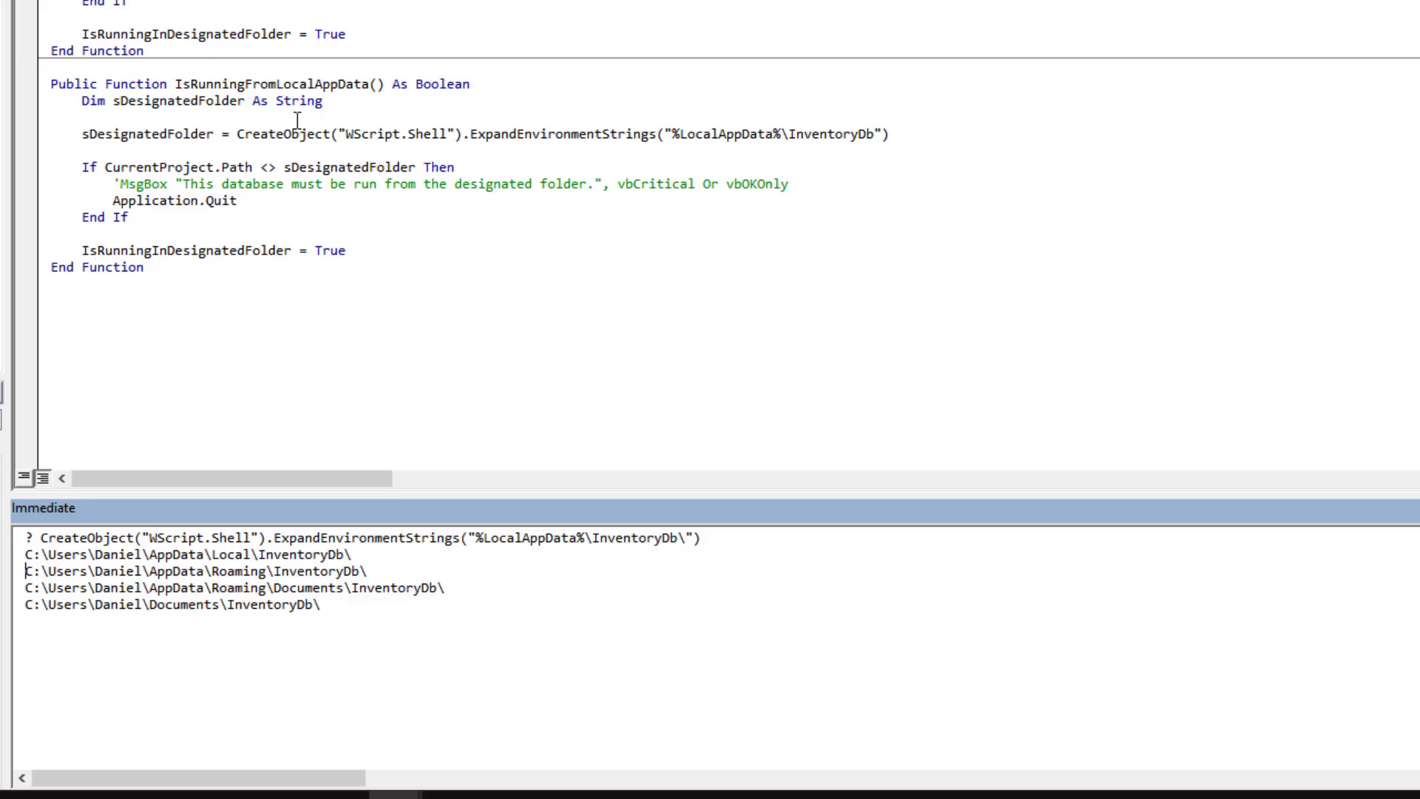
mouse_move(514, 196)
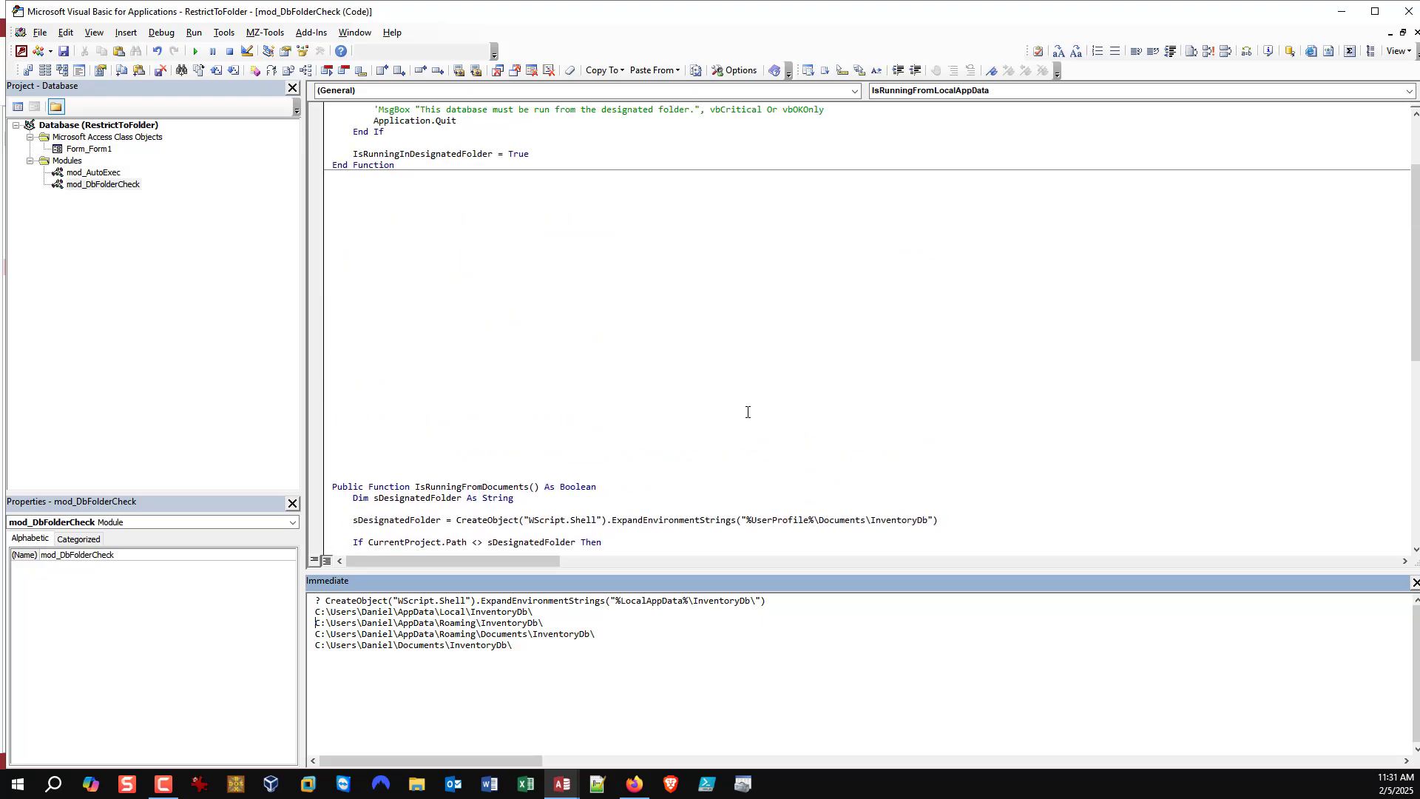
scroll("up", 3)
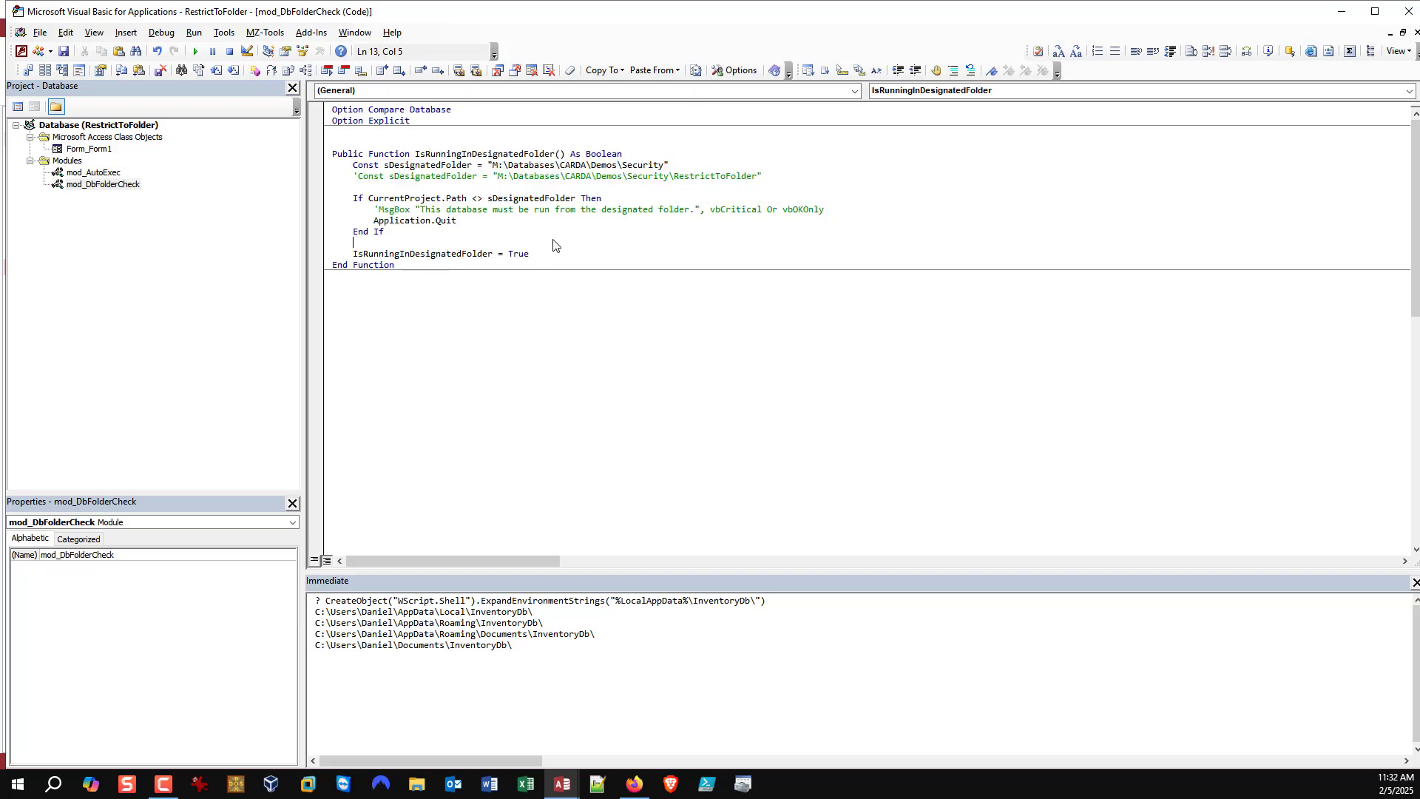
mouse_move(562, 238)
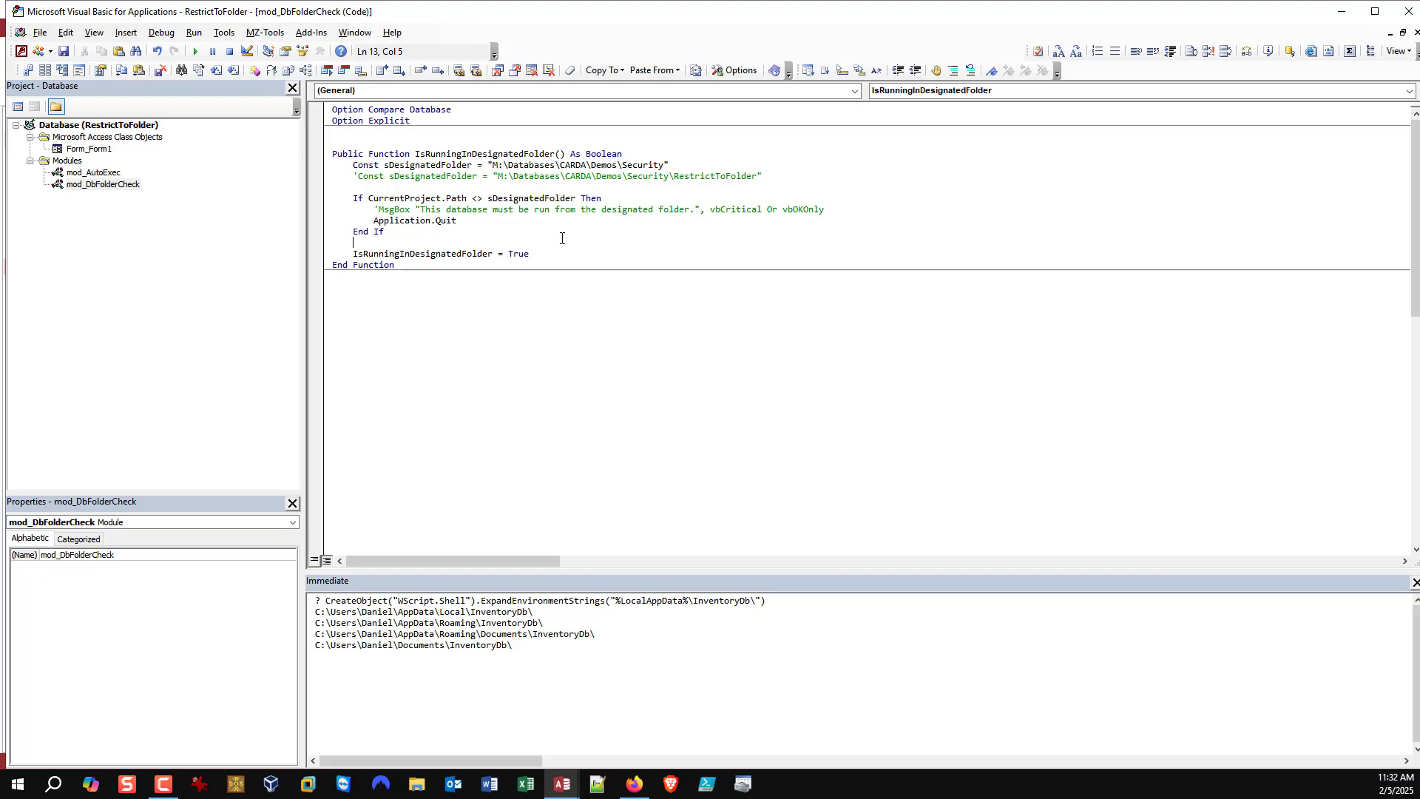
scroll("down", 3)
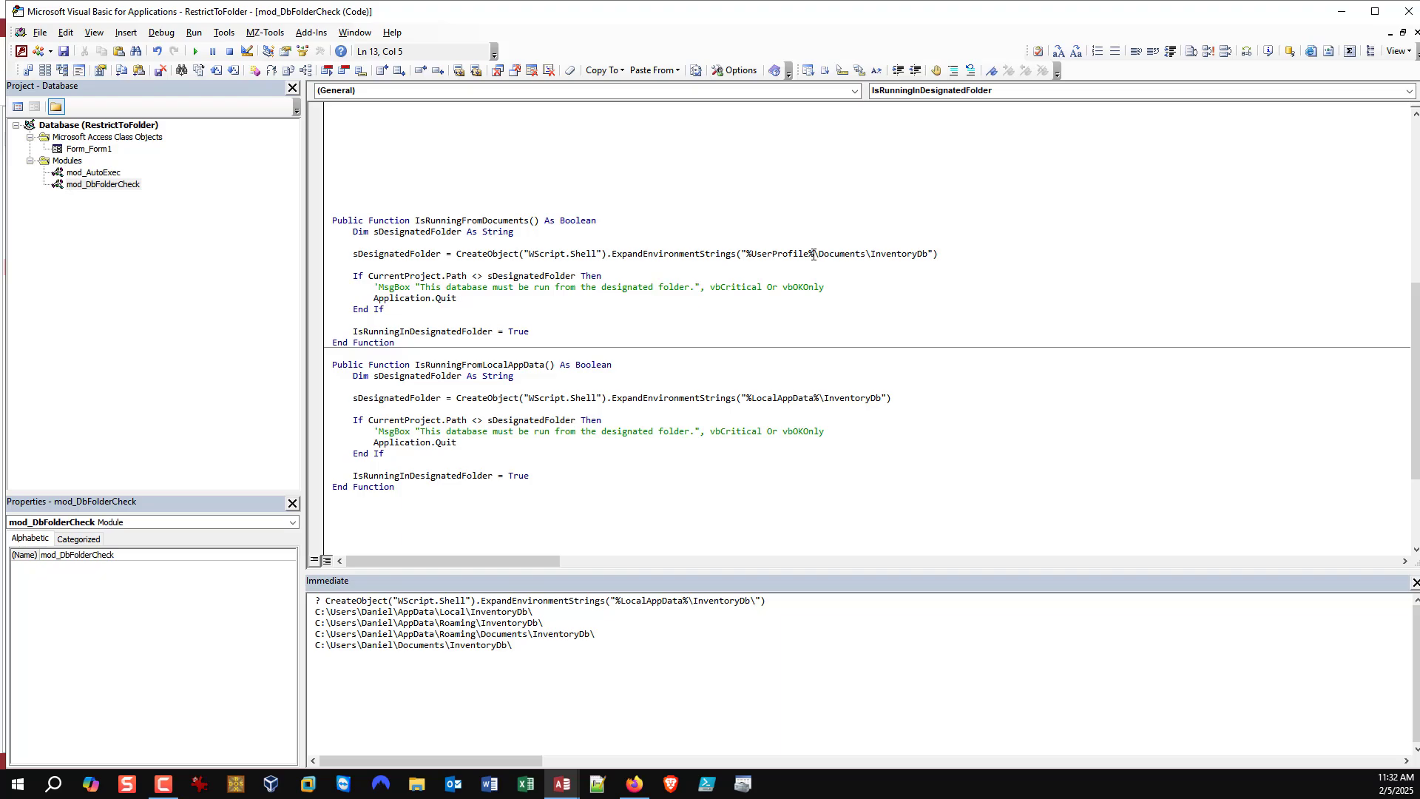
mouse_move(547, 293)
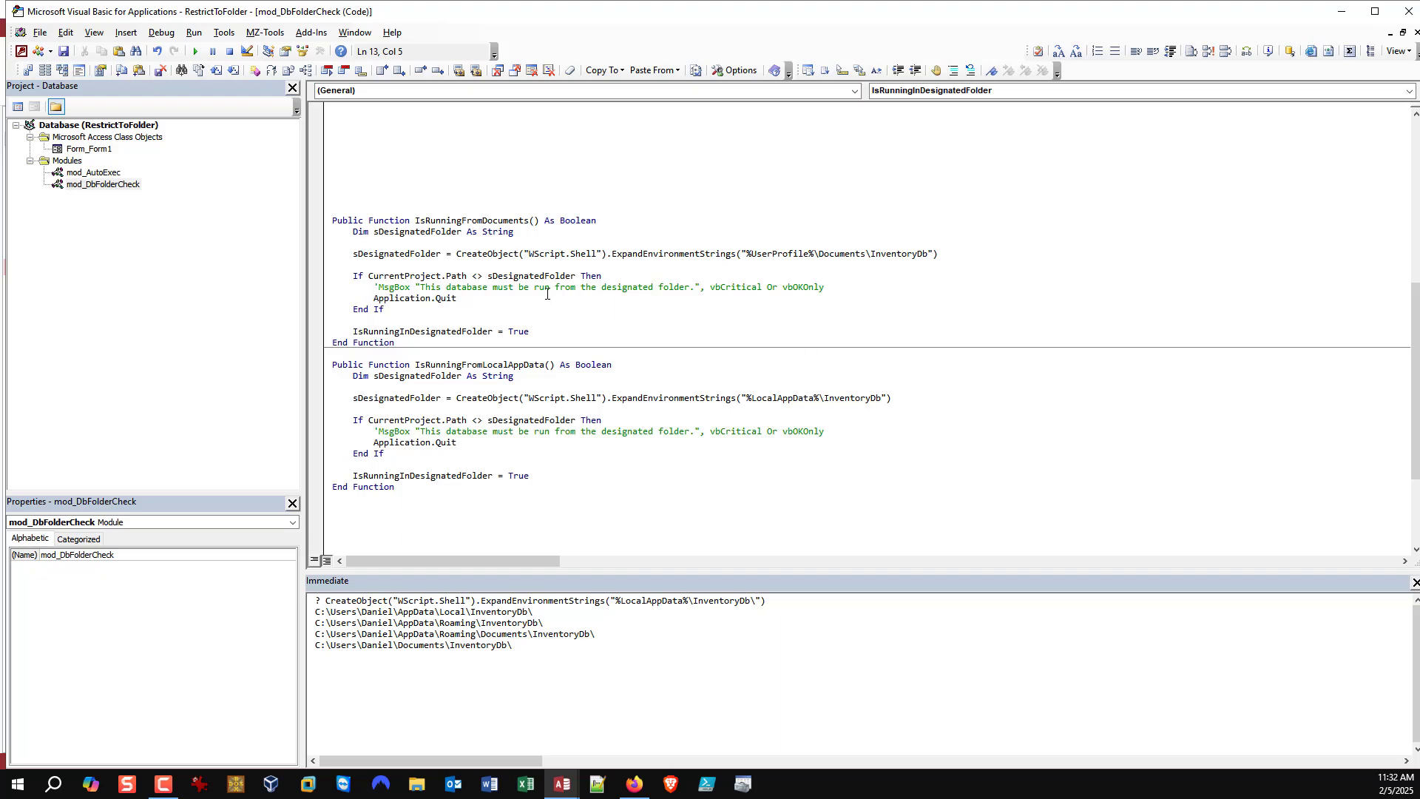
mouse_move(477, 152)
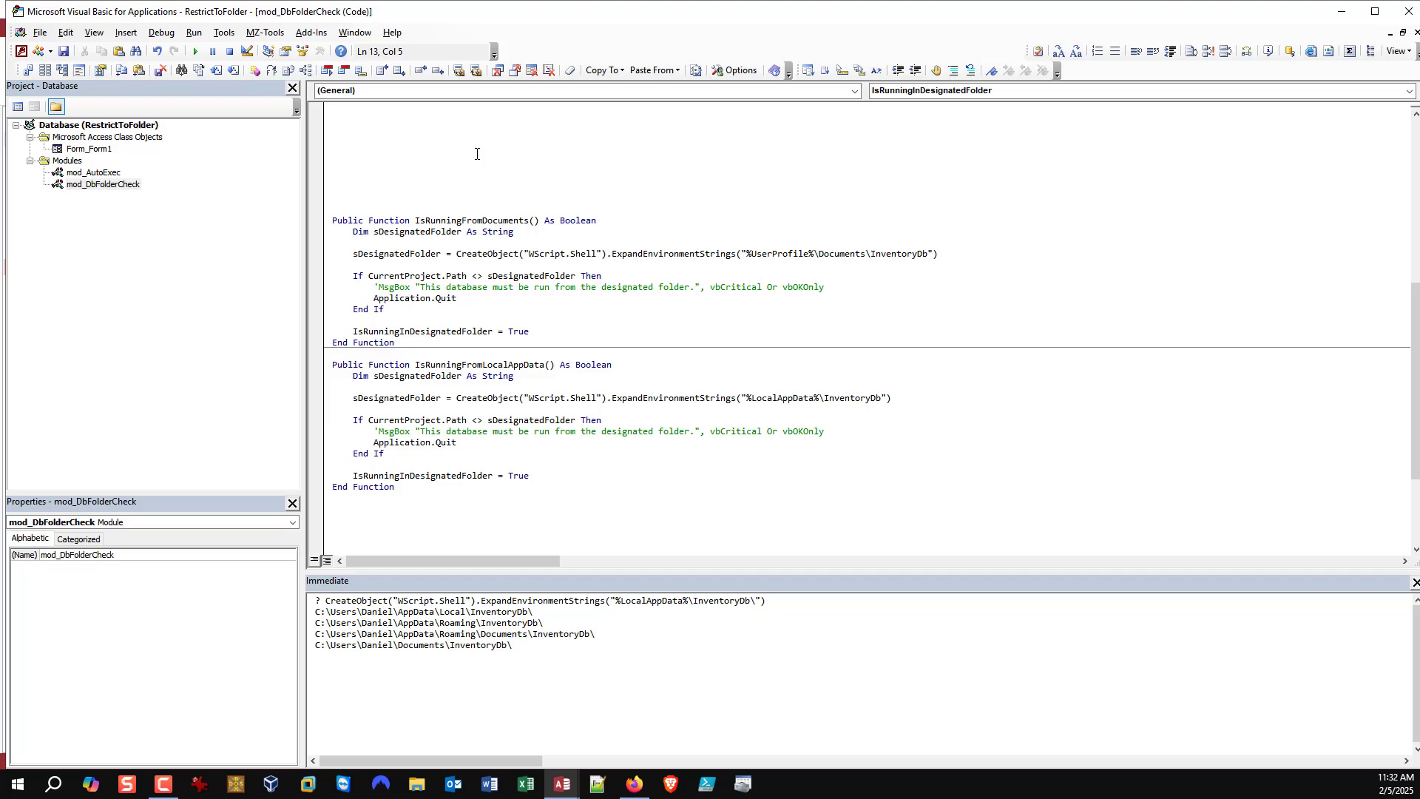
mouse_move(470, 223)
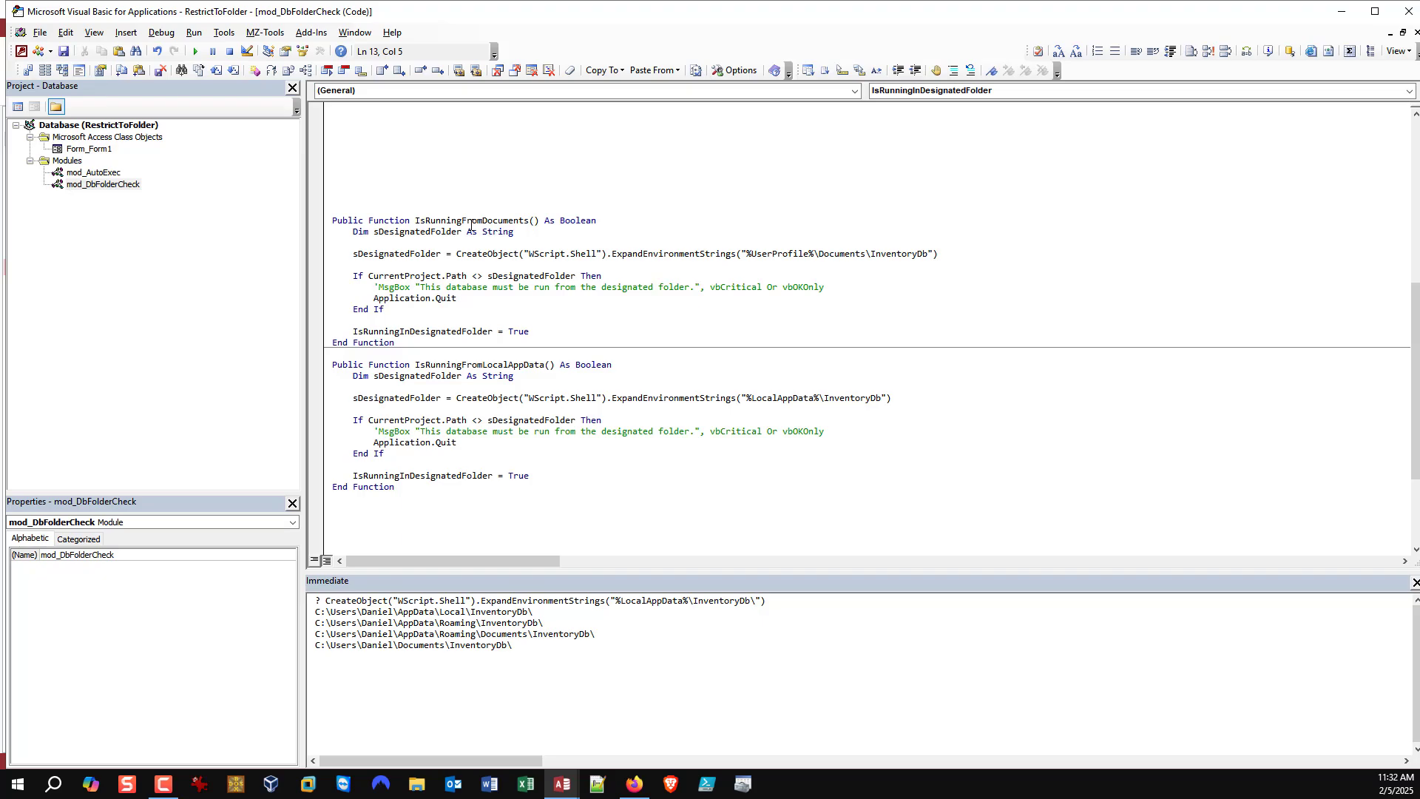
mouse_move(581, 723)
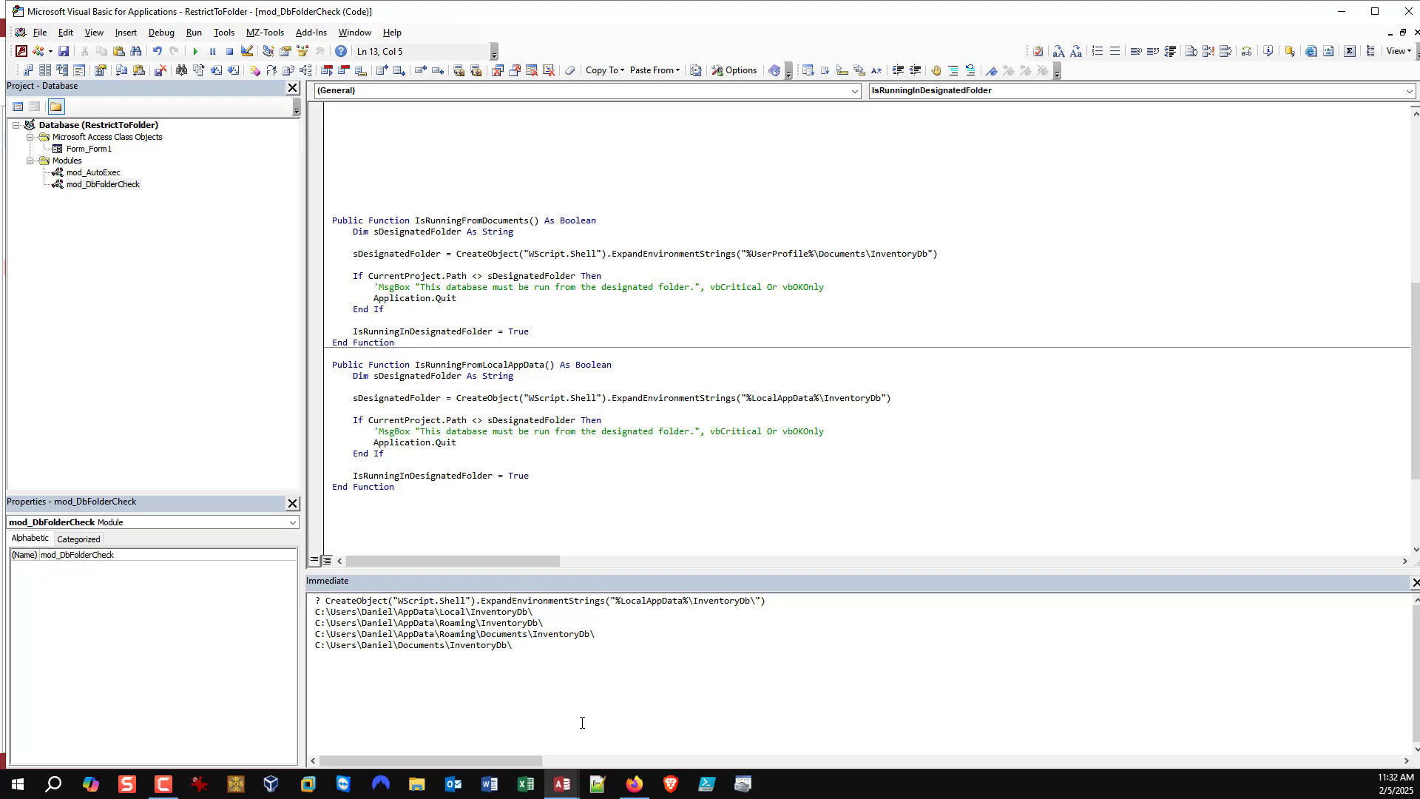
mouse_move(567, 720)
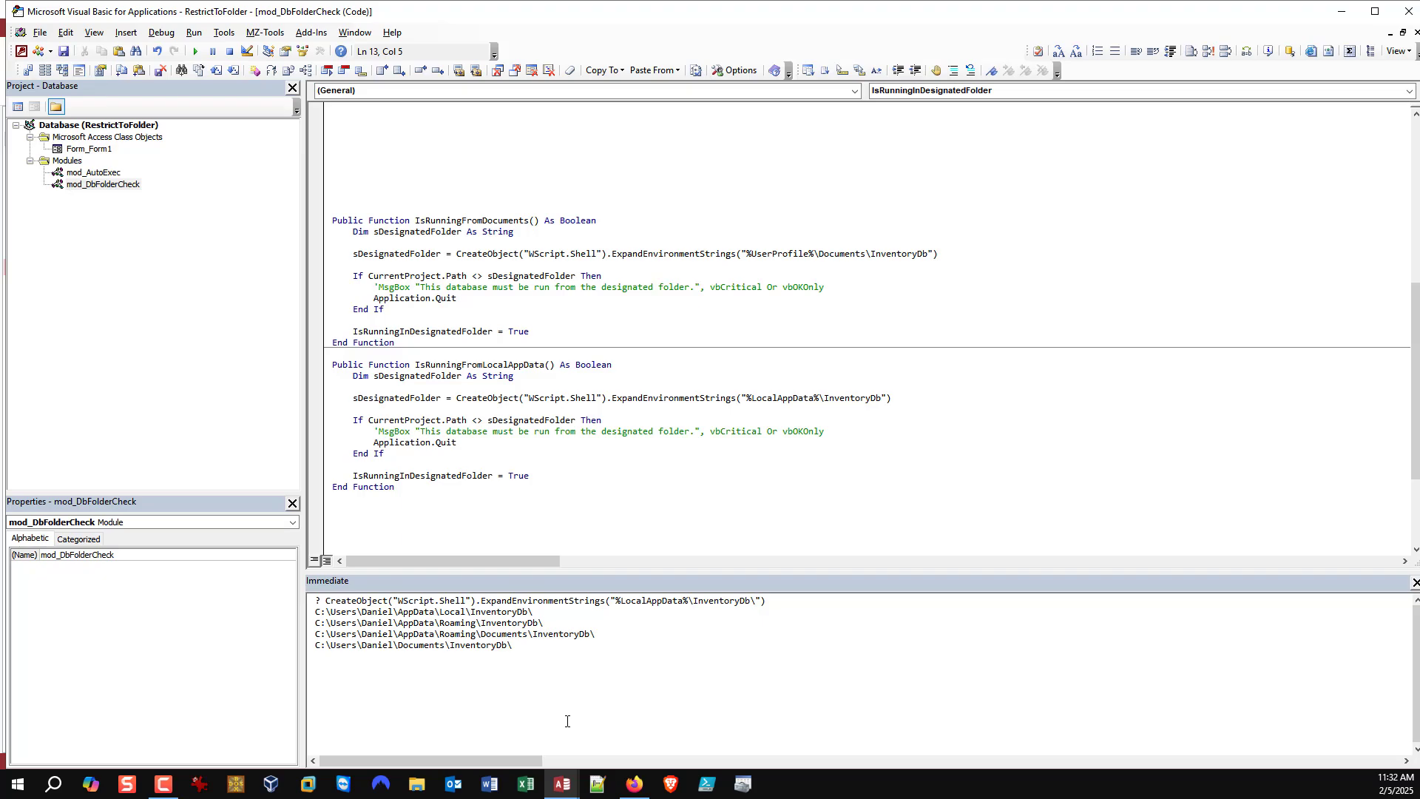
mouse_move(679, 731)
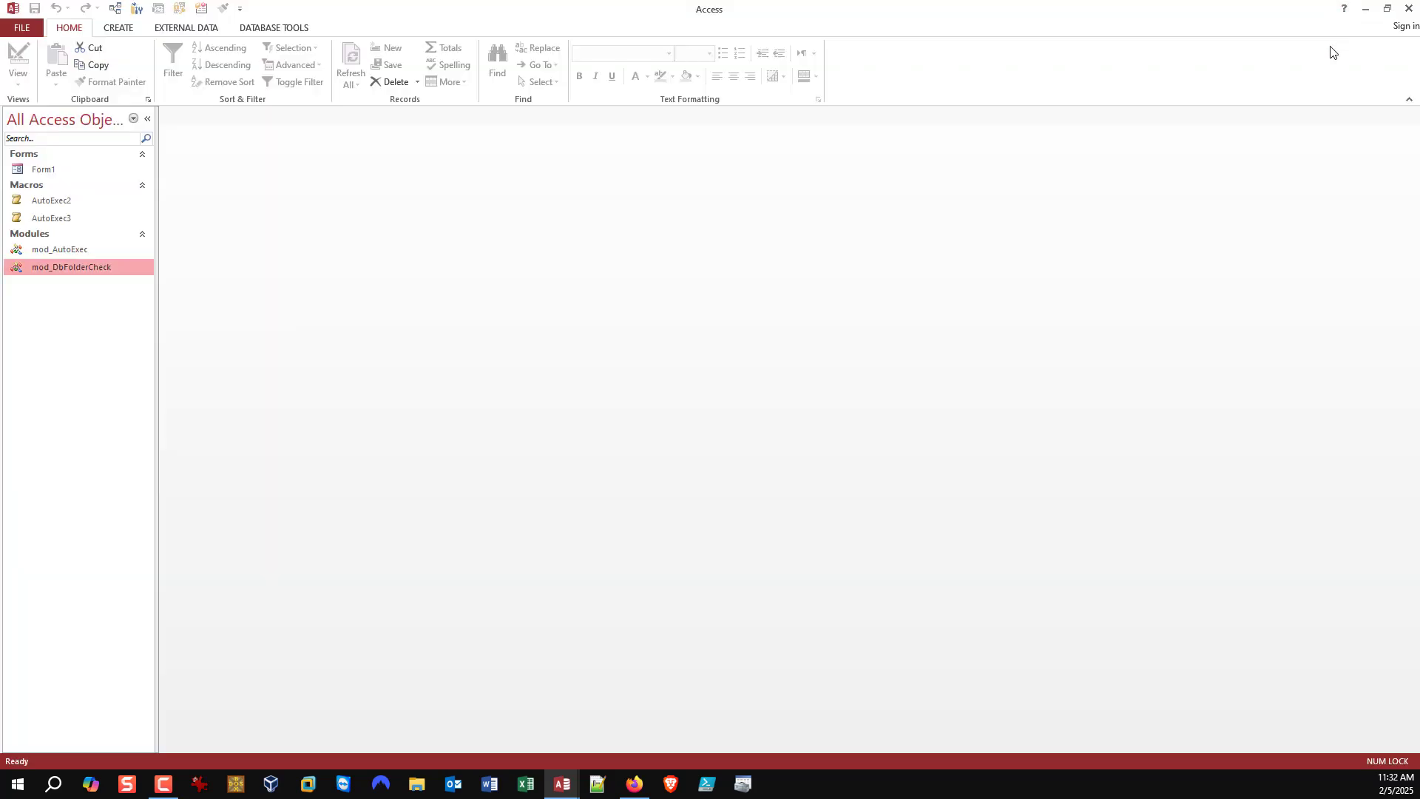
mouse_move(81, 84)
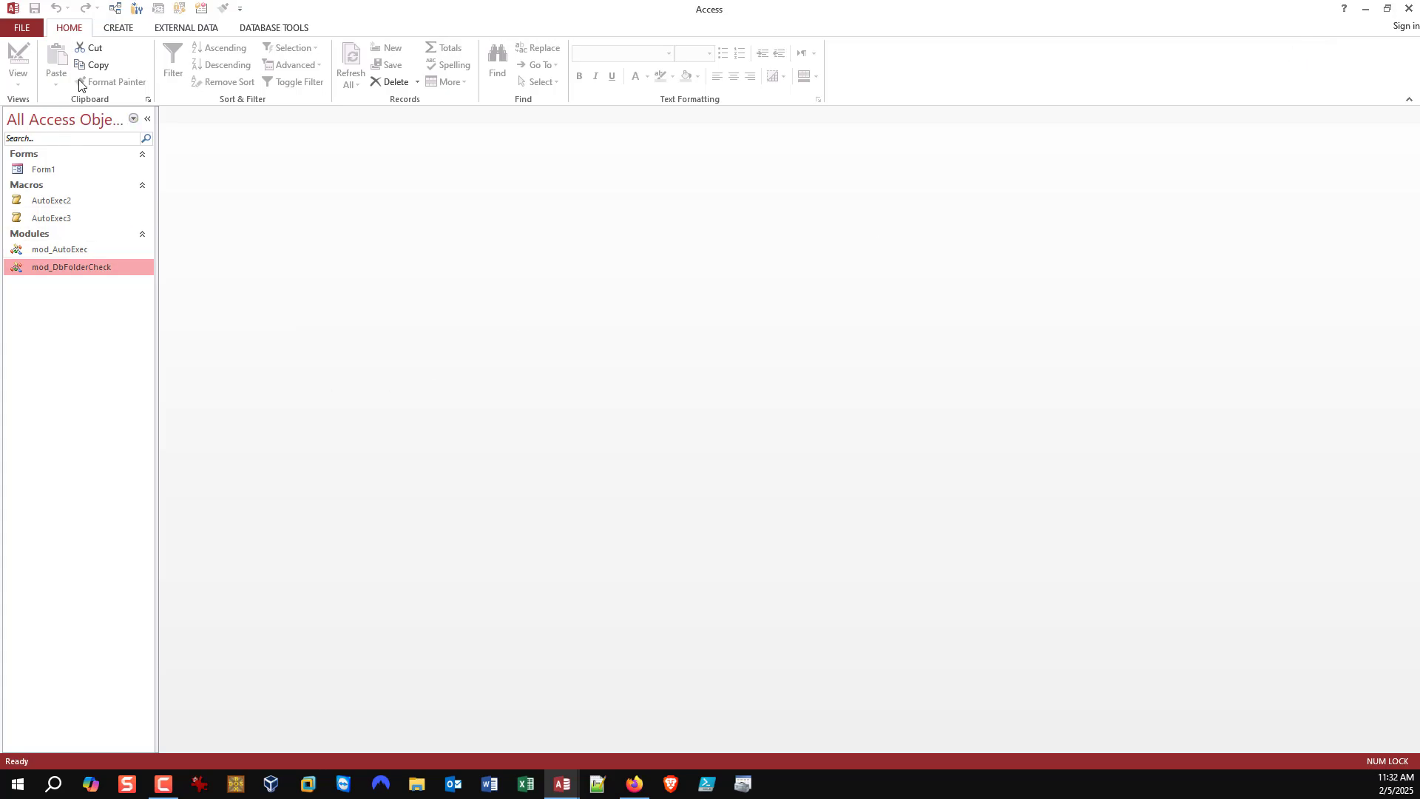
mouse_move(136, 9)
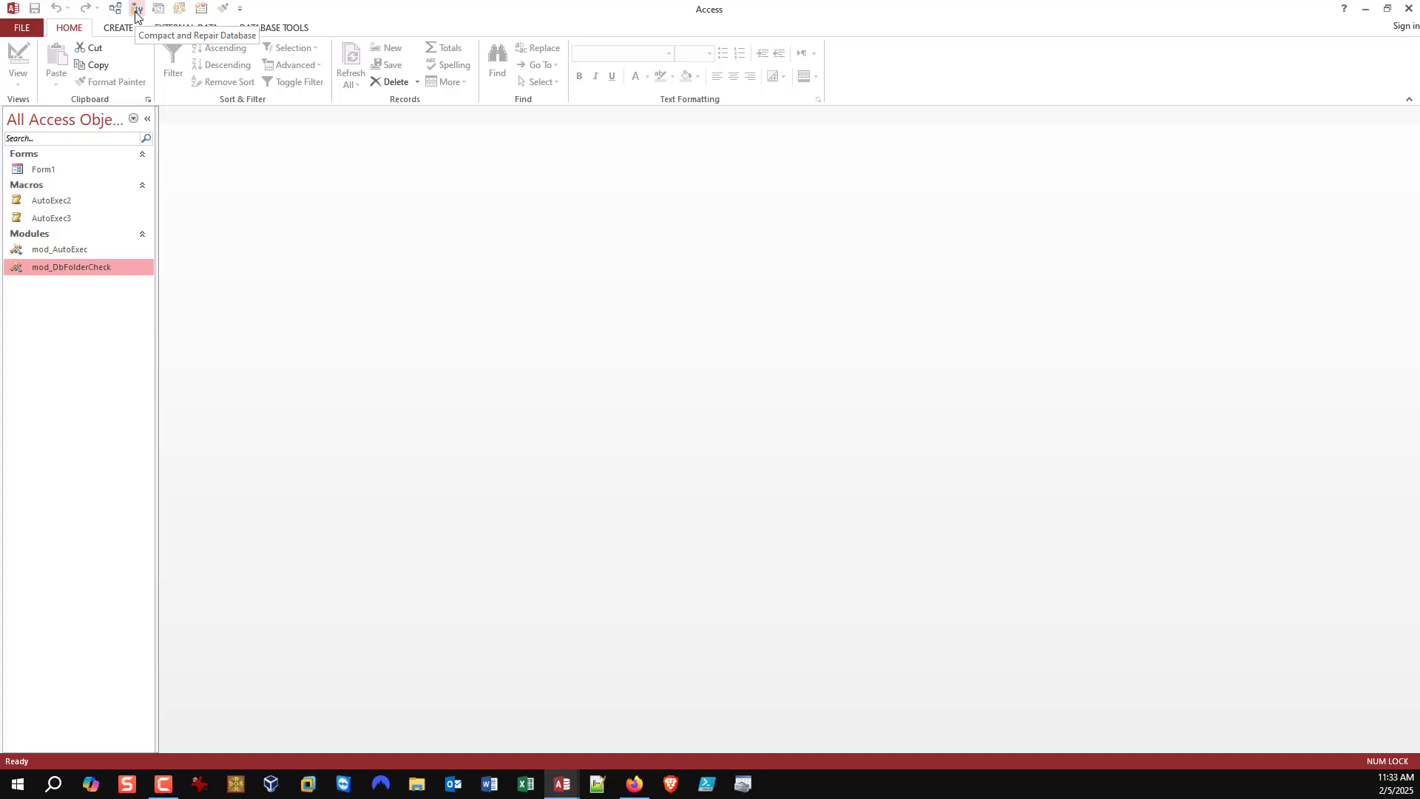
mouse_move(180, 34)
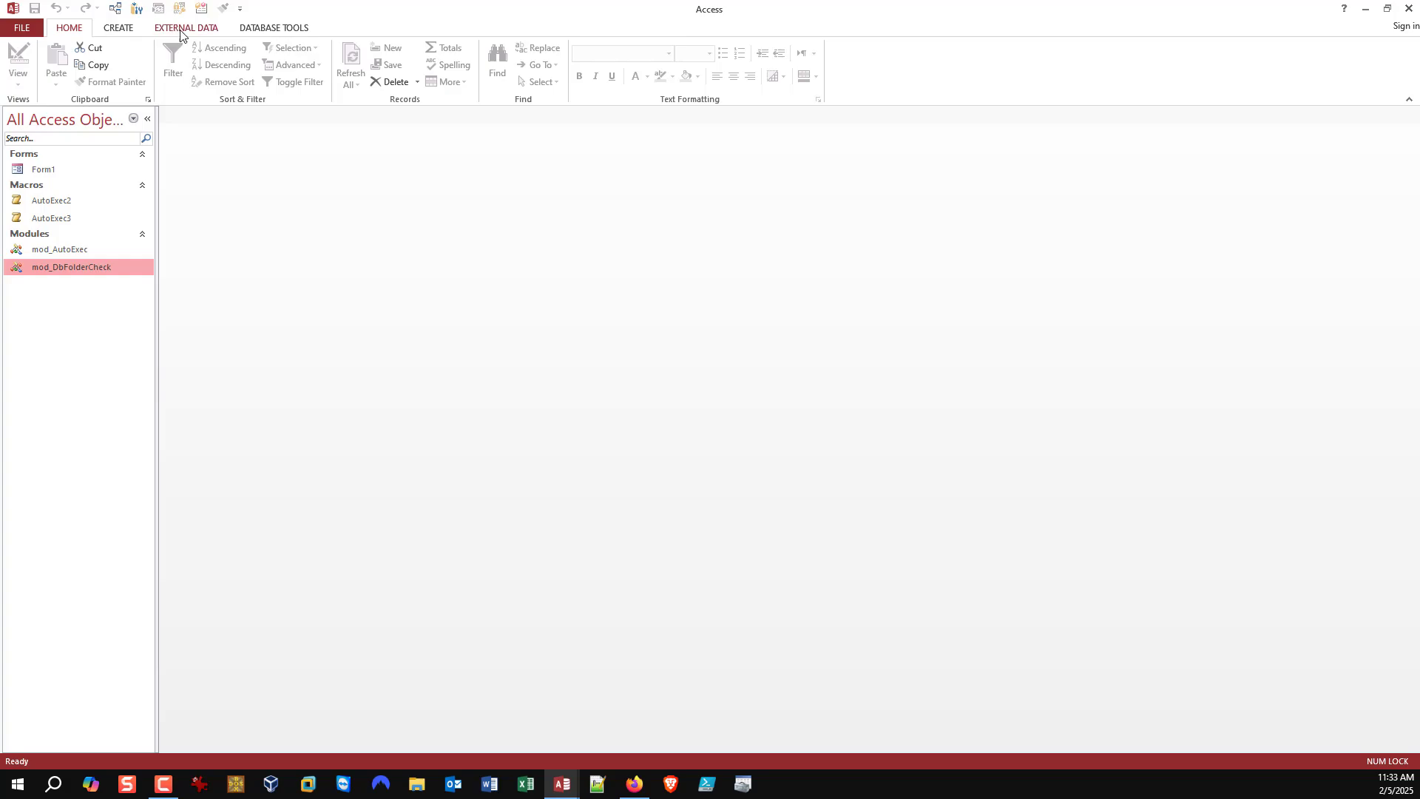
mouse_move(275, 148)
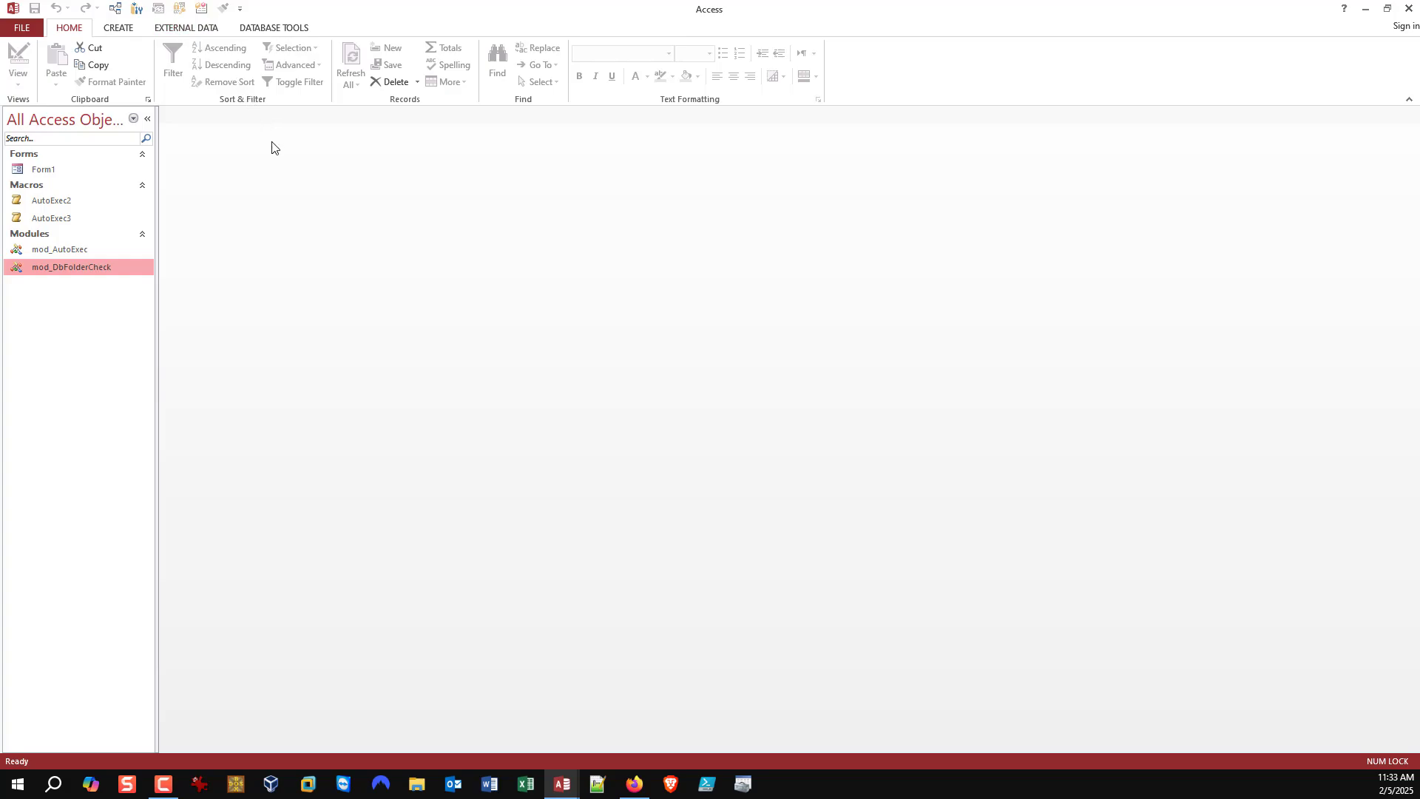
mouse_move(302, 183)
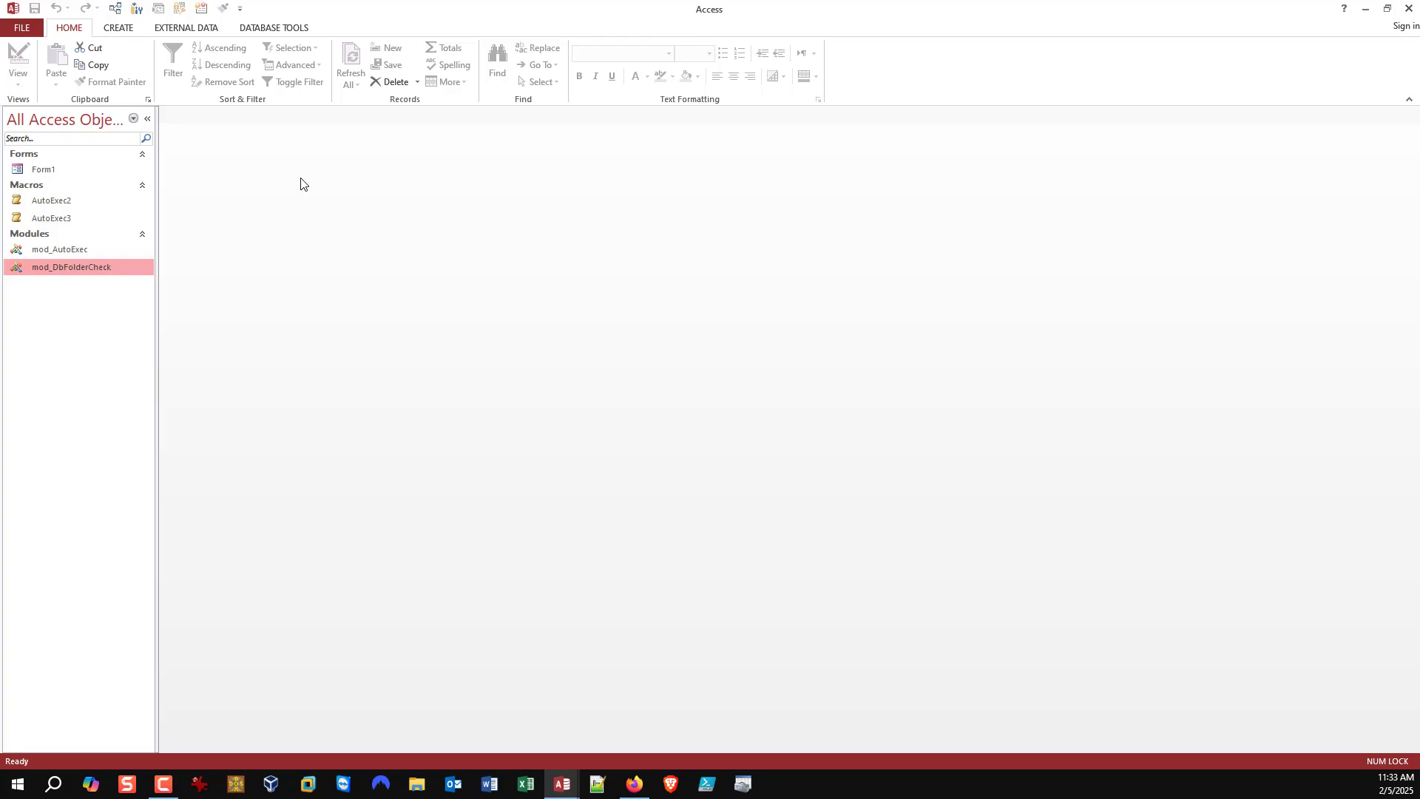
mouse_move(308, 185)
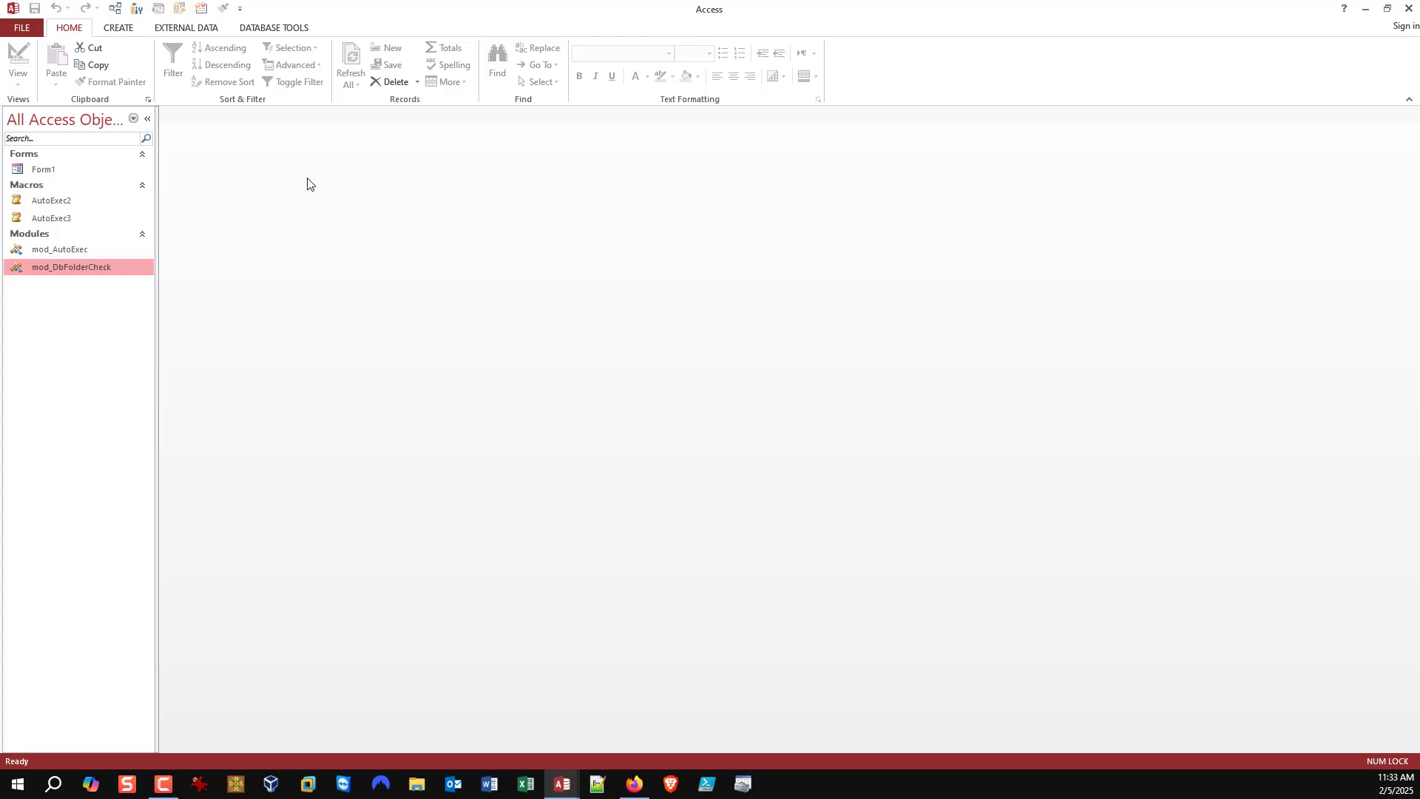